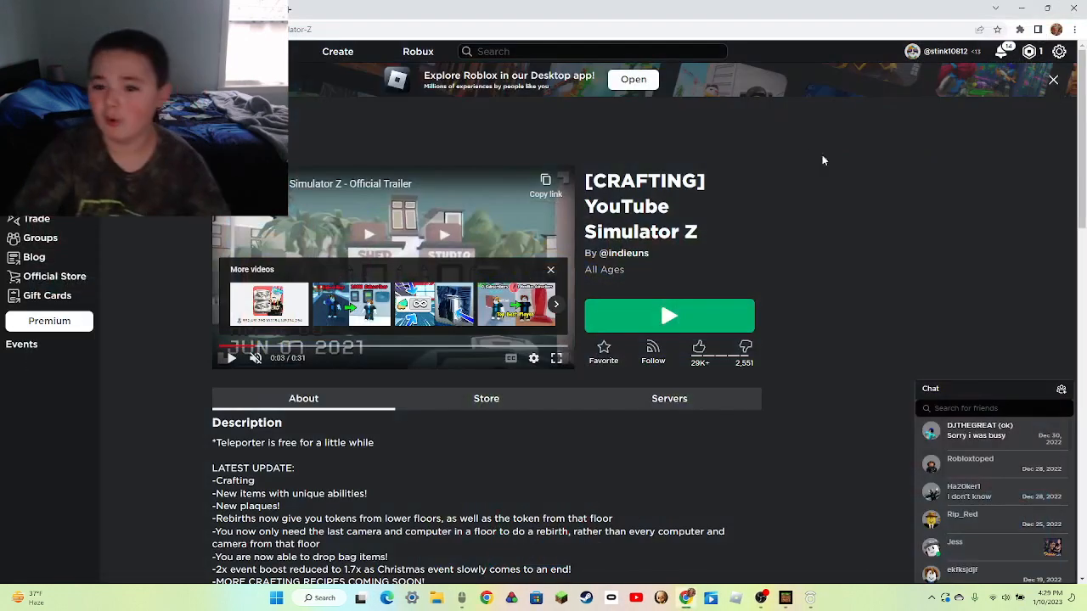
# - Launch YouTube Simulator Z with the green Play button on its Roblox page
pyautogui.click(668, 315)
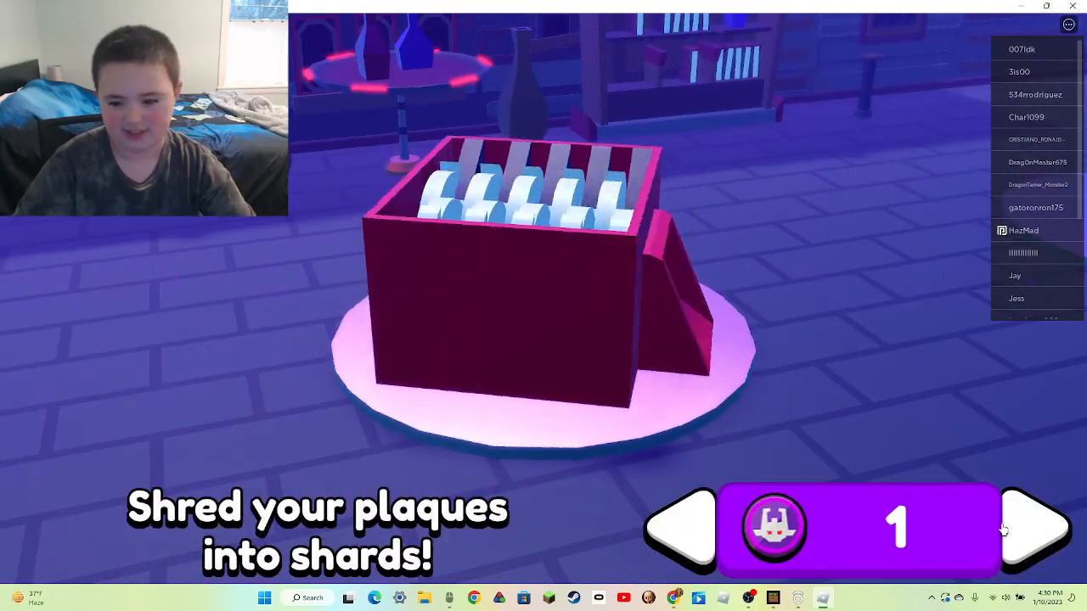
# - Browse the crafting machines, dismiss Cannot afford, and answer the sell-your-soul question
pyautogui.click(1034, 529)
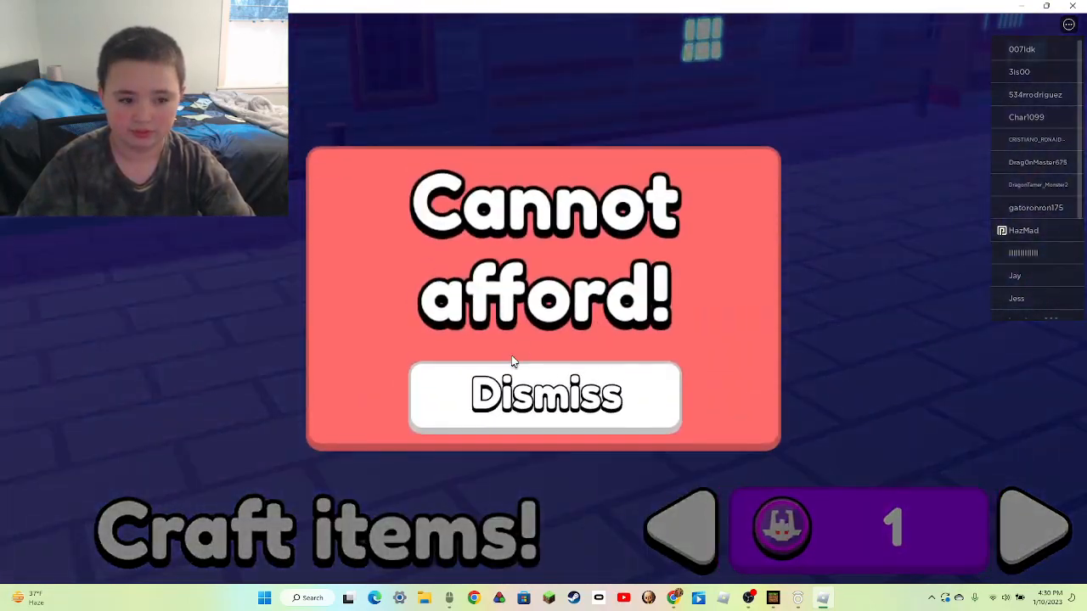
pyautogui.click(543, 397)
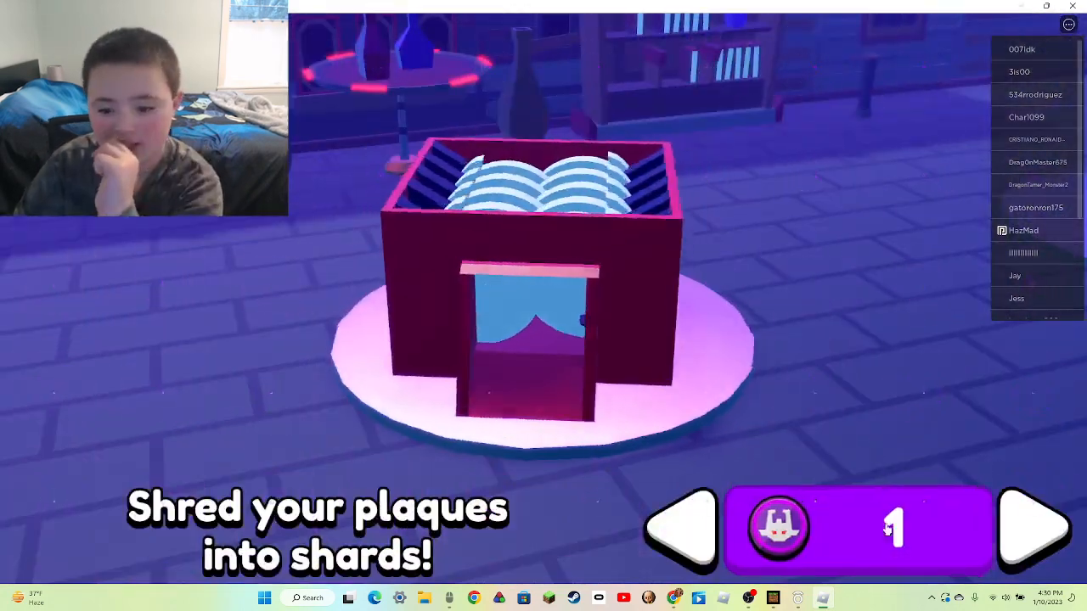
pyautogui.click(1033, 526)
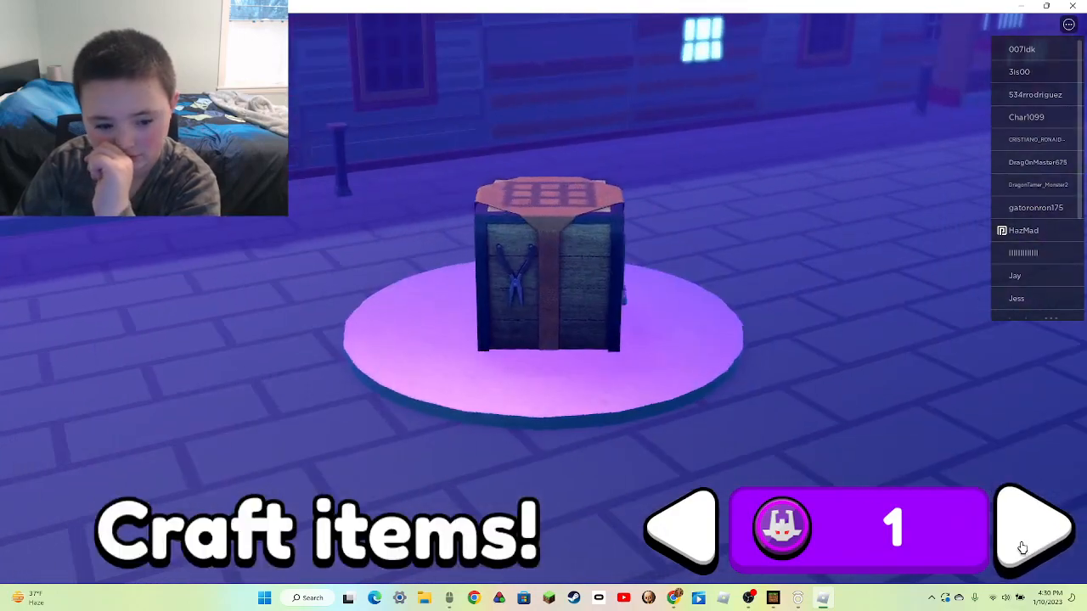
pyautogui.click(1034, 529)
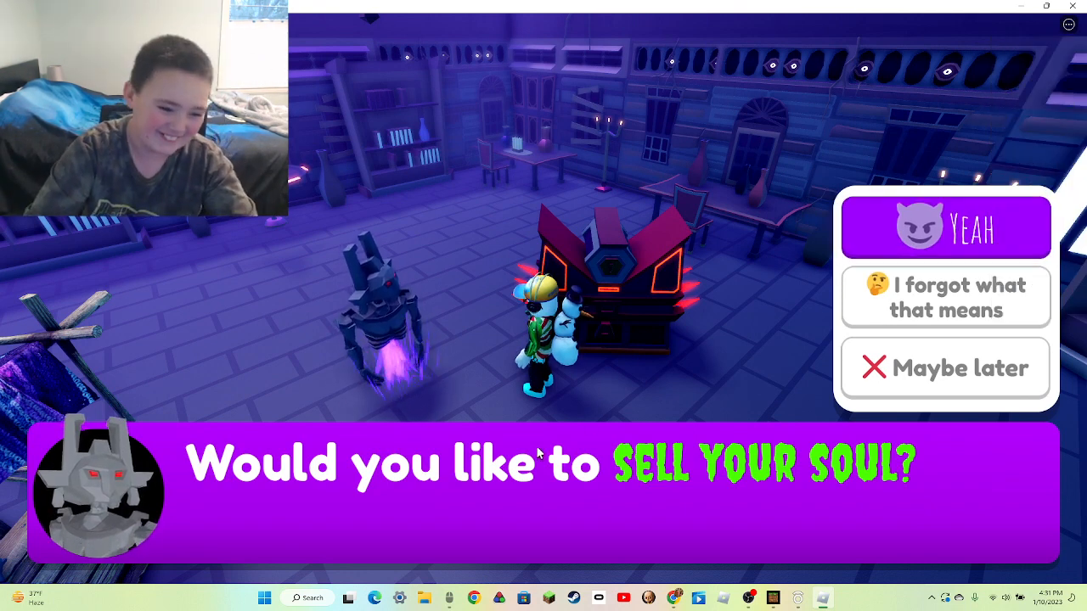
pyautogui.moveTo(798, 195)
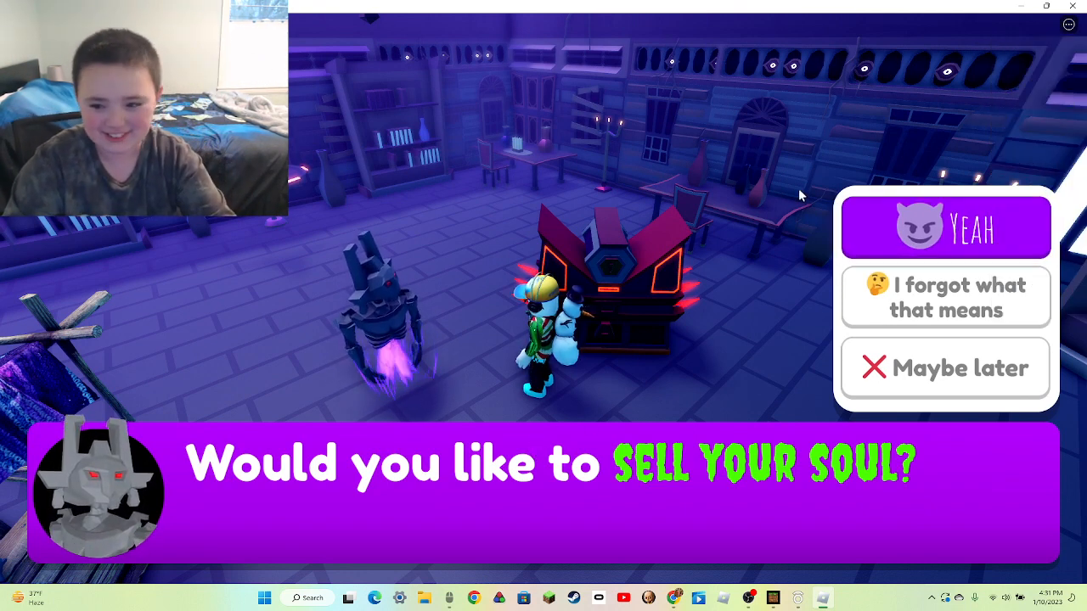
pyautogui.click(945, 227)
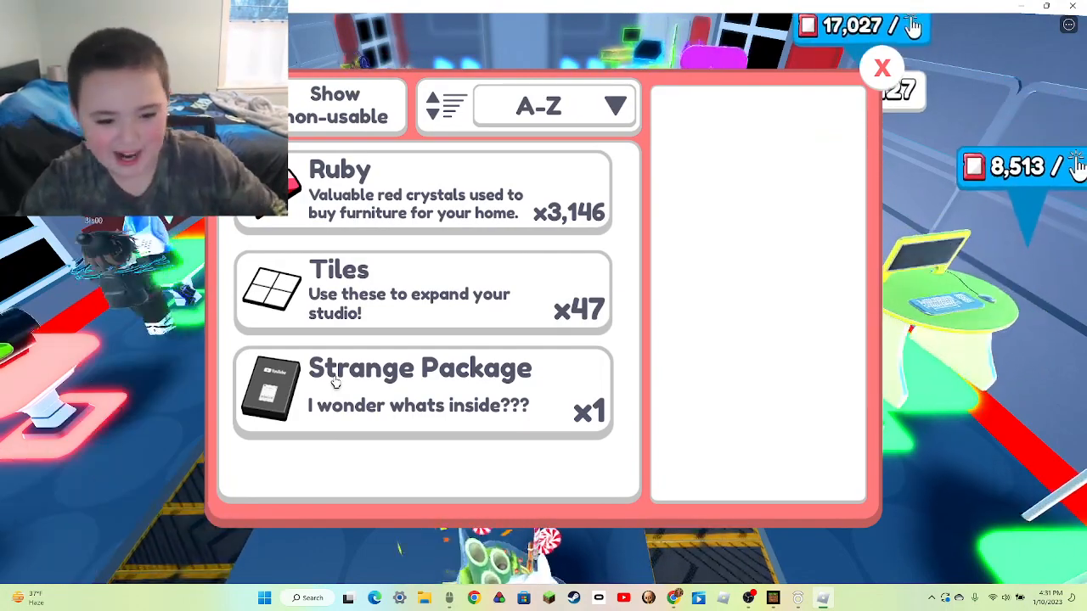
# - Open the Strange Package from the bag
pyautogui.click(422, 390)
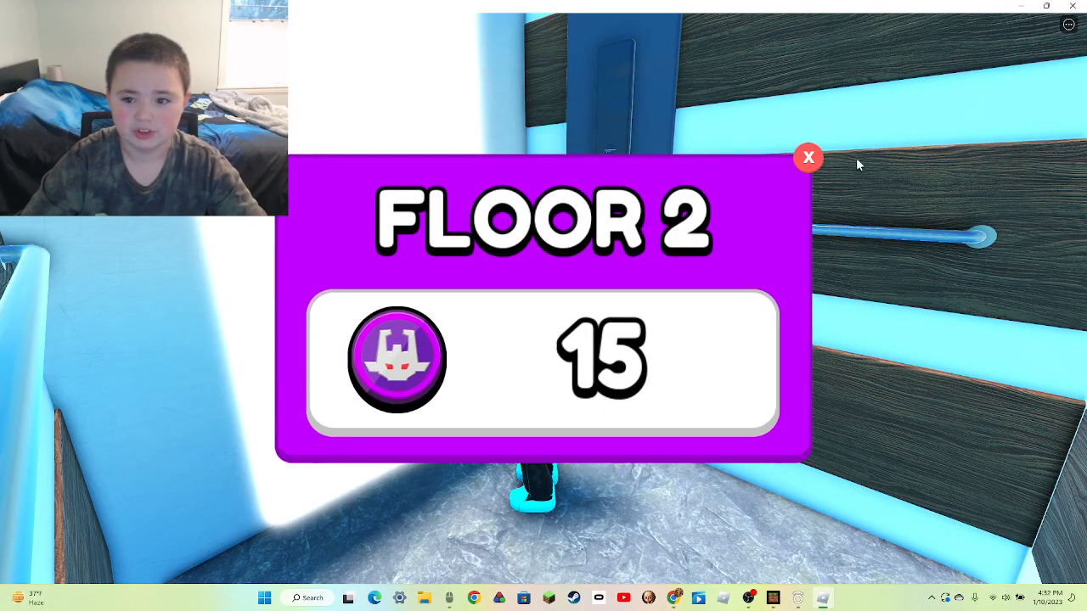
# - Close the Floor 2 token purchase panel
pyautogui.click(807, 157)
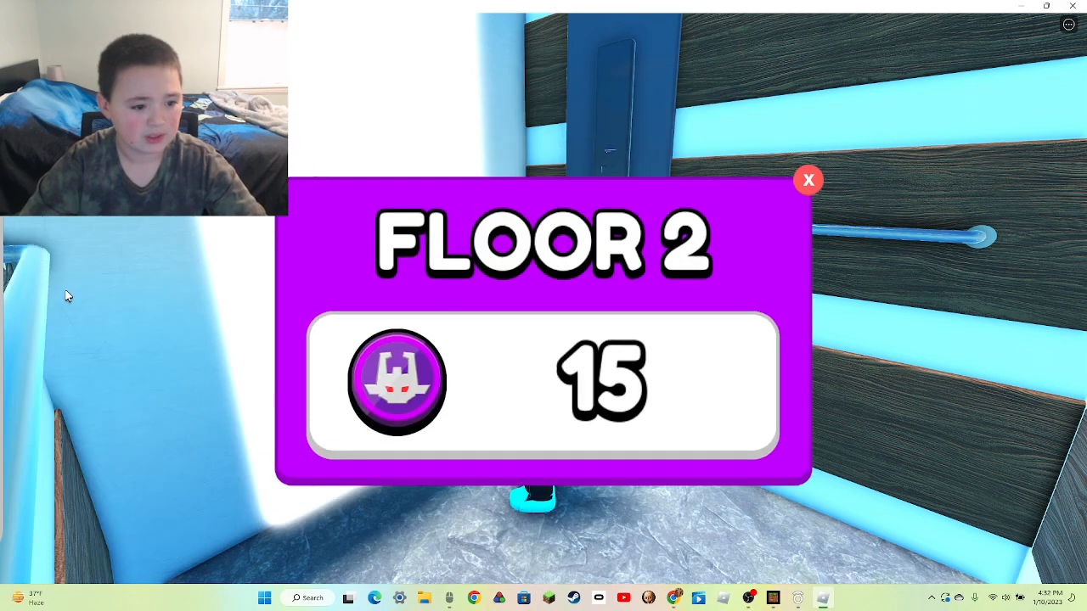
pyautogui.click(807, 179)
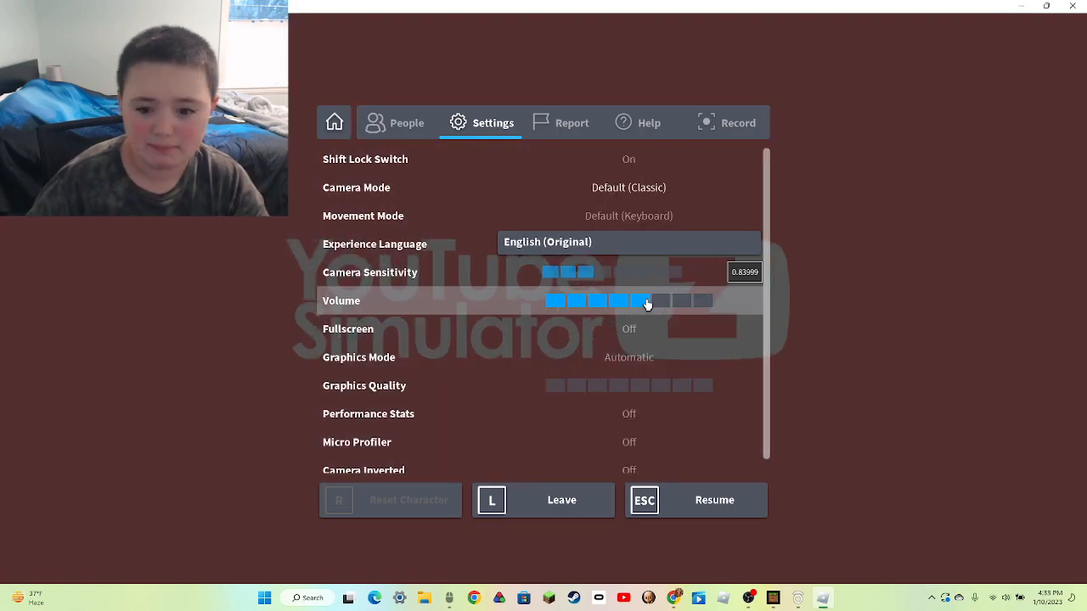
# - Resume the game from the settings menu
pyautogui.click(714, 499)
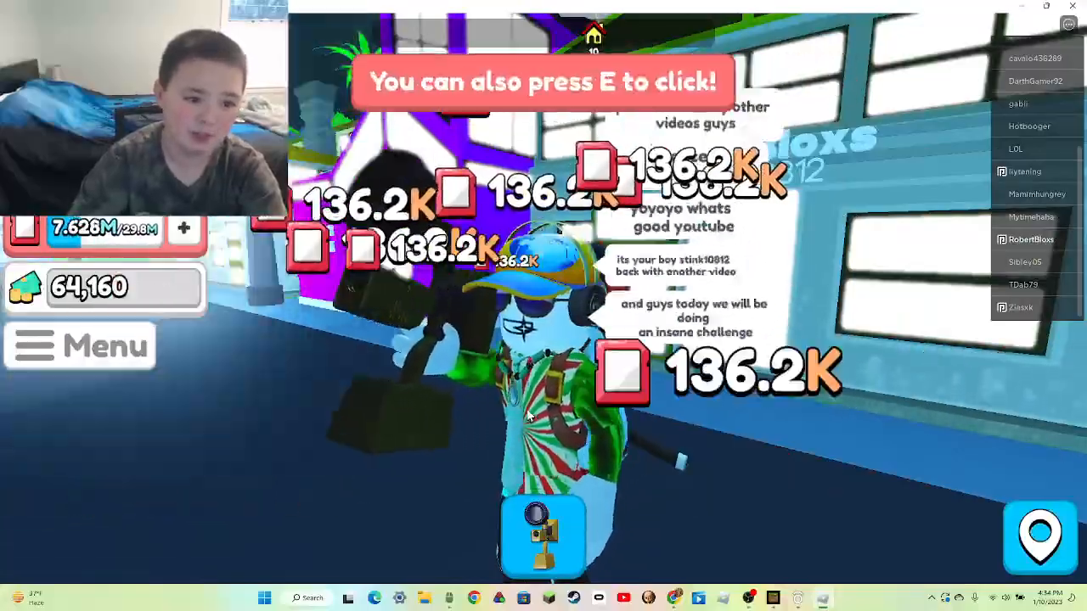
# - Hang a plaque from the build inventory on the studio wall, then open and close Menu
pyautogui.click(543, 416)
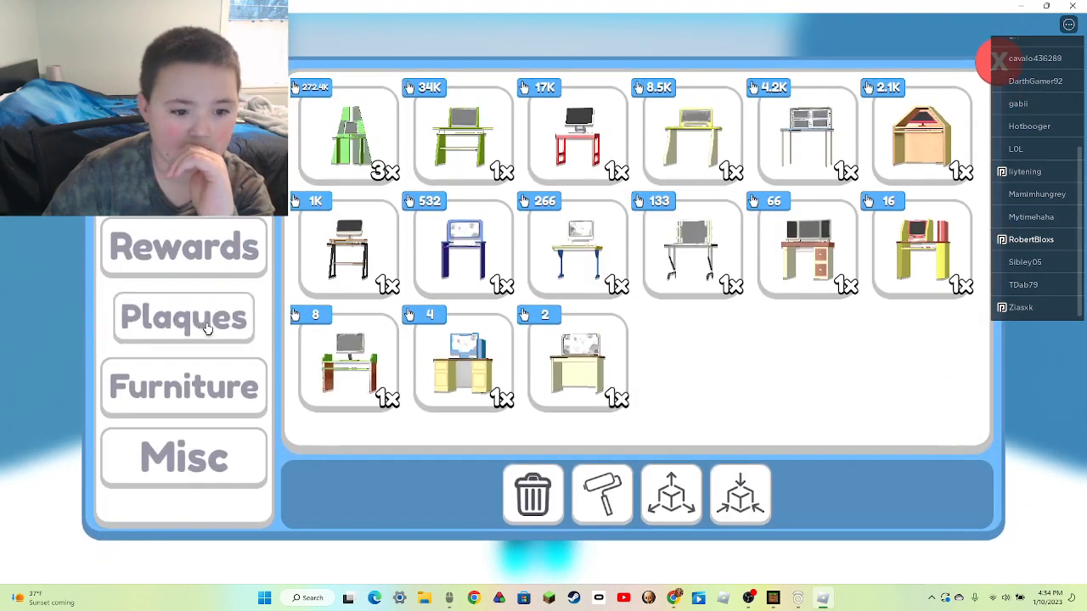
pyautogui.click(183, 247)
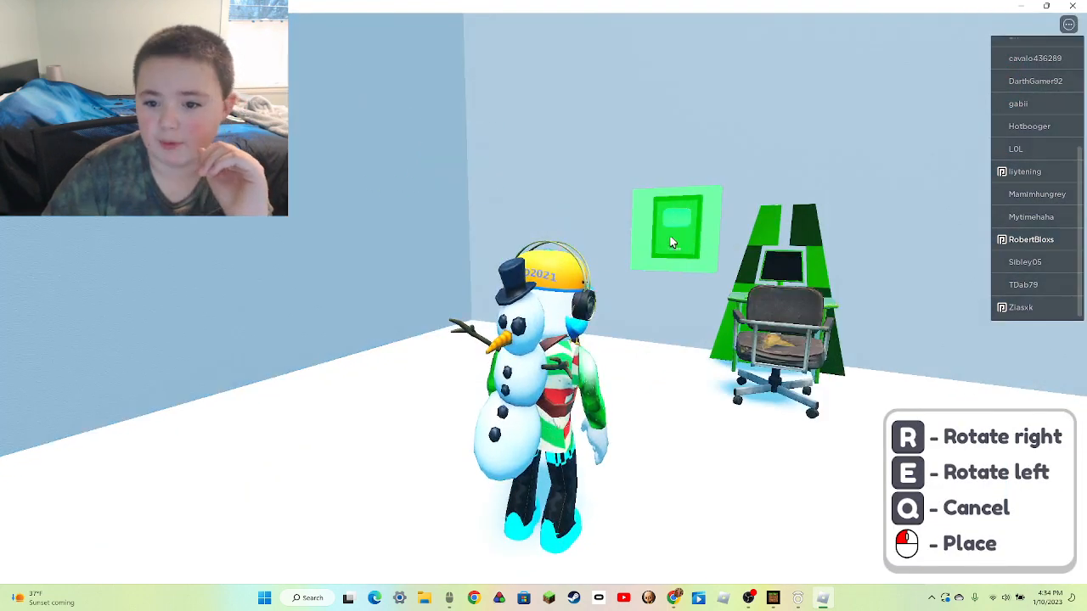
pyautogui.click(675, 229)
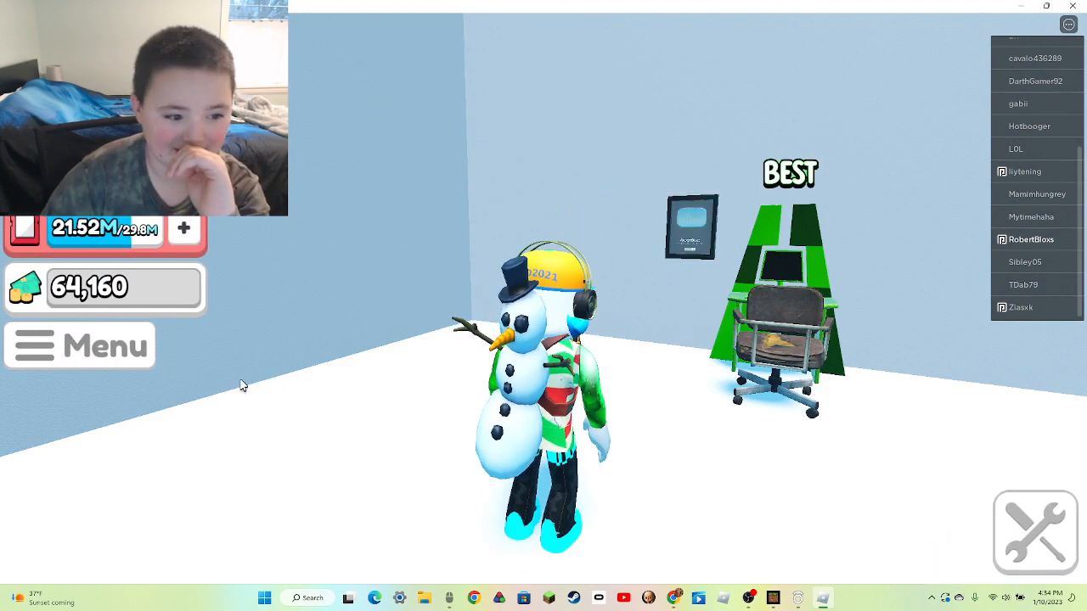
pyautogui.click(80, 344)
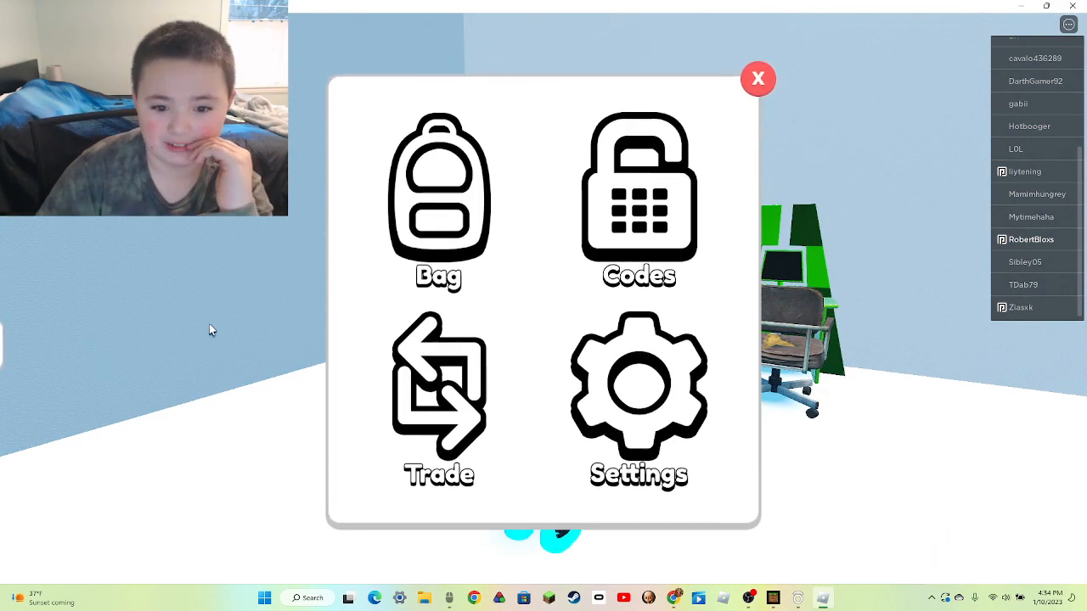
pyautogui.click(756, 78)
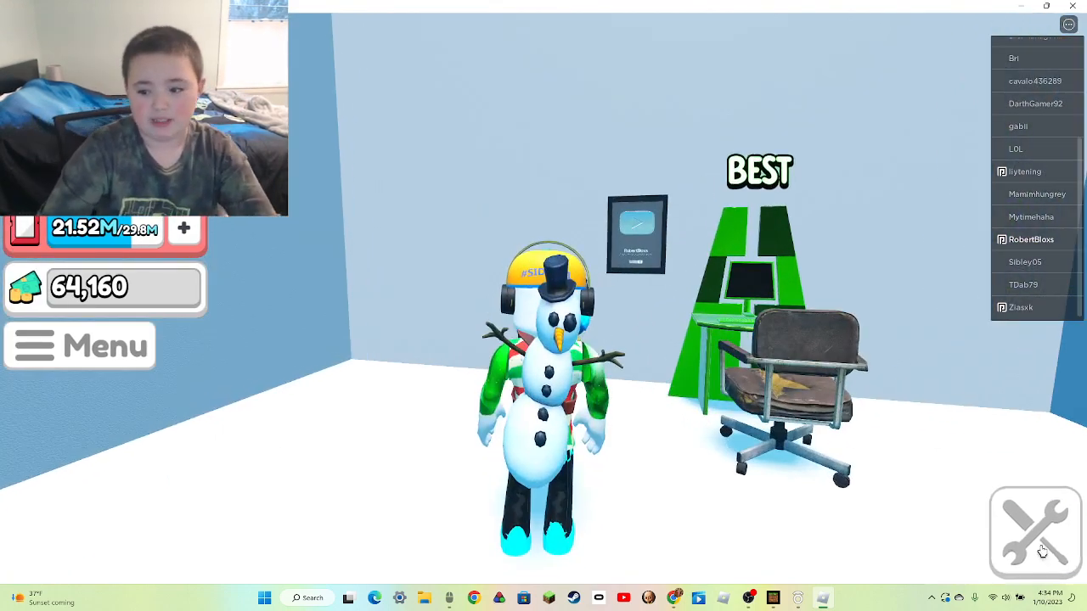
# - Browse the build inventory's Furniture and Misc items, then open and close the game menu
pyautogui.click(1033, 531)
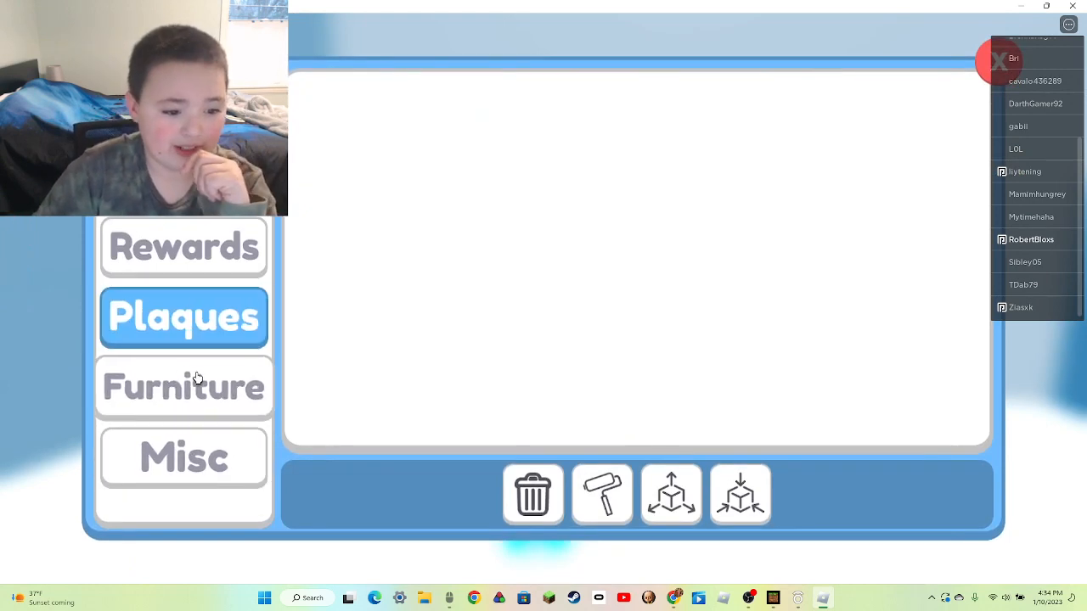
pyautogui.click(184, 247)
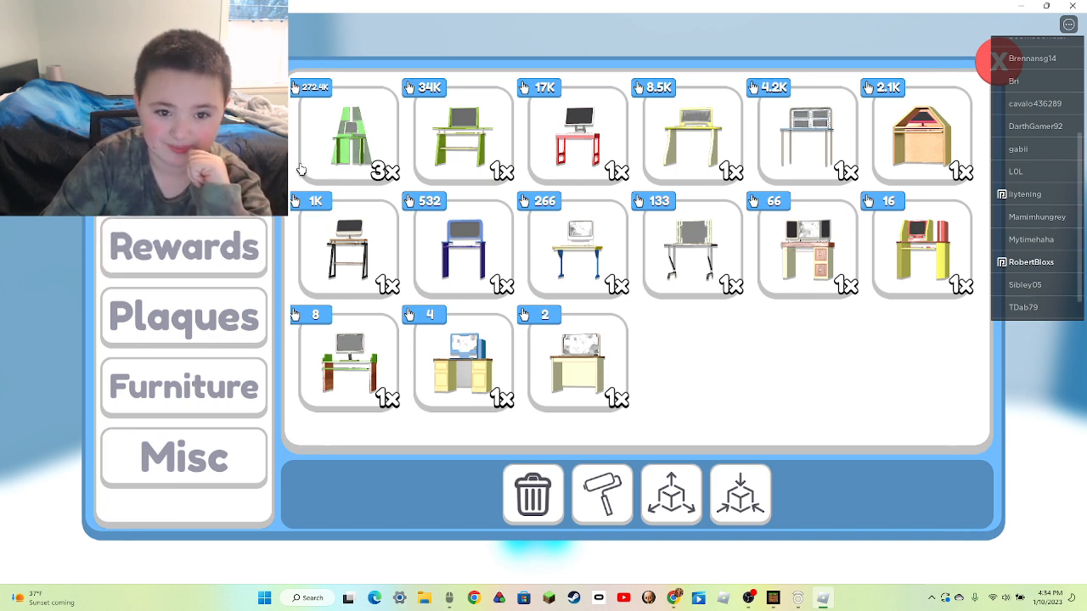
pyautogui.click(184, 458)
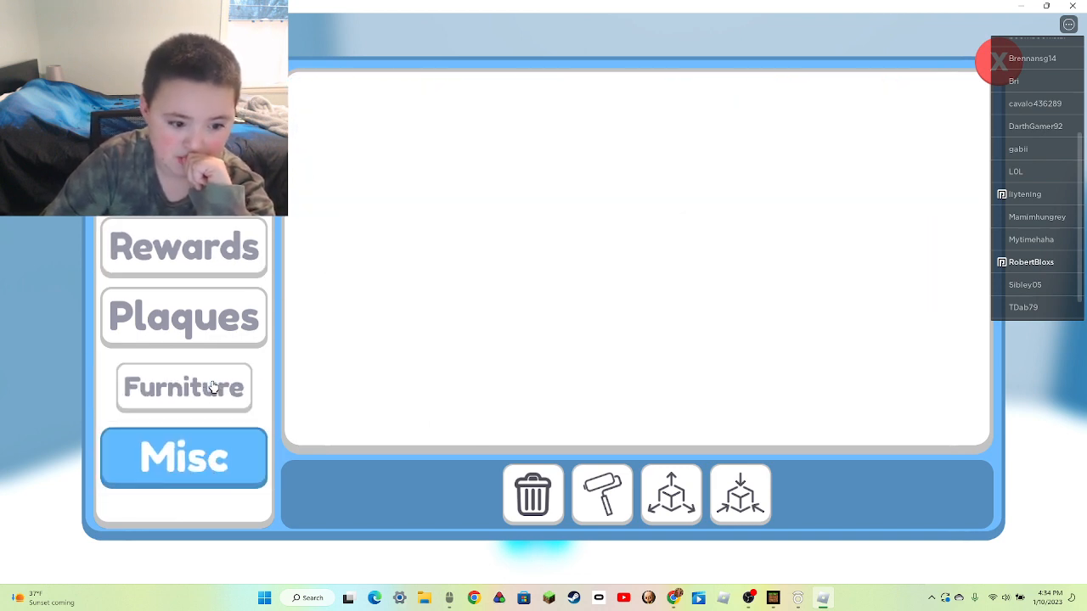
pyautogui.click(183, 387)
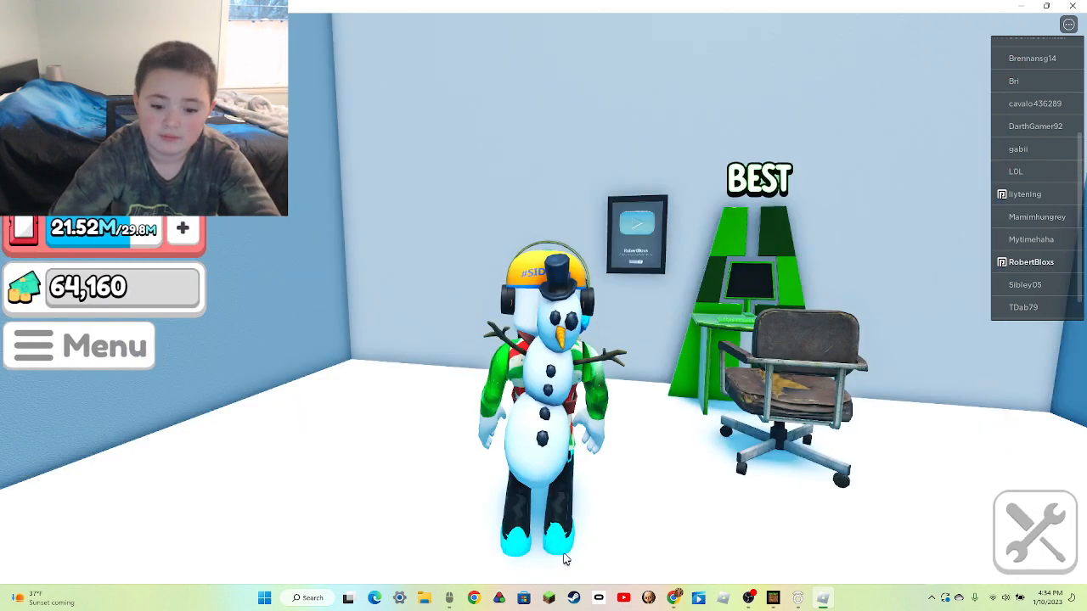
pyautogui.click(80, 345)
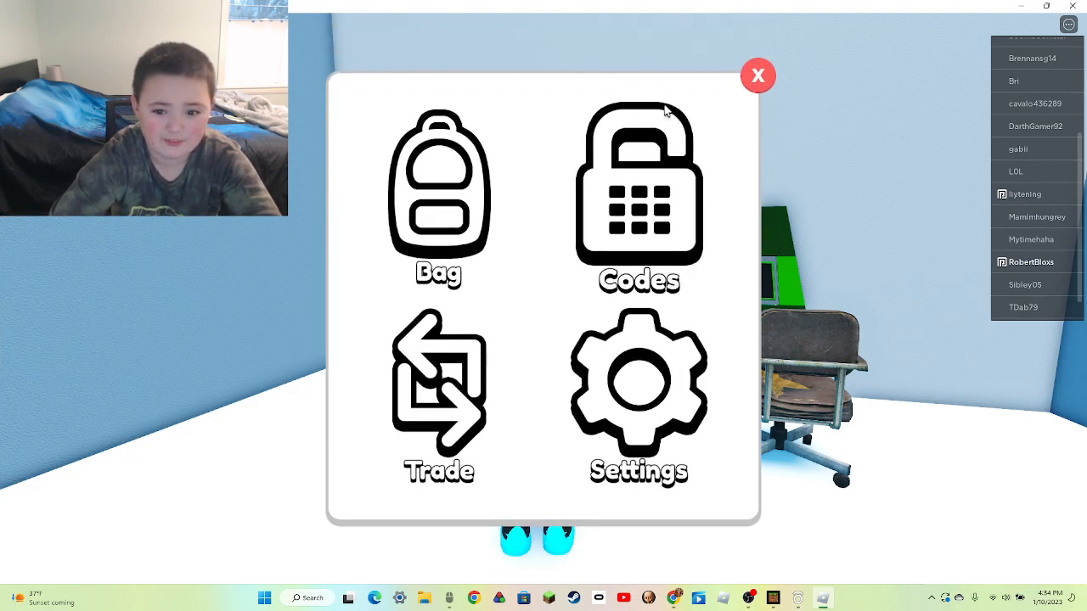
pyautogui.click(757, 76)
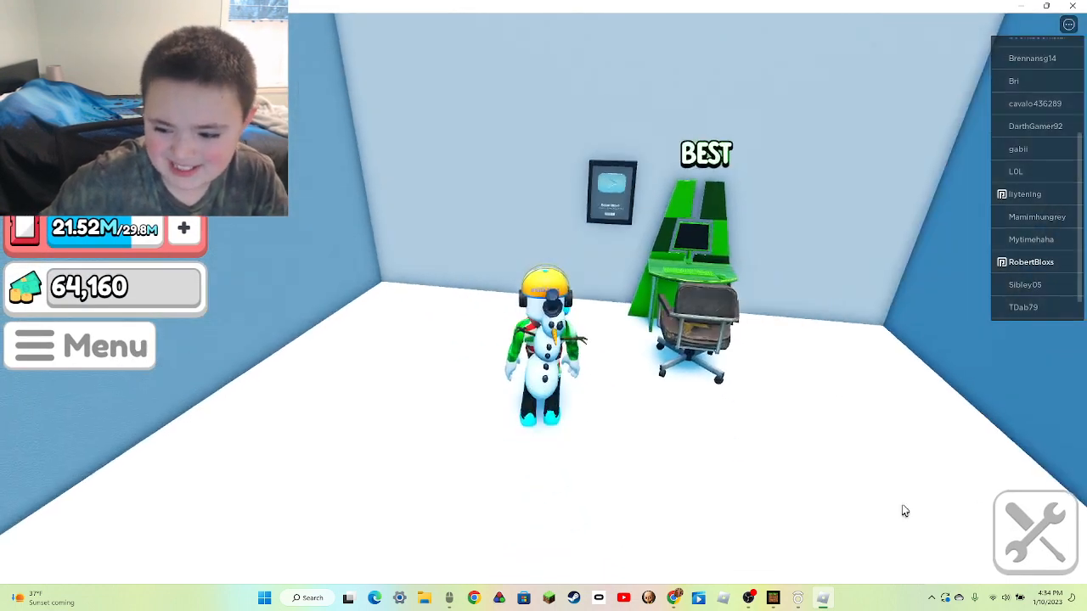
# - Look through the Misc, Rewards and Furniture items again, then close the build inventory
pyautogui.click(1033, 532)
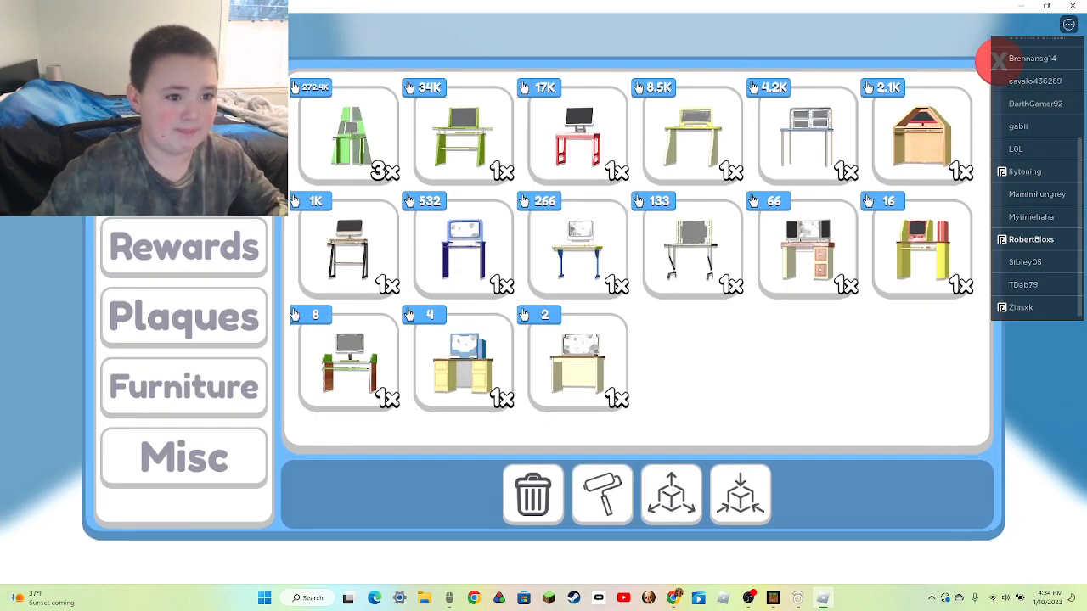
pyautogui.click(184, 457)
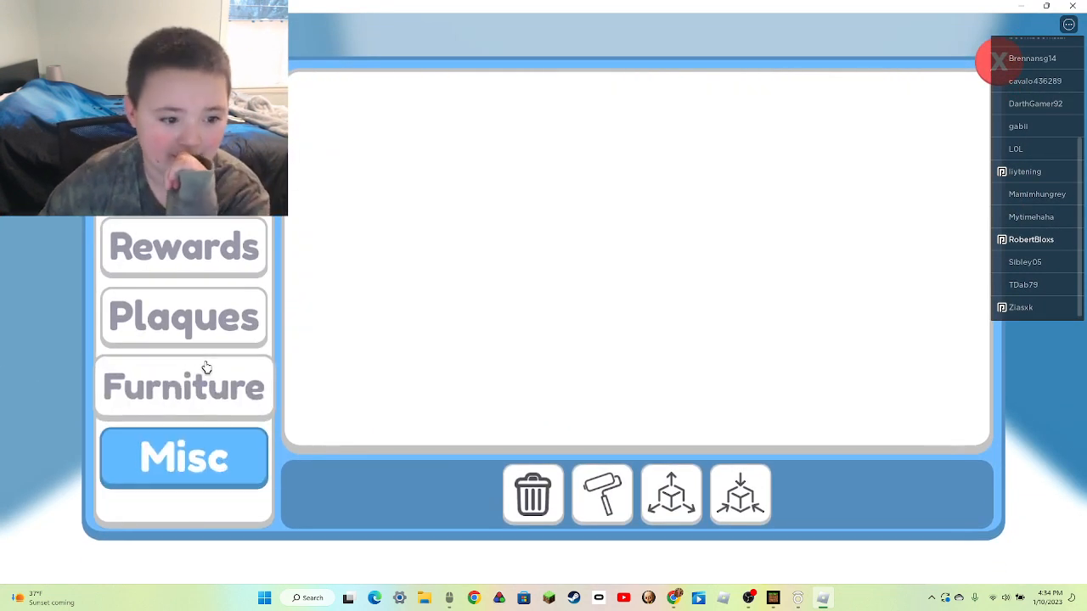
pyautogui.click(183, 247)
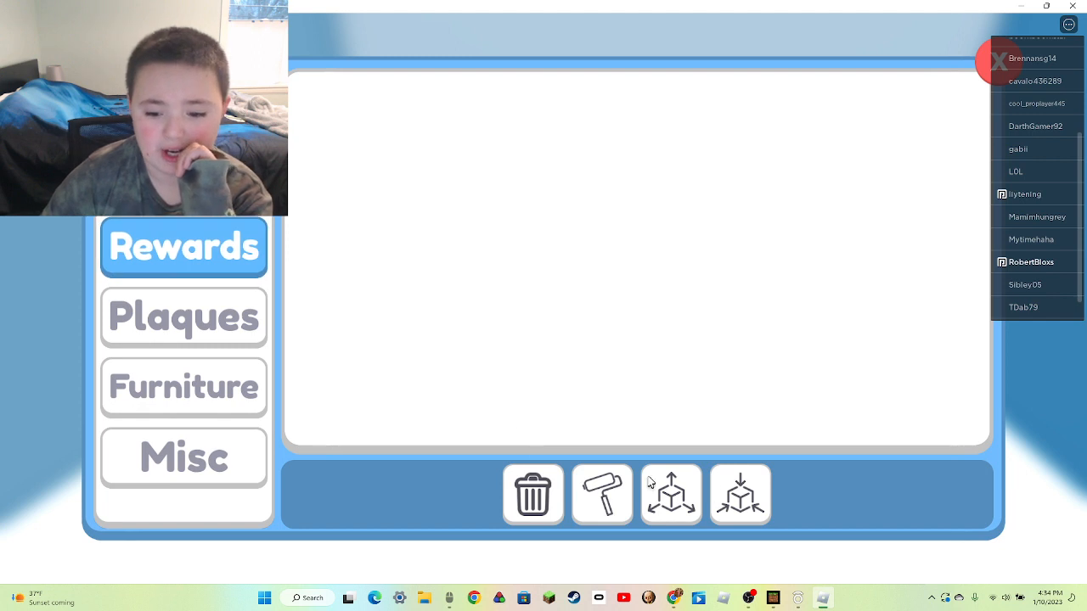
pyautogui.click(184, 386)
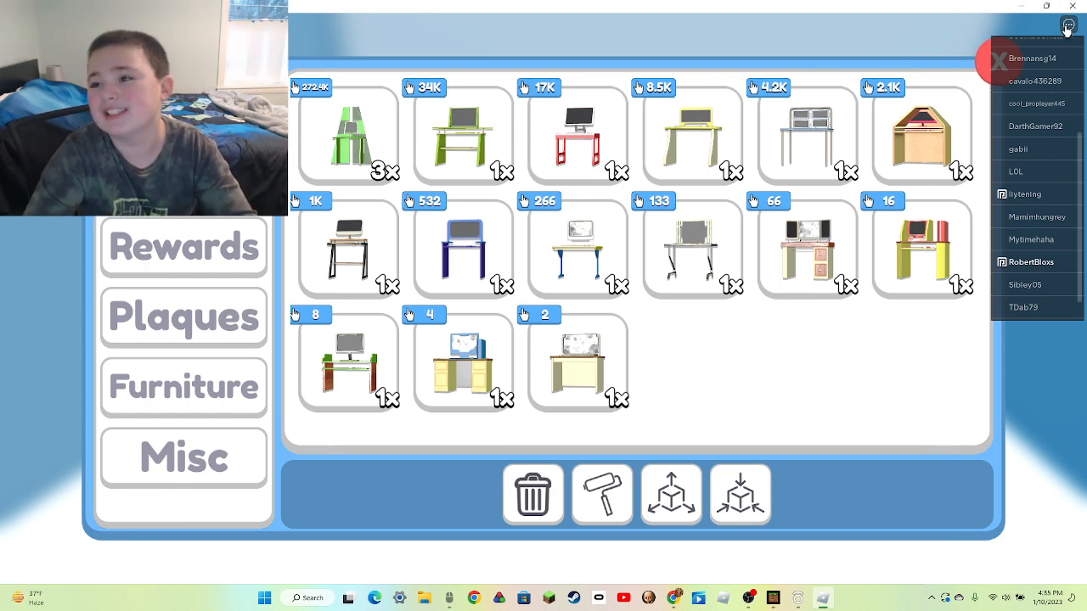
pyautogui.click(1068, 24)
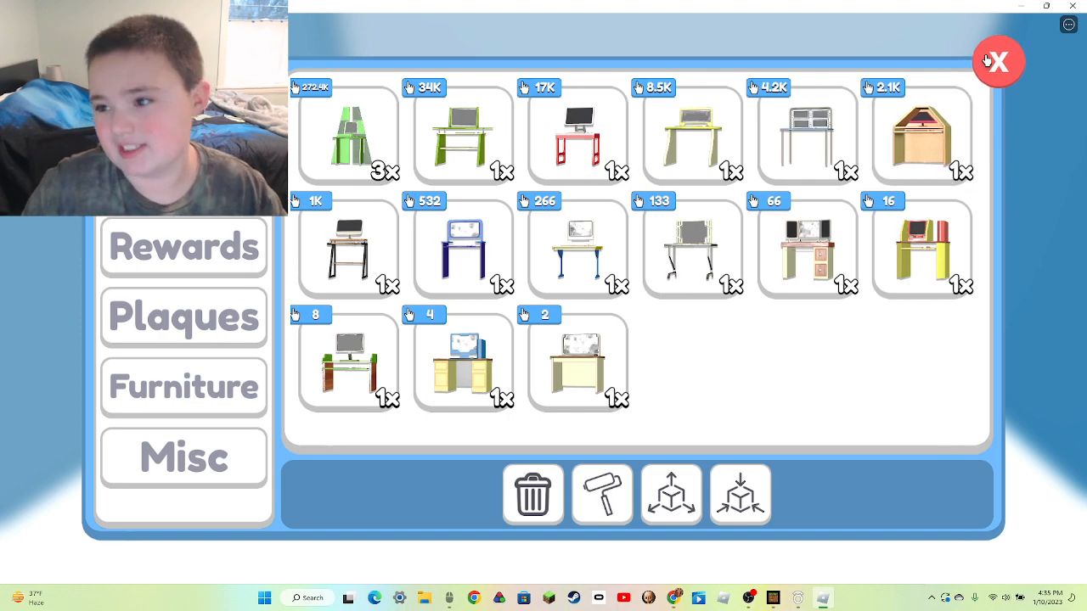
pyautogui.click(997, 61)
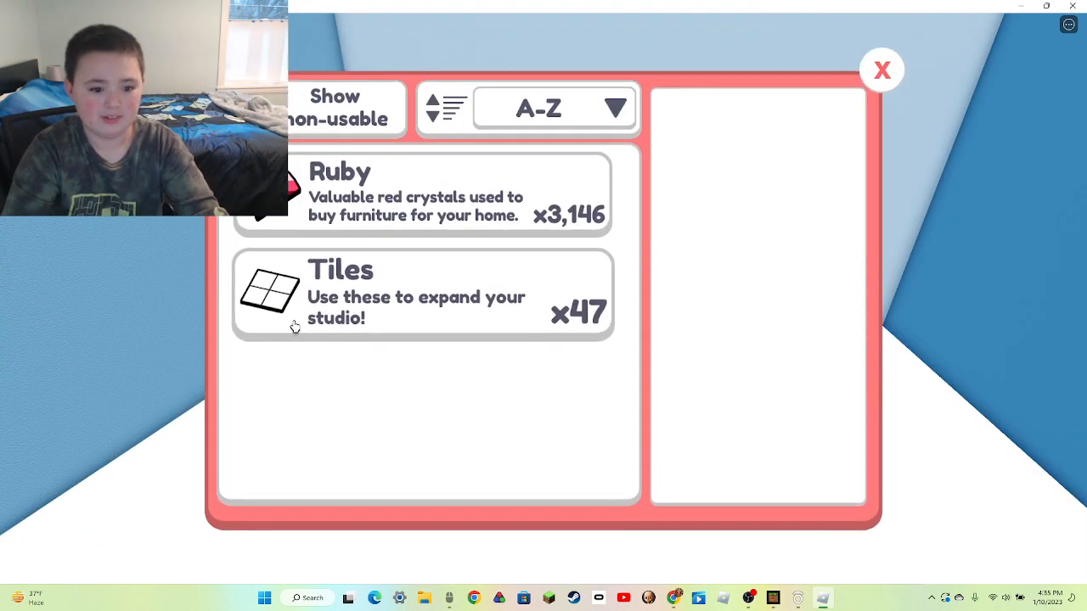
# - Select Tiles in the inventory and close the inventory window
pyautogui.click(422, 294)
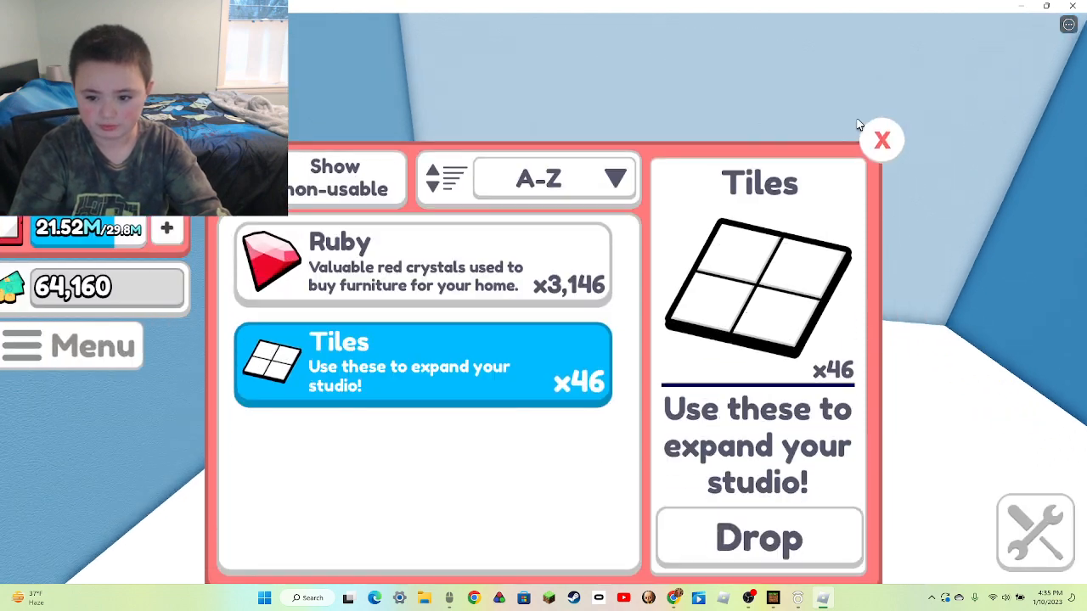
pyautogui.click(881, 140)
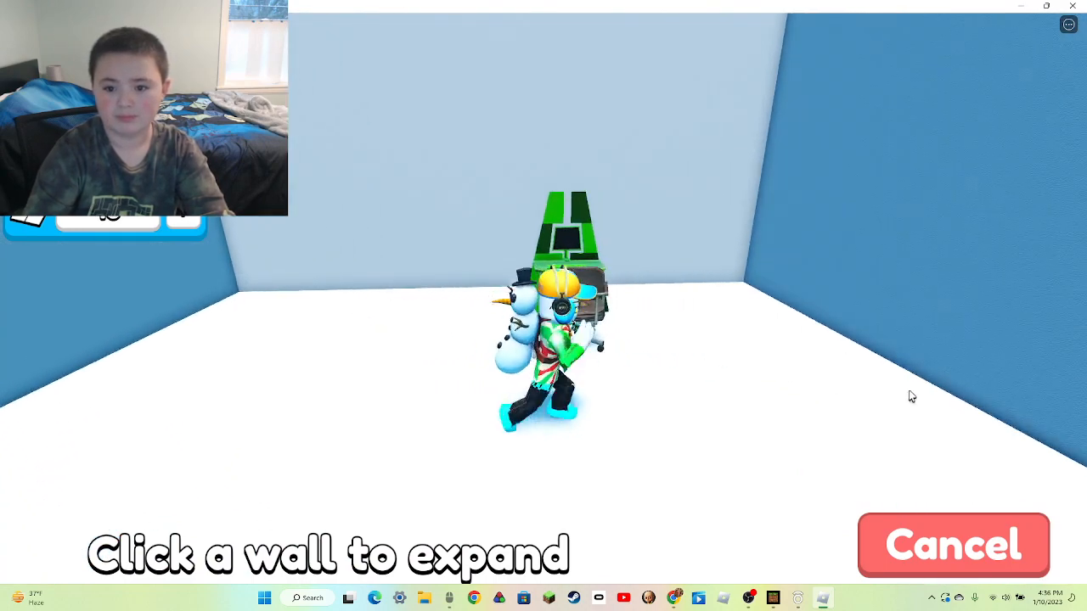
# - Cancel wall expansion and delete the green BEST desk using the furniture delete tool
pyautogui.click(953, 544)
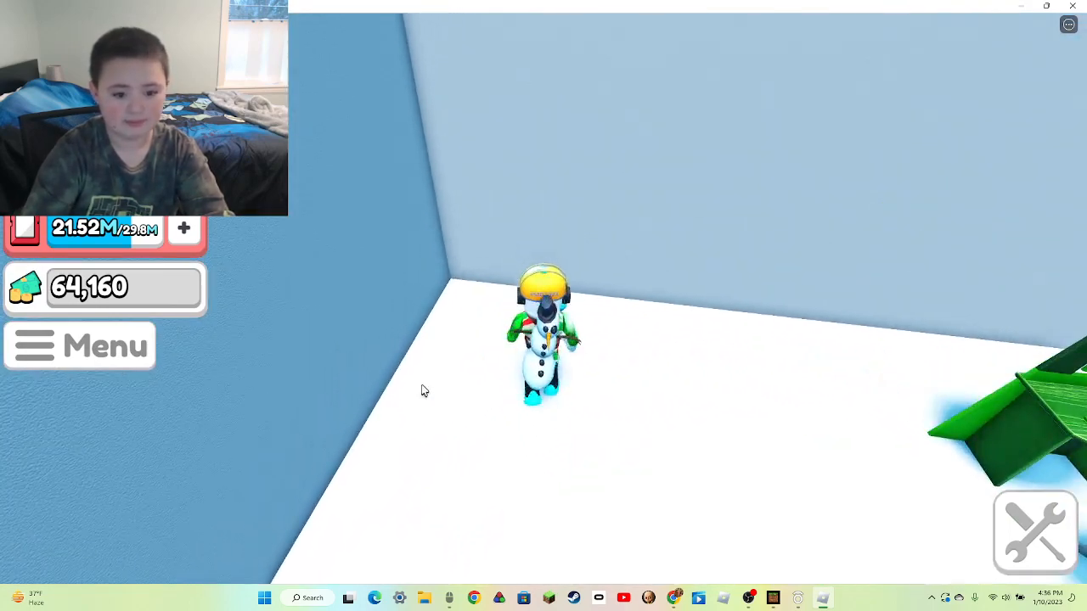
pyautogui.click(1034, 532)
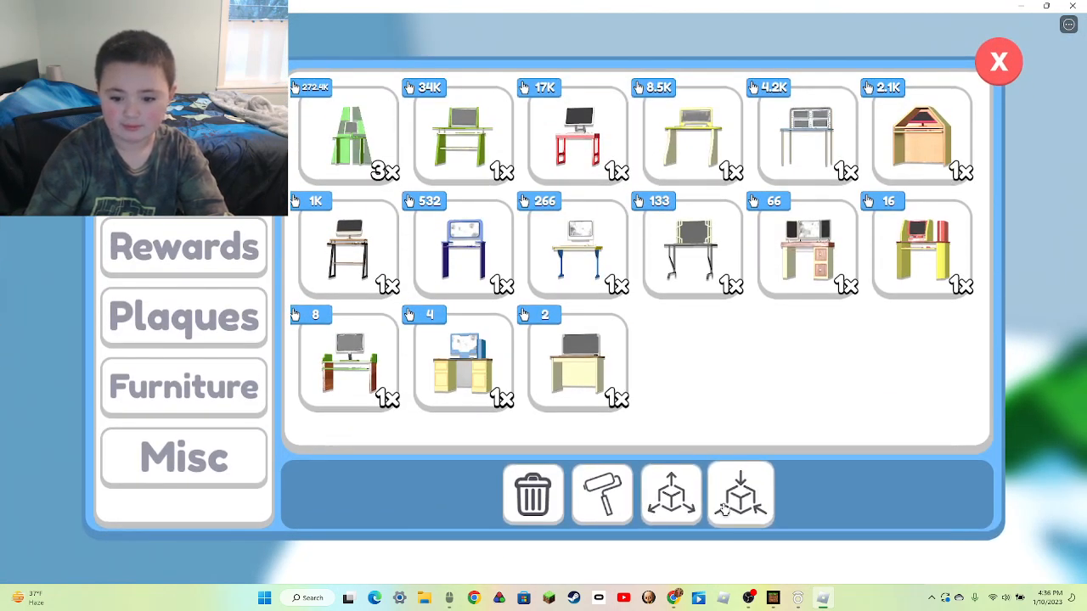
pyautogui.click(740, 494)
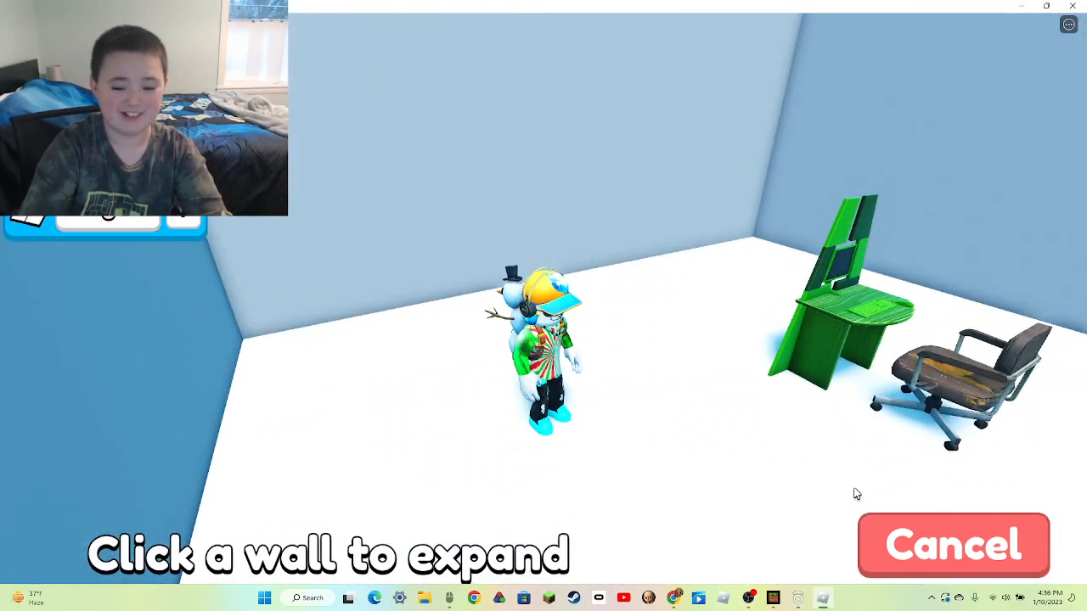
pyautogui.click(952, 544)
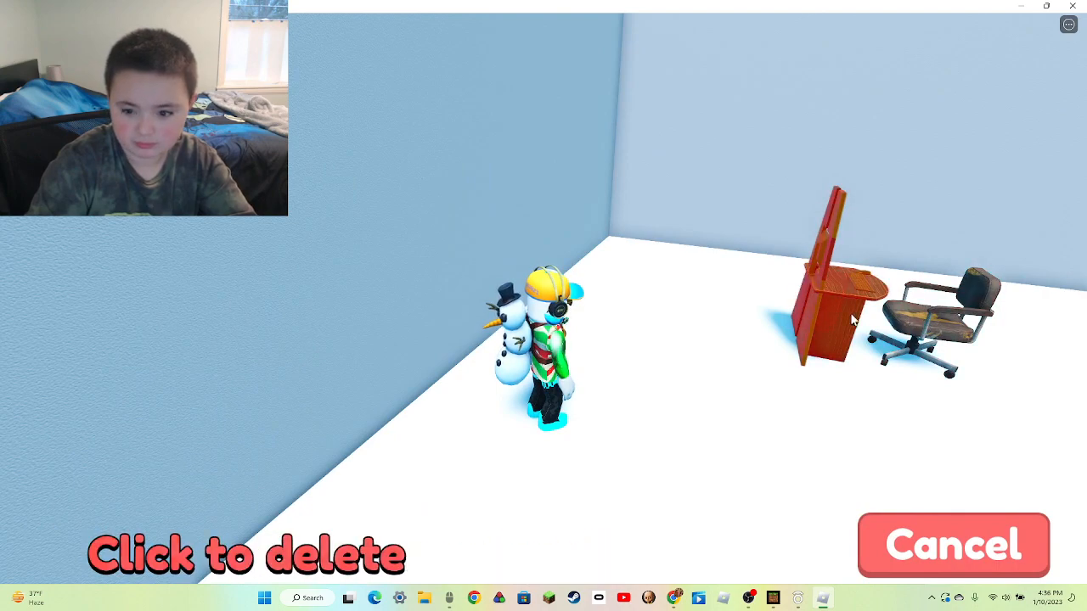
pyautogui.click(840, 318)
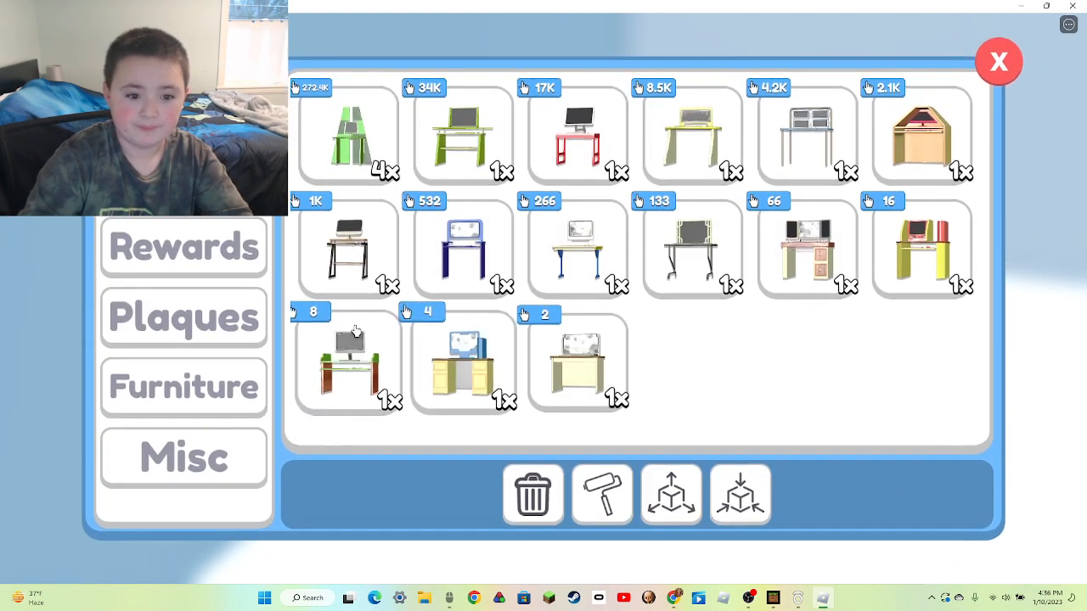
# - Place a green BEST desk from inventory, then delete the extra desk
pyautogui.click(347, 136)
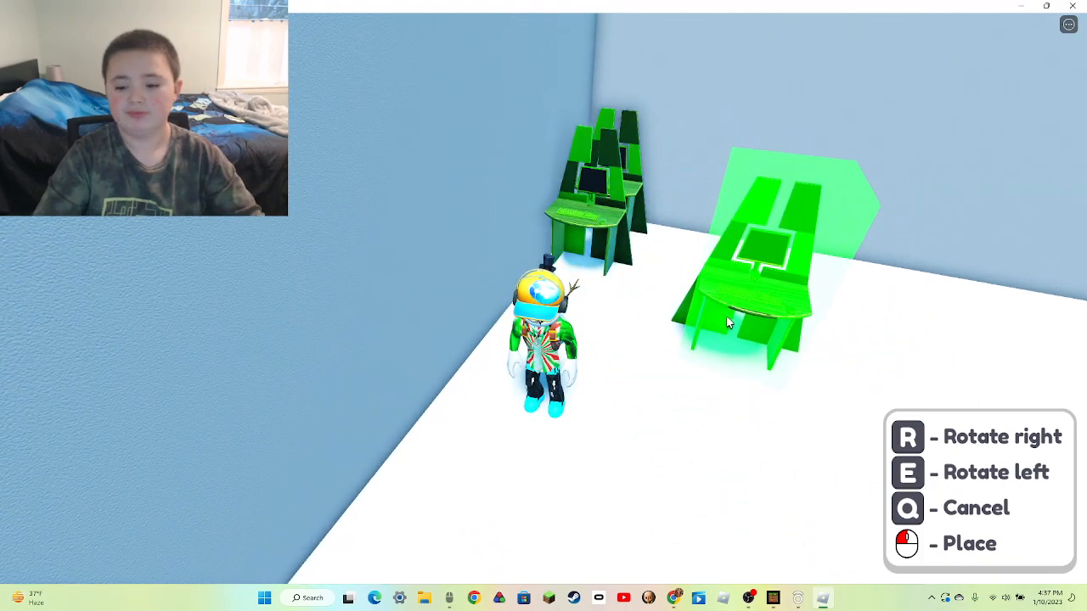
pyautogui.moveTo(831, 359)
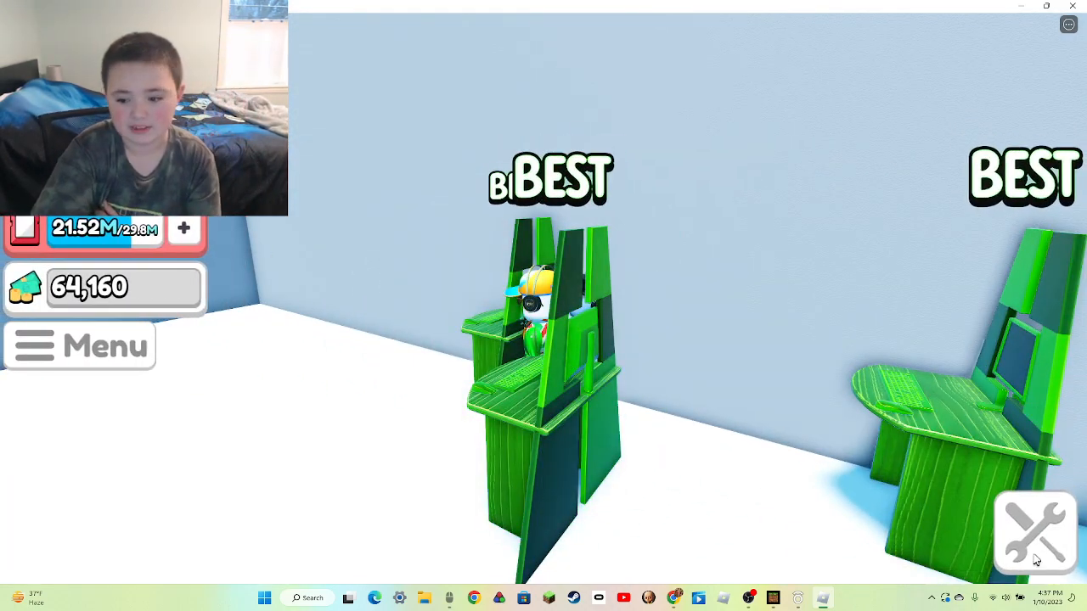
pyautogui.click(1034, 534)
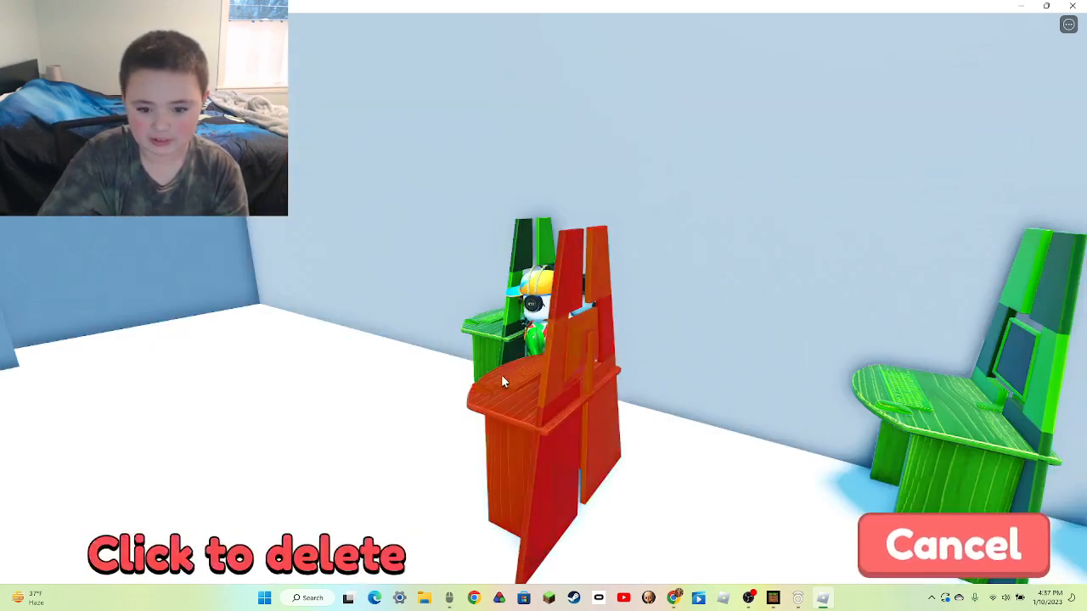
pyautogui.click(526, 382)
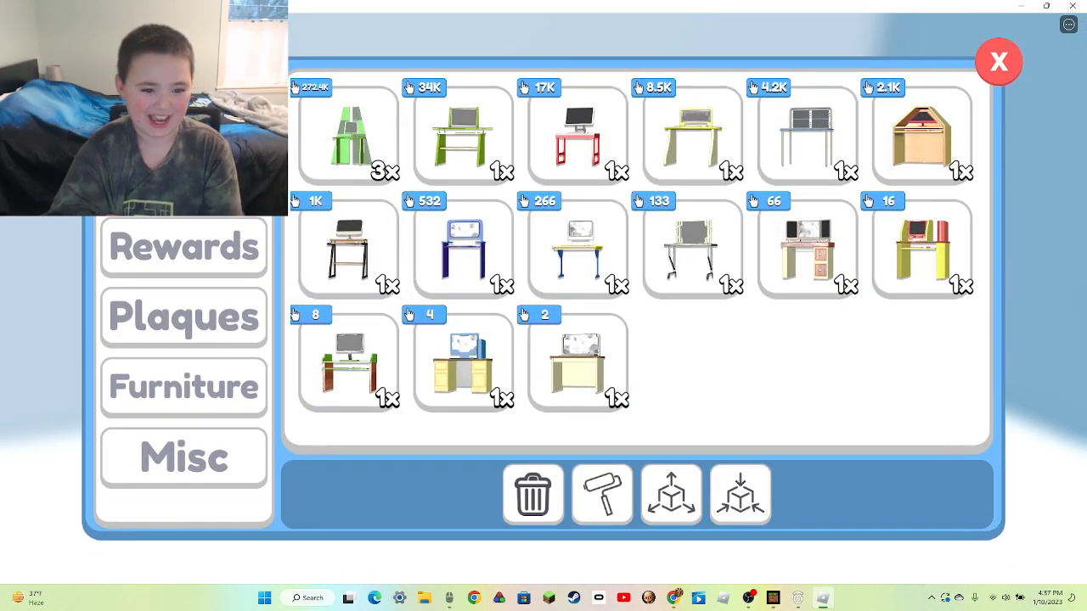
# - Leave the furniture inventory, view the Ewin shop's green chair at 1,000 rubies, and close it
pyautogui.click(183, 317)
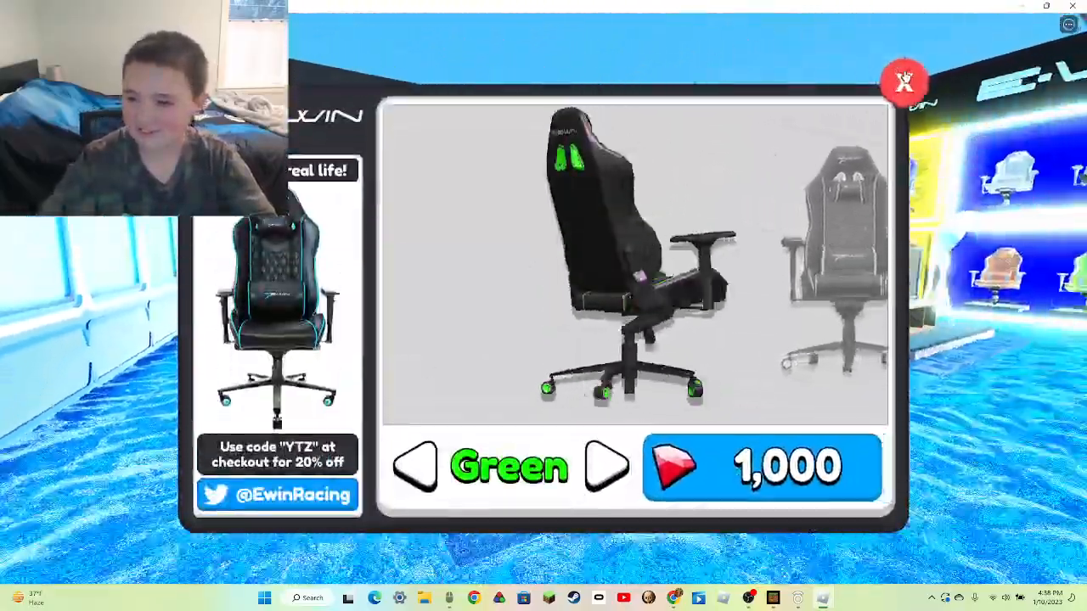
pyautogui.click(903, 81)
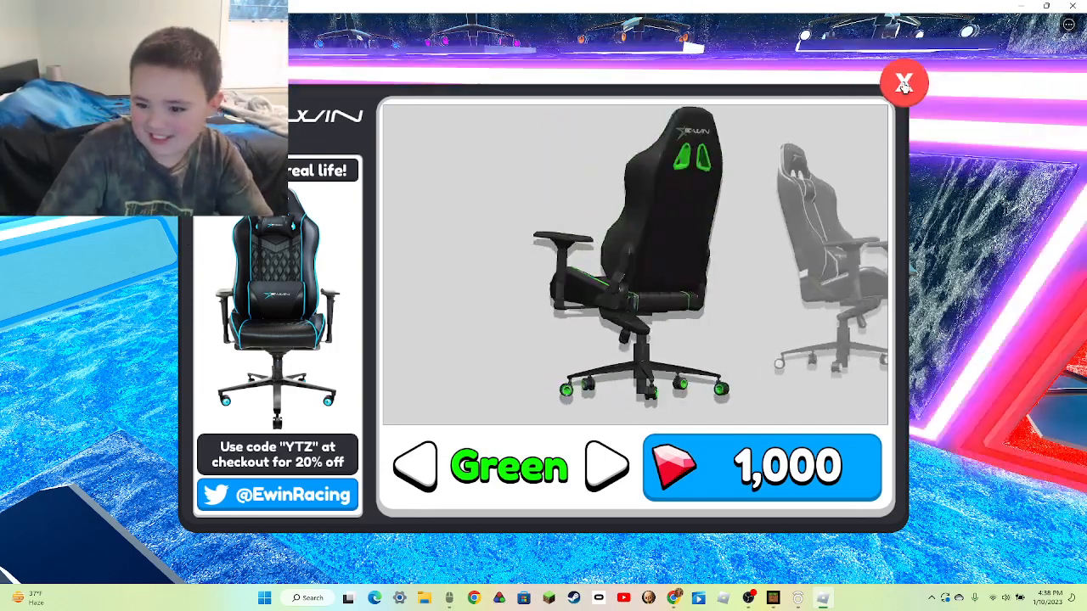
pyautogui.click(903, 82)
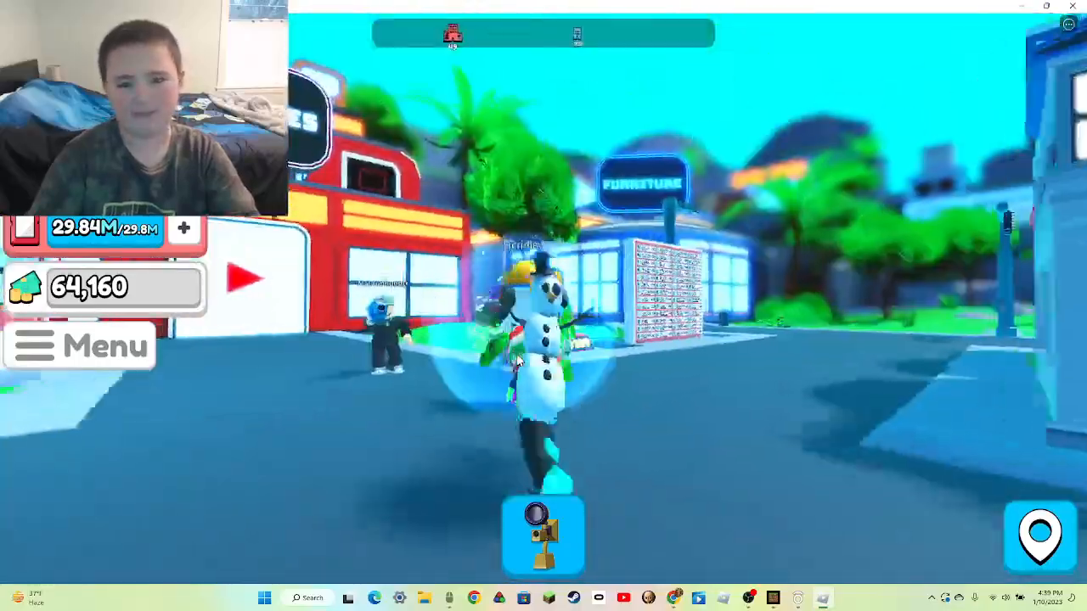
pyautogui.moveTo(543, 356)
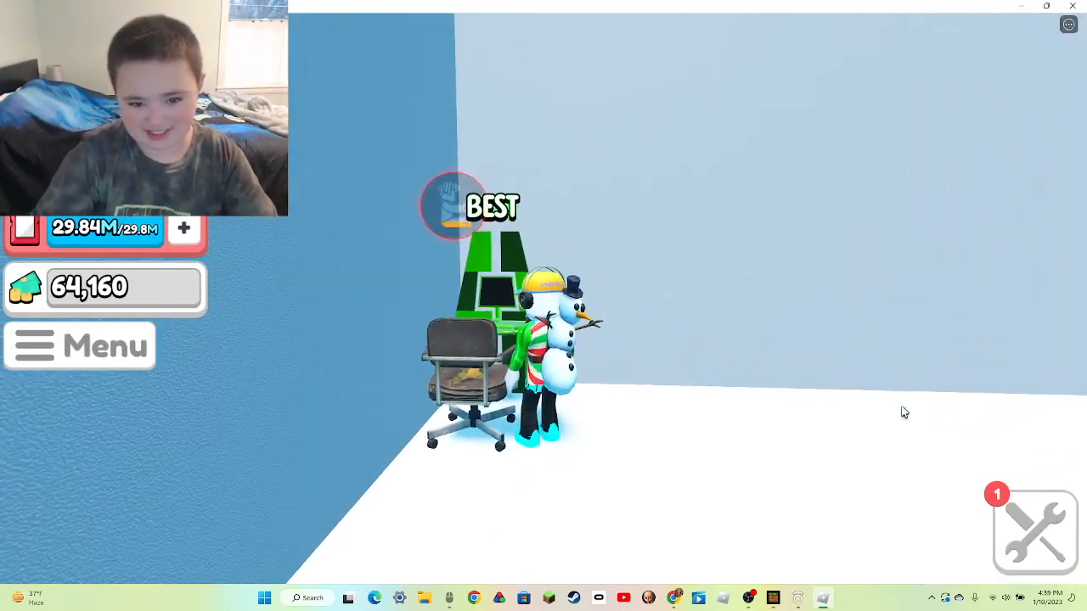
# - Pick up the worn office chair into the inventory and select the green gaming chair
pyautogui.click(1034, 530)
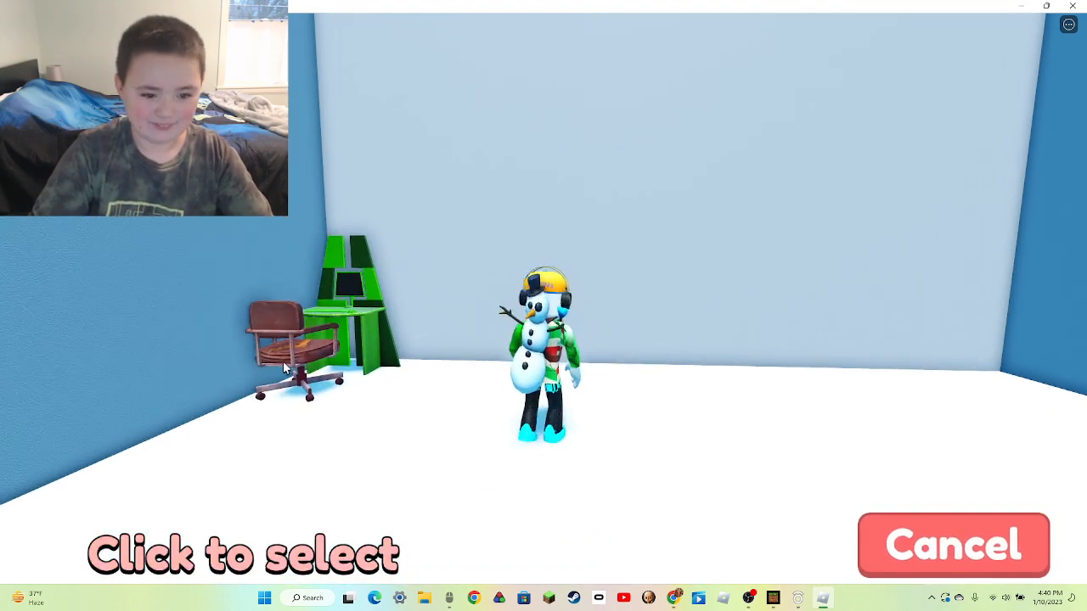
pyautogui.click(297, 356)
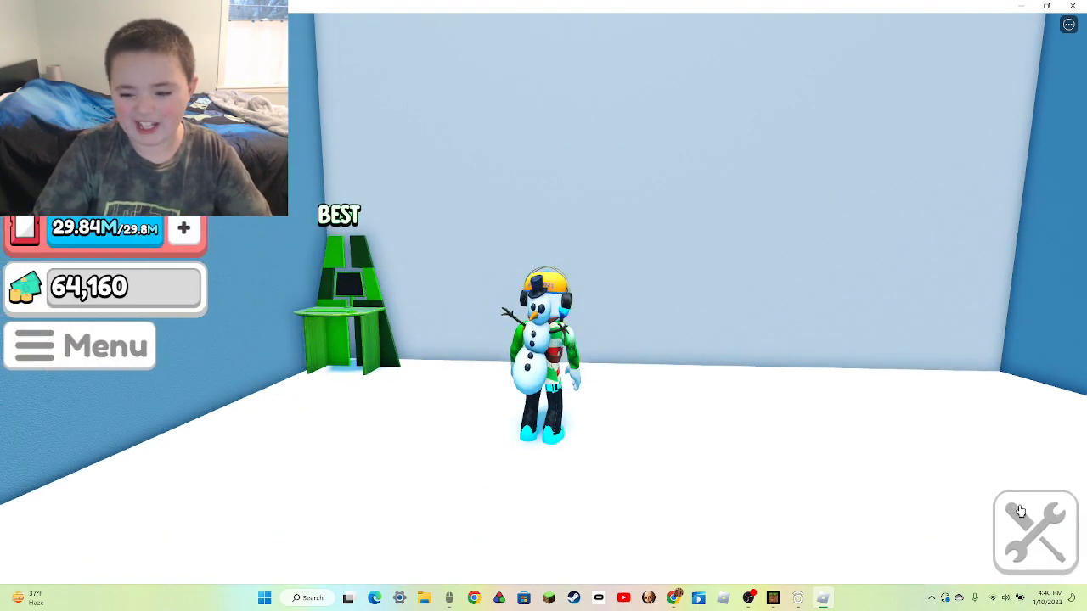
pyautogui.click(1034, 532)
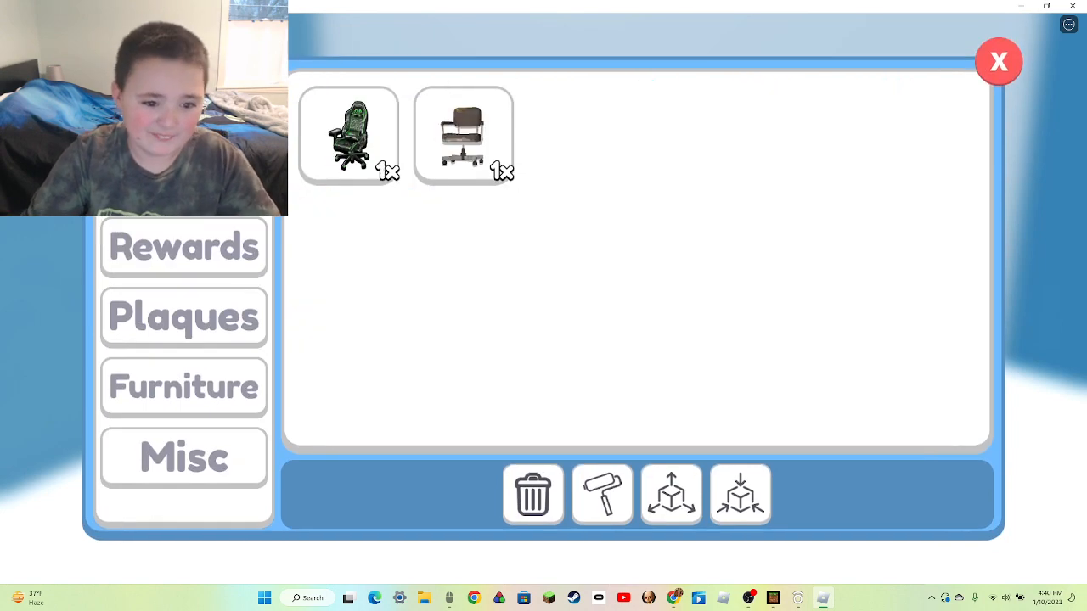
pyautogui.click(348, 136)
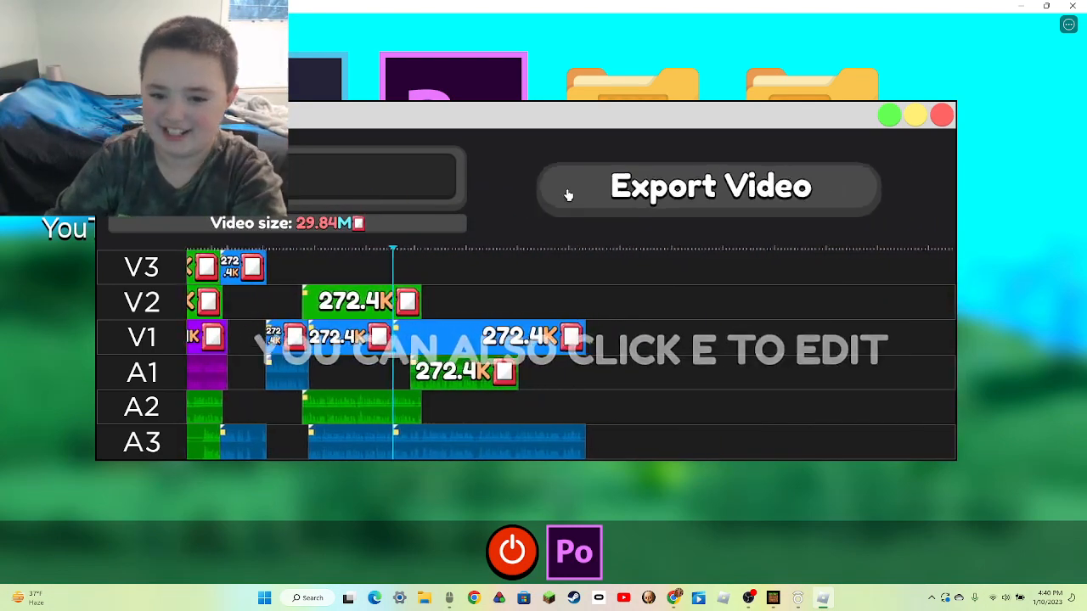
# - Export the 29.84M video, dismiss the Done! dialog, and close the editor
pyautogui.click(710, 186)
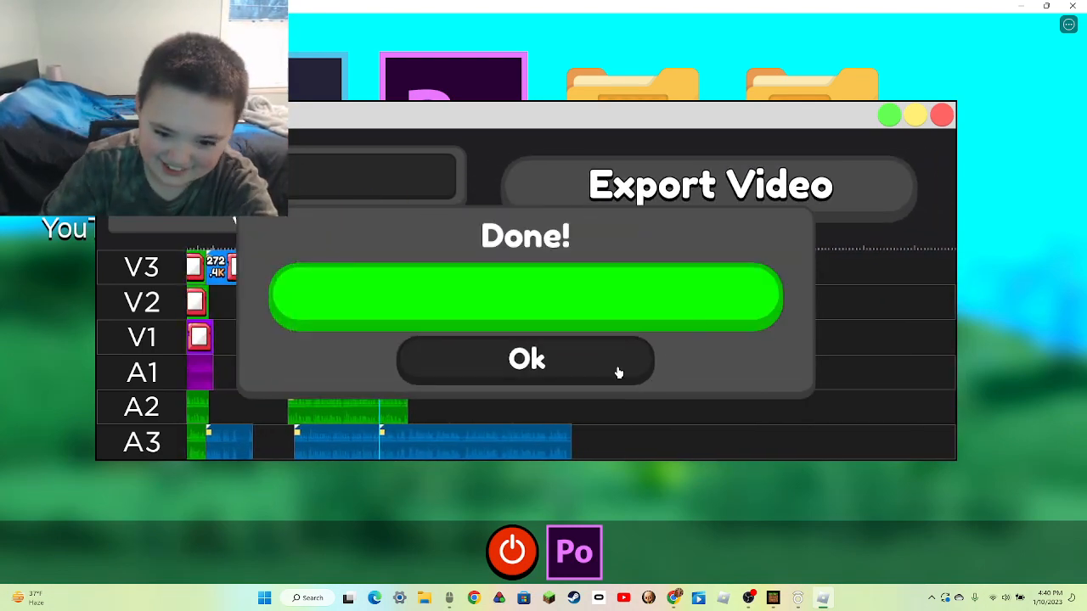
pyautogui.click(527, 359)
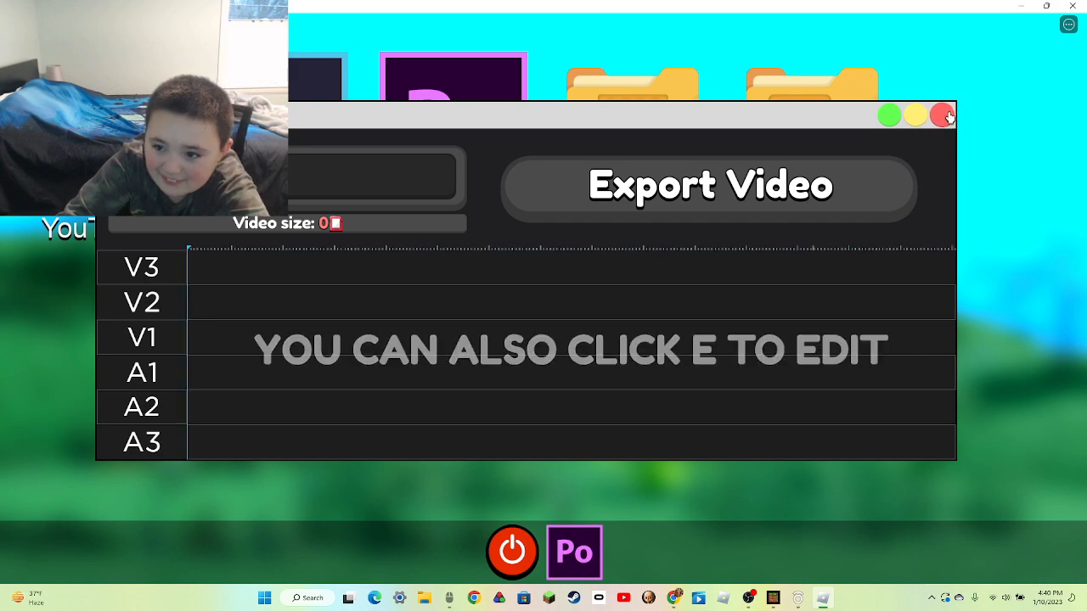
pyautogui.click(944, 114)
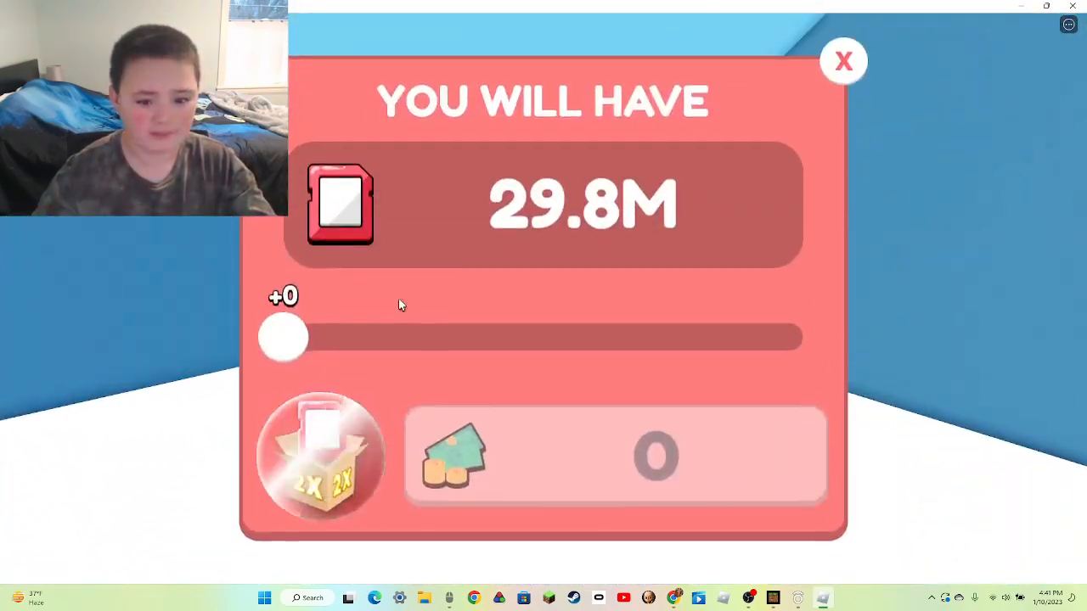
# - Cash out the maximum stored footage for +587,291
pyautogui.moveTo(284, 337); pyautogui.dragTo(802, 337)
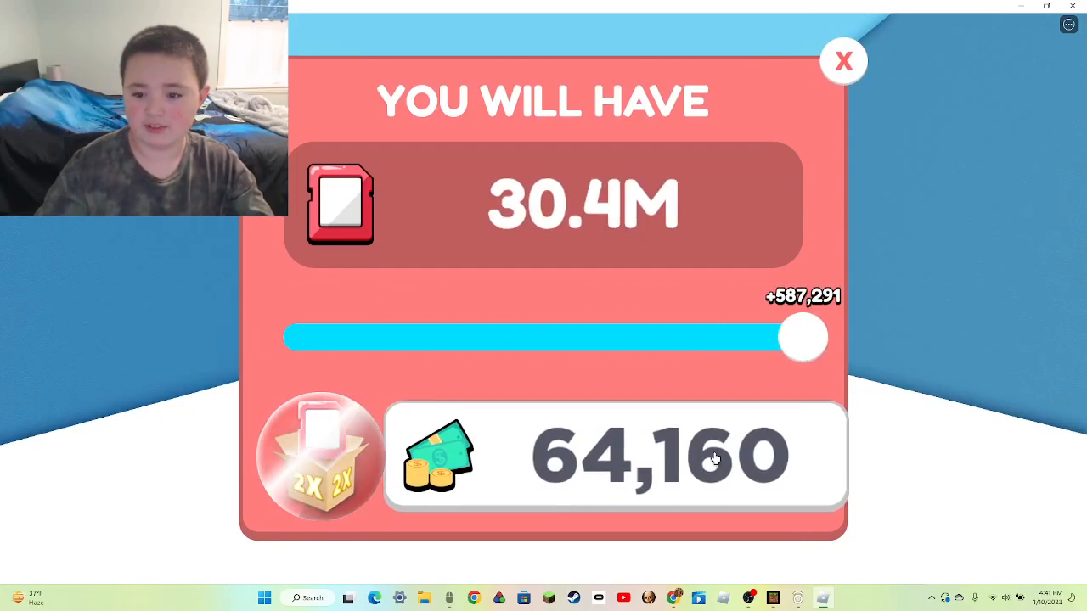
pyautogui.click(842, 60)
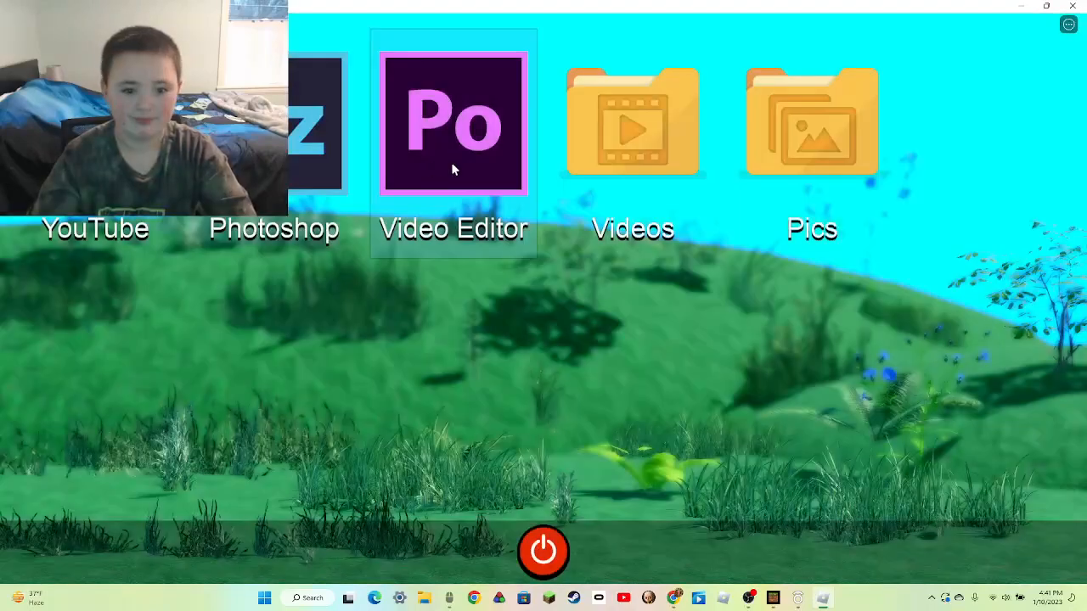
# - Launch the Video Editor (Po) app to show the 30.43M clip timeline
pyautogui.click(453, 122)
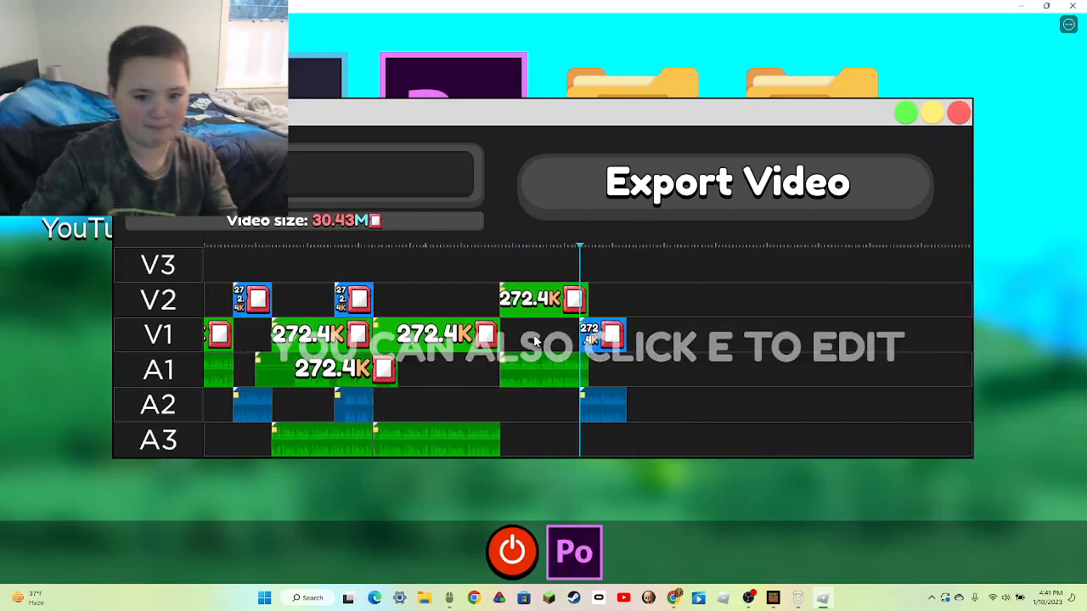
# - Export the 30.43M clips, keeping the default title Video_2
pyautogui.click(726, 182)
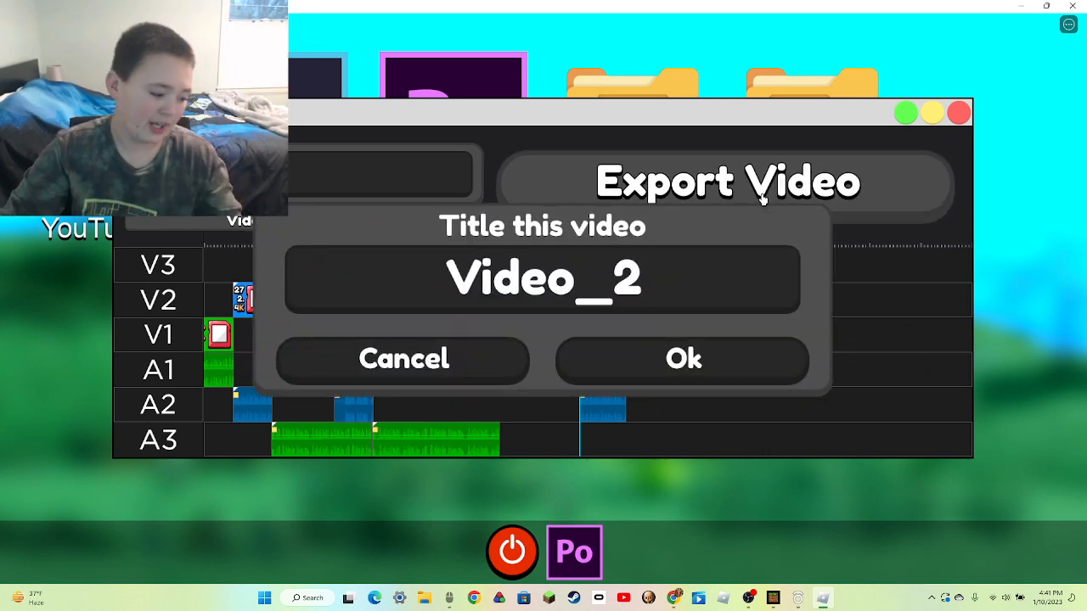
pyautogui.moveTo(675, 216)
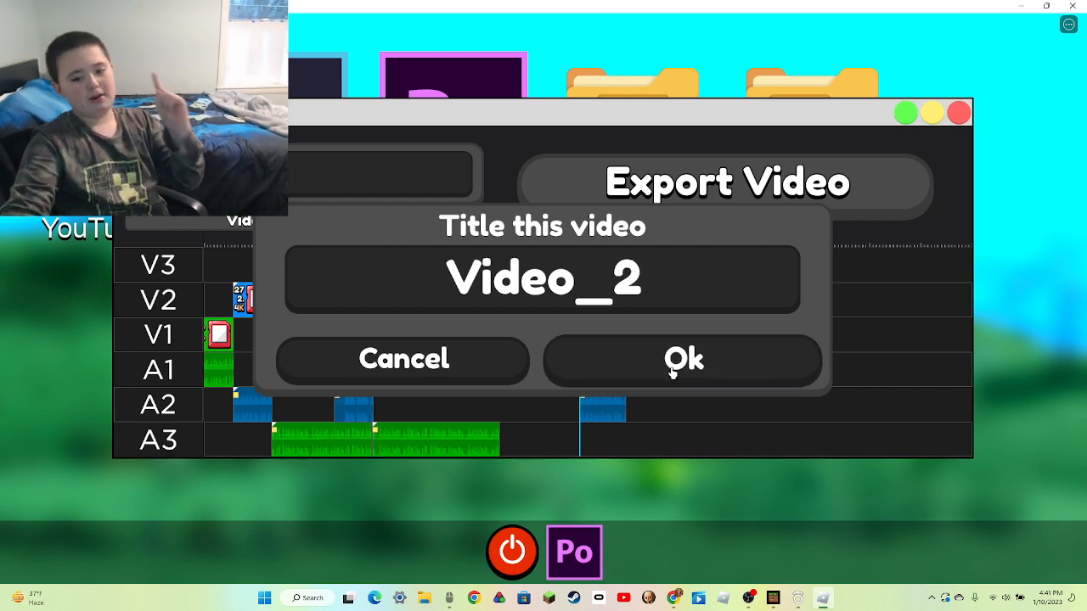
pyautogui.click(684, 359)
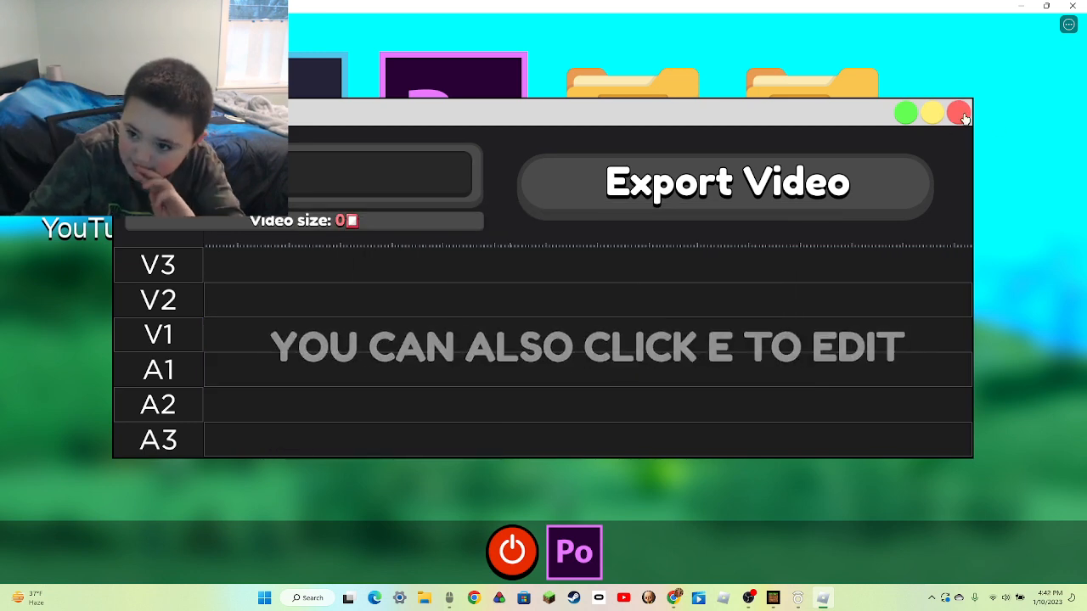
# - Upload Video_2 with the dumbbell thumbnail, then upload the remaining recording too
pyautogui.click(959, 112)
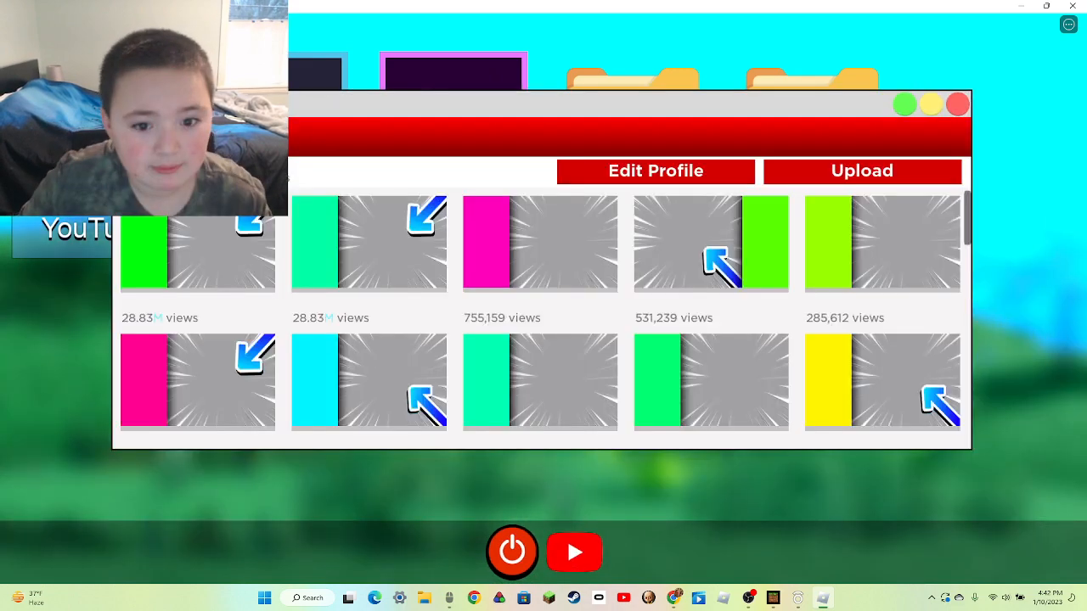
pyautogui.click(862, 171)
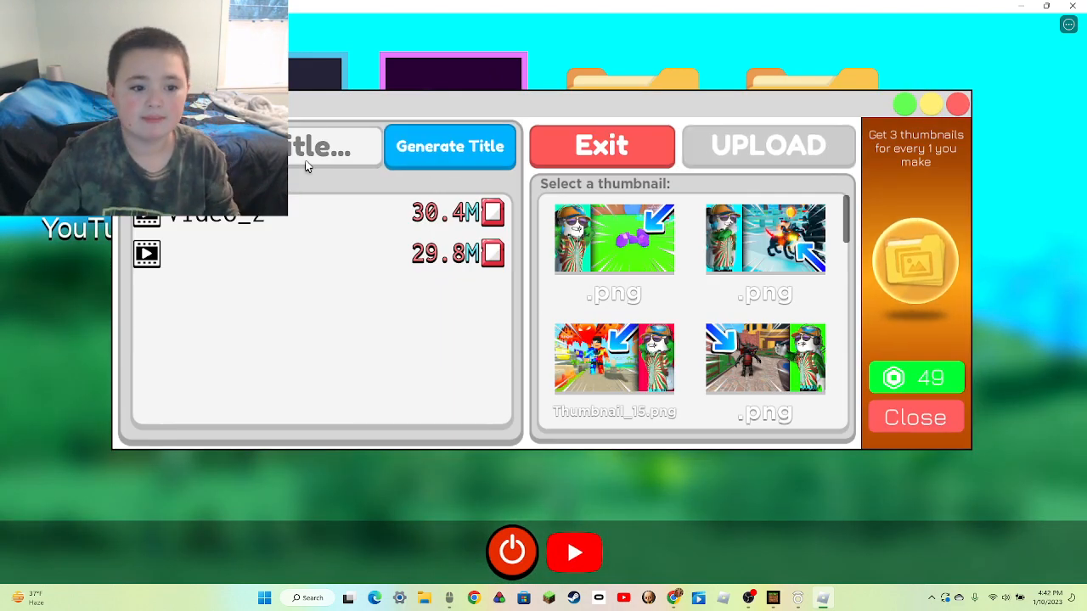
pyautogui.click(614, 238)
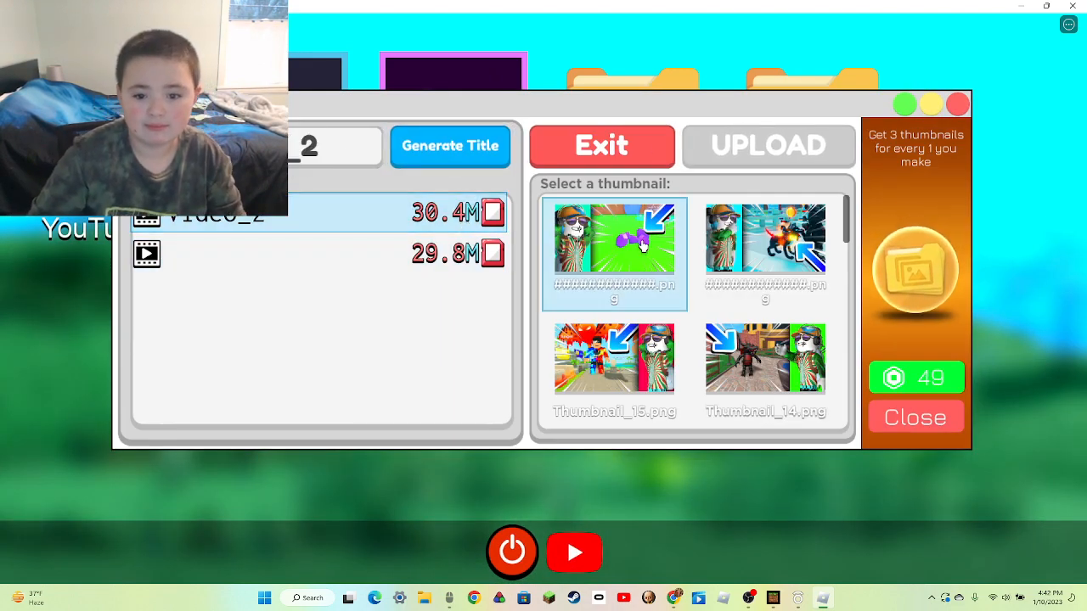
pyautogui.click(601, 145)
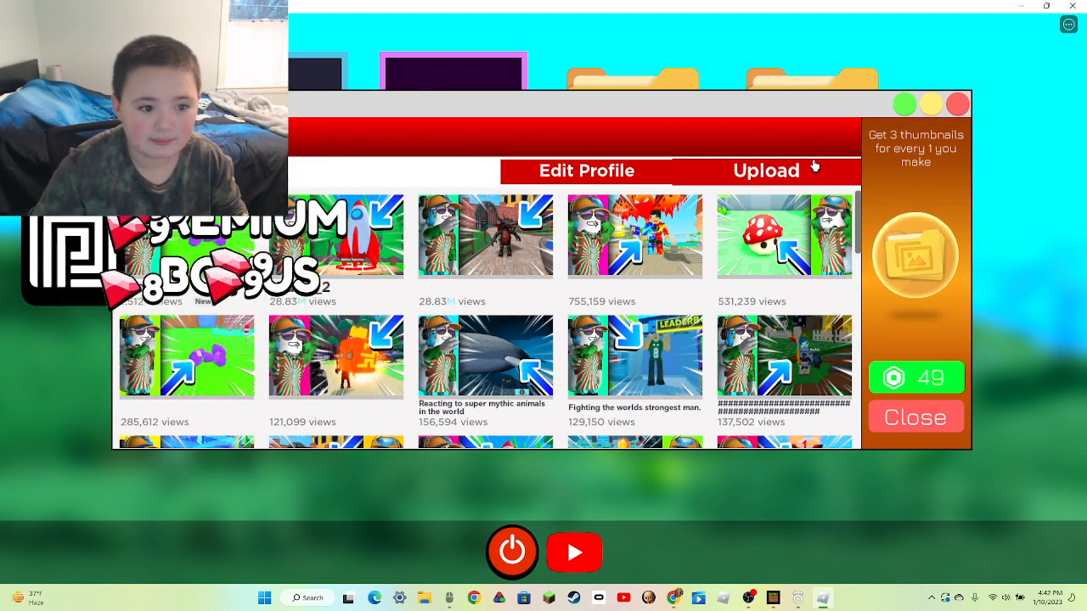
pyautogui.click(766, 170)
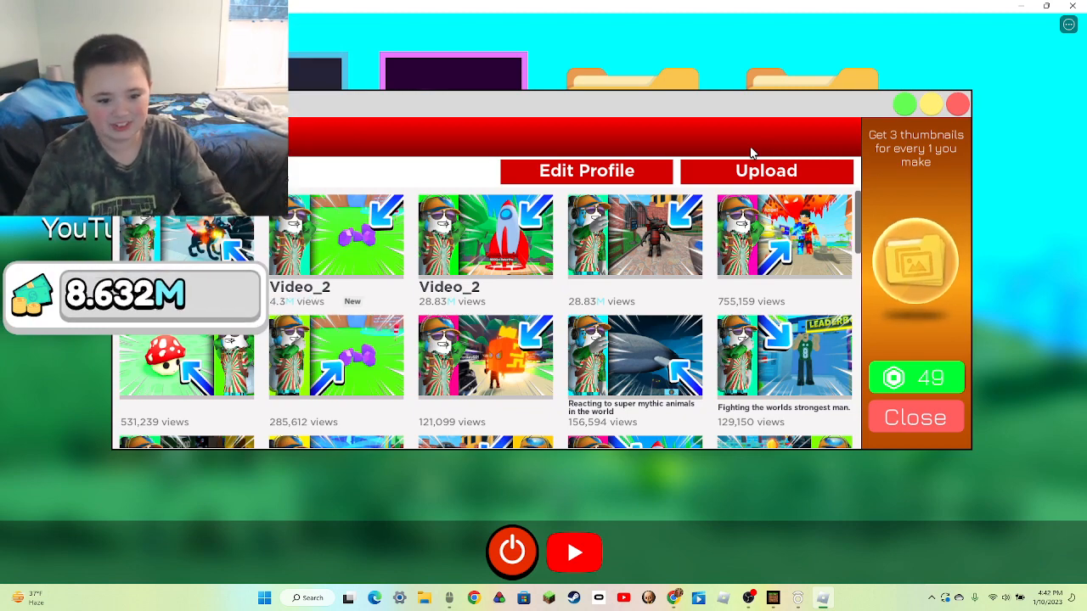
pyautogui.click(914, 417)
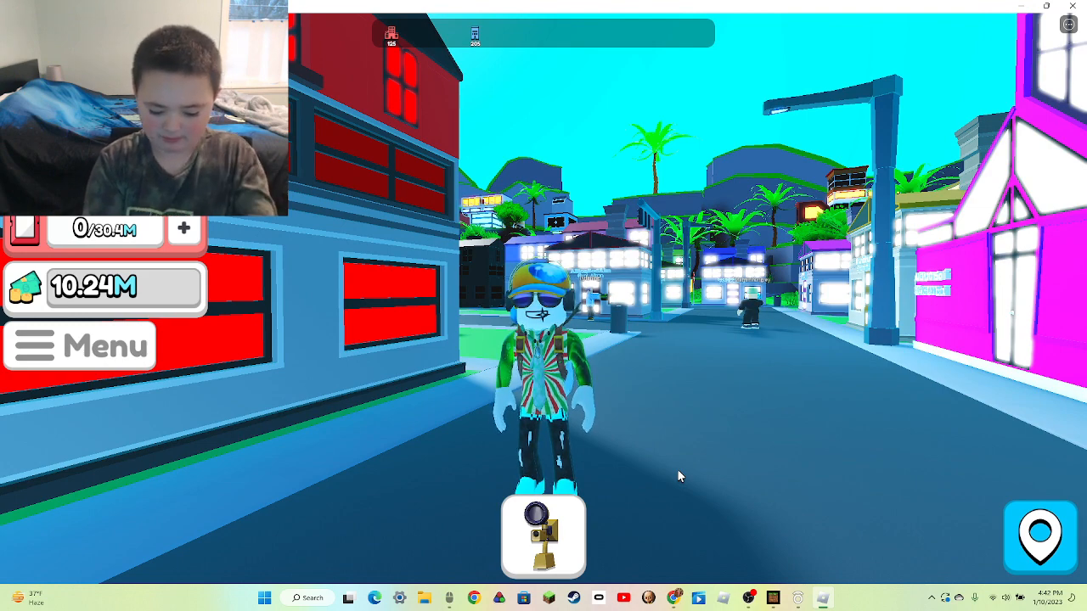
# - Use the Strange Package from Menu > Bag for a new plaque, then reopen the Bag's furniture
pyautogui.click(79, 345)
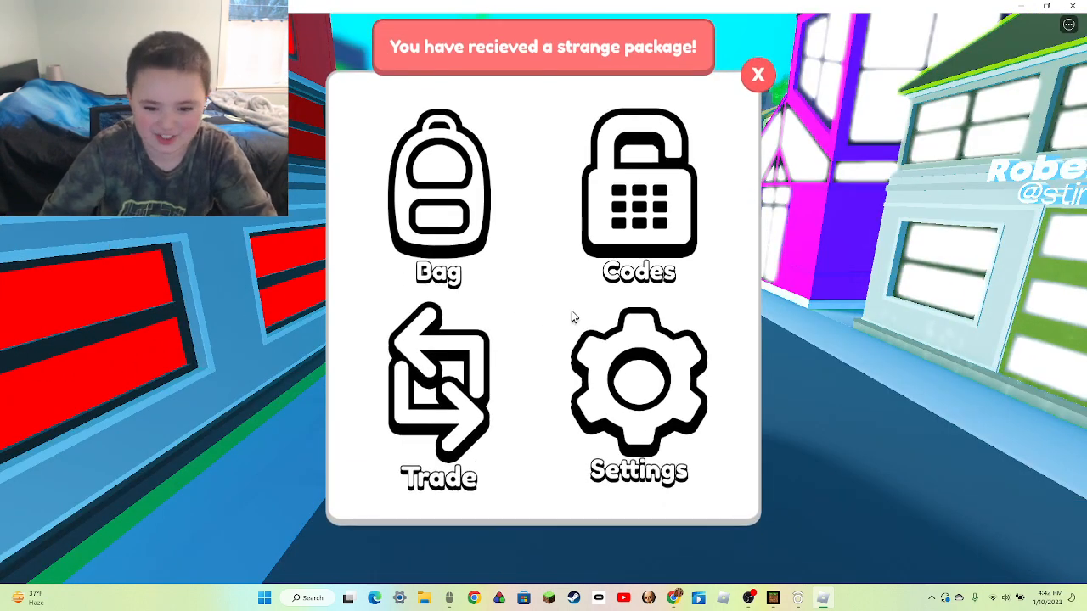
pyautogui.click(438, 200)
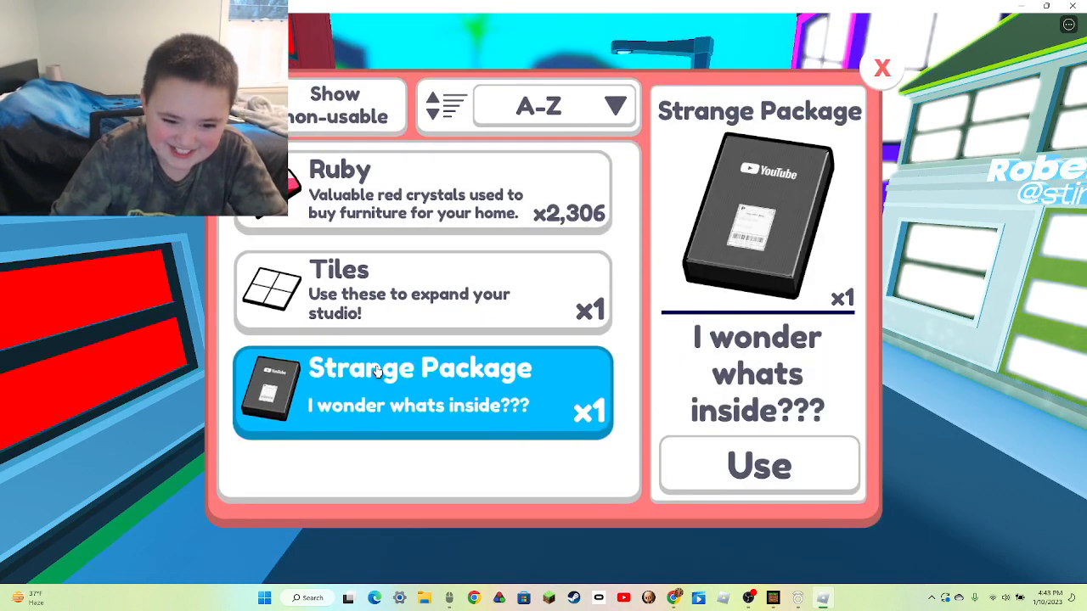
pyautogui.click(881, 68)
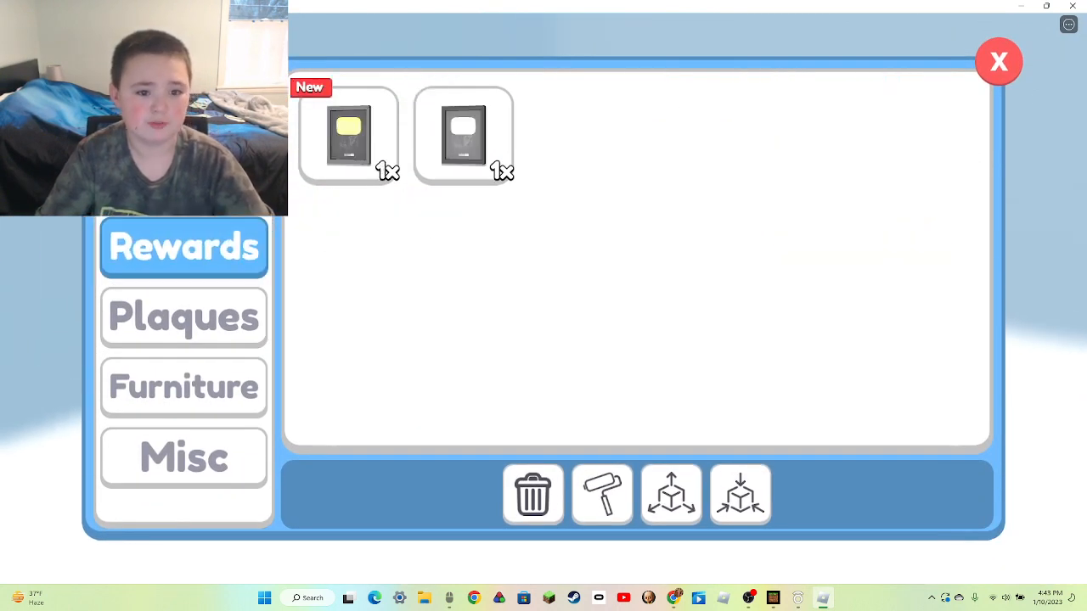
pyautogui.click(348, 136)
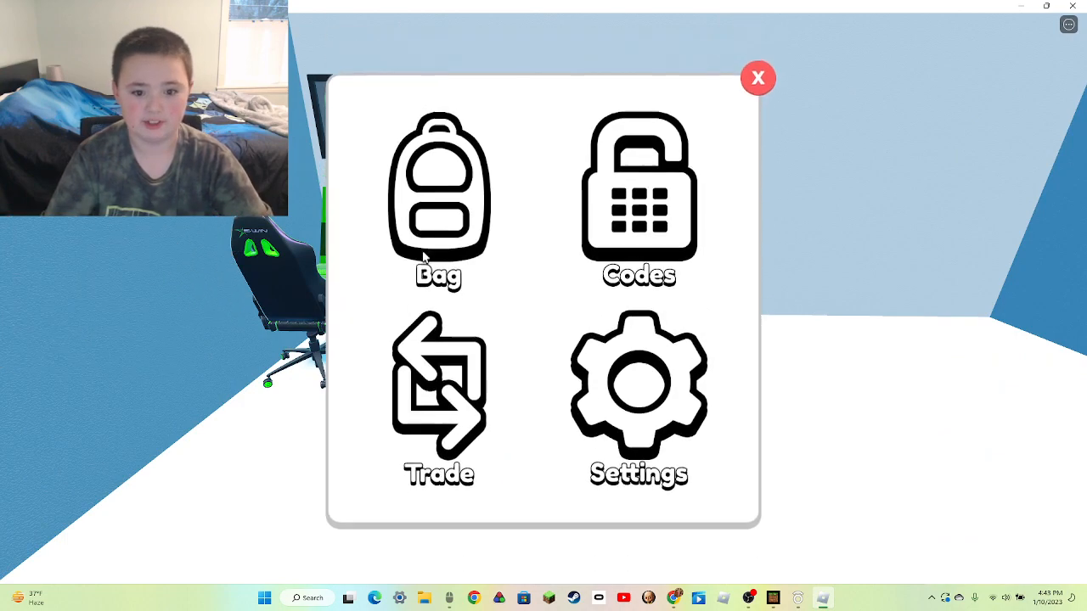
pyautogui.click(439, 195)
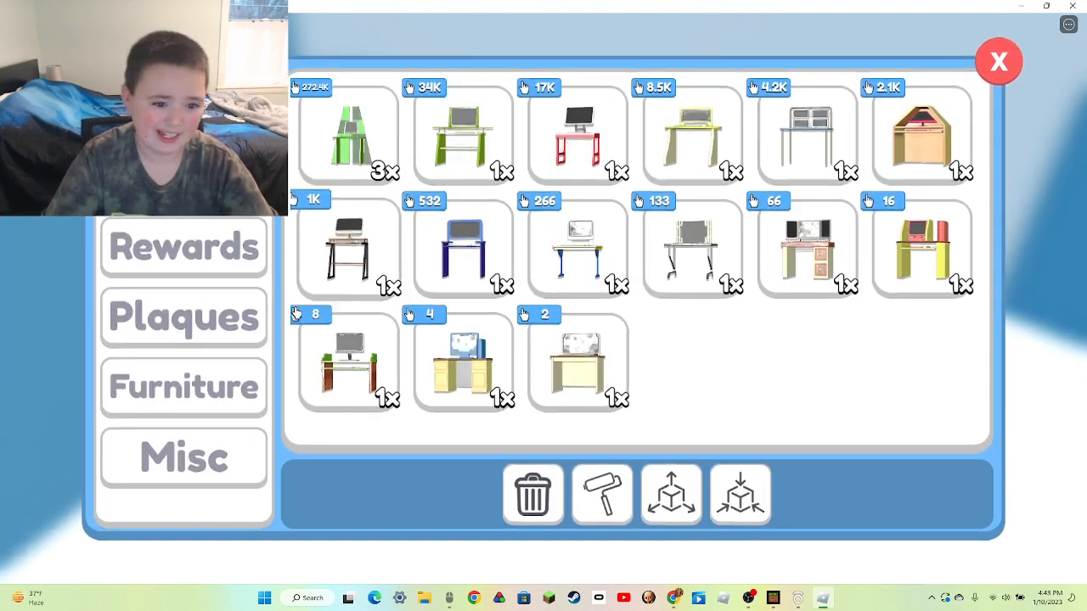
pyautogui.click(348, 135)
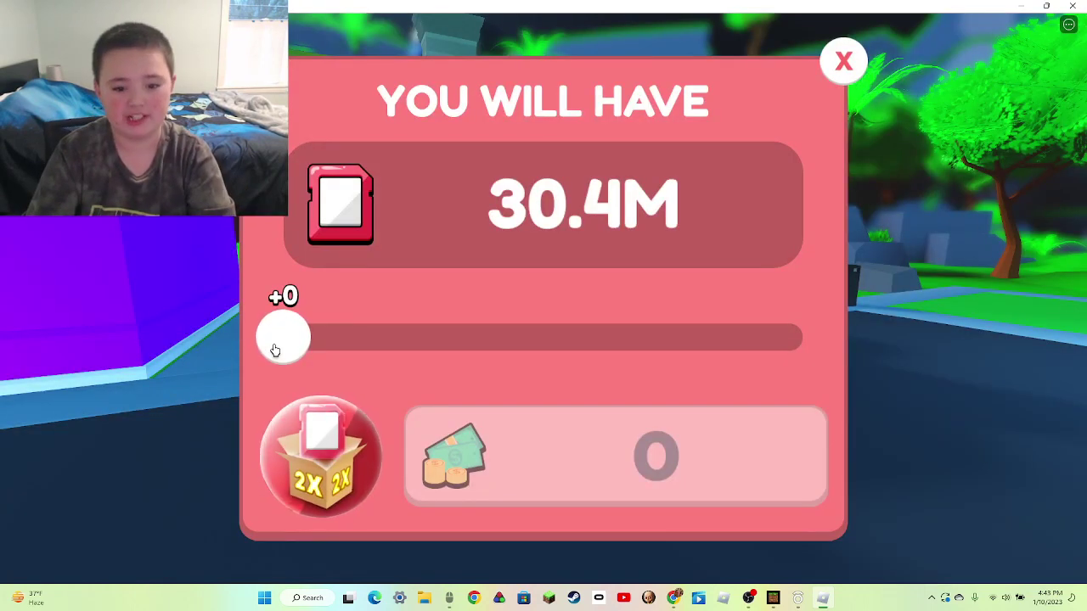
# - Buy the maximum storage upgrade, raising capacity to 93.2M for 10.2M cash
pyautogui.moveTo(285, 337); pyautogui.dragTo(473, 337)
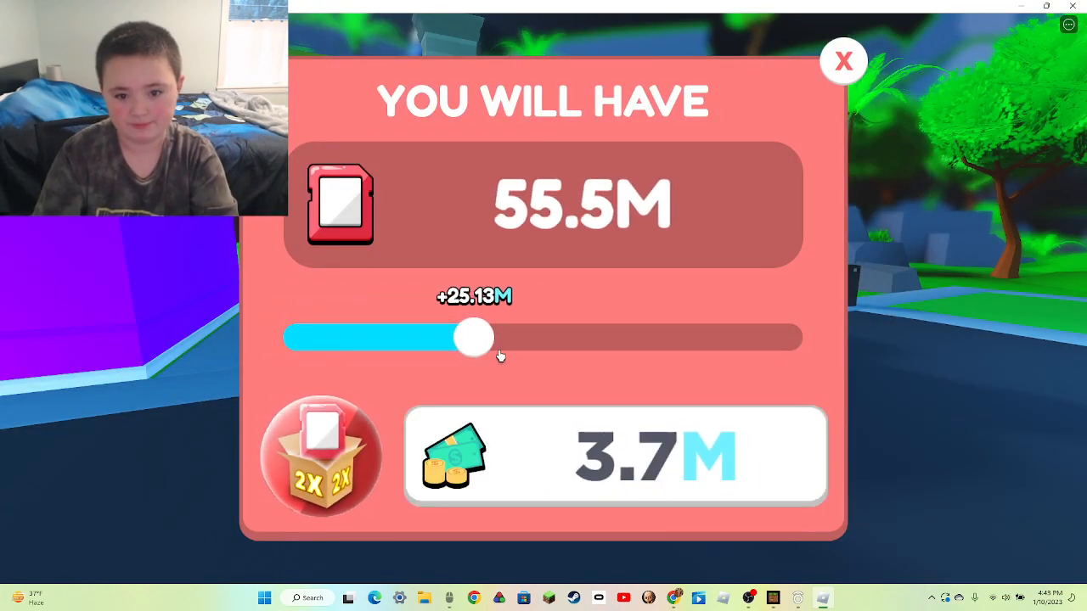
pyautogui.moveTo(474, 337); pyautogui.dragTo(802, 337)
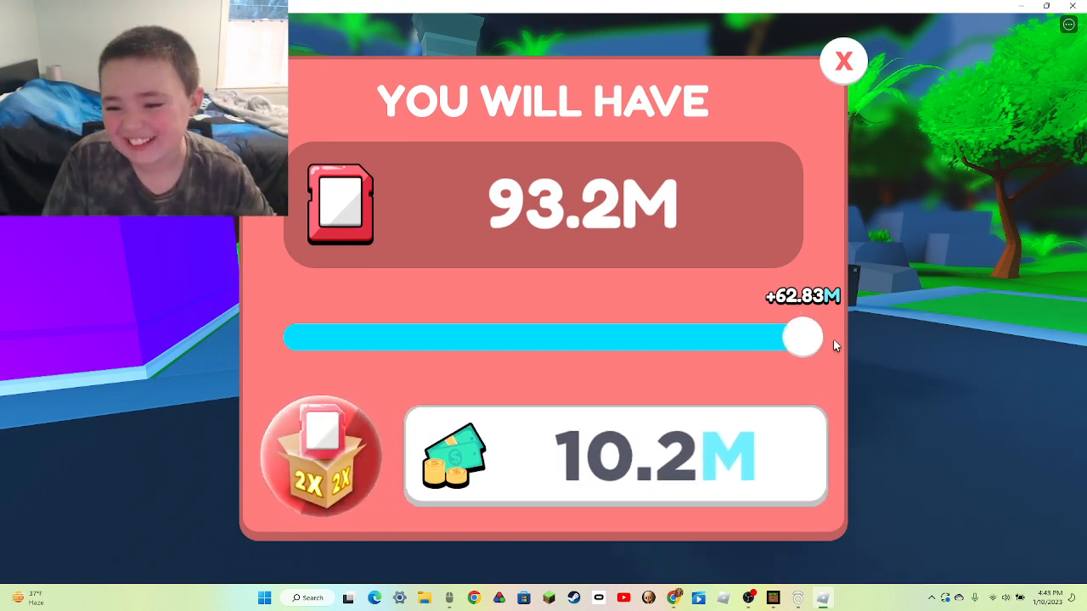
pyautogui.click(842, 60)
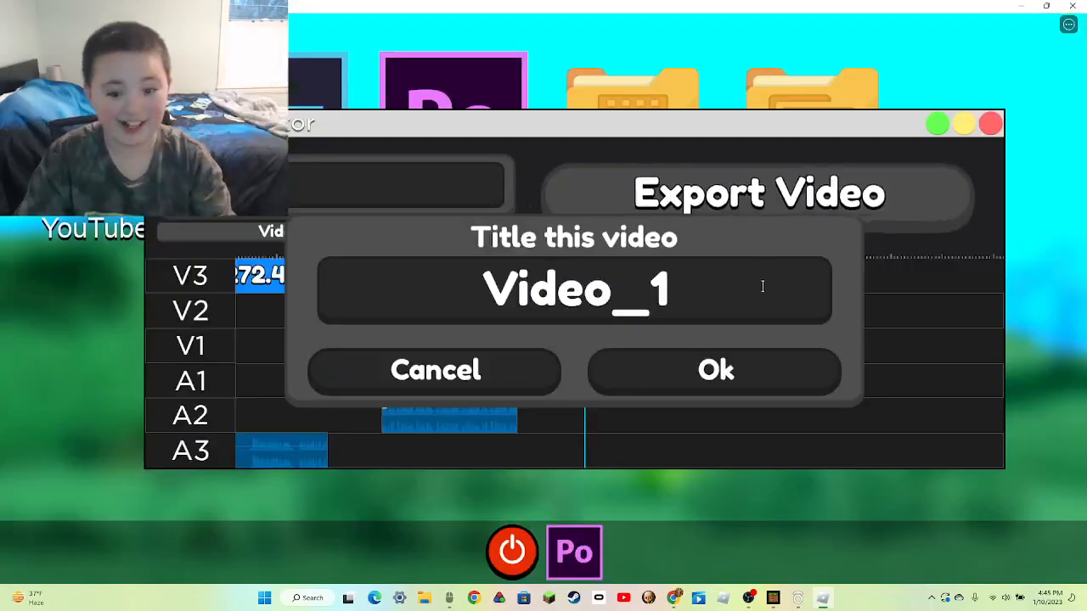
# - Export the video titled Video_1, then upload it to YouTube with Thumbnail_15.png
pyautogui.click(714, 370)
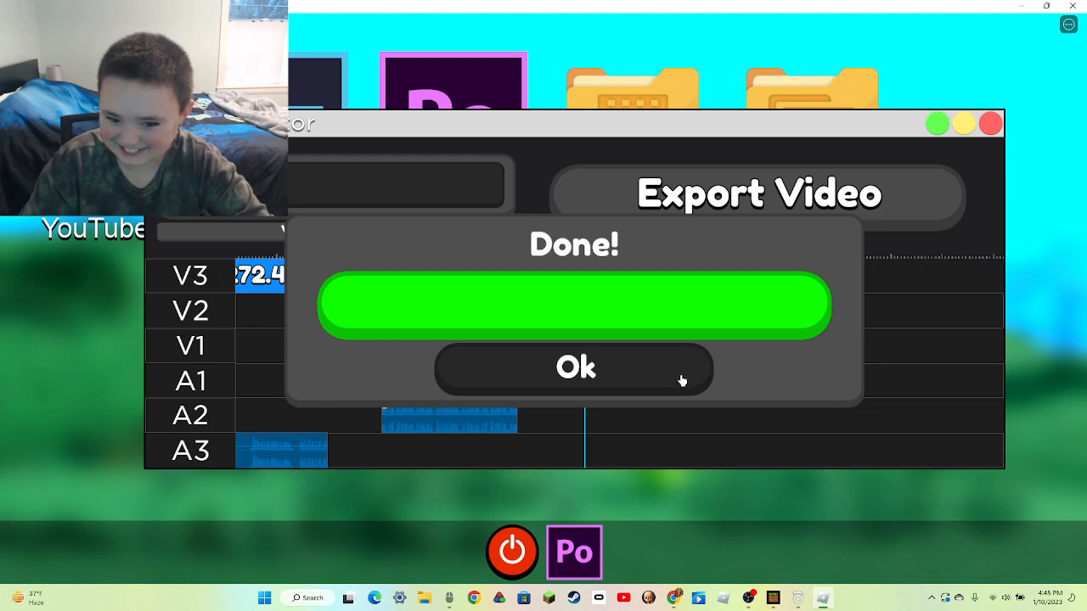
pyautogui.click(574, 367)
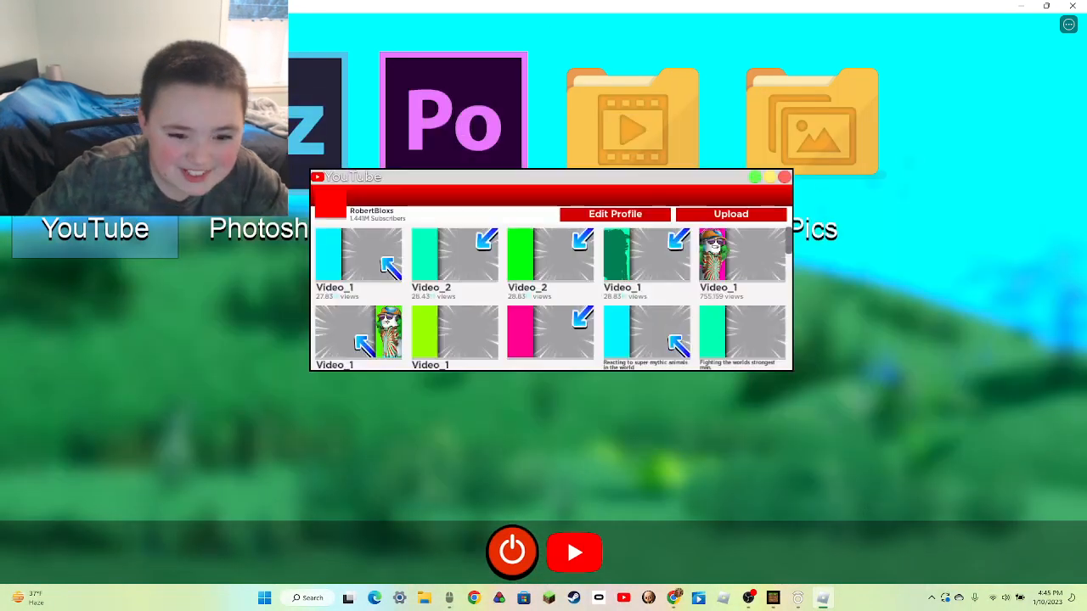
pyautogui.click(783, 176)
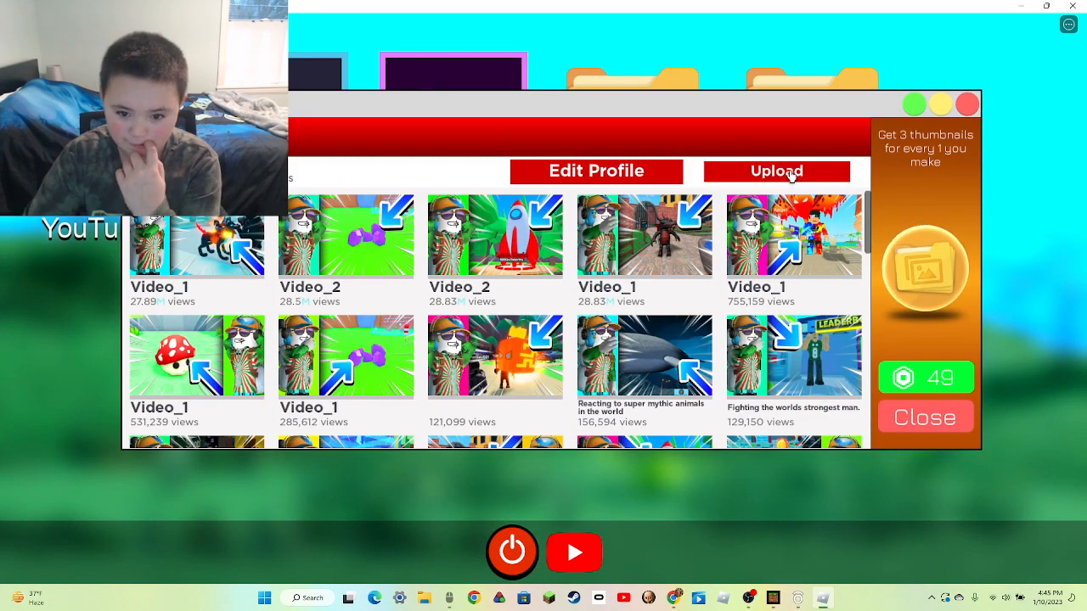
pyautogui.click(775, 171)
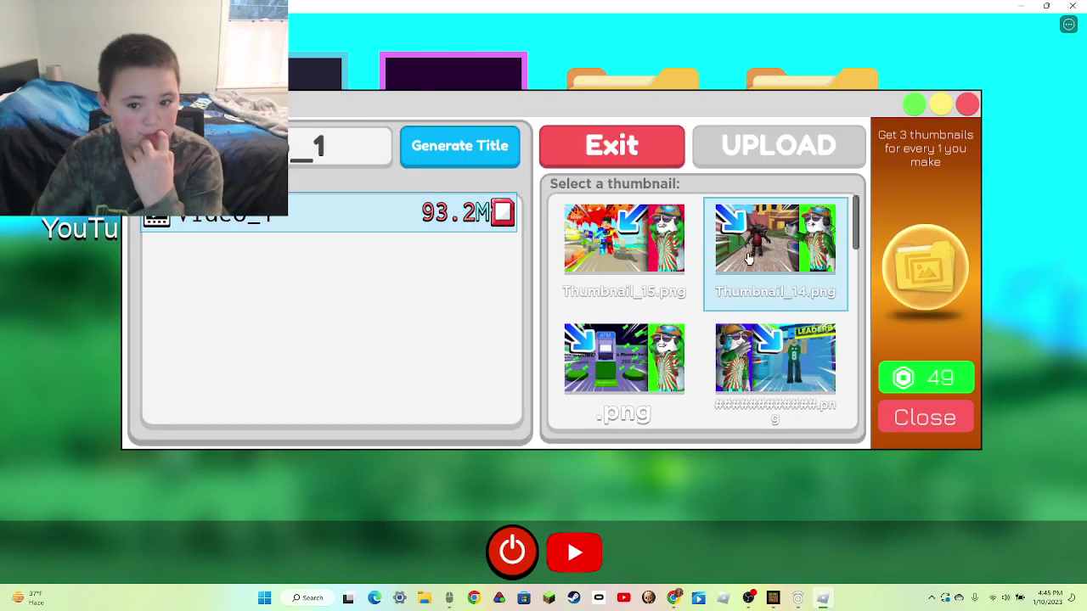
pyautogui.click(623, 238)
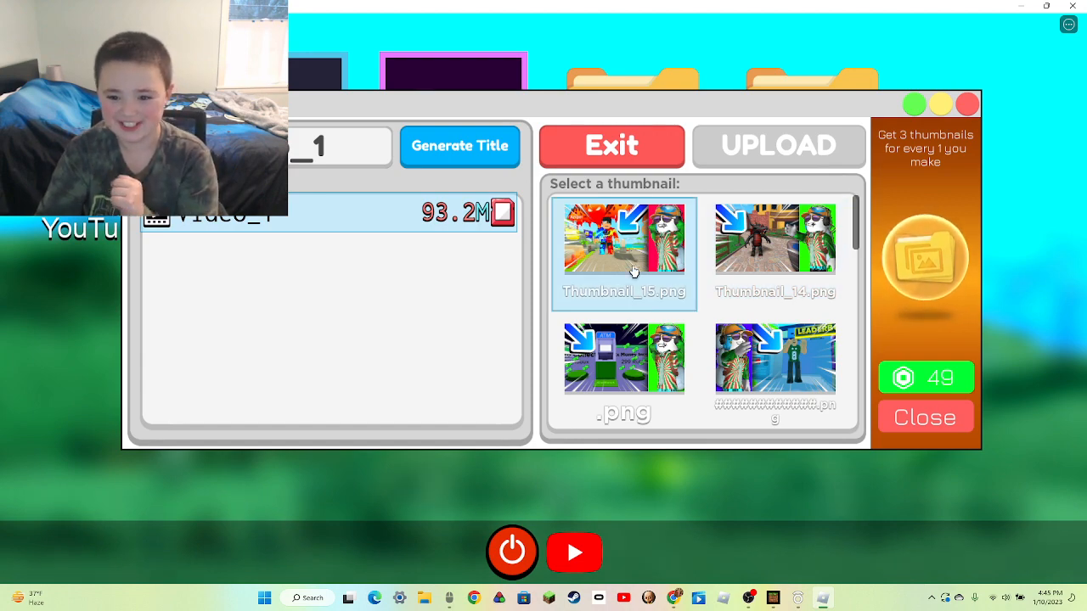
pyautogui.click(610, 145)
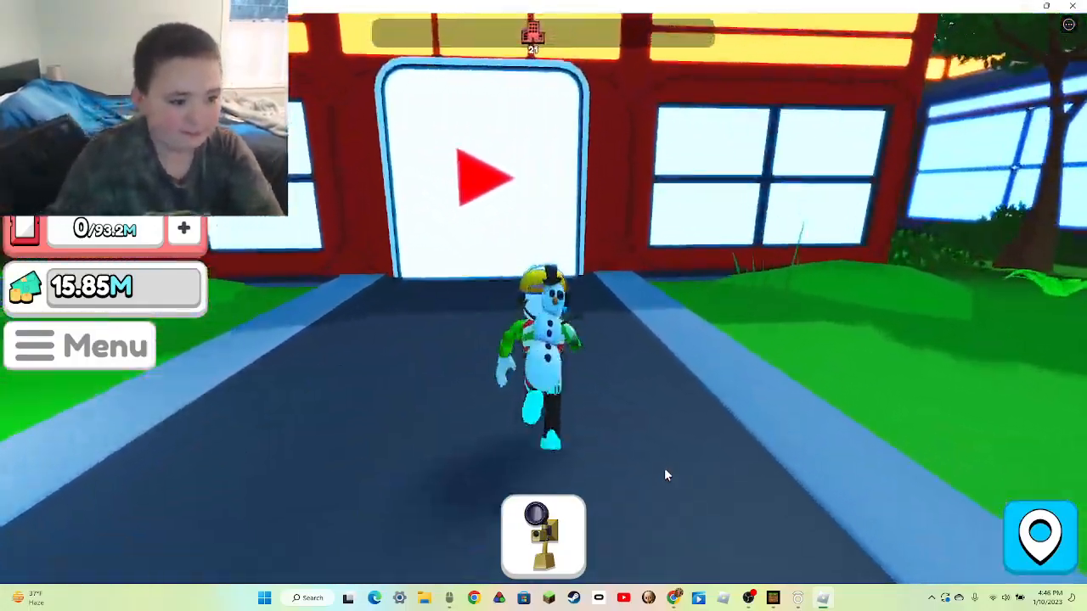
# - Buy the maximum storage upgrade, raising capacity to 101.5M for 1.5M cash
pyautogui.click(485, 178)
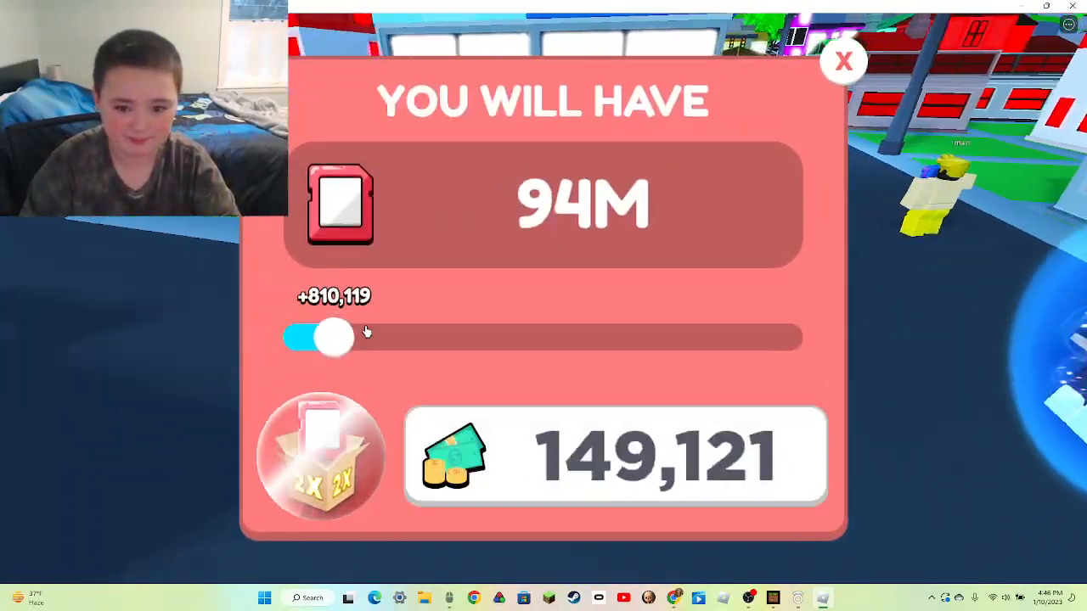
pyautogui.moveTo(319, 338); pyautogui.dragTo(802, 338)
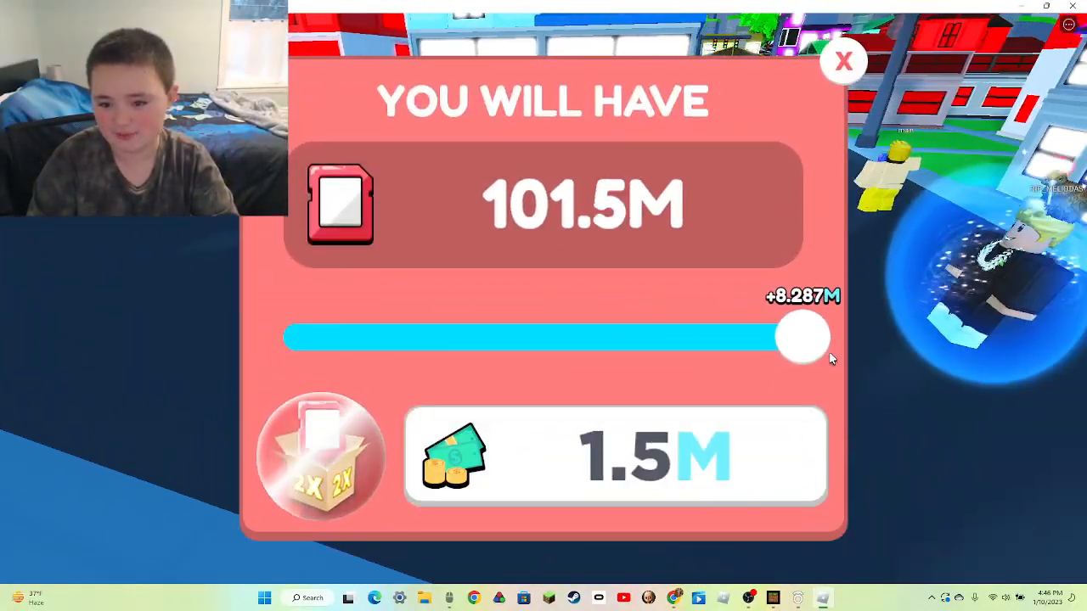
pyautogui.click(843, 60)
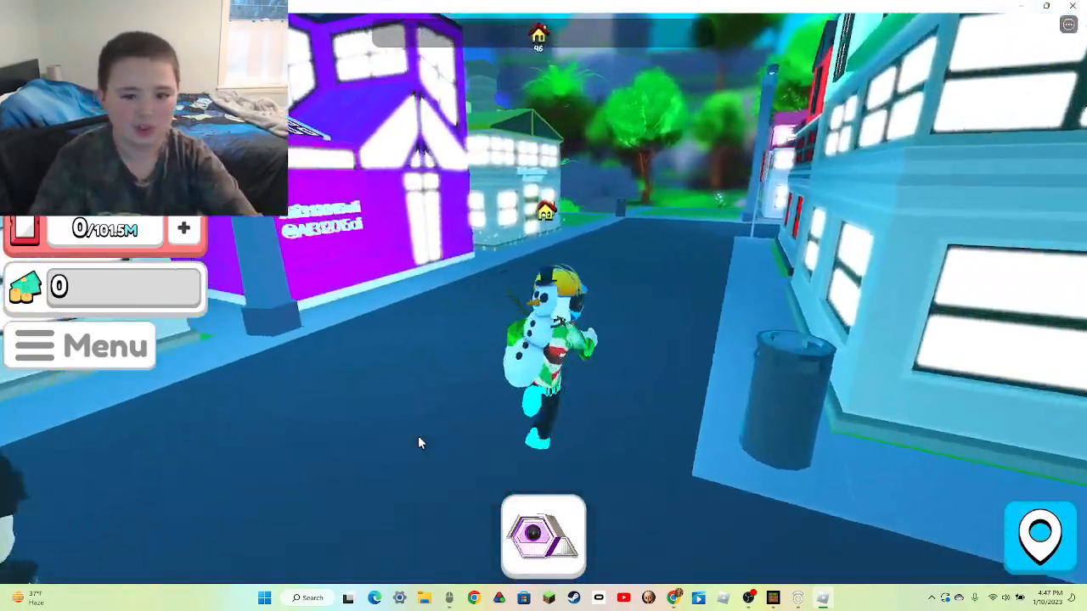
pyautogui.moveTo(433, 412)
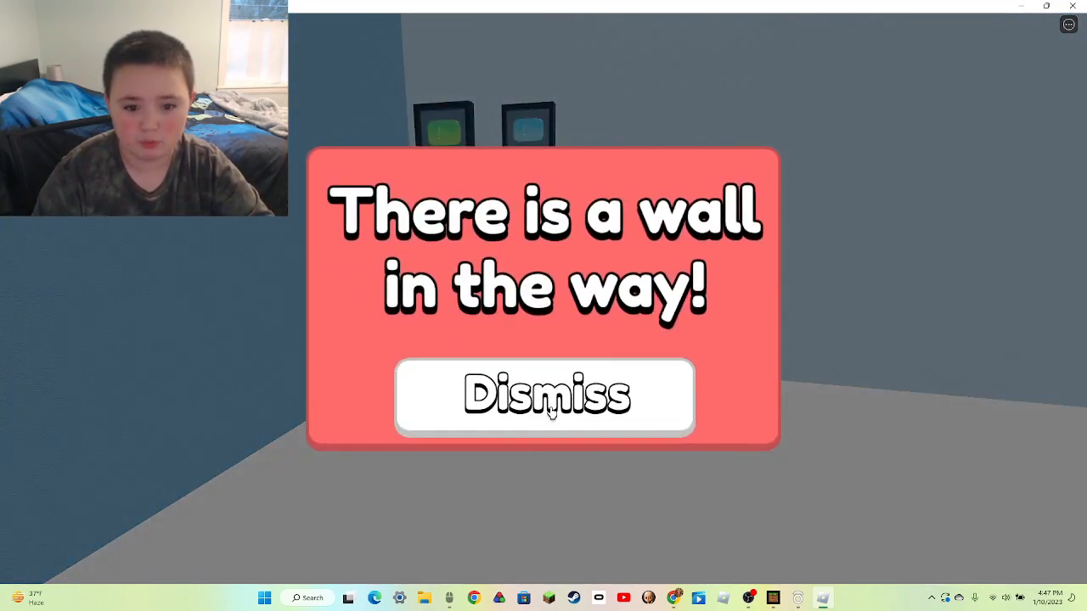
# - Replace the old studio desk with the best desk from the furniture inventory
pyautogui.click(543, 395)
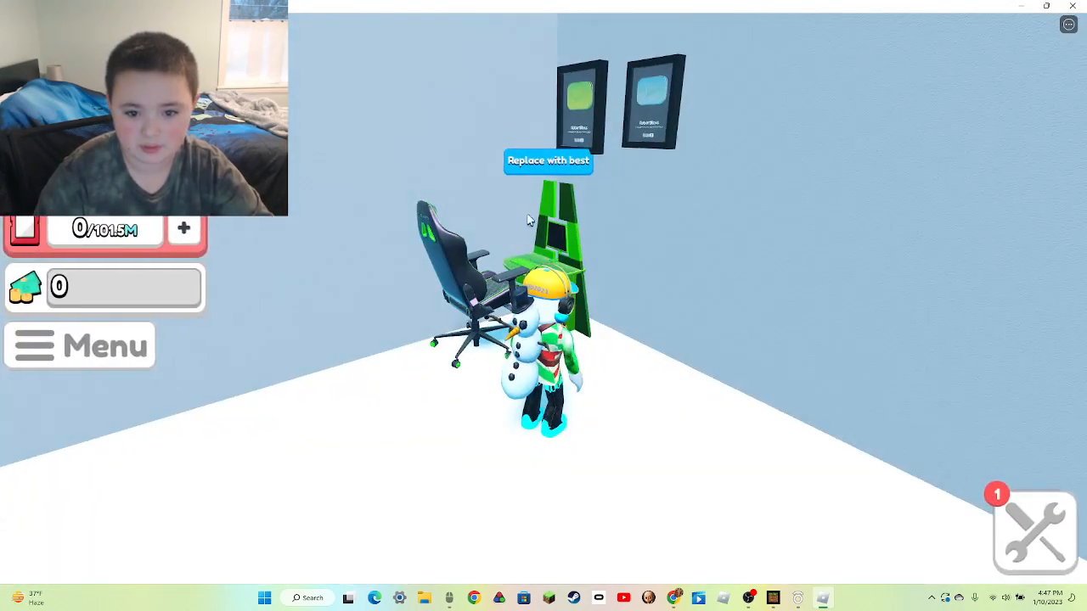
pyautogui.click(548, 160)
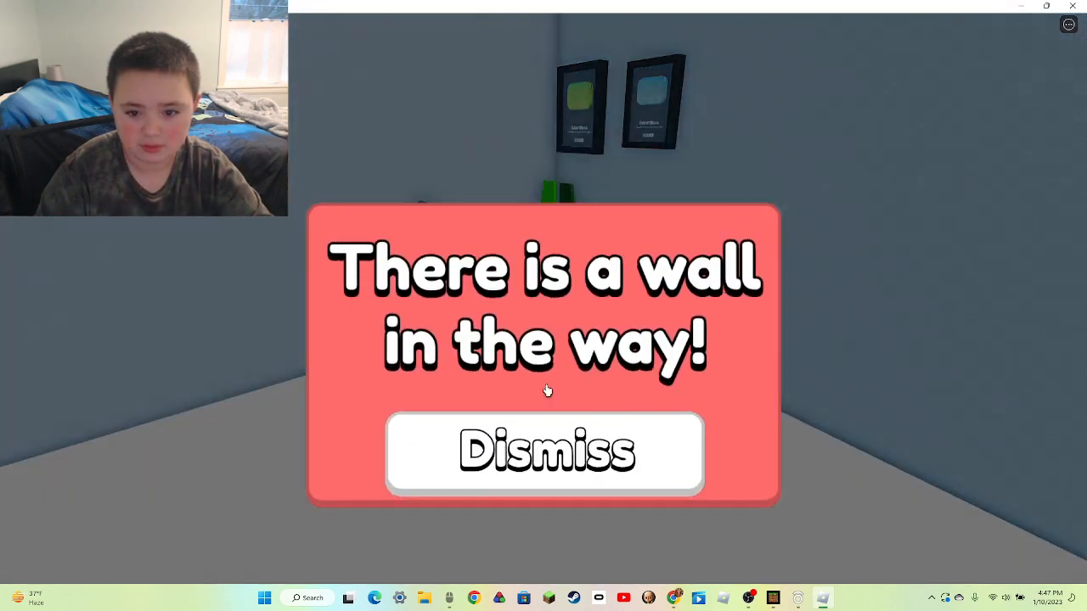
pyautogui.click(544, 451)
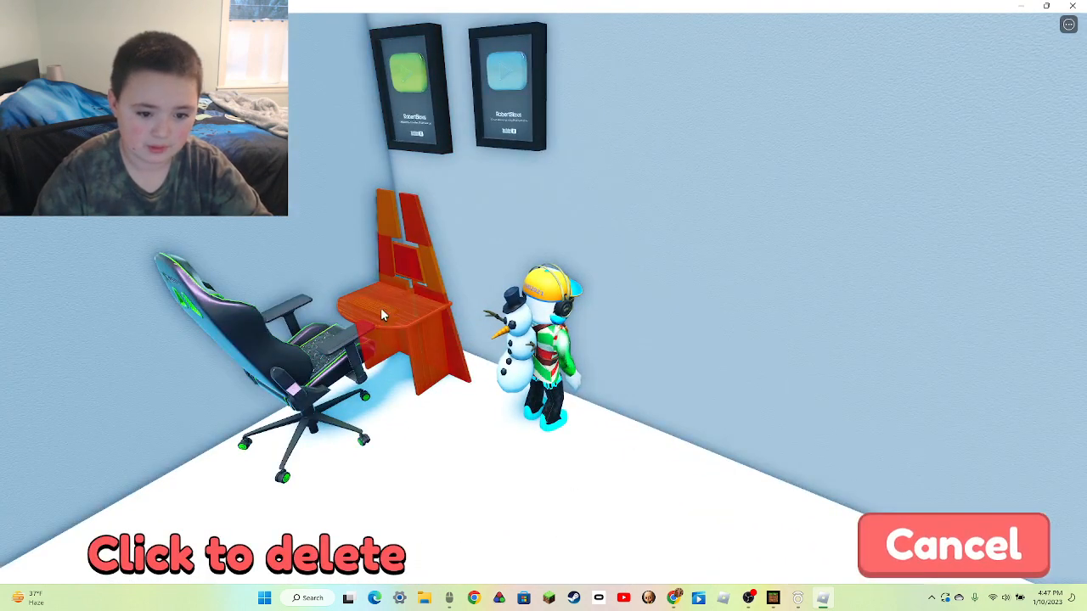
pyautogui.click(382, 314)
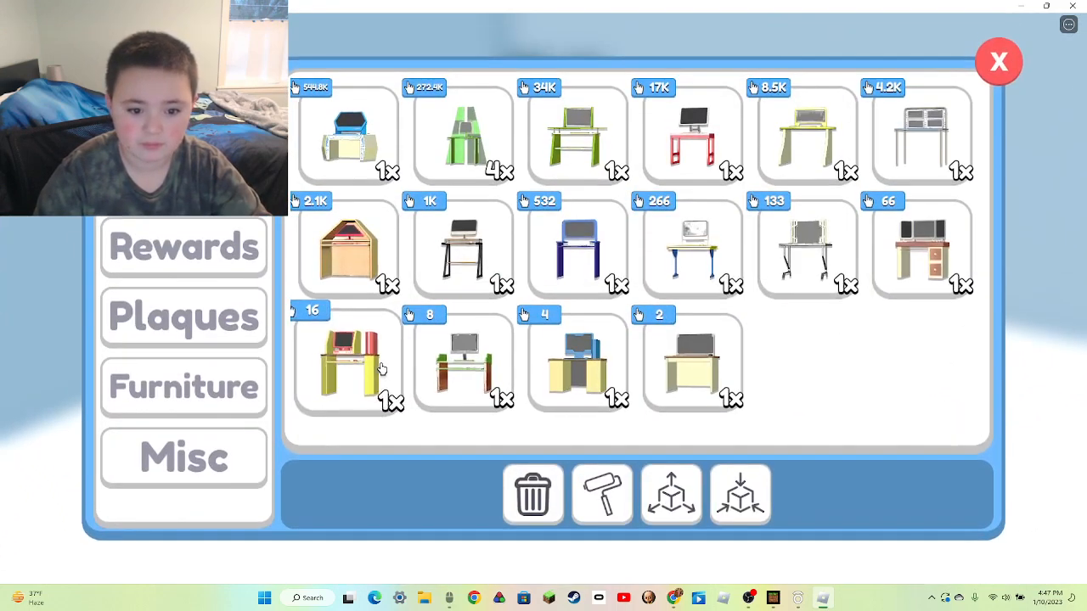
pyautogui.click(346, 136)
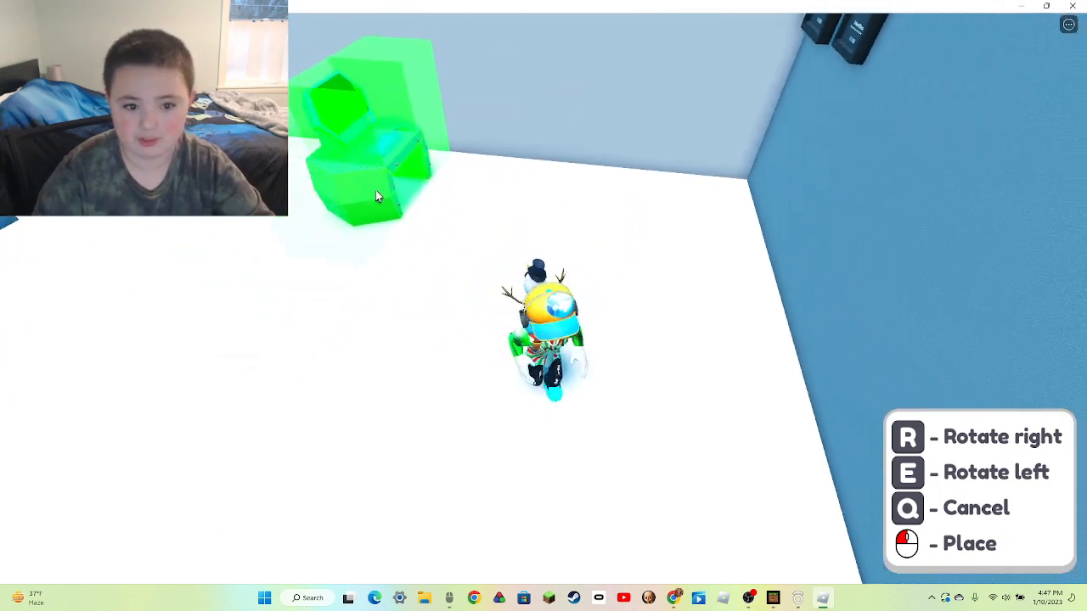
pyautogui.click(377, 195)
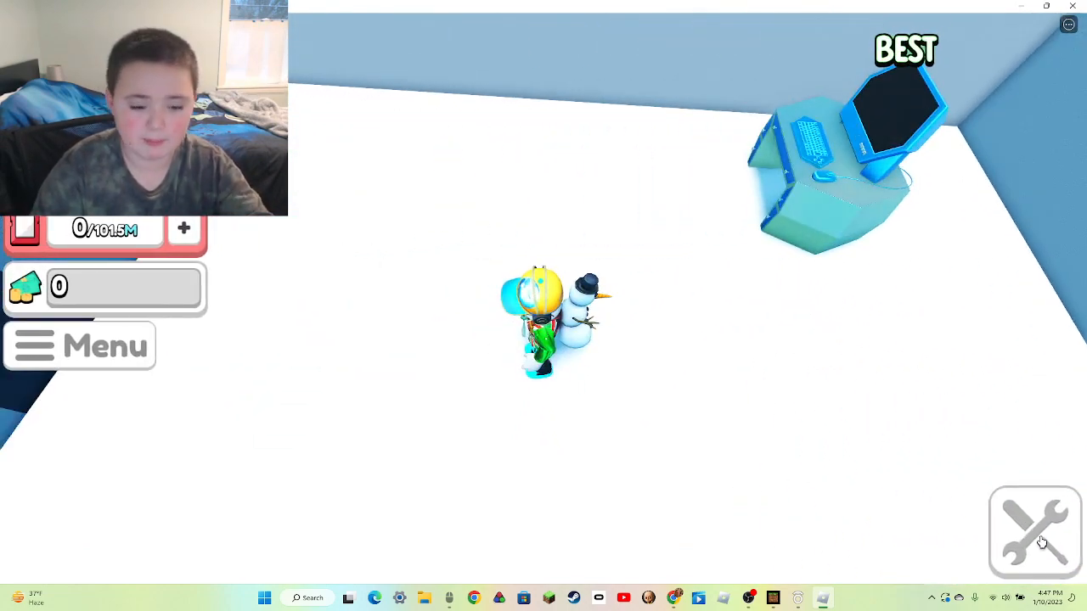
# - Place the green gaming chair beside the desk, then store it away again
pyautogui.click(1034, 532)
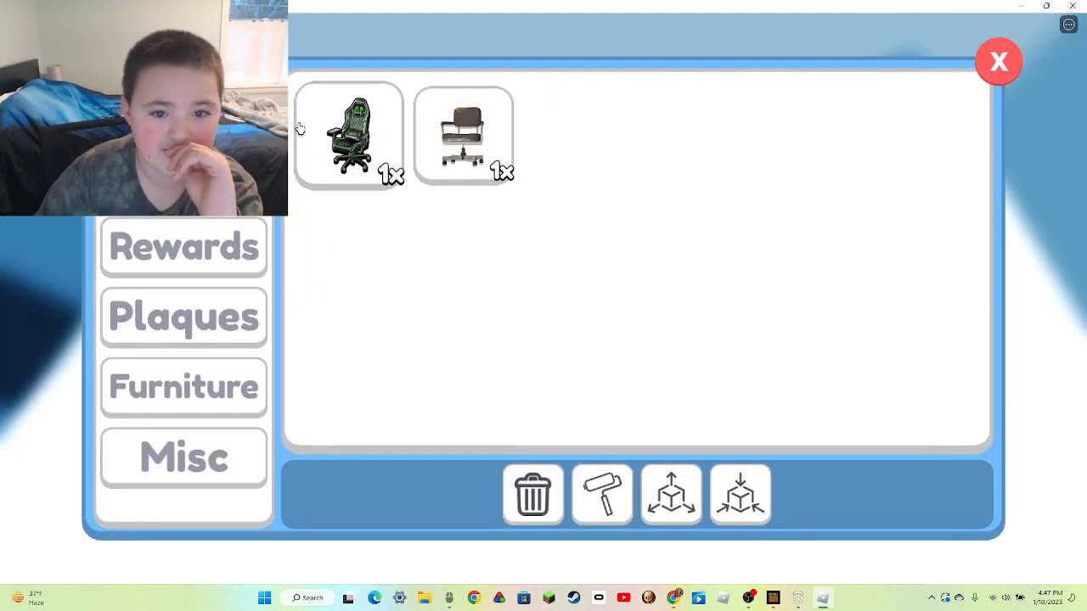
pyautogui.click(348, 134)
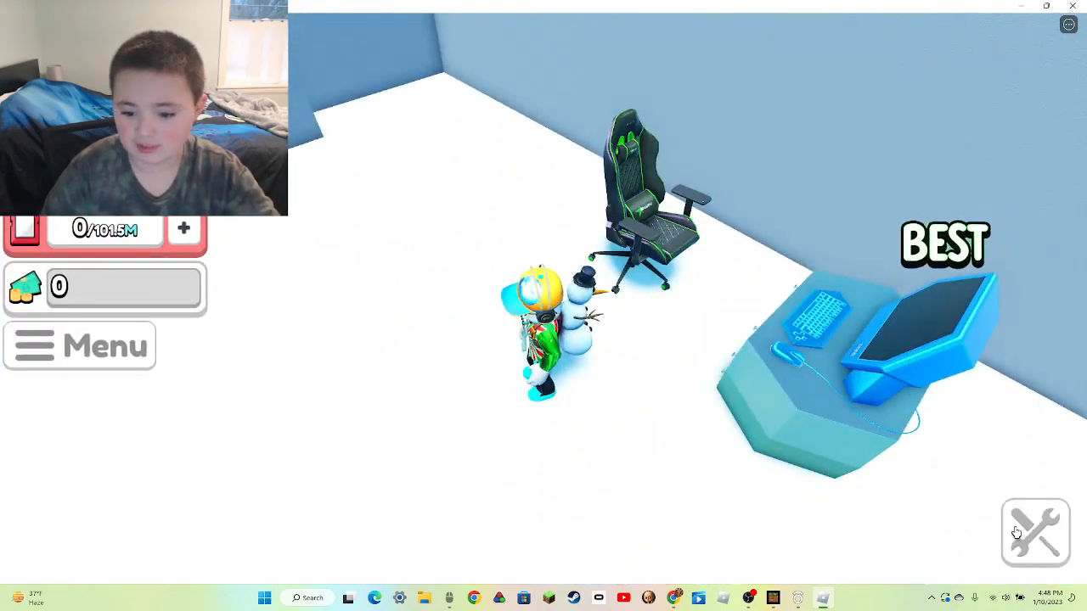
pyautogui.click(1034, 533)
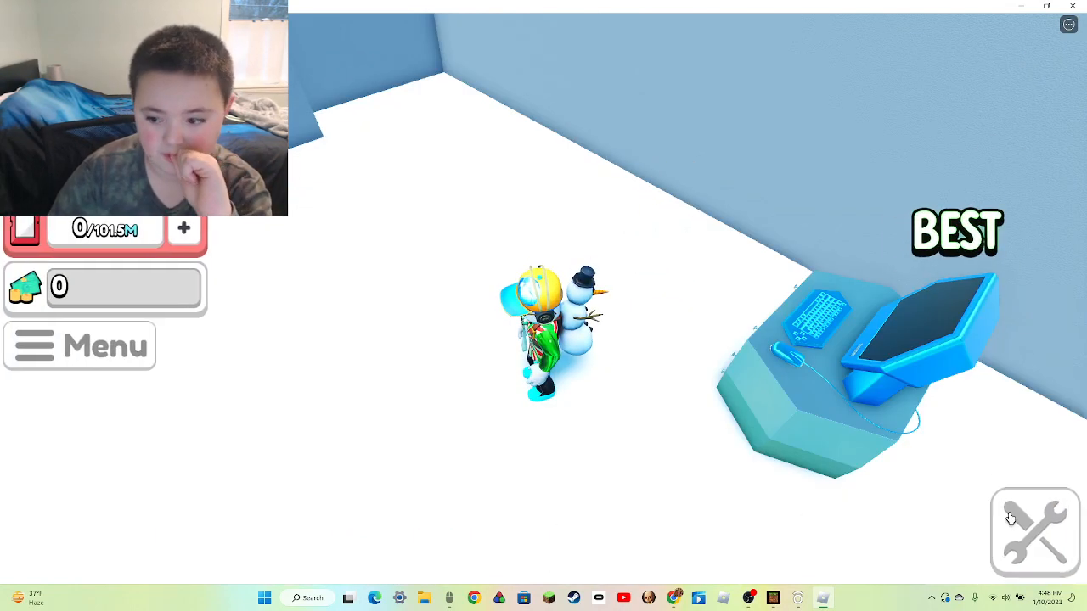
pyautogui.click(1033, 530)
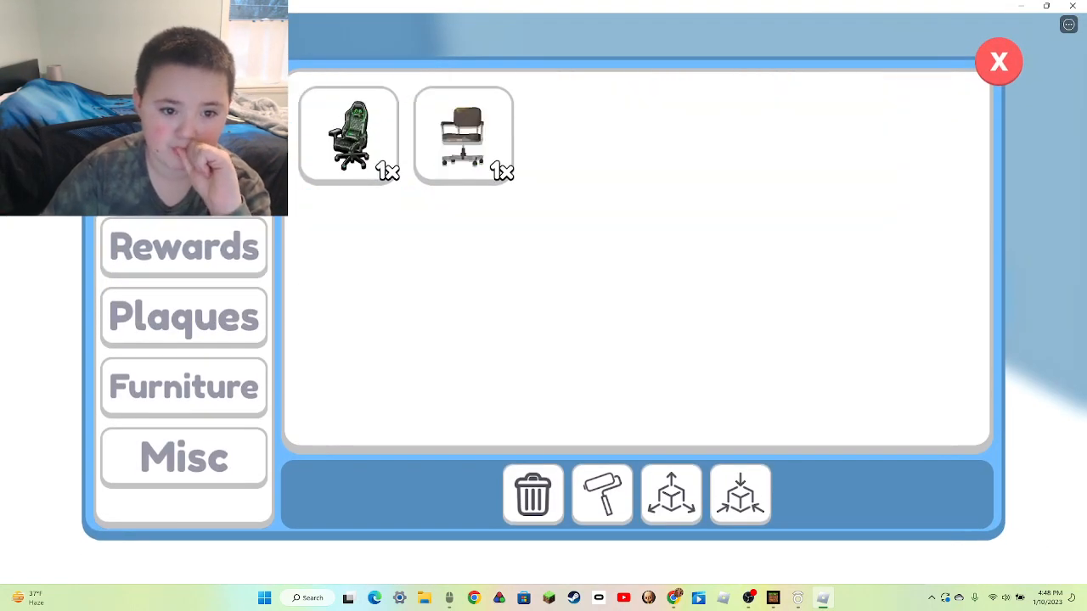
pyautogui.click(348, 136)
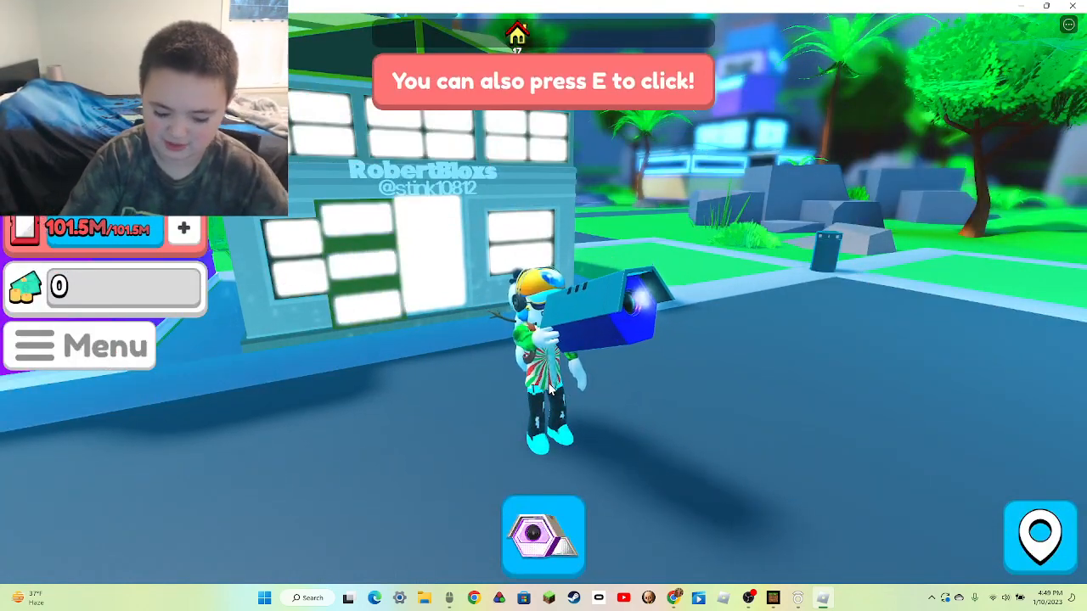
# - Buy the 195.3M video storage upgrade for 17.2M cash
pyautogui.click(542, 535)
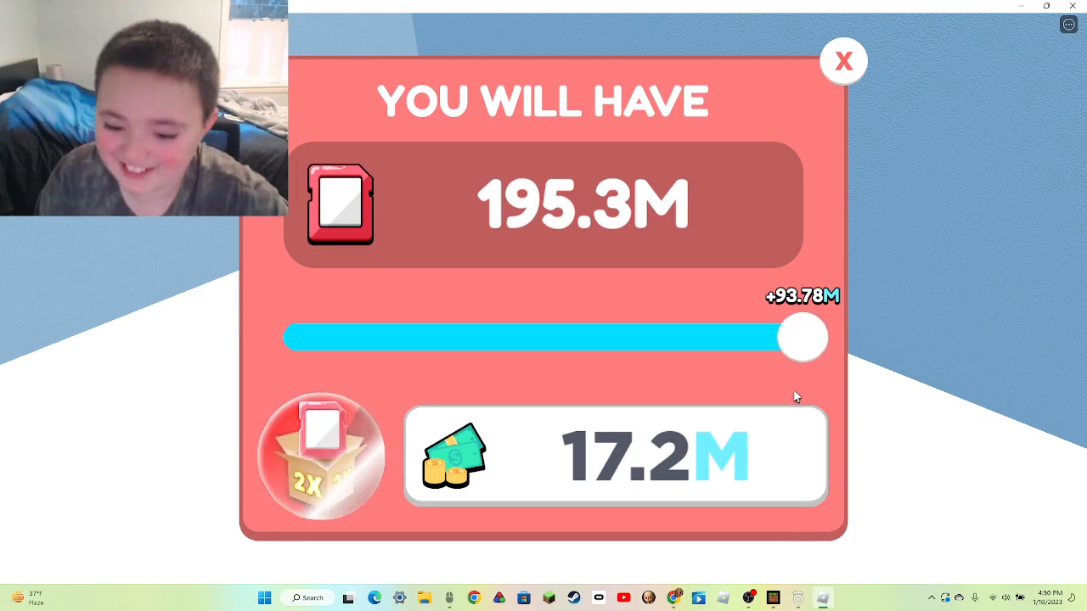
pyautogui.click(842, 60)
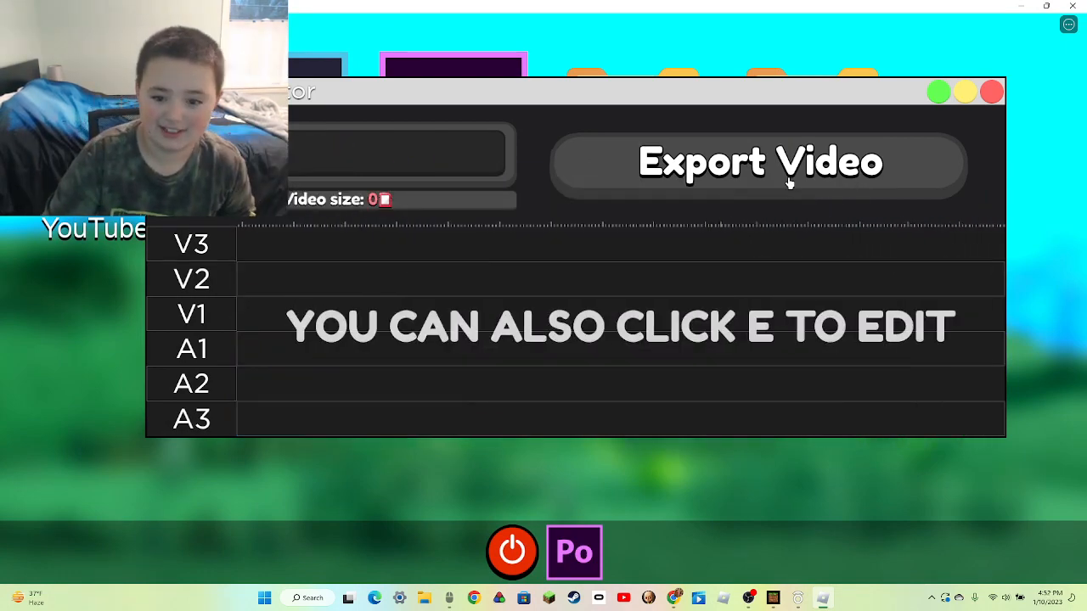
# - Export the recording and upload it as Video_1 with a thumbnail on YouTube
pyautogui.click(992, 92)
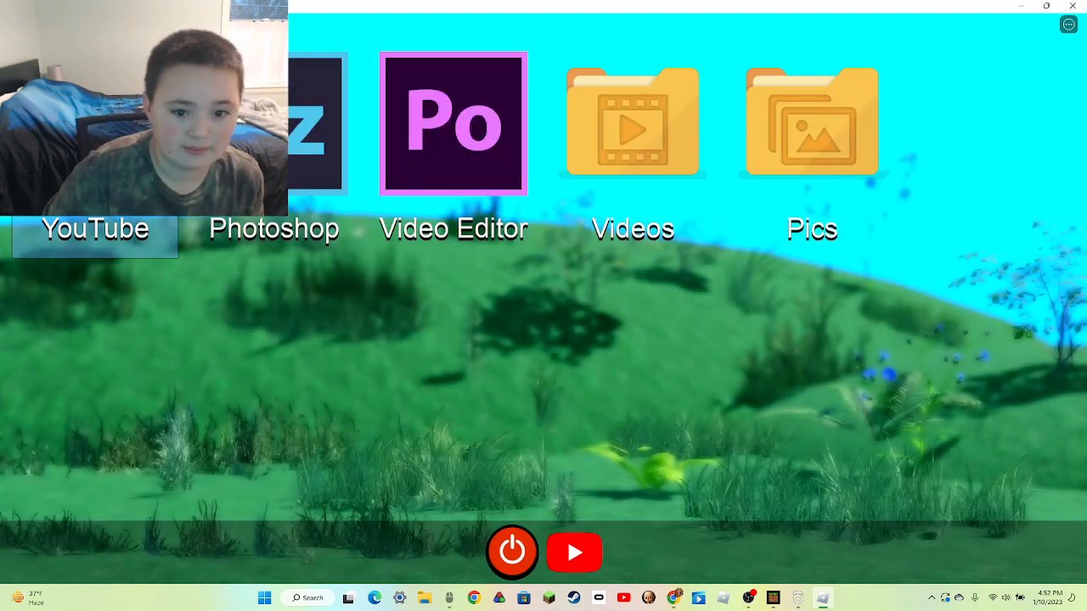
pyautogui.click(95, 228)
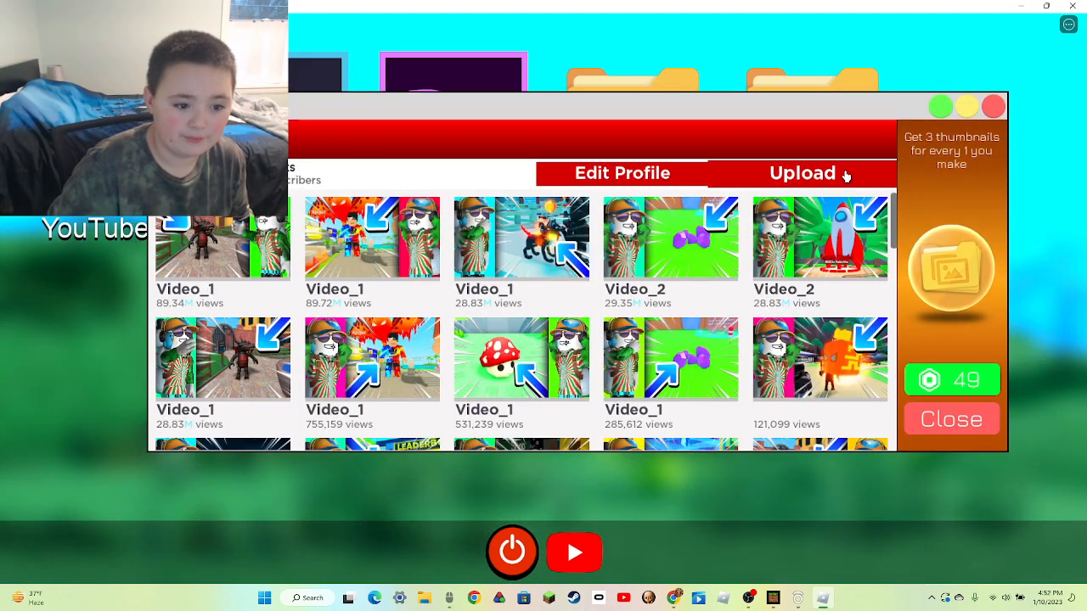
pyautogui.click(801, 173)
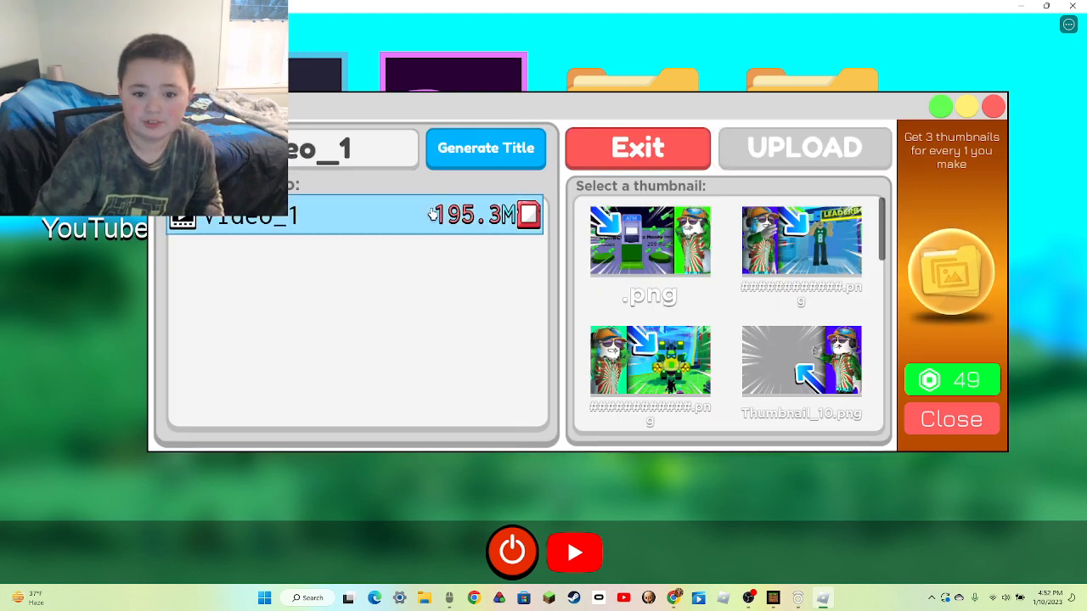
pyautogui.click(649, 242)
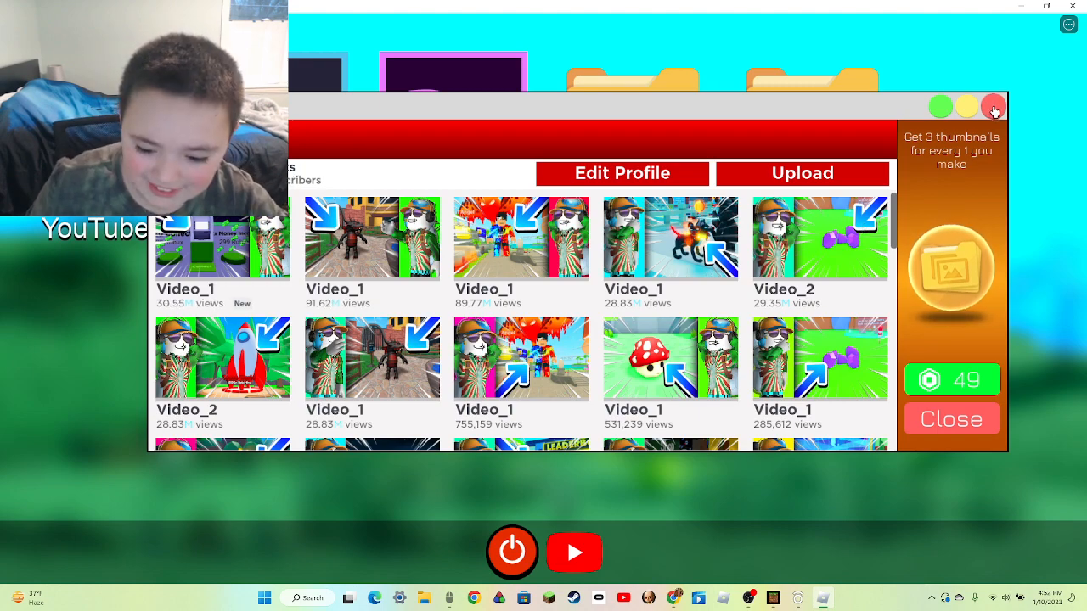
pyautogui.click(951, 419)
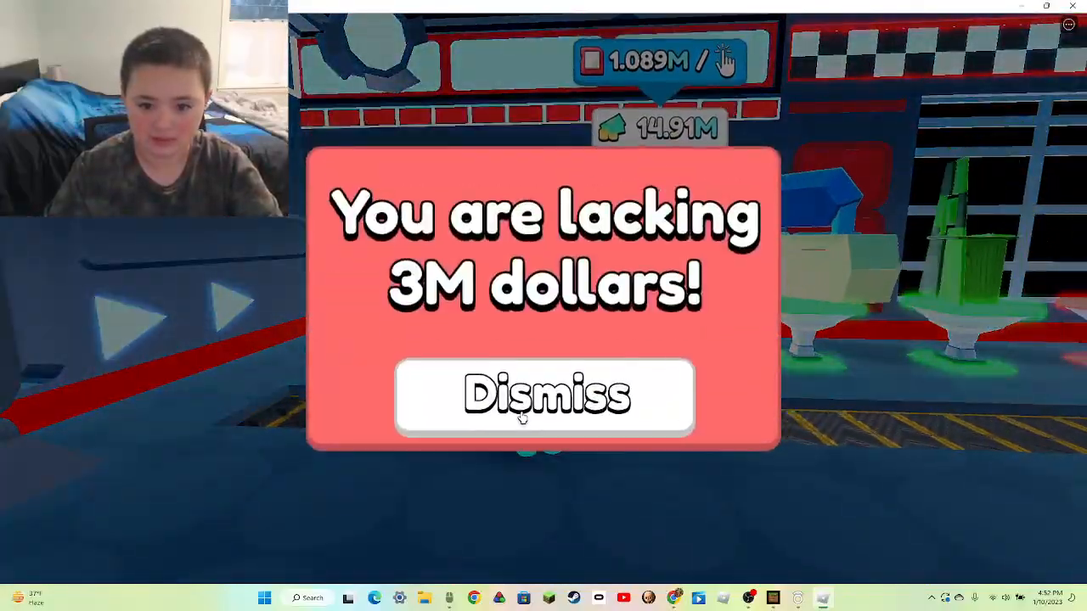
# - Dismiss the 3M insufficient-funds notice and walk off to record more footage
pyautogui.click(543, 397)
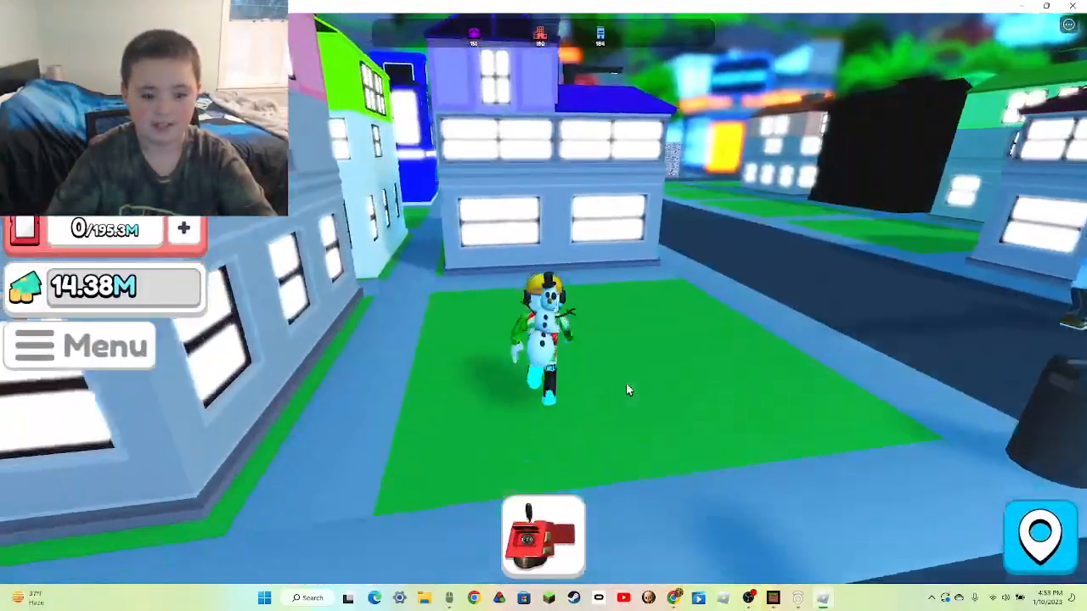
pyautogui.press('w')
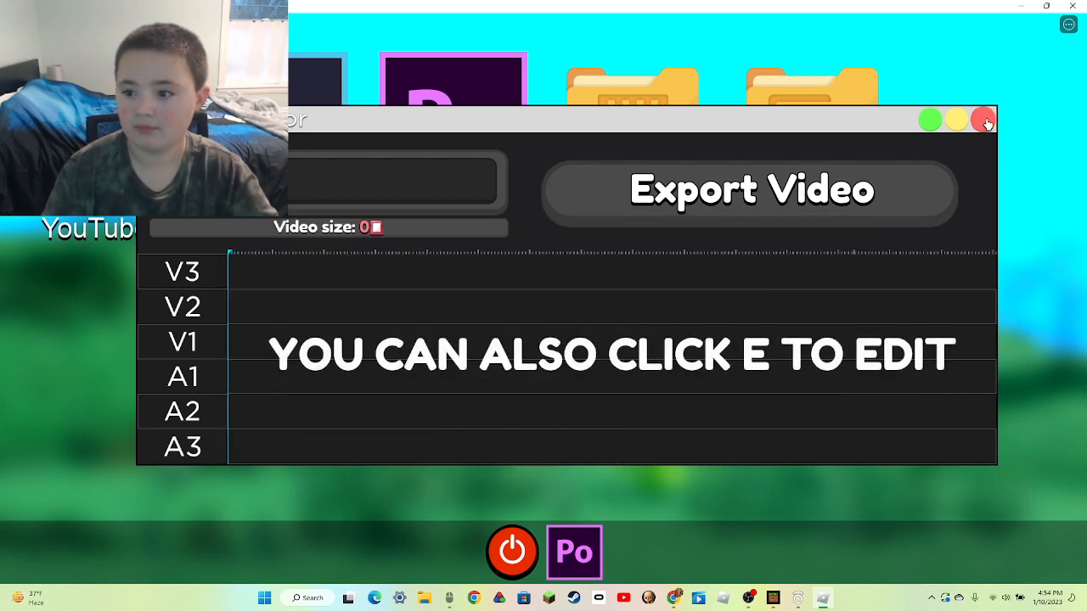
# - Upload the 5.4M Video_1 with a thumbnail to the in-game YouTube channel
pyautogui.click(983, 120)
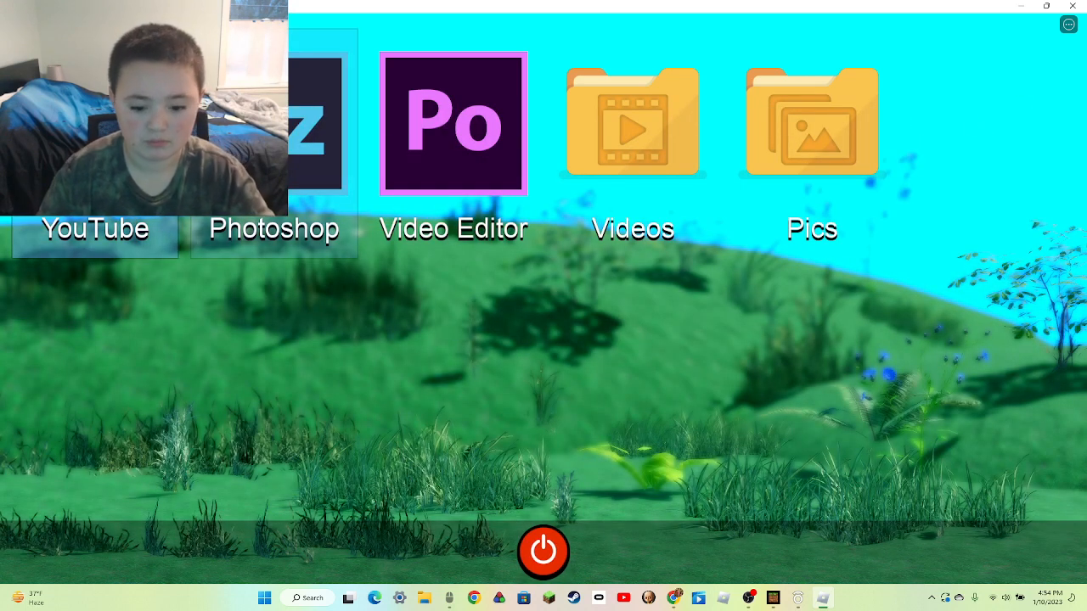
pyautogui.click(95, 227)
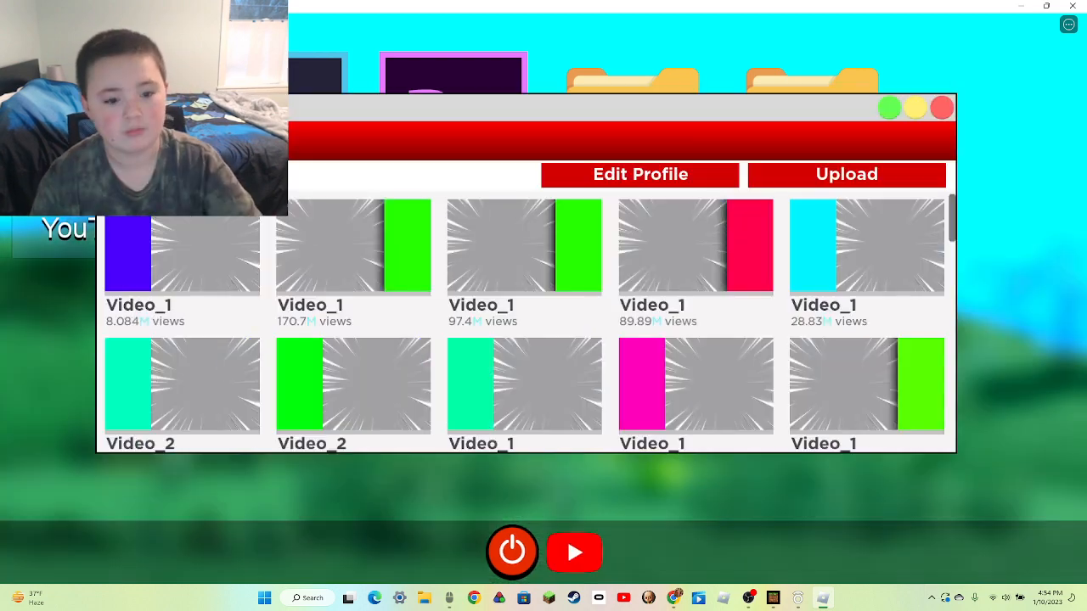
pyautogui.click(846, 174)
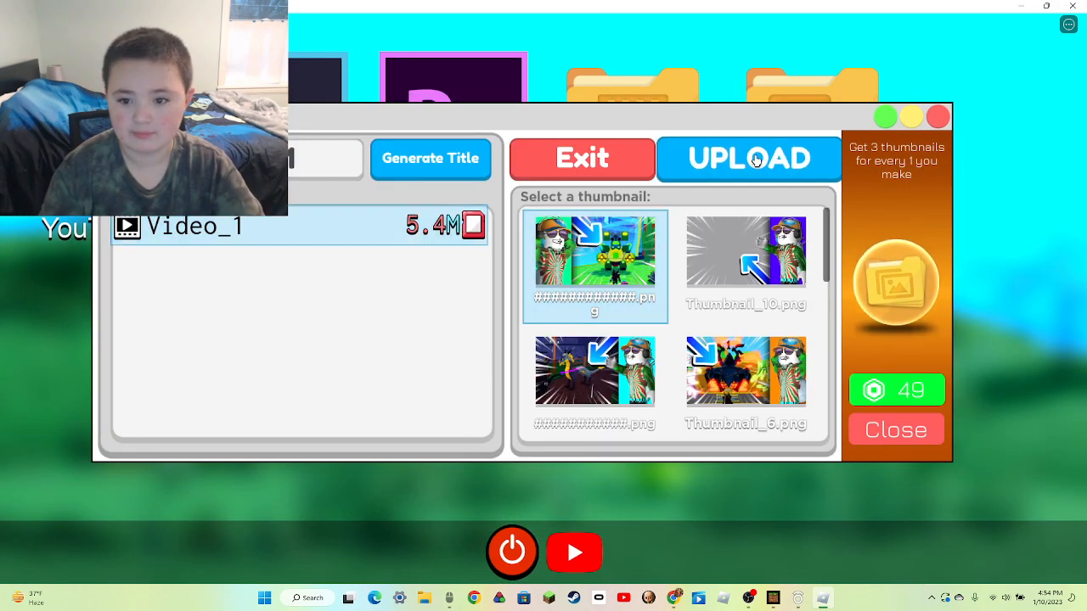
pyautogui.click(747, 159)
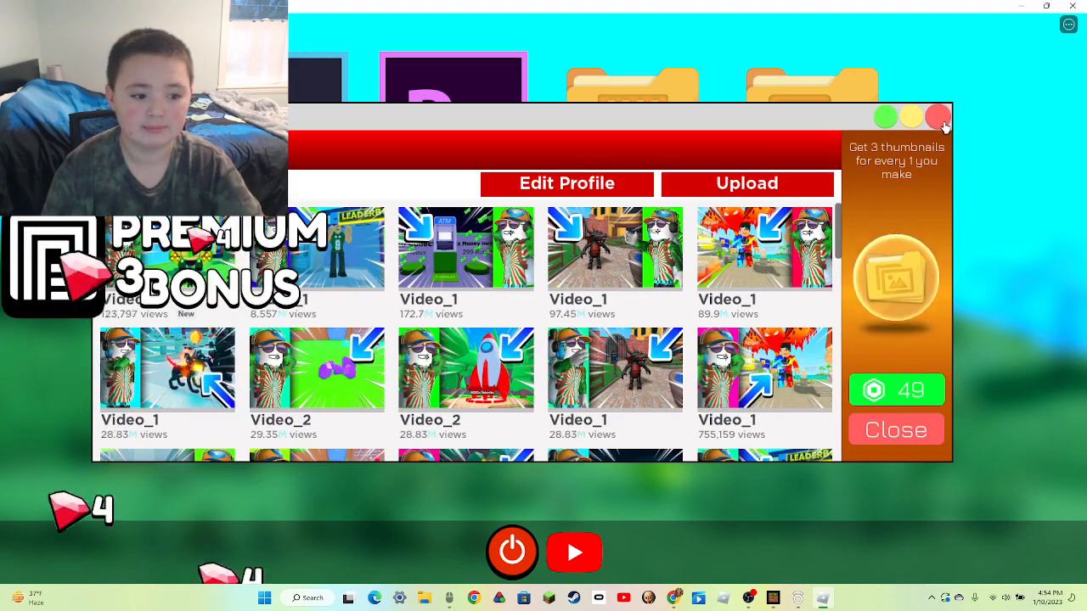
pyautogui.click(896, 429)
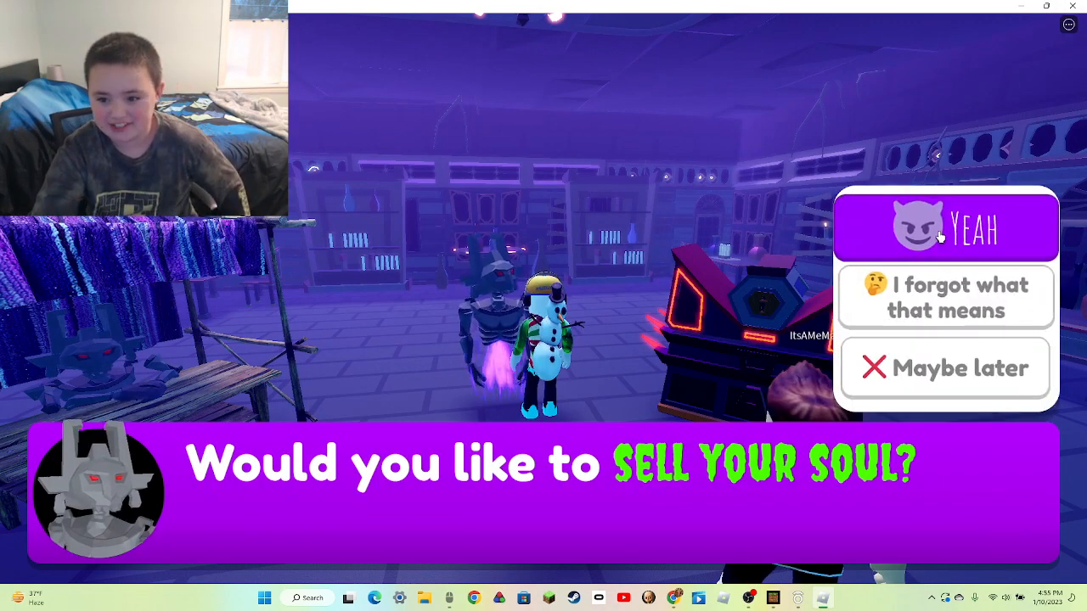
# - Answer Yeah to the shopkeeper and confirm Yes to sell the soul
pyautogui.click(945, 226)
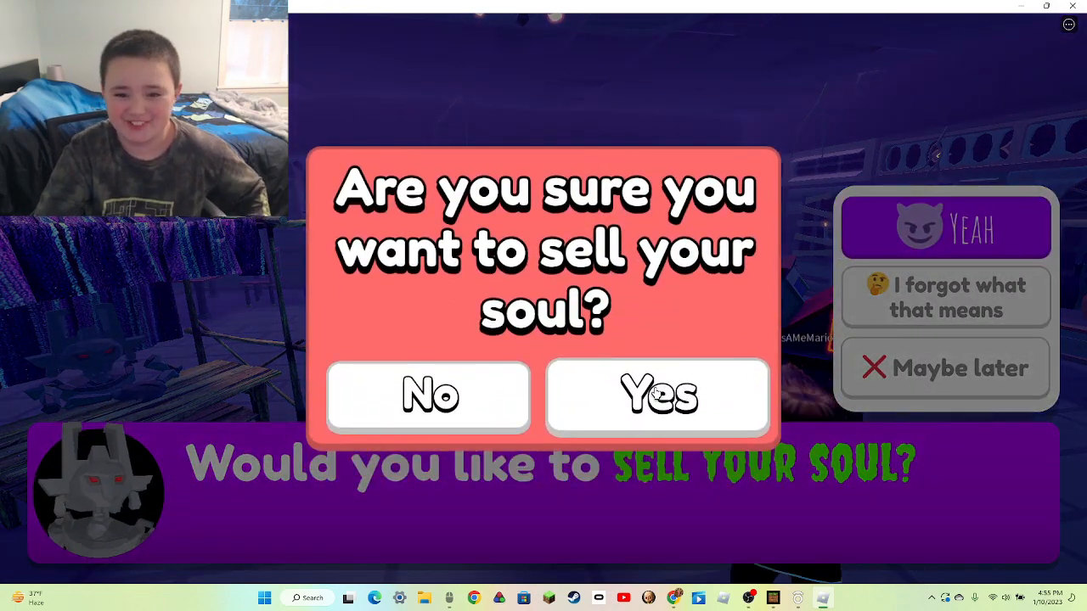
pyautogui.click(658, 394)
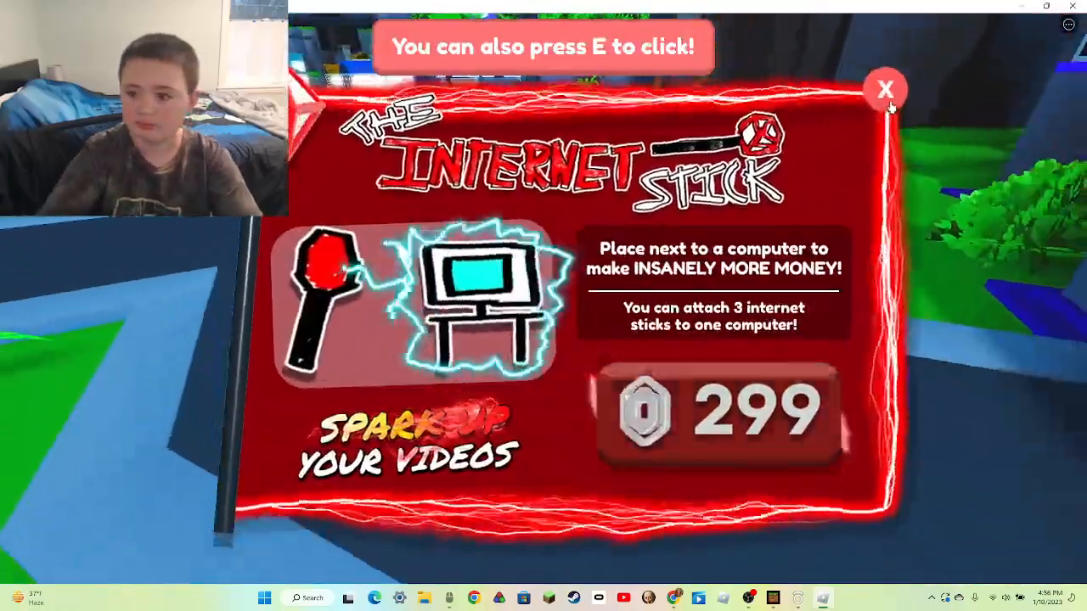
# - Close the Internet Stick offer, spin the chest, and collect the 54% gold trophy plaque
pyautogui.click(886, 88)
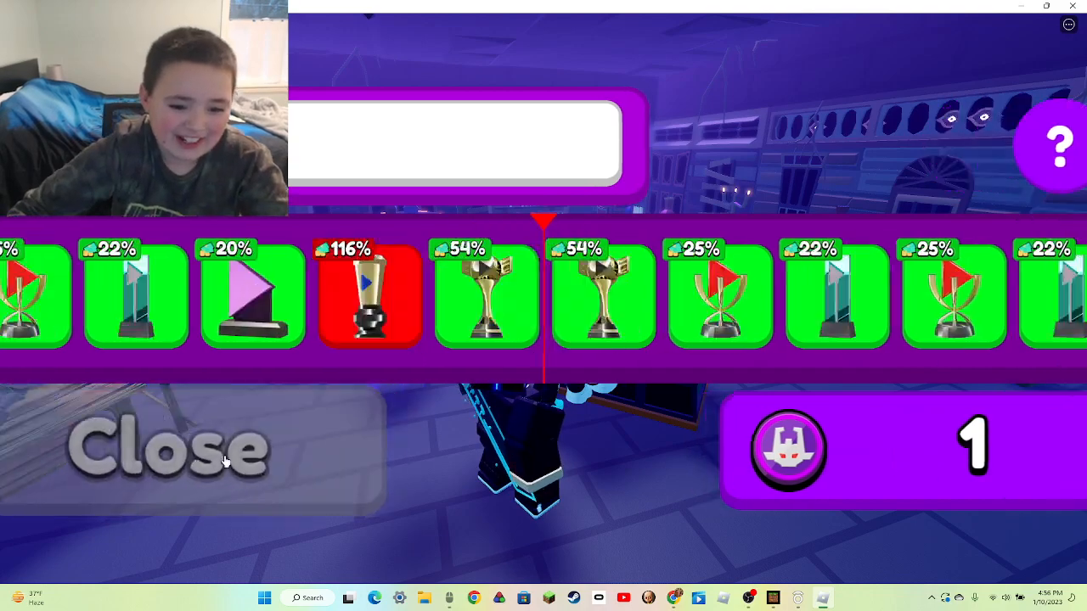
pyautogui.click(167, 446)
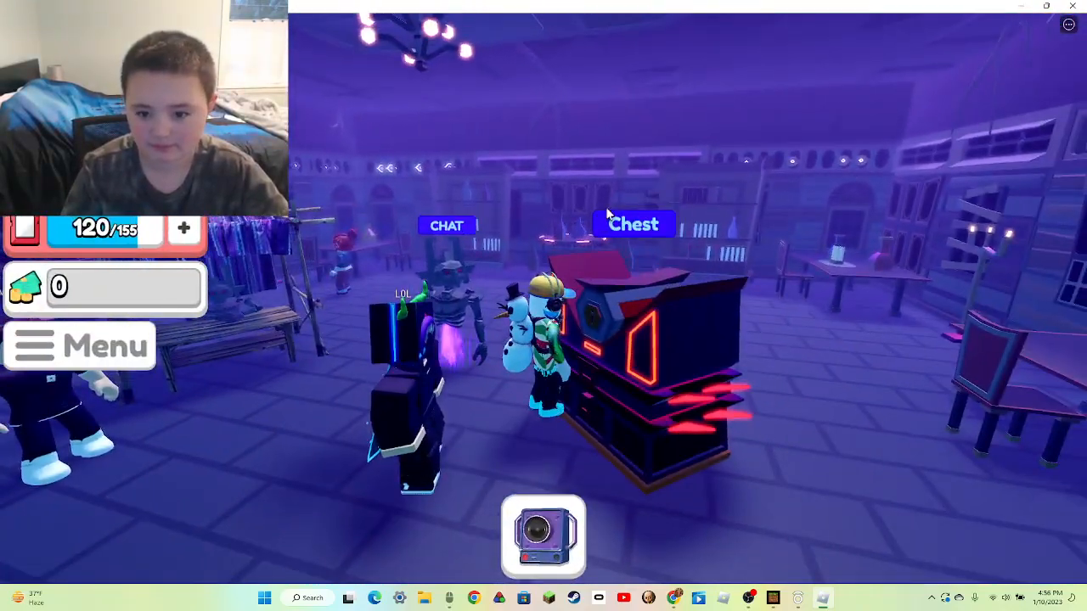
pyautogui.click(633, 223)
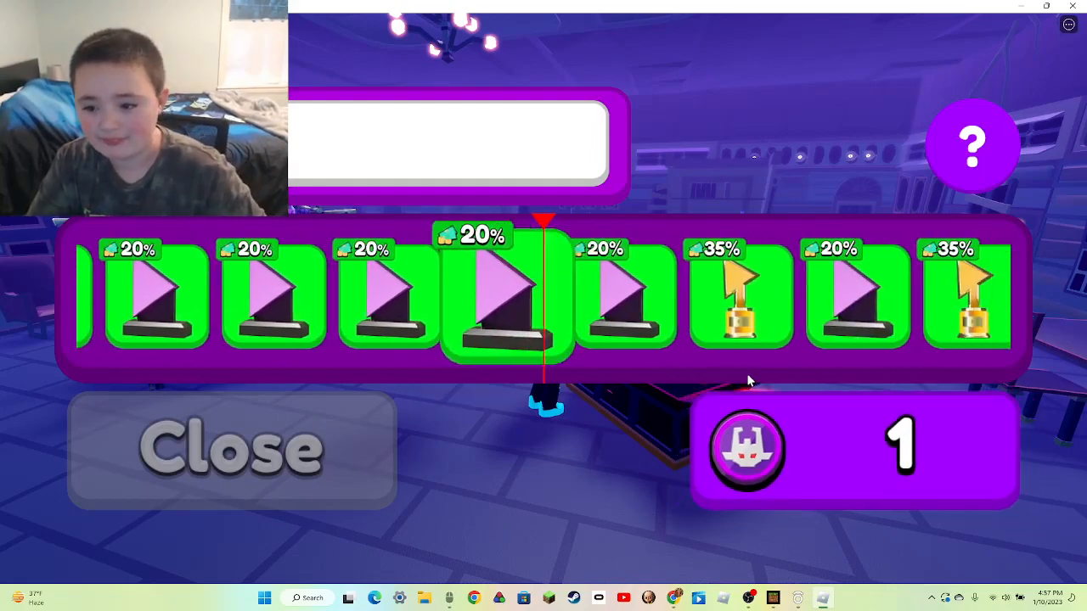
pyautogui.hscroll(-3)
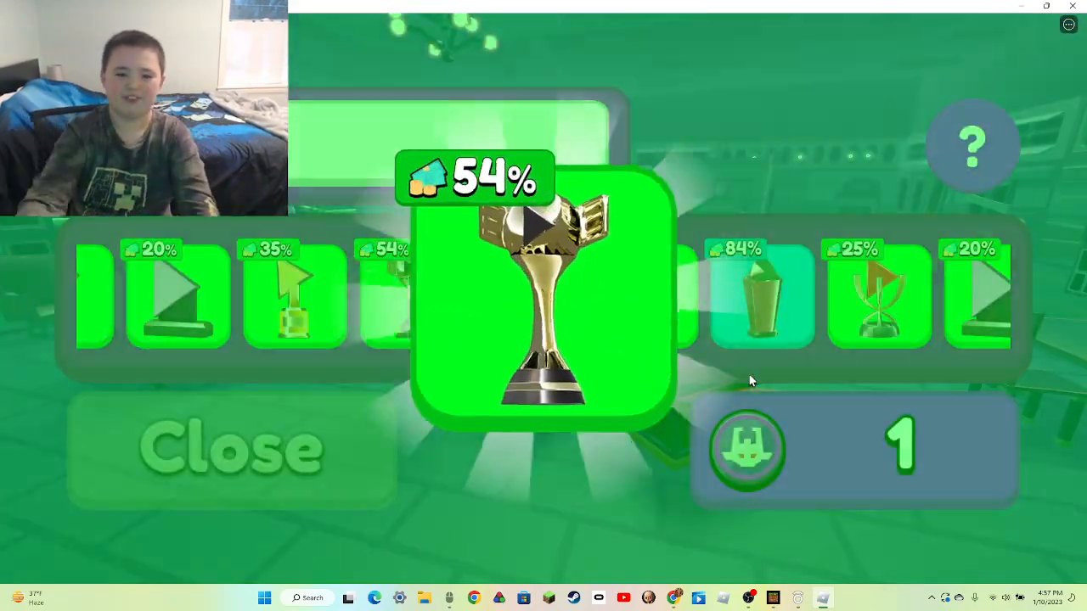
pyautogui.click(231, 447)
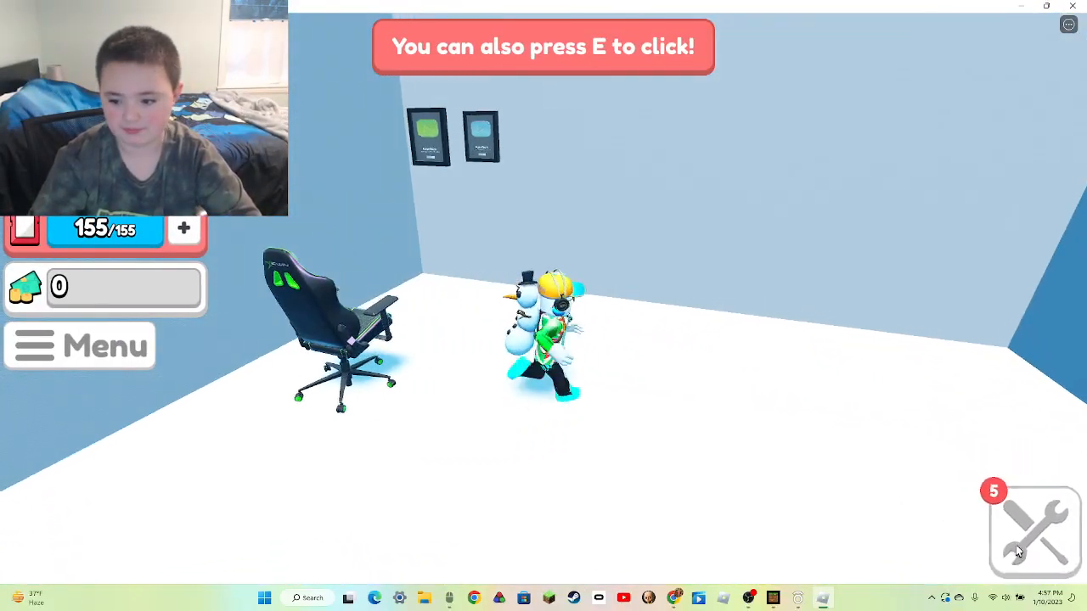
# - Place the red trophy plaque in the studio corner
pyautogui.click(1034, 528)
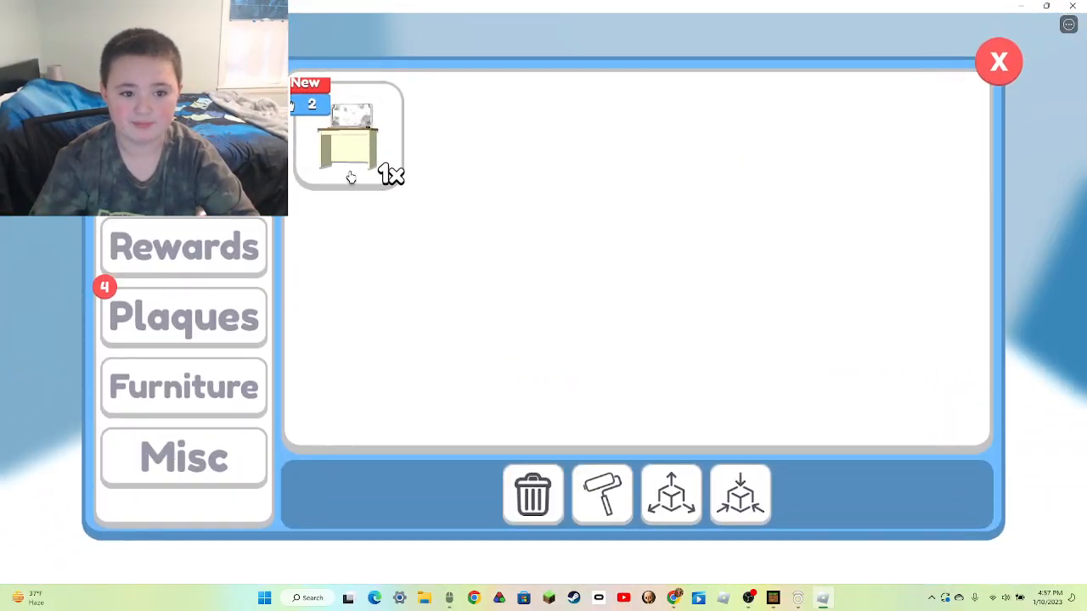
pyautogui.click(348, 136)
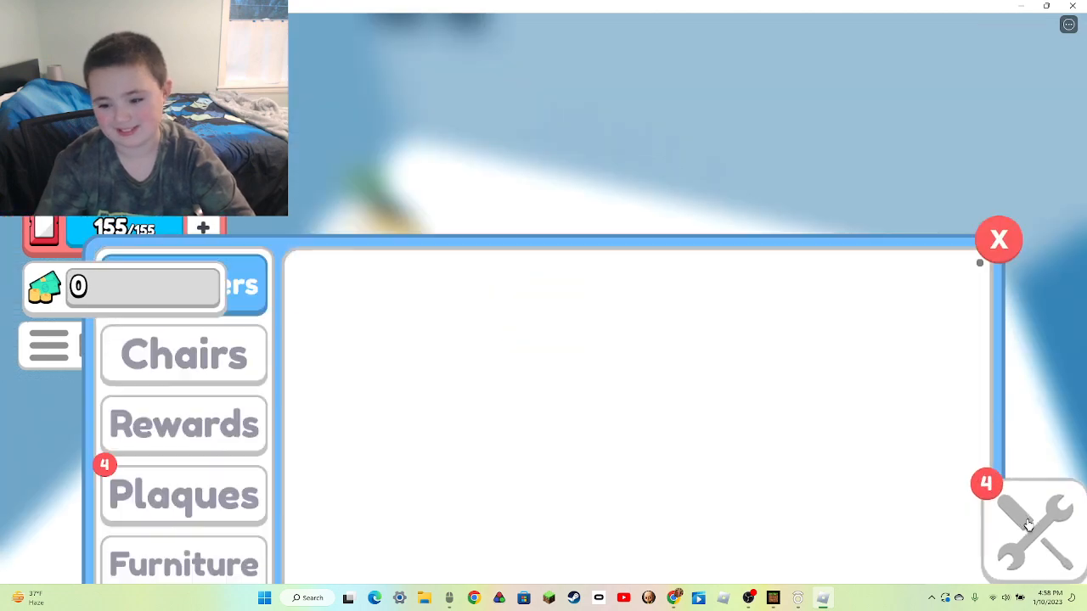
pyautogui.click(183, 495)
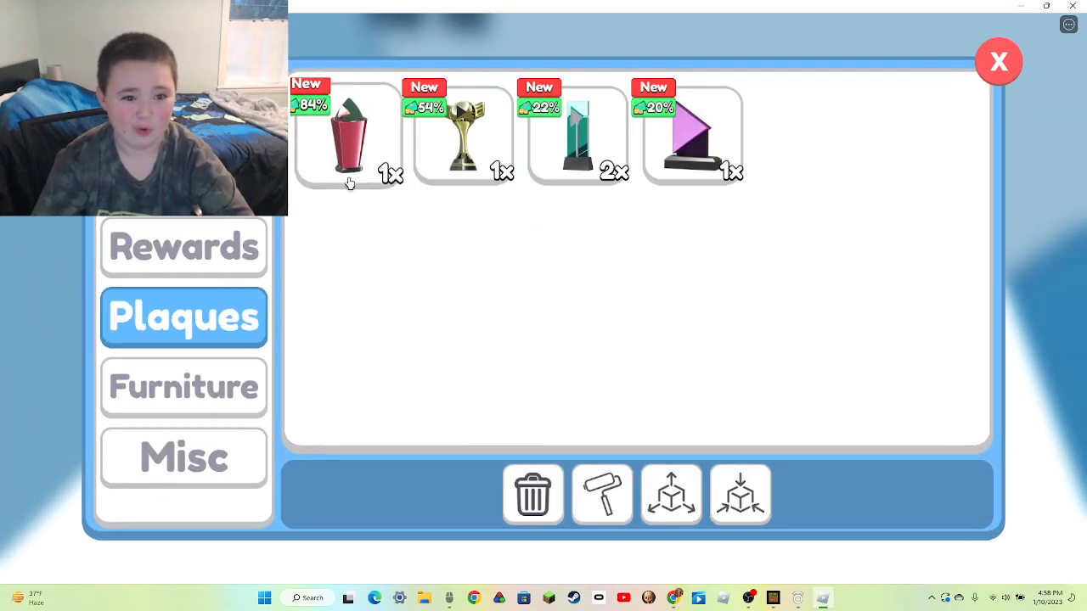
pyautogui.click(350, 136)
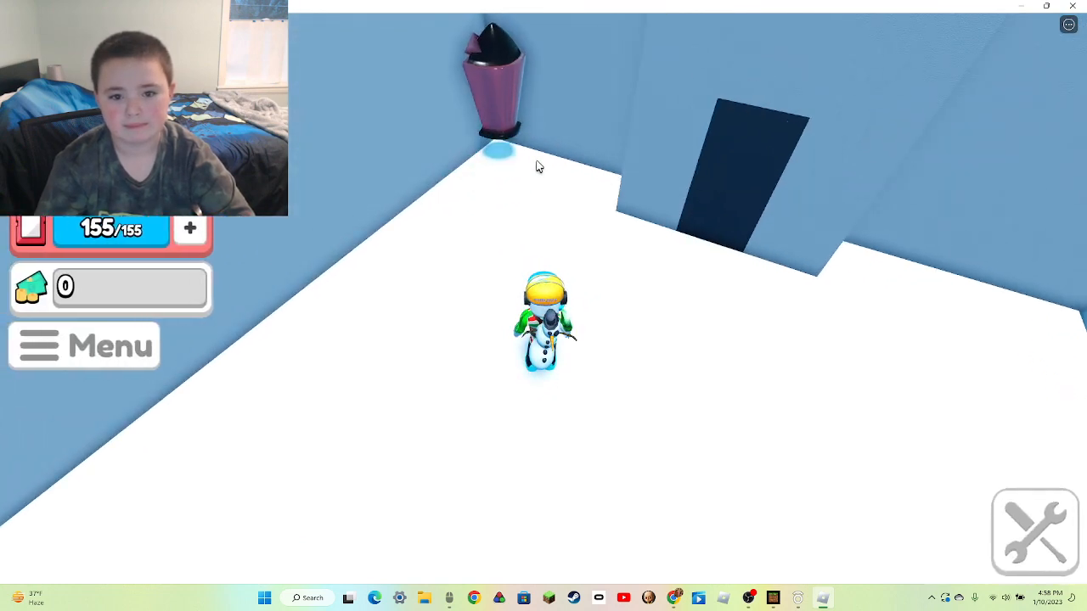
# - Place the gold trophy from Rewards, then pick a plaque from Plaques
pyautogui.click(1034, 531)
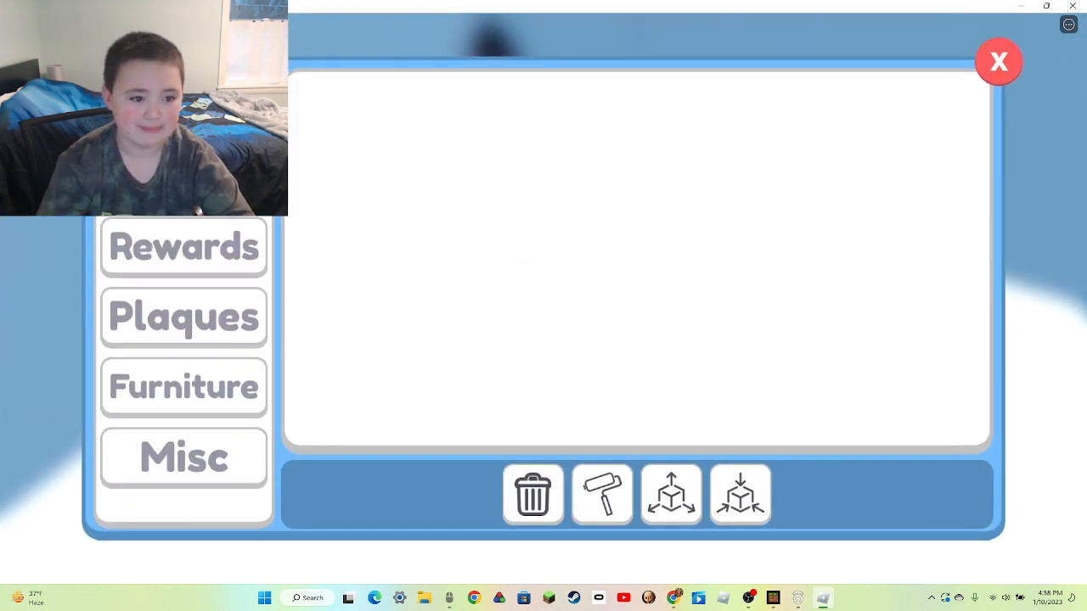
pyautogui.click(183, 247)
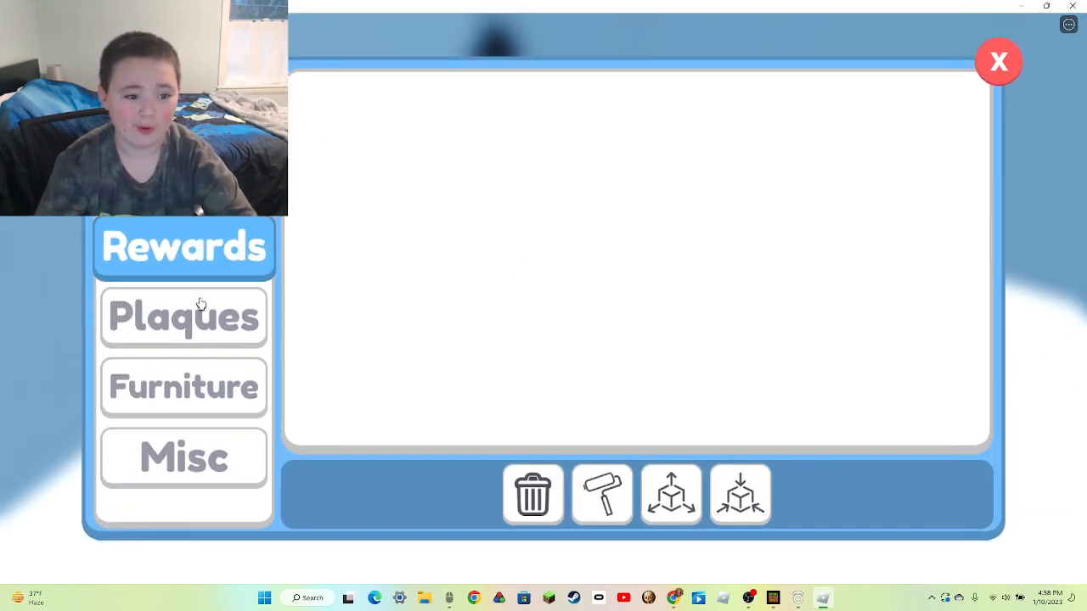
pyautogui.click(999, 62)
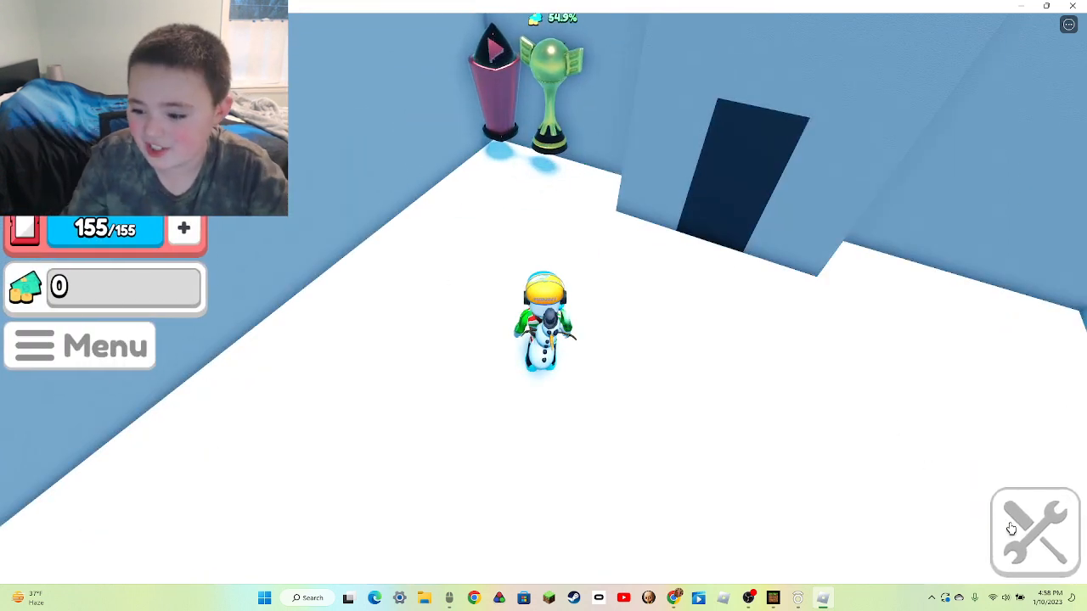
pyautogui.click(1034, 533)
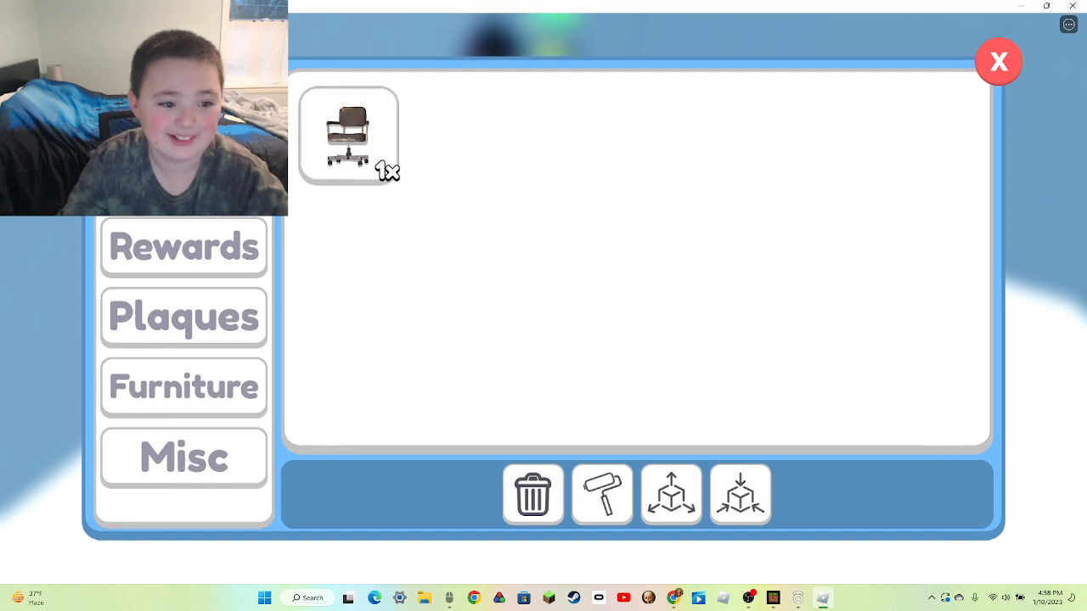
pyautogui.click(183, 317)
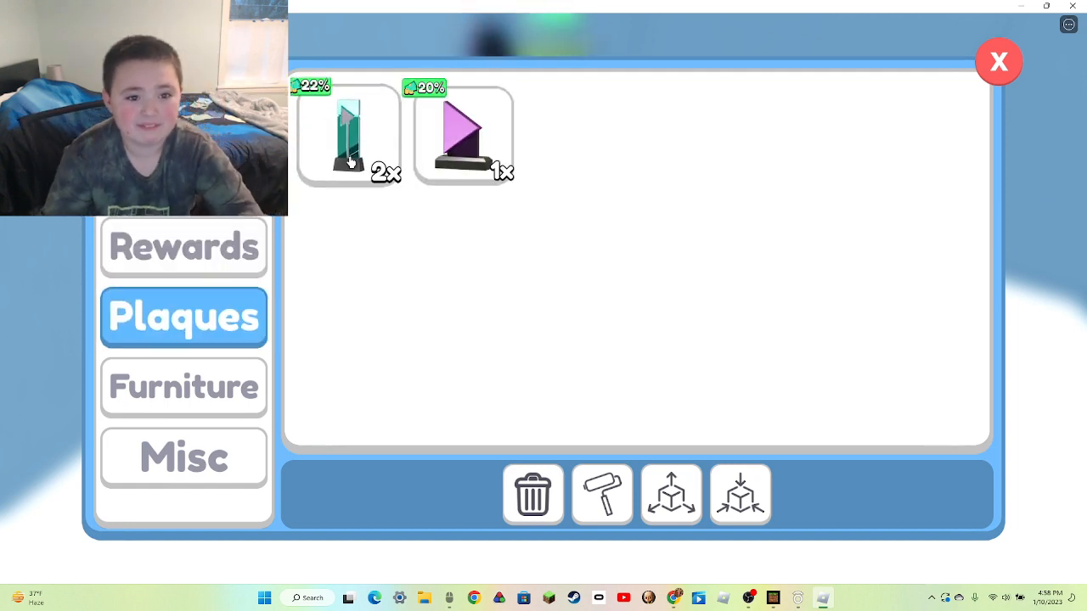
pyautogui.click(348, 136)
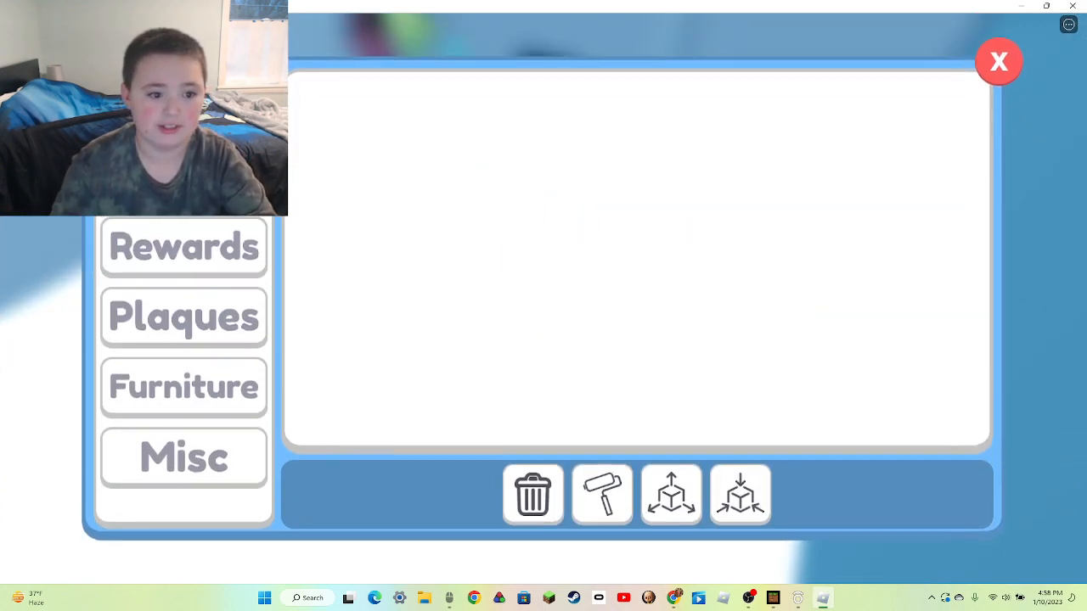
pyautogui.click(998, 61)
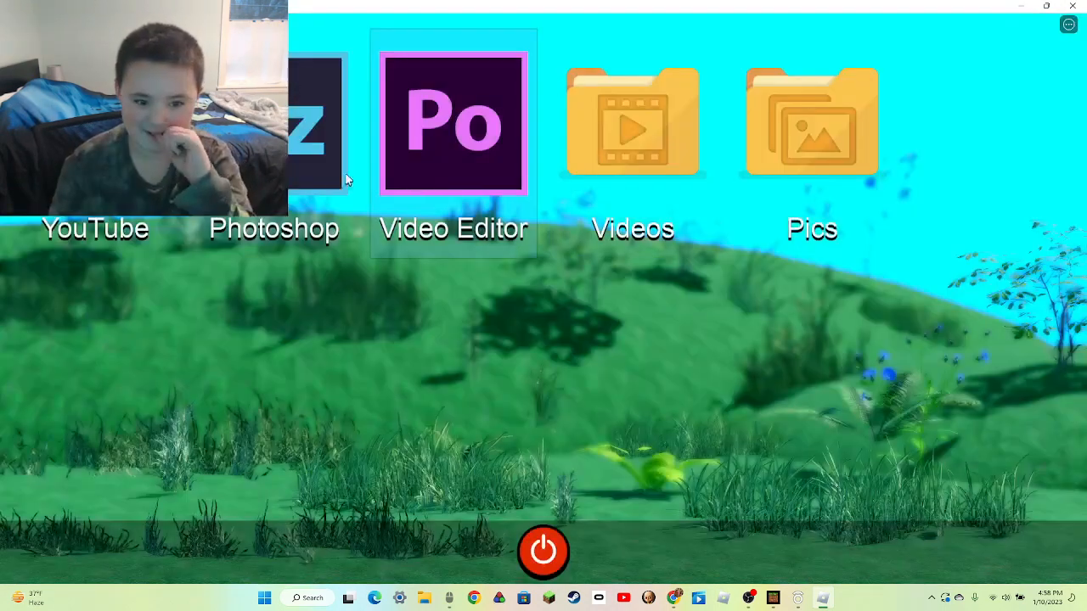
# - Export the video from the Video Editor and upload it as Video_1 on YouTube
pyautogui.click(452, 123)
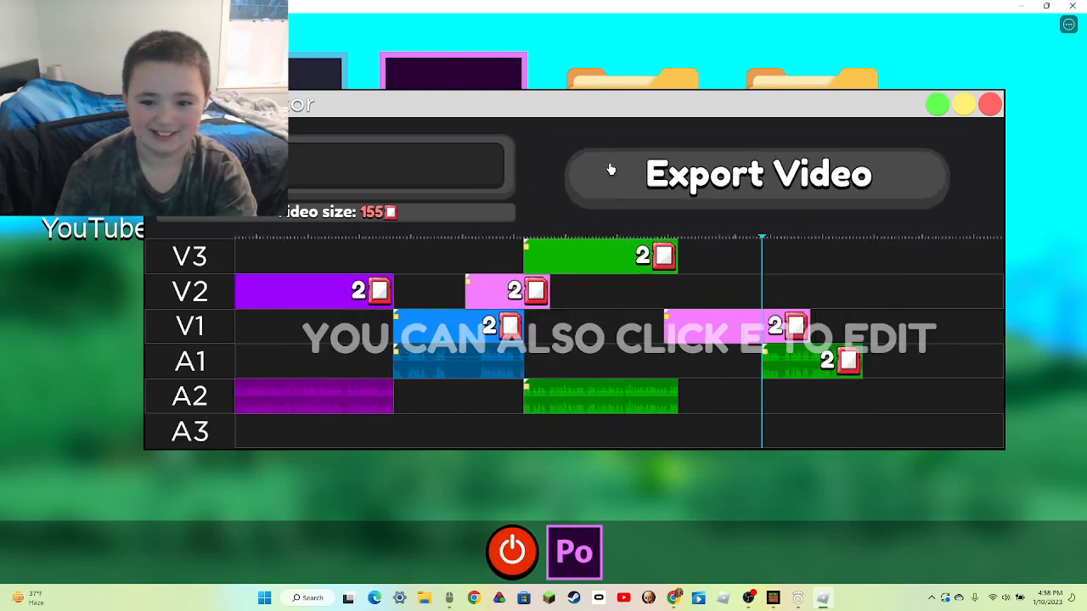
pyautogui.click(758, 174)
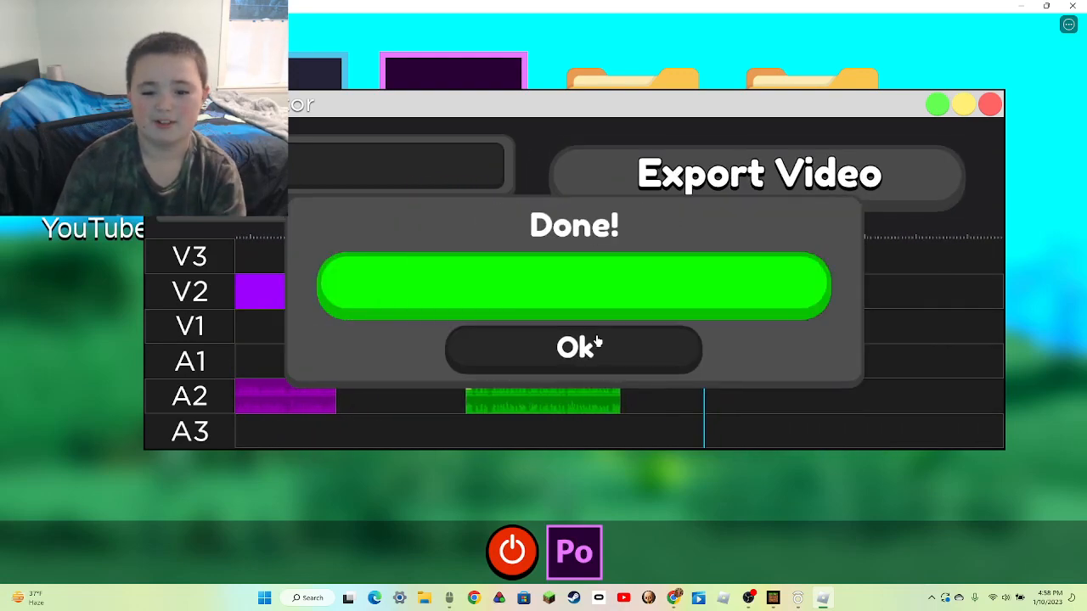
pyautogui.click(574, 348)
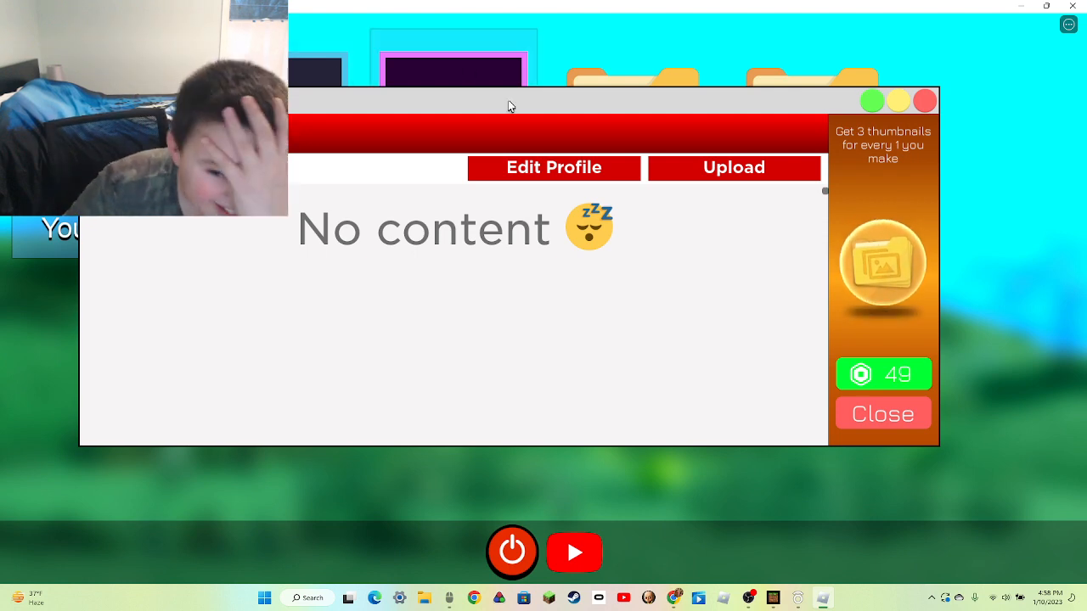
pyautogui.click(732, 167)
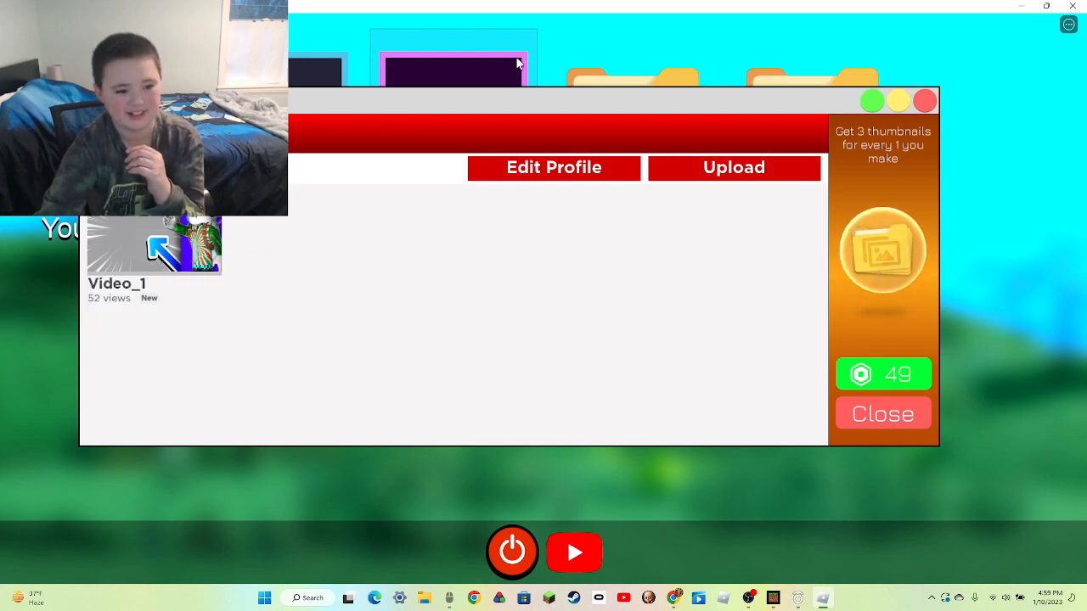
pyautogui.click(882, 413)
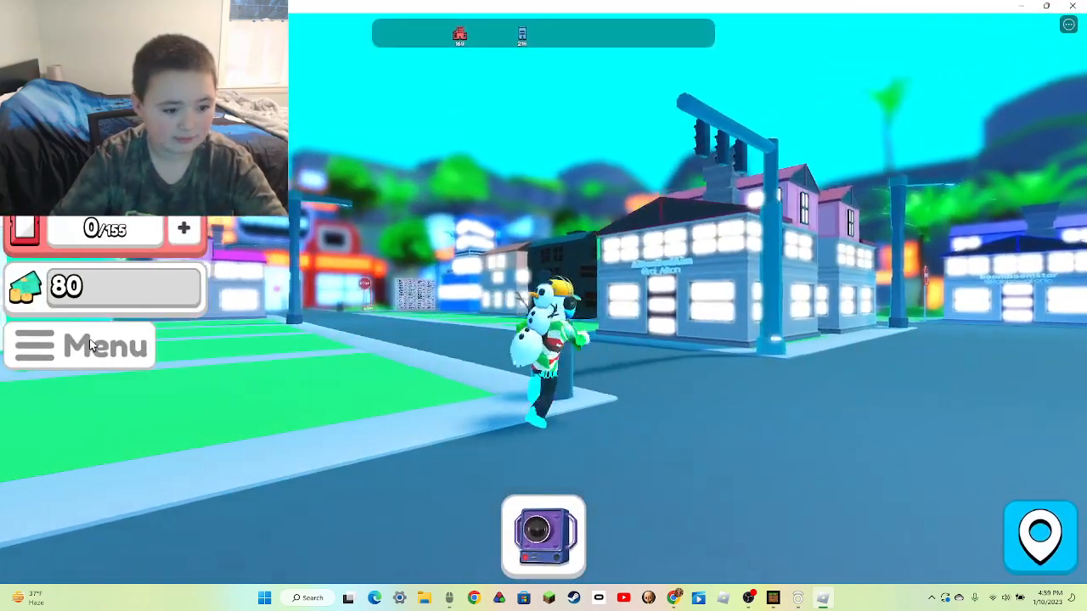
# - Open the bag from the game menu to view 2,906 rubies and 3 tiles
pyautogui.click(79, 344)
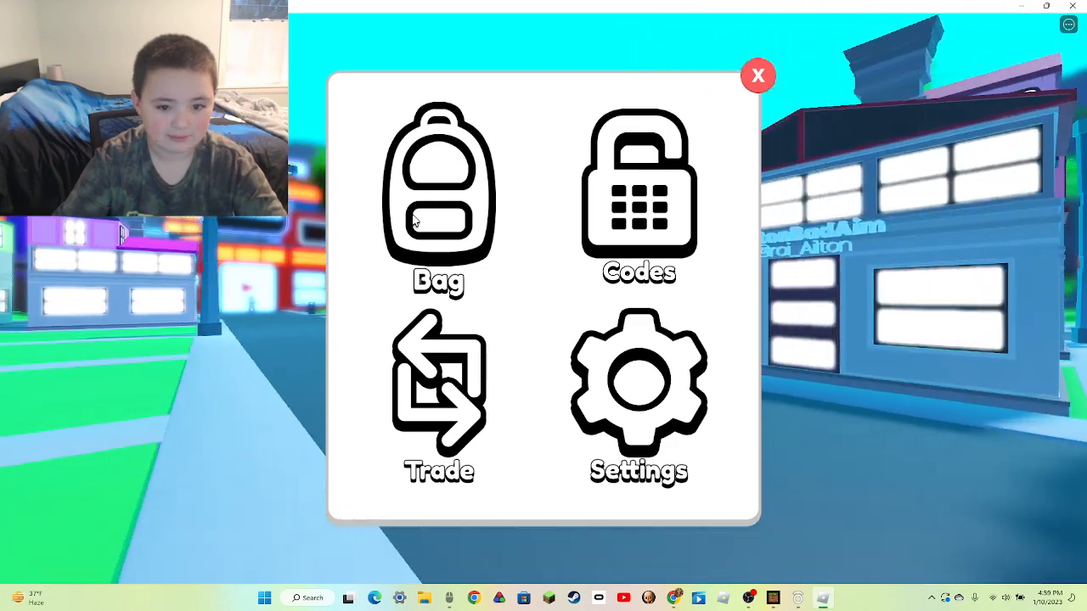
pyautogui.click(439, 195)
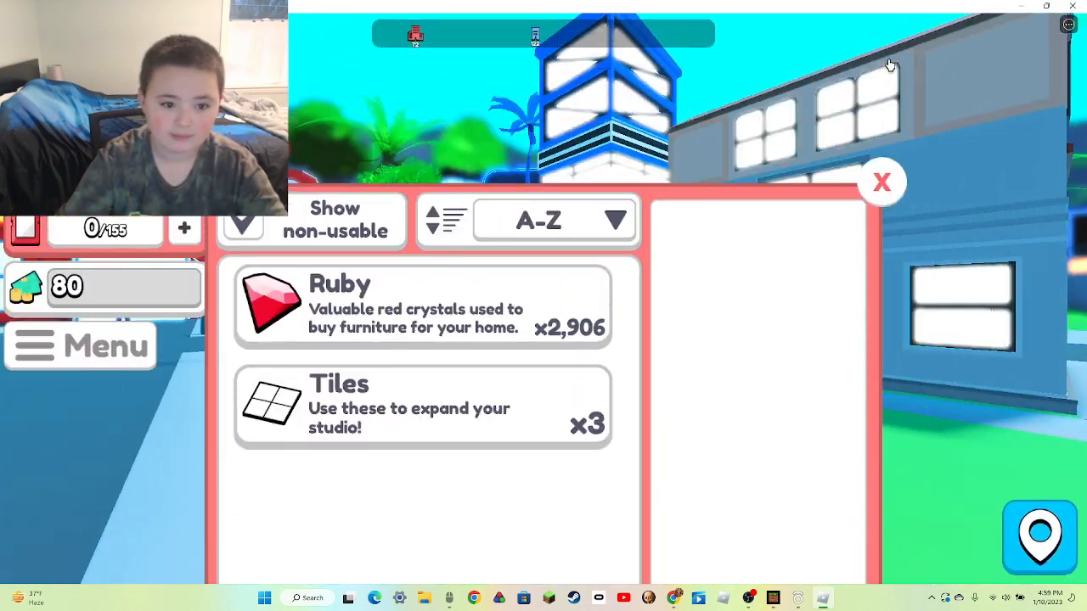
pyautogui.click(881, 182)
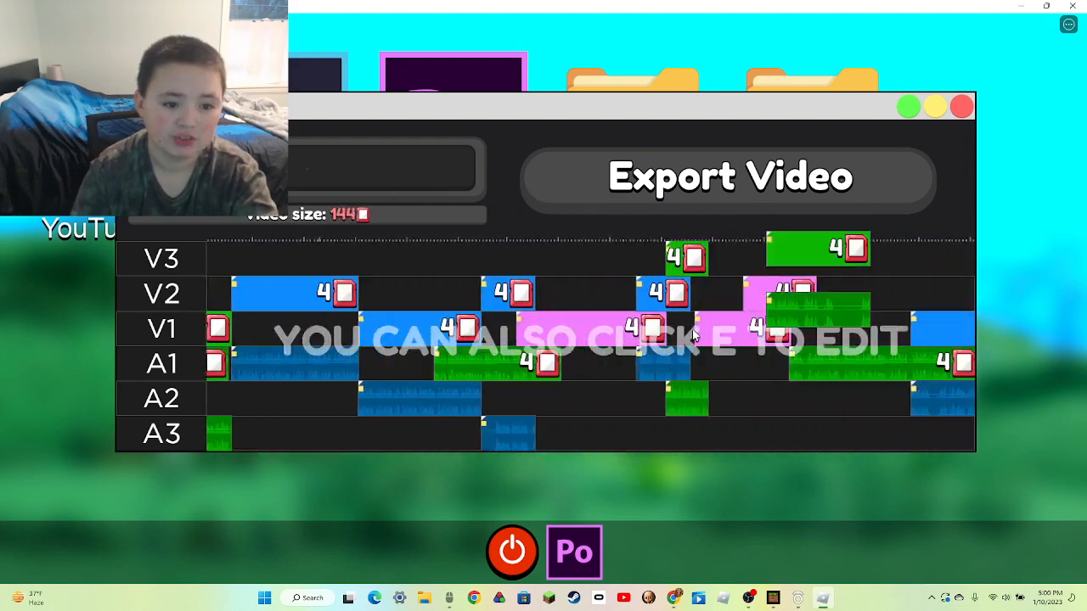
# - Export the 144-size video and upload it to the channel with a new thumbnail
pyautogui.click(730, 177)
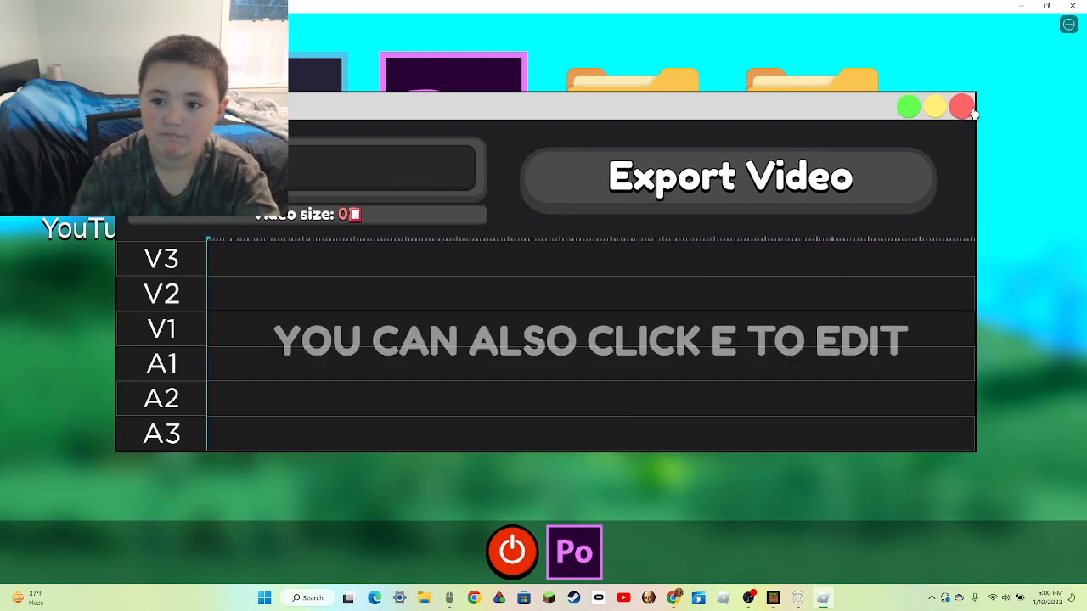
pyautogui.click(960, 106)
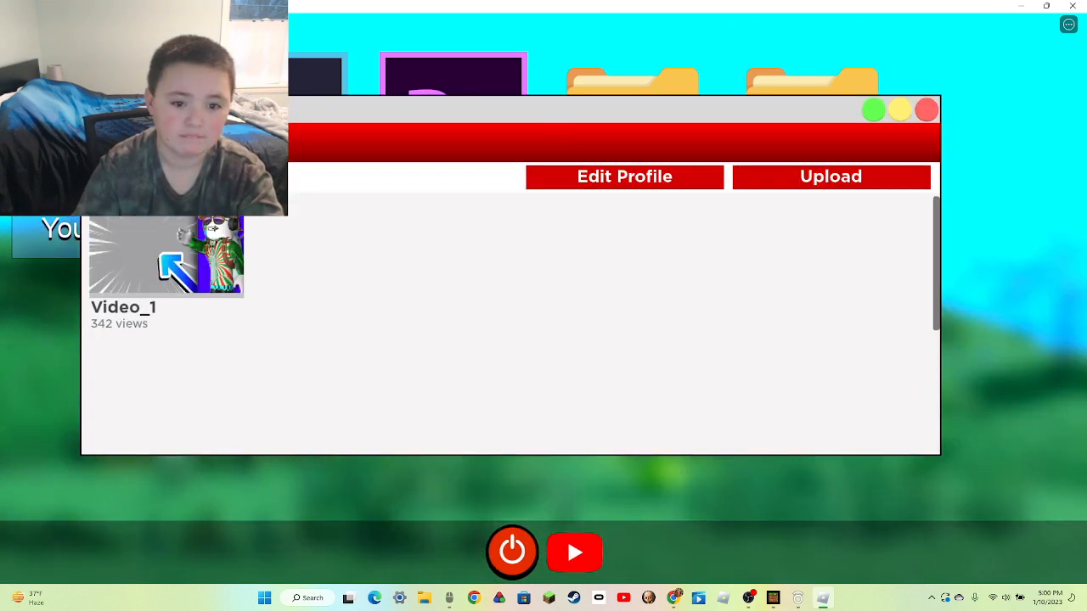
pyautogui.click(830, 176)
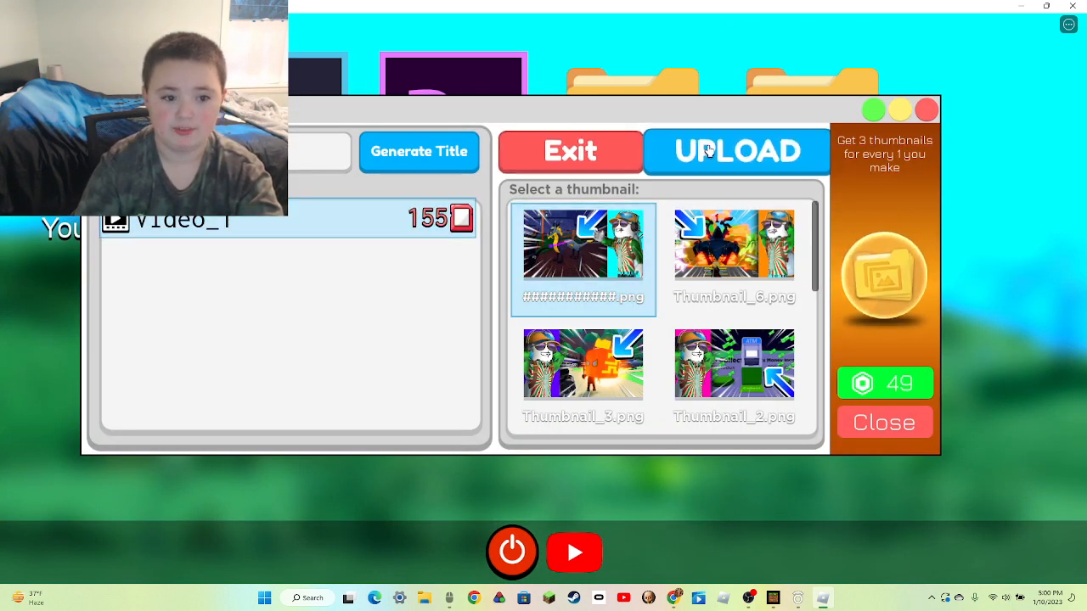
pyautogui.click(736, 151)
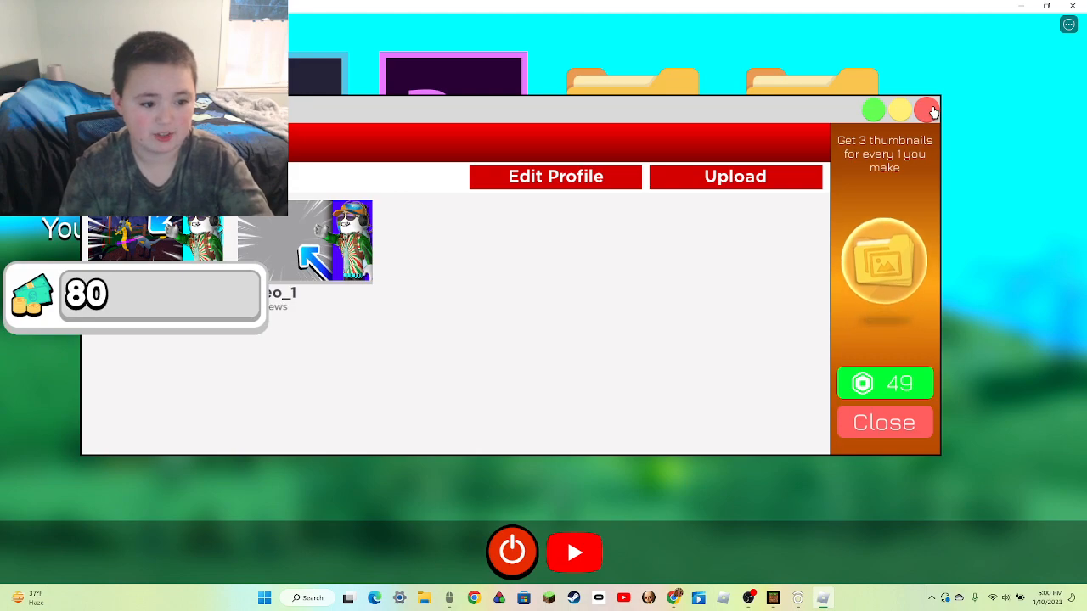
pyautogui.click(883, 422)
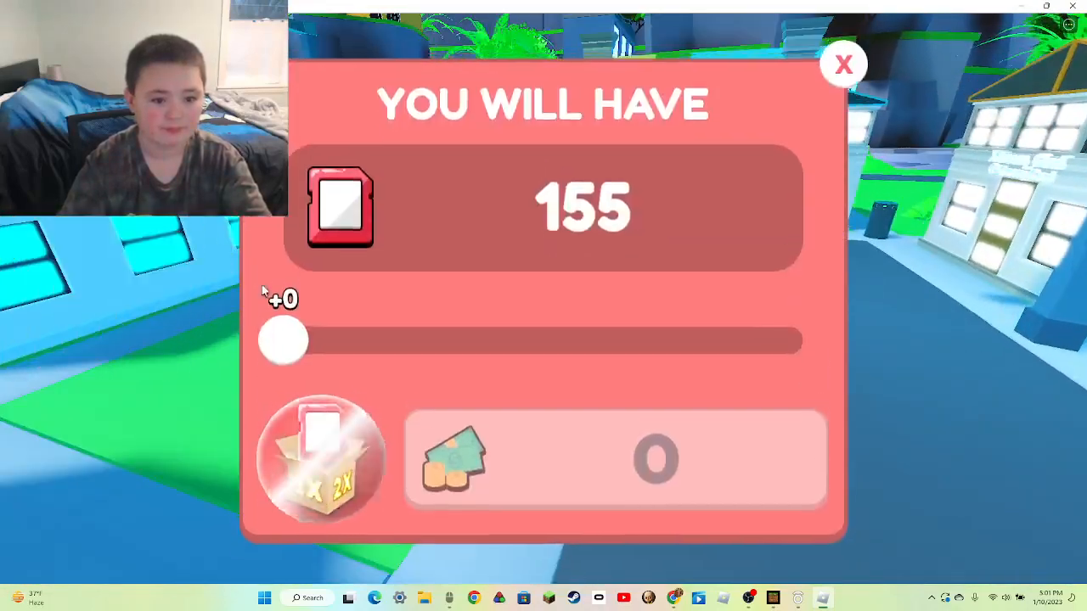
# - Raise storage by the maximum +886 to 1,041 and buy it for 33 cash
pyautogui.moveTo(283, 339); pyautogui.dragTo(749, 338)
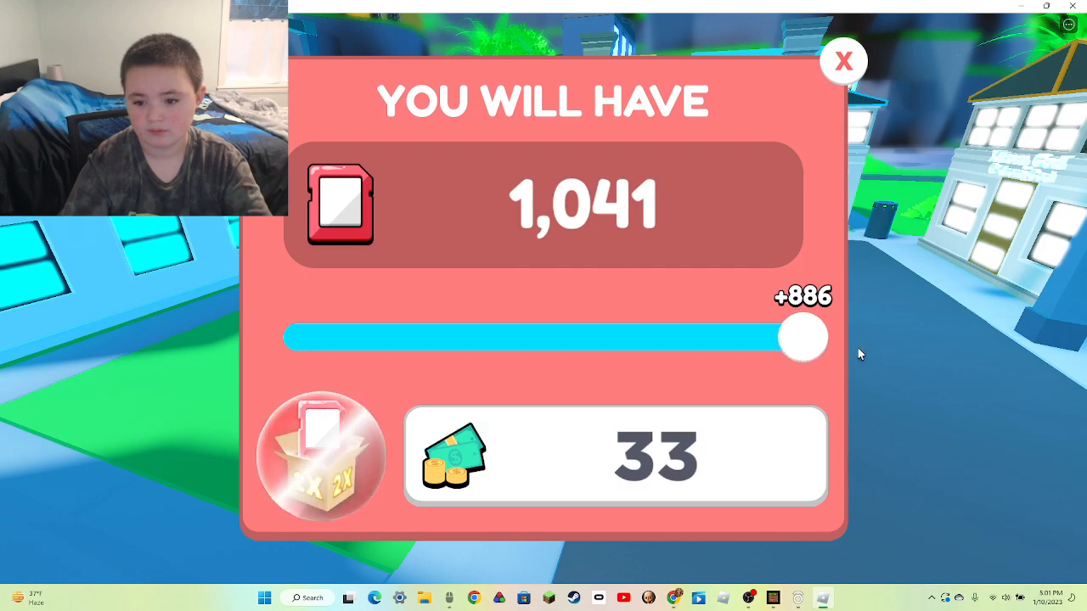
pyautogui.click(842, 60)
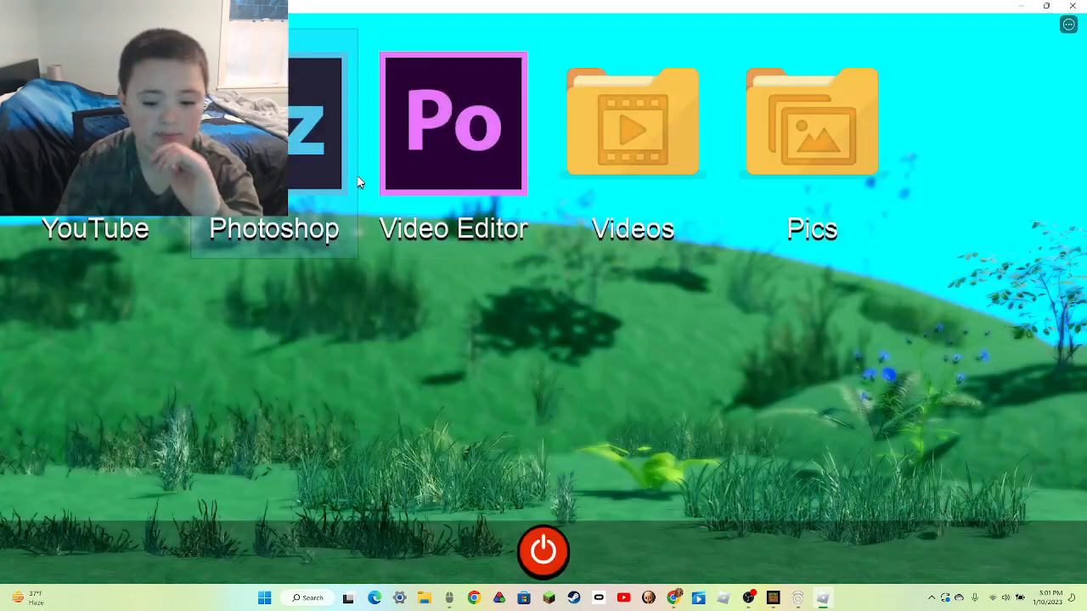
# - Export the clips as Video_1 and pick its thumbnail on the channel's upload screen
pyautogui.click(452, 123)
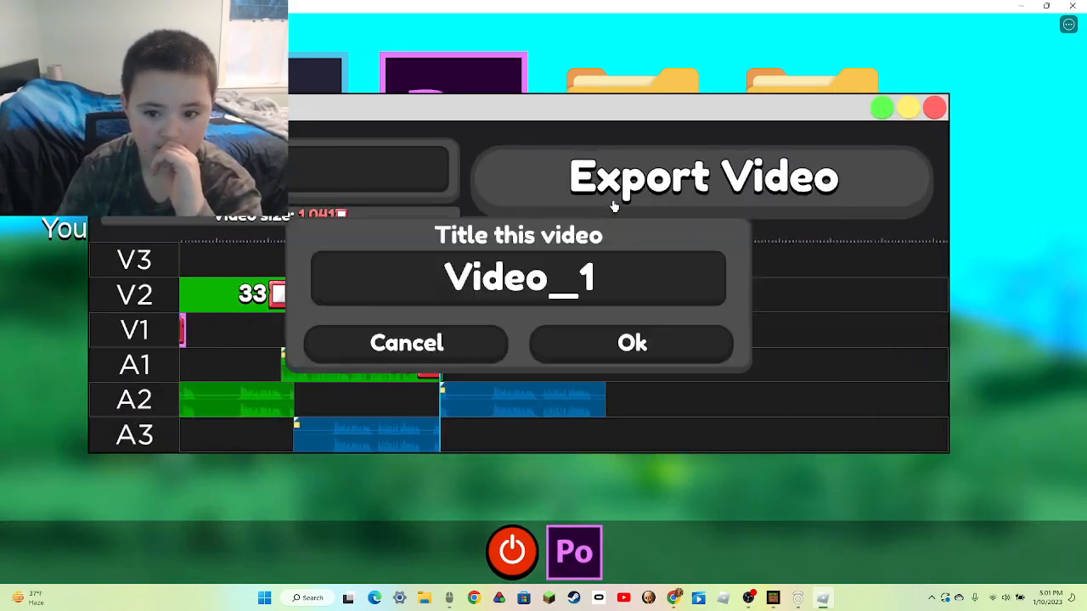
pyautogui.click(631, 343)
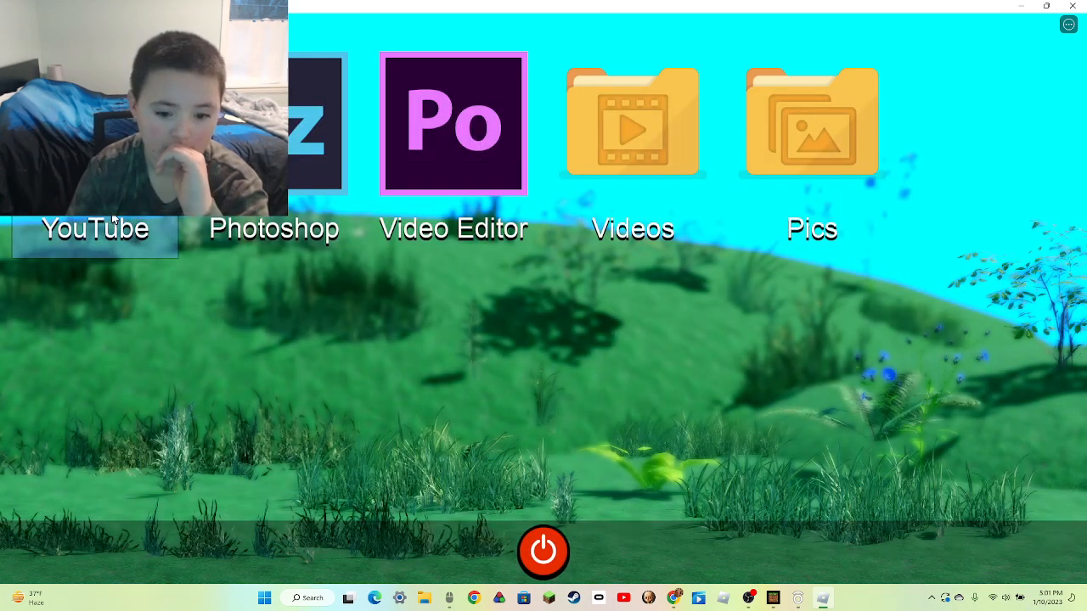
pyautogui.click(94, 227)
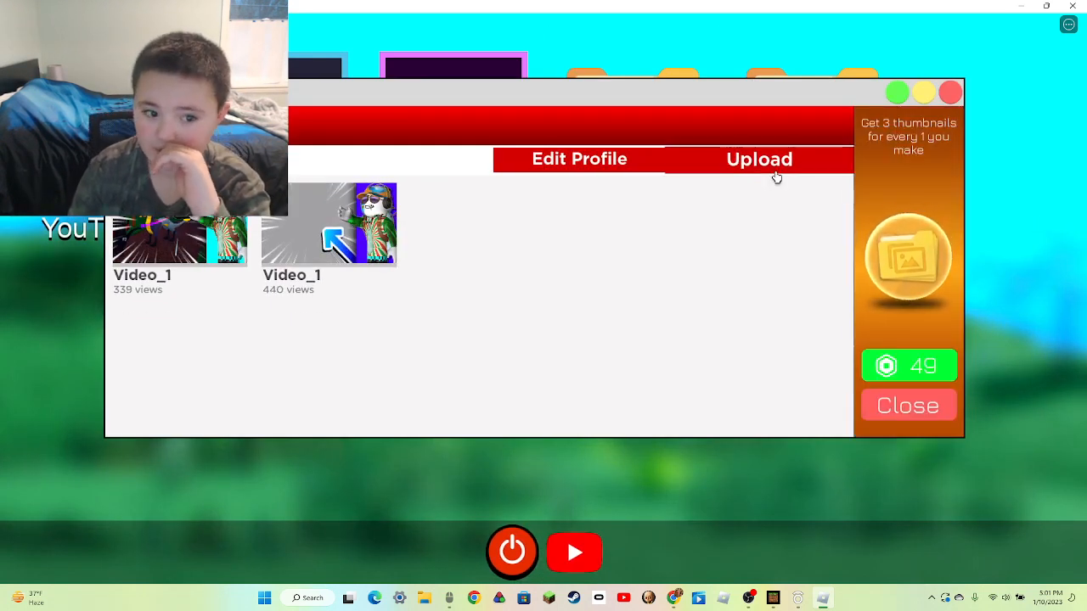
pyautogui.click(758, 160)
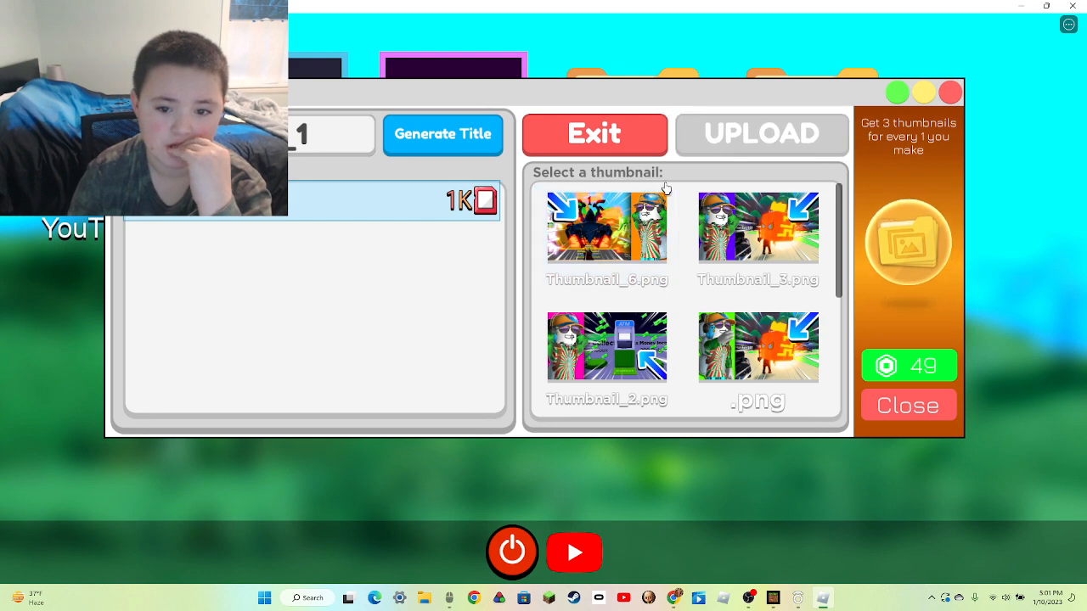
pyautogui.click(594, 133)
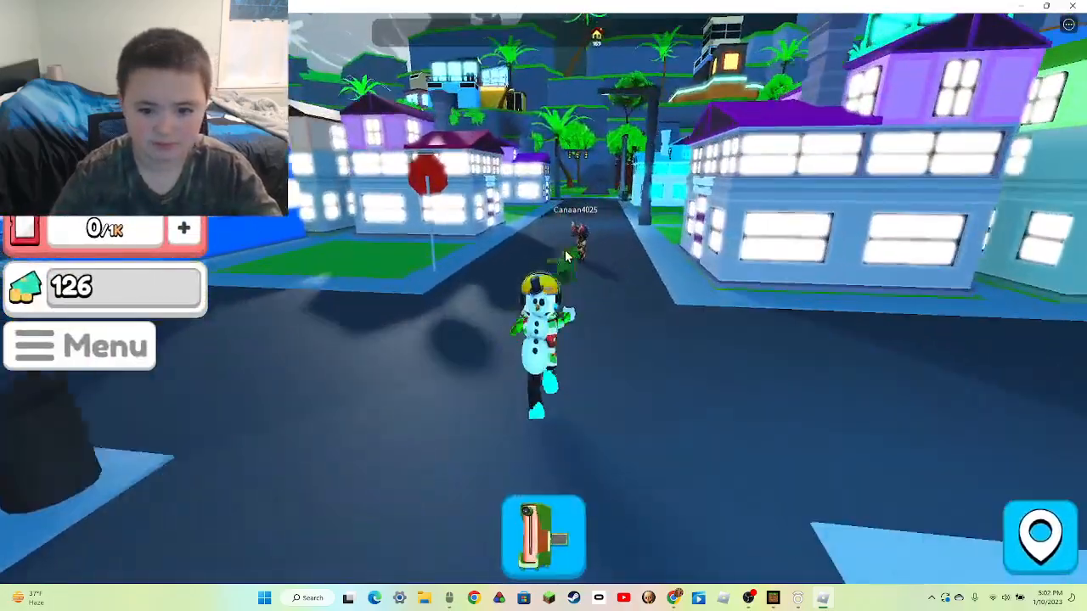
# - Walk the character along the town street with W
pyautogui.press('w')
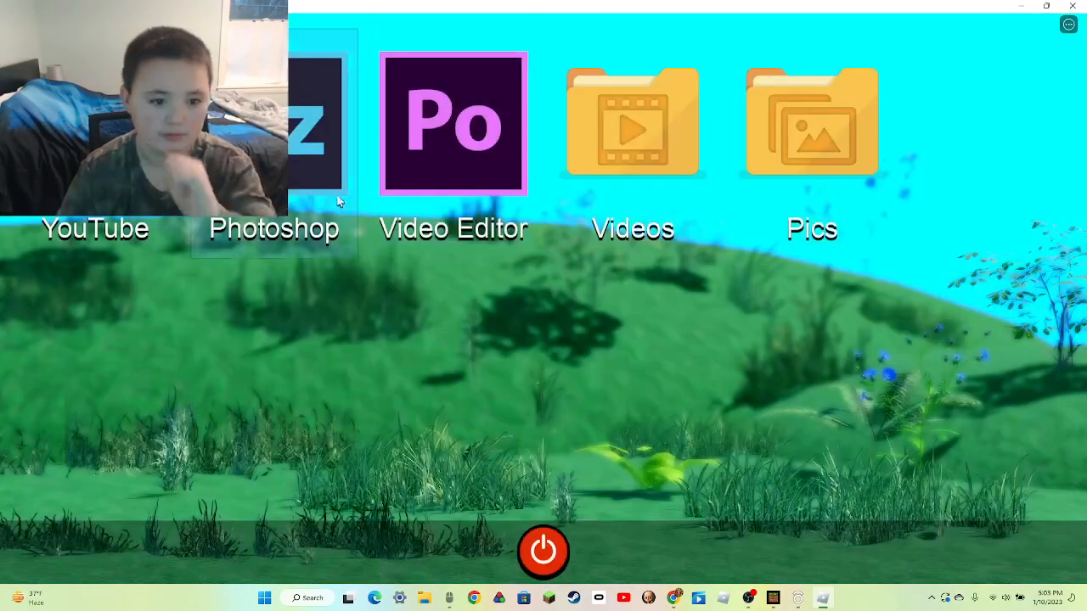
# - Export the clips as Video_1, upload it to the channel, and leave the computer
pyautogui.click(454, 123)
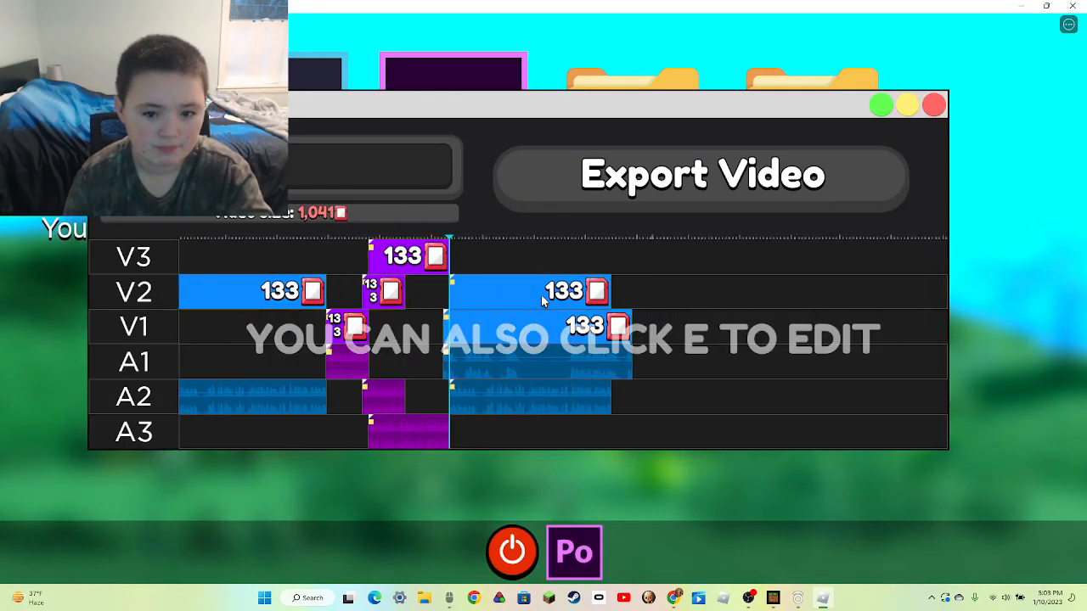
pyautogui.click(701, 174)
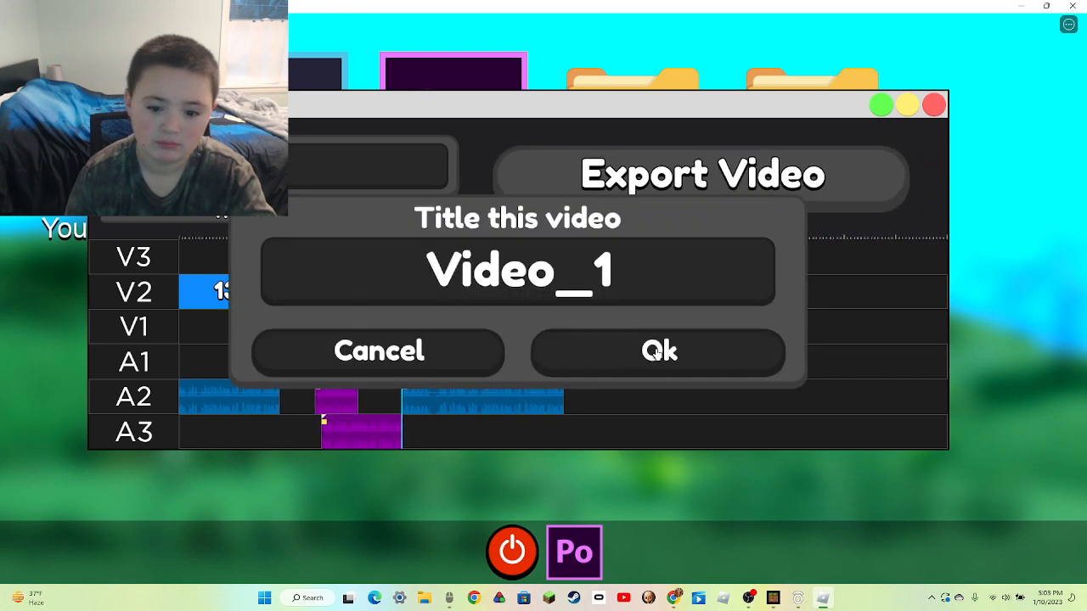
pyautogui.click(658, 352)
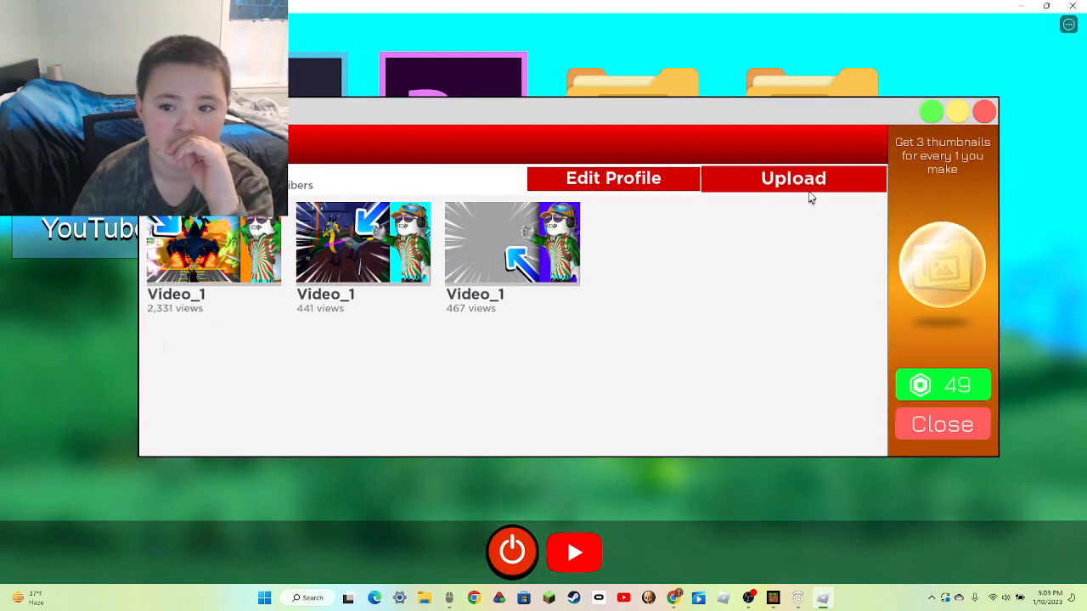
pyautogui.click(792, 178)
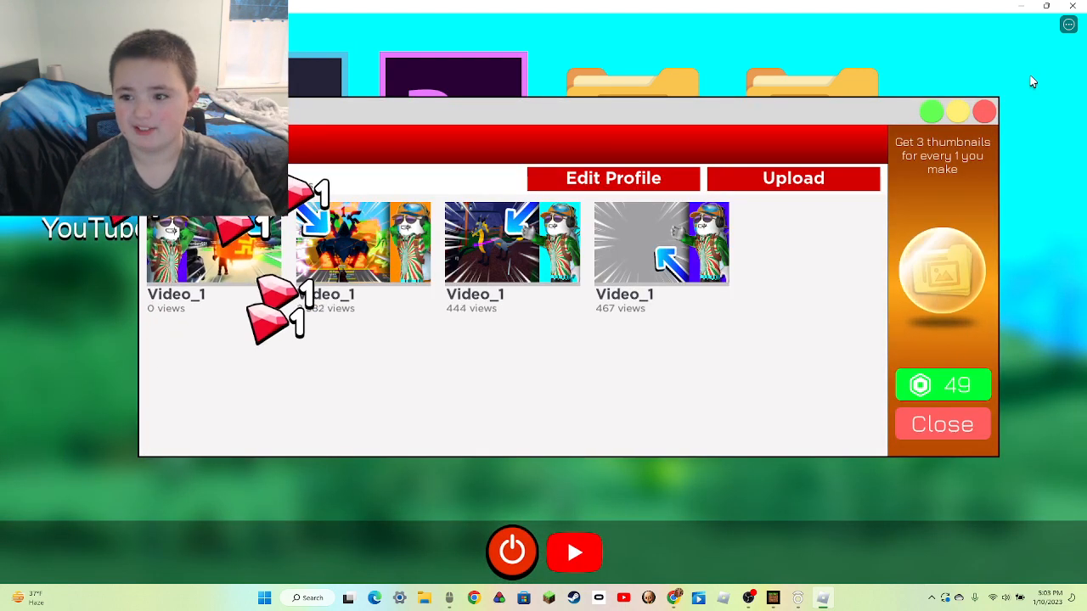
pyautogui.click(941, 423)
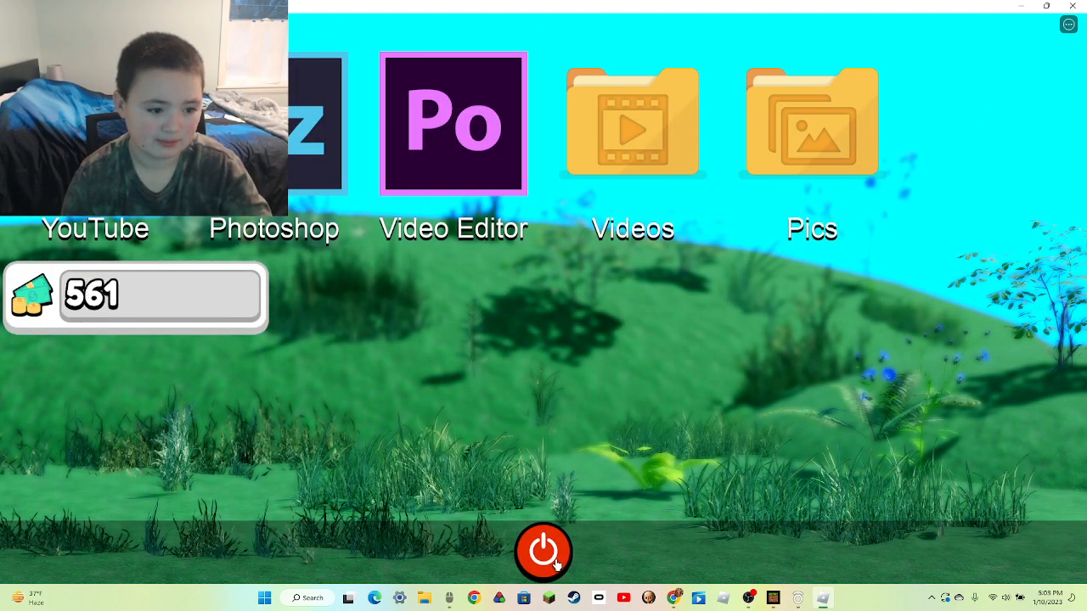
pyautogui.click(543, 551)
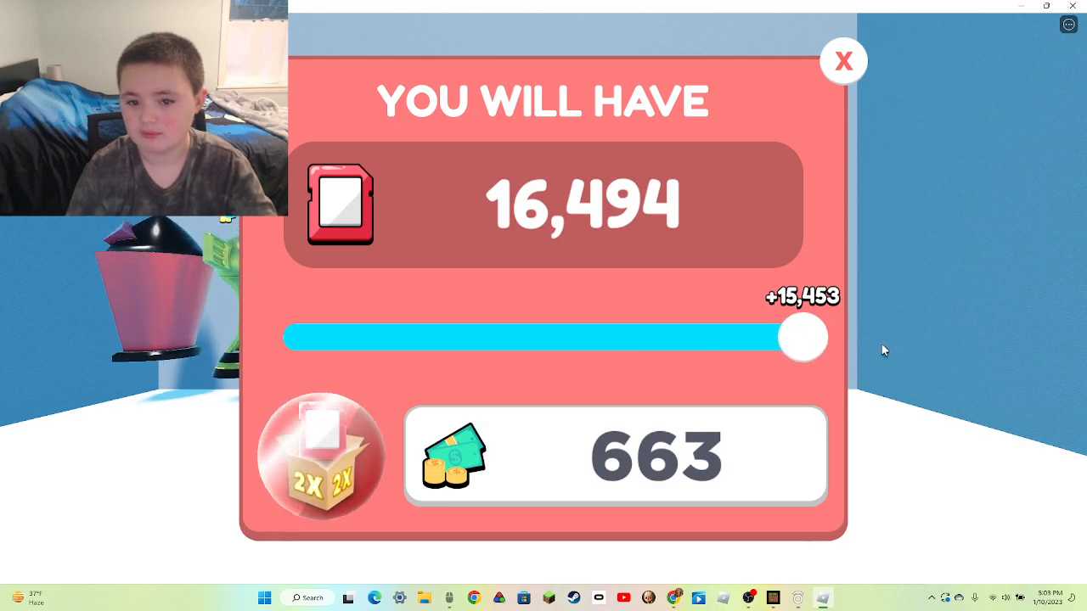
# - Buy the 16,494 storage upgrade for 663 cash
pyautogui.click(842, 60)
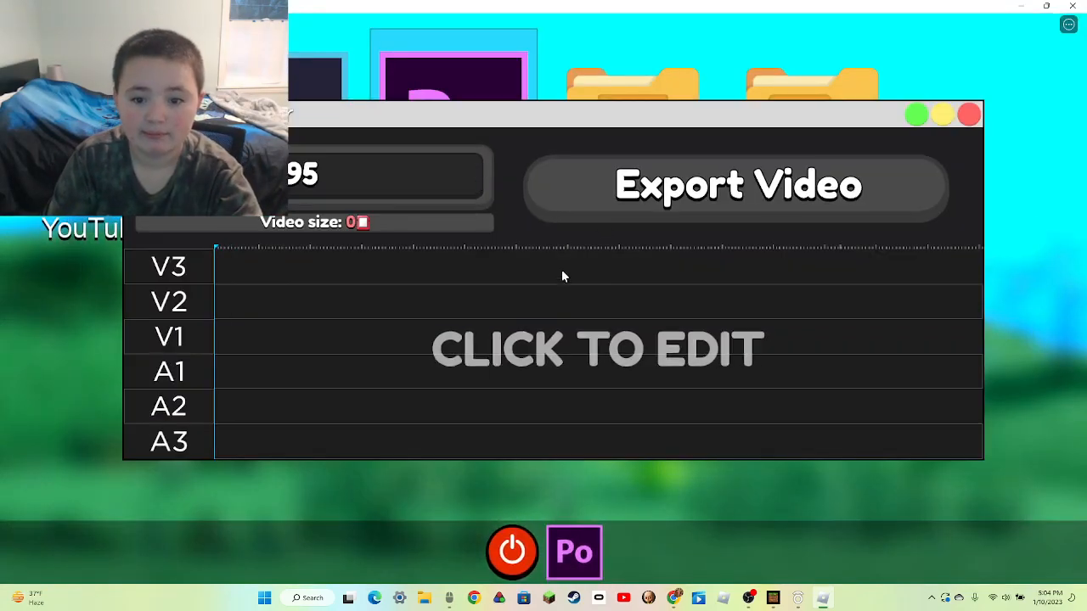
# - Fill the timeline with clips, export as Video_1, and upload it to the channel
pyautogui.click(597, 348)
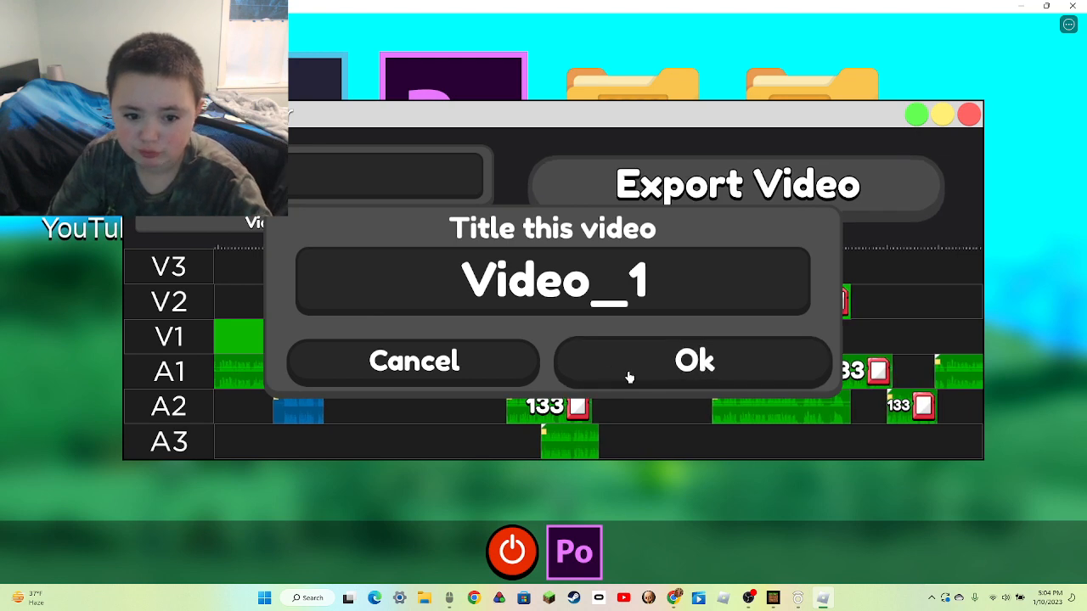
pyautogui.click(694, 360)
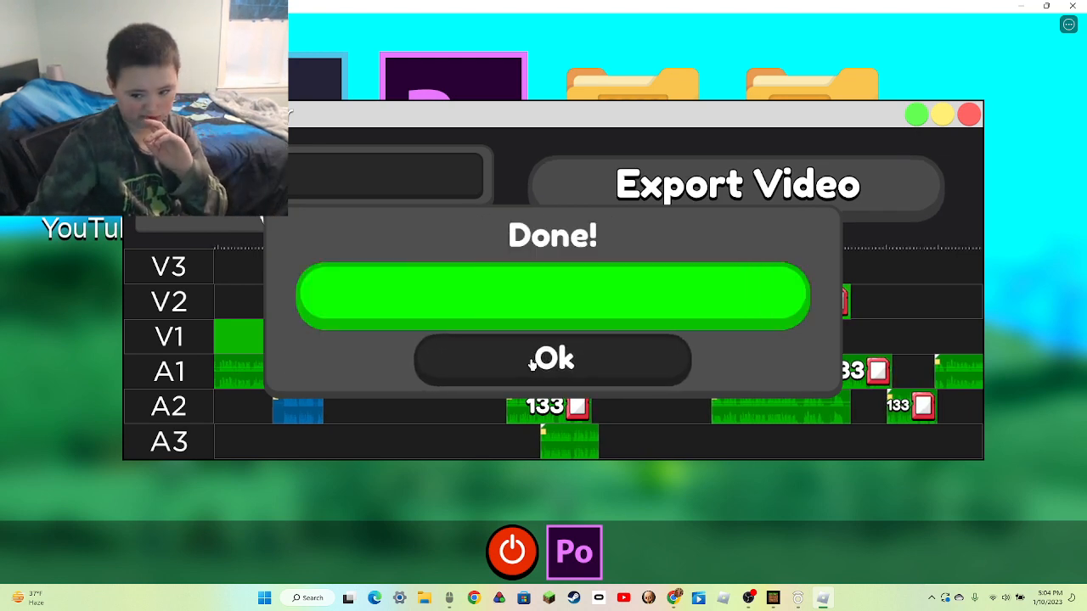
pyautogui.click(551, 358)
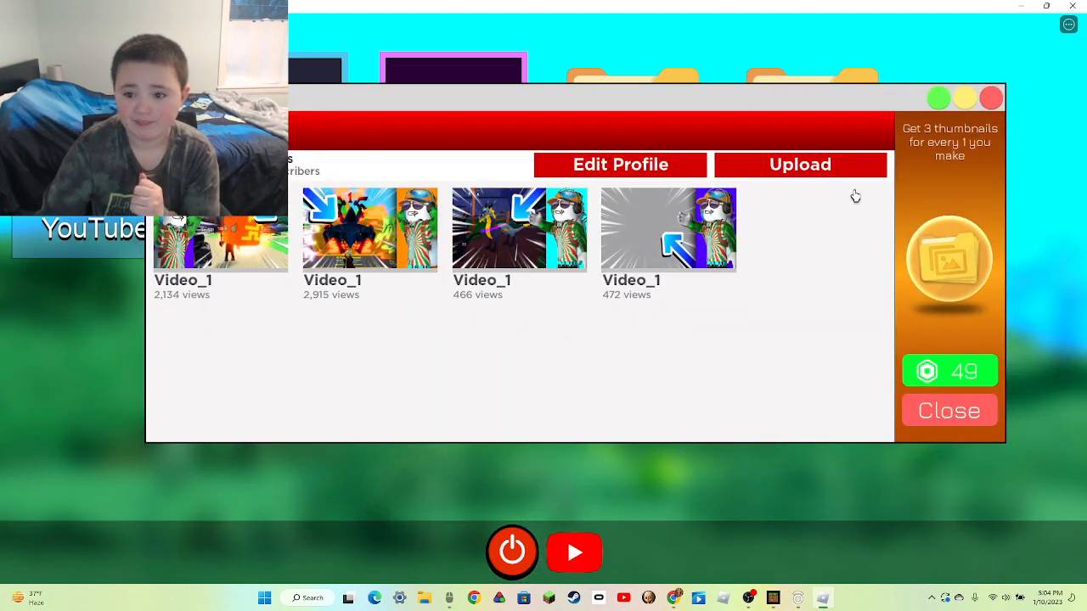
pyautogui.click(799, 164)
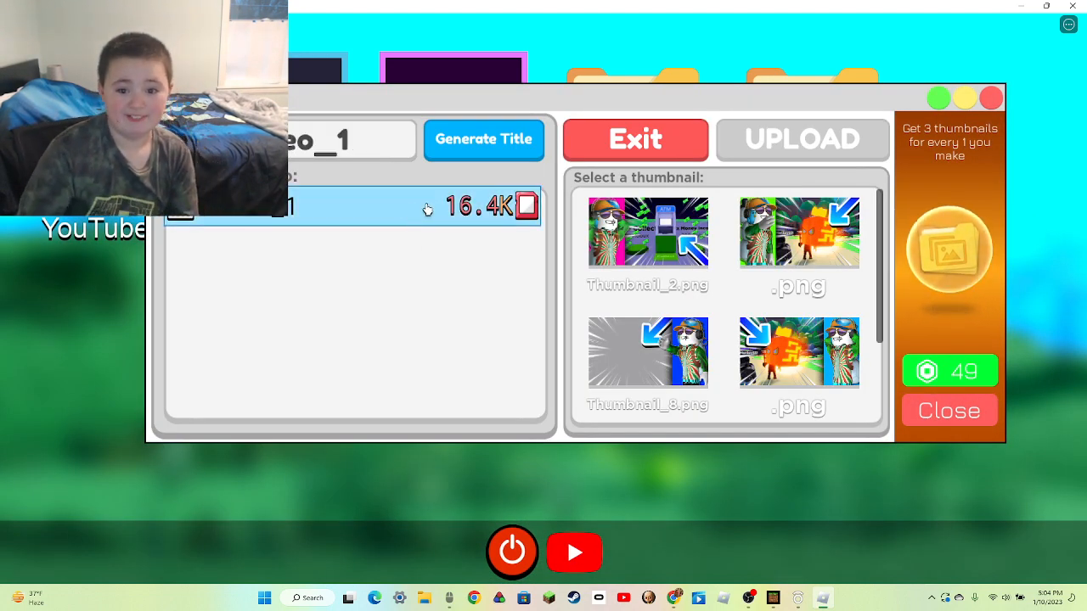
pyautogui.click(635, 139)
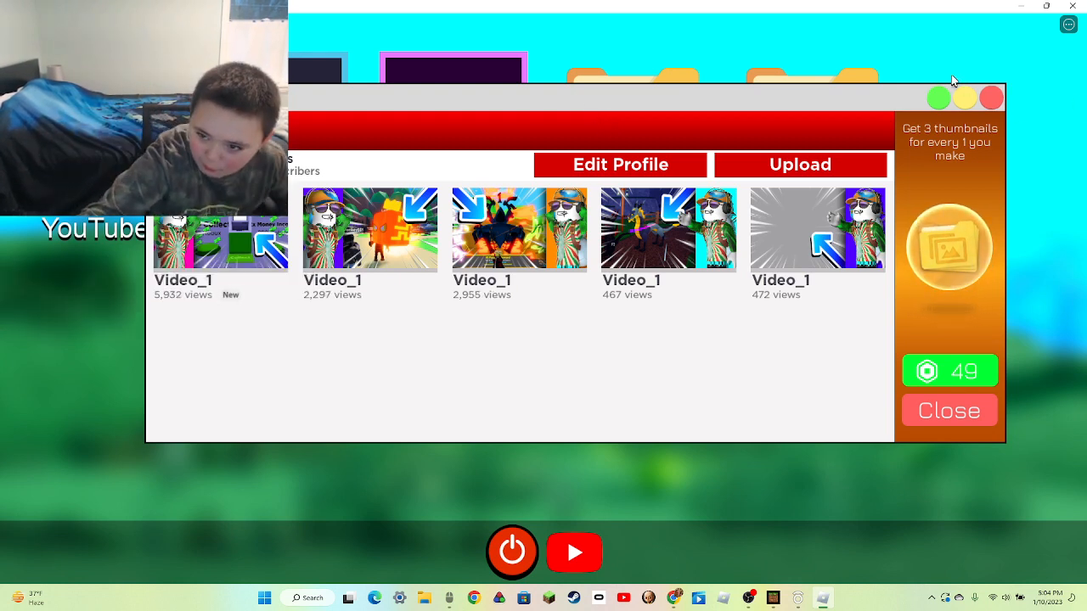
pyautogui.click(948, 410)
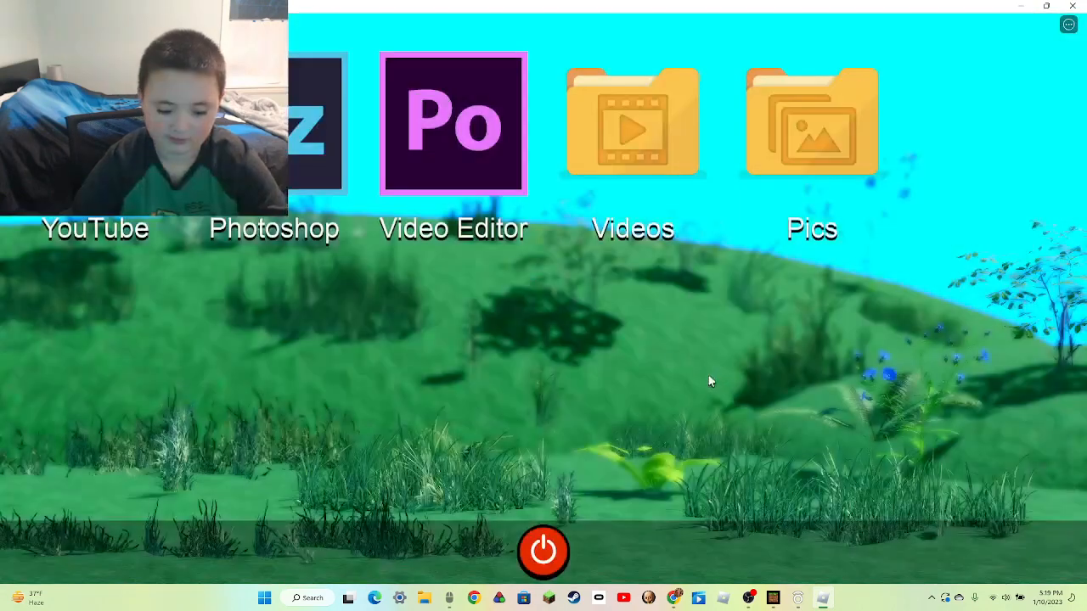
# - Upload the 57.3K video and buy the 369,312 storage upgrade for 22,957 cash
pyautogui.click(453, 123)
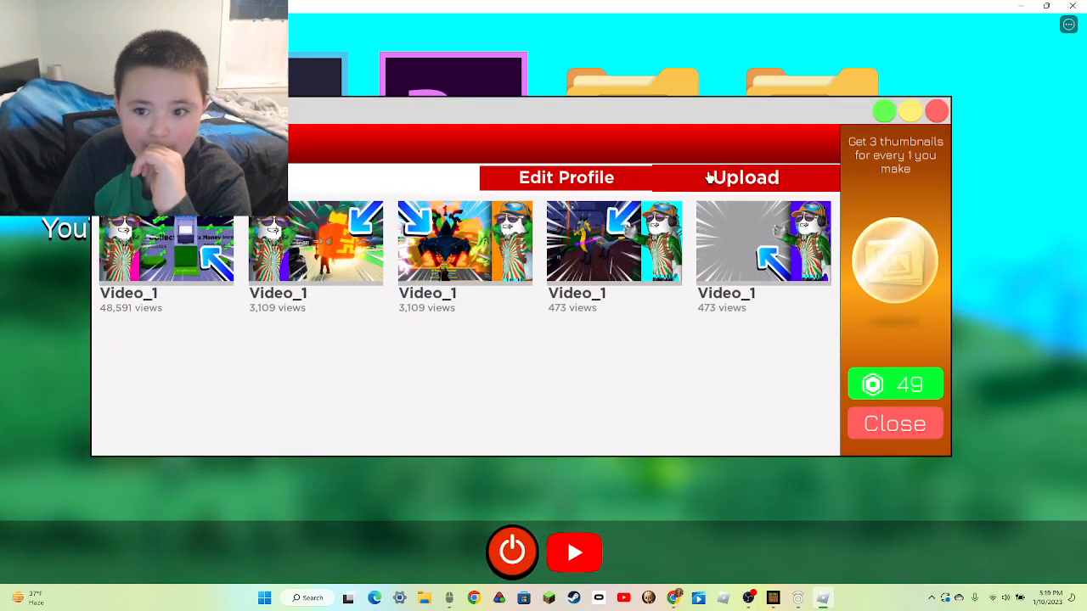
pyautogui.click(743, 177)
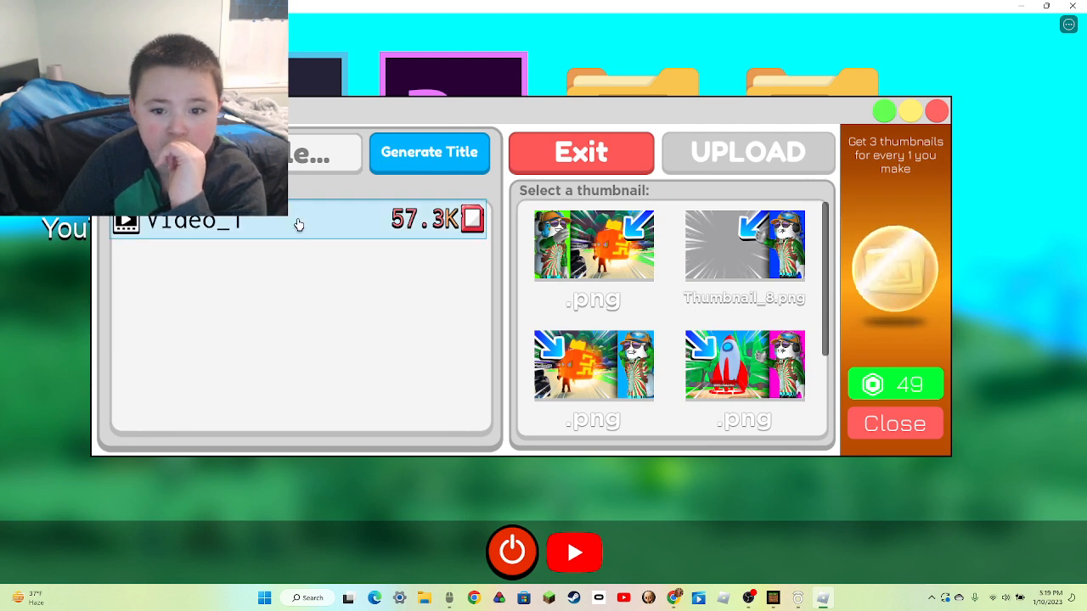
pyautogui.click(593, 246)
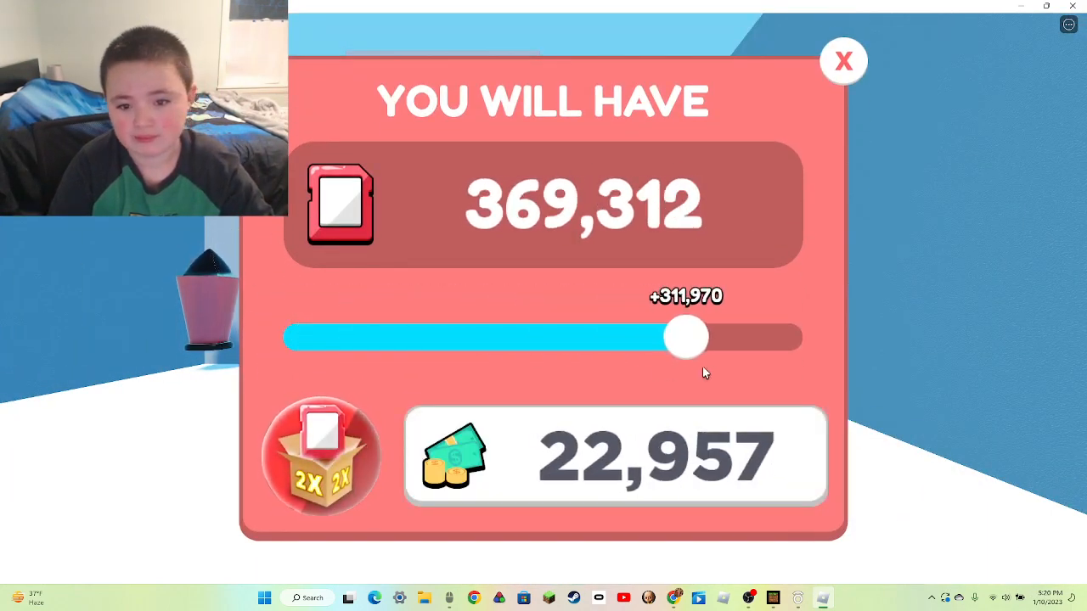
pyautogui.click(842, 61)
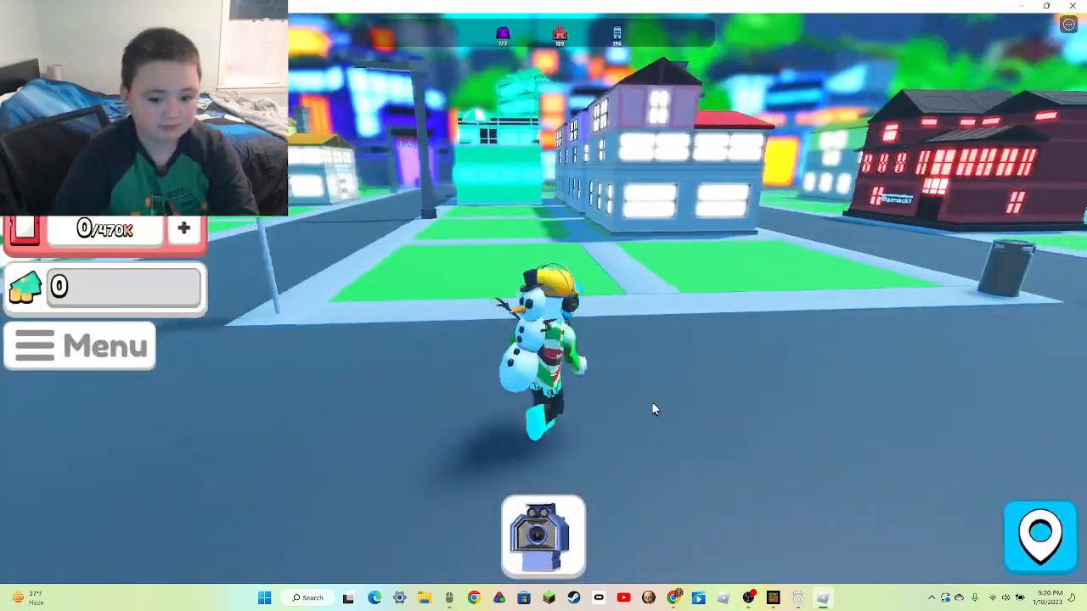
# - Confirm the 470K storage purchase and upload another video to the channel
pyautogui.click(542, 535)
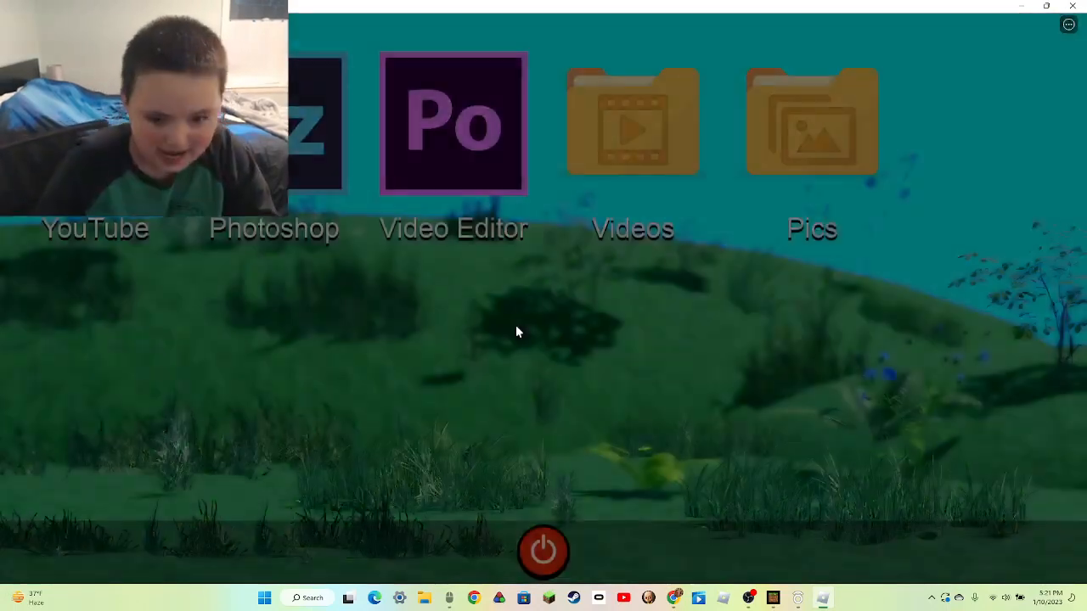
pyautogui.click(453, 123)
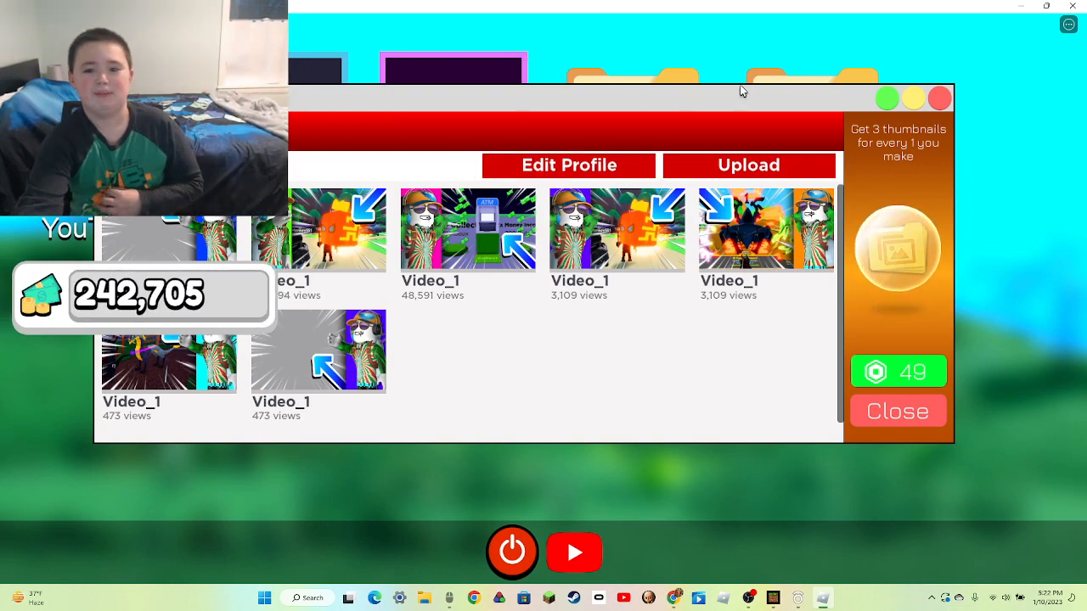
pyautogui.click(897, 410)
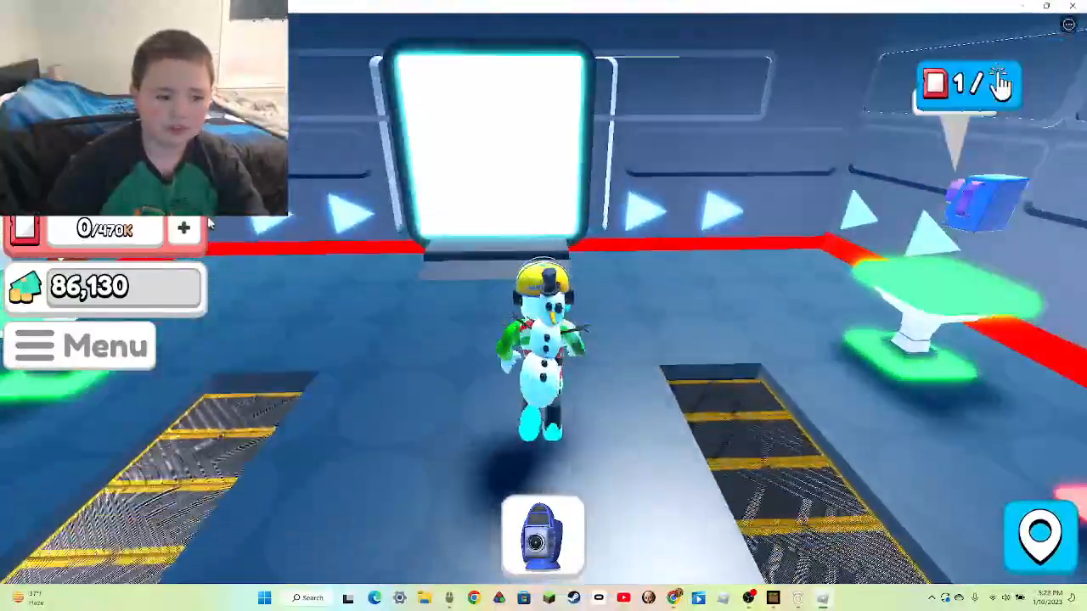
# - Buy the maximum storage upgrade, raising storage capacity to 1.7M
pyautogui.click(968, 84)
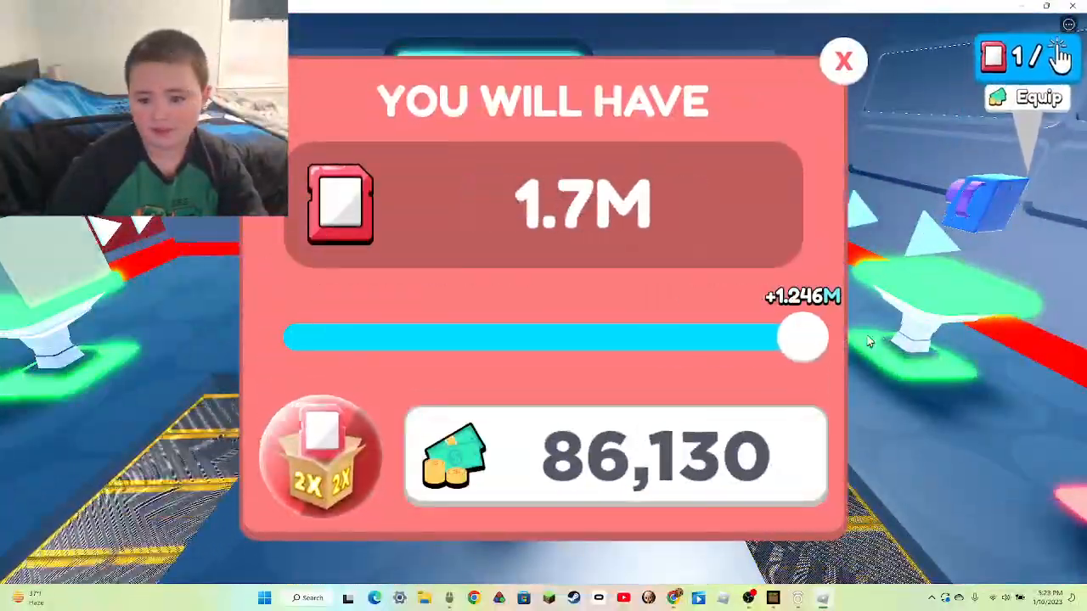
pyautogui.click(842, 59)
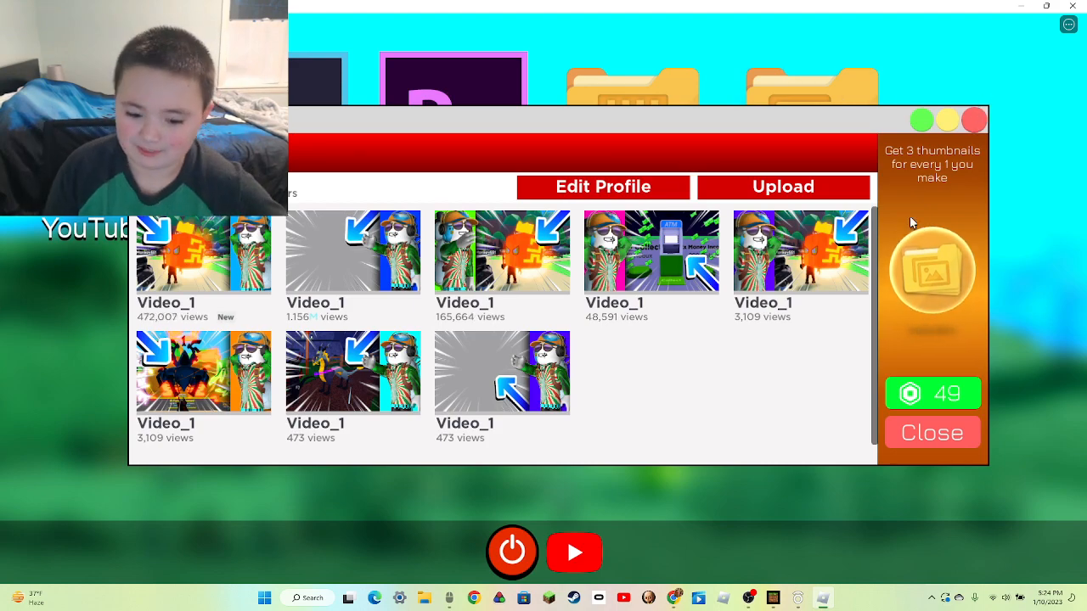
# - Close the in-game YouTube app and walk toward the Upgrades shop
pyautogui.click(931, 432)
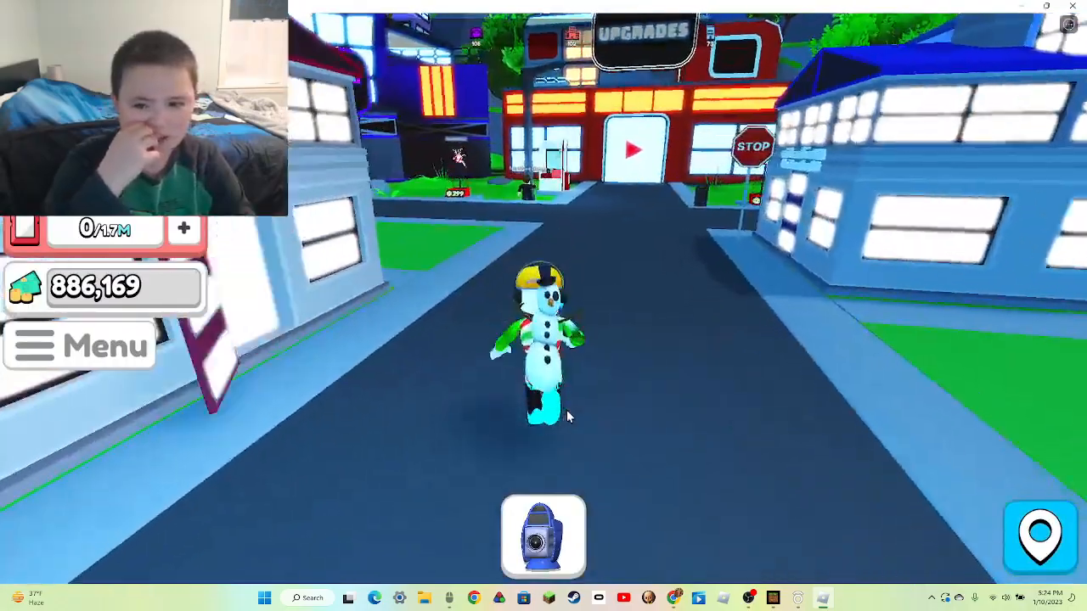
pyautogui.press('w')
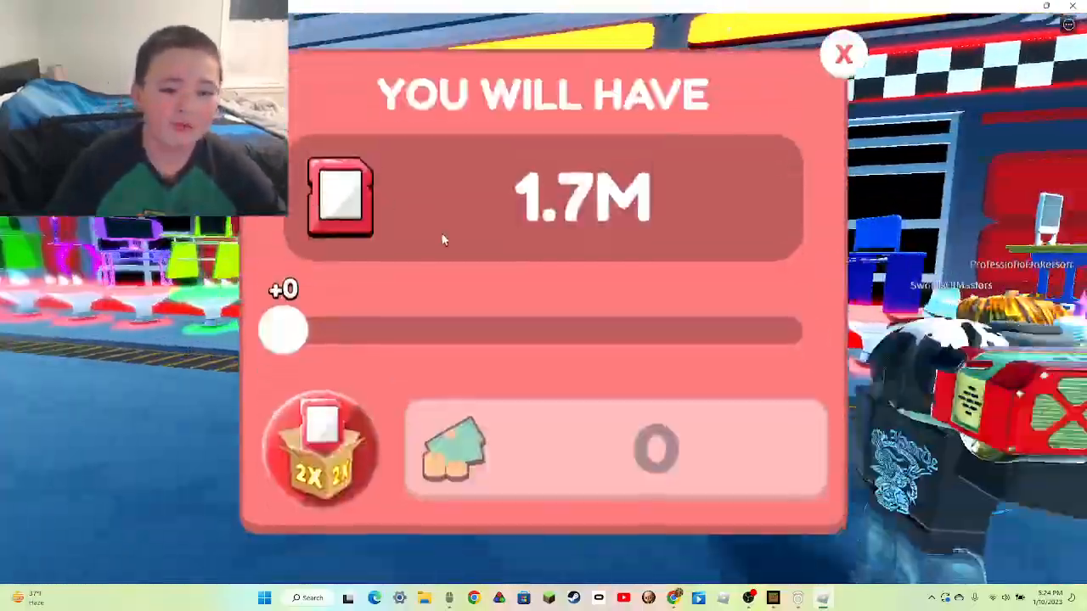
# - Cash out the maximum +1.594M storage for 182,335 cash
pyautogui.moveTo(284, 331); pyautogui.dragTo(802, 336)
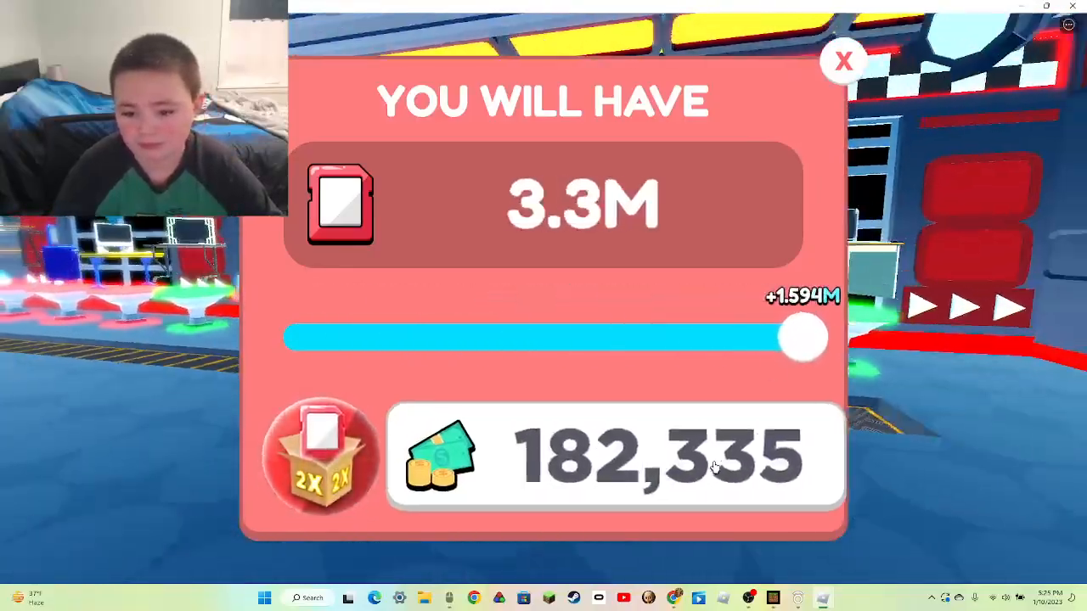
pyautogui.click(842, 61)
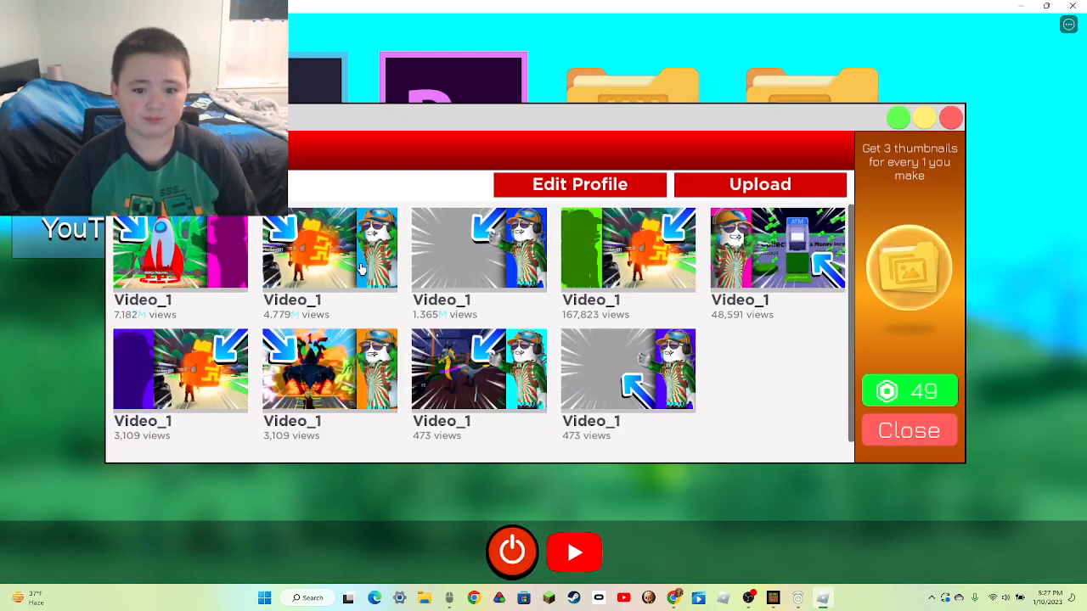
pyautogui.moveTo(772, 169)
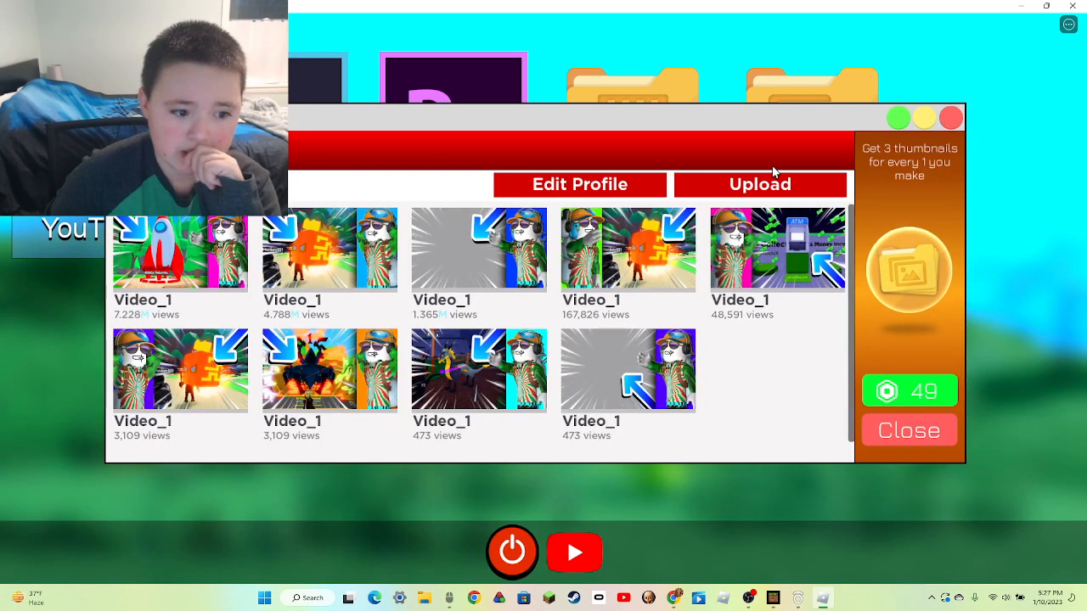
# - Publish the 3.3M rocket-thumbnail video, then save a new Thumbnail_2 and close the editor
pyautogui.click(759, 184)
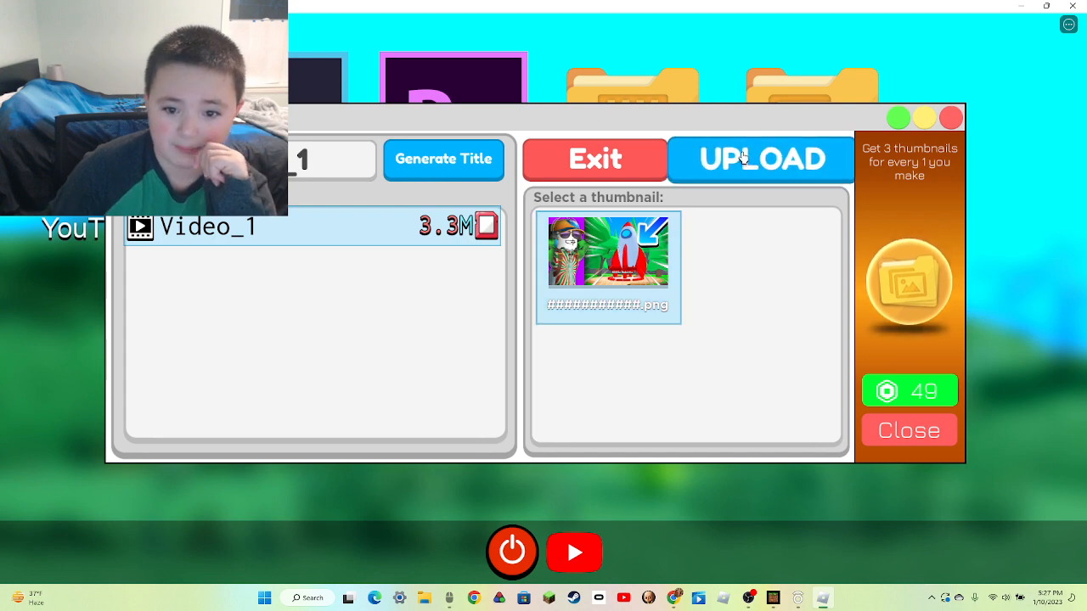
pyautogui.click(759, 158)
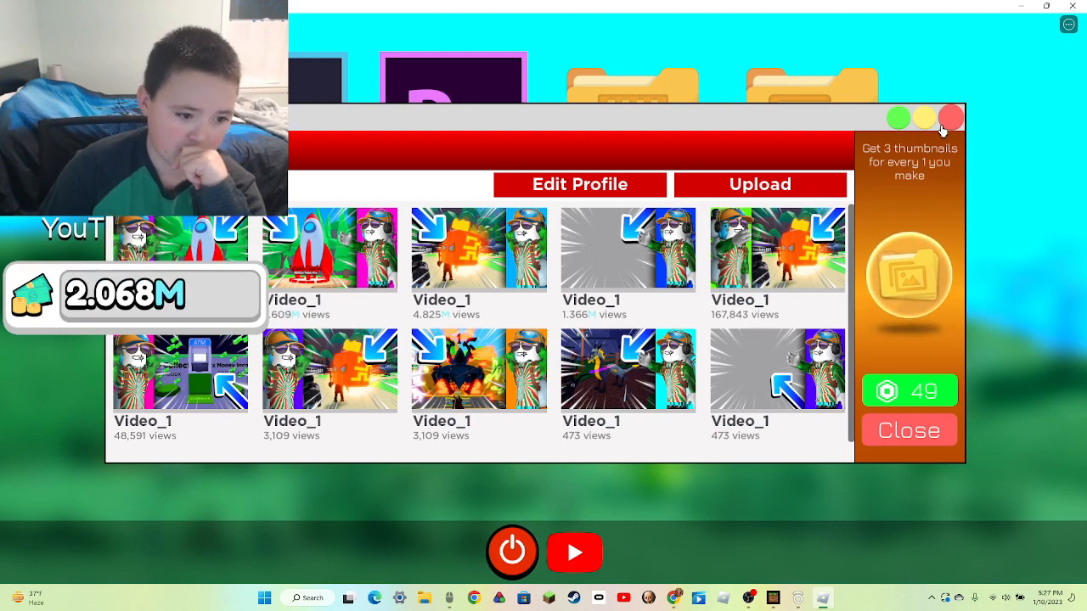
pyautogui.click(909, 430)
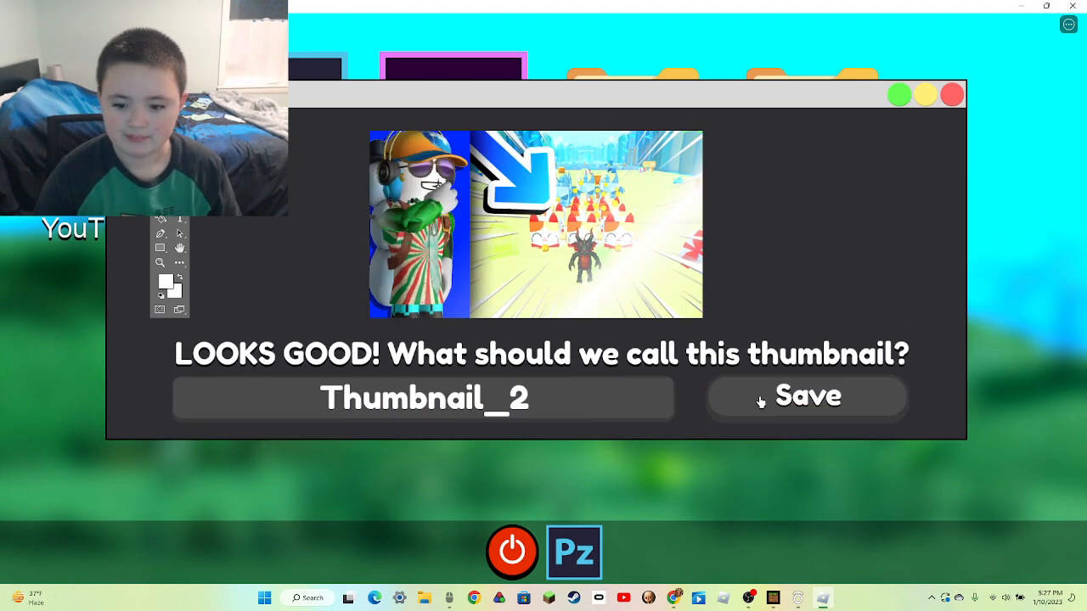
pyautogui.click(805, 397)
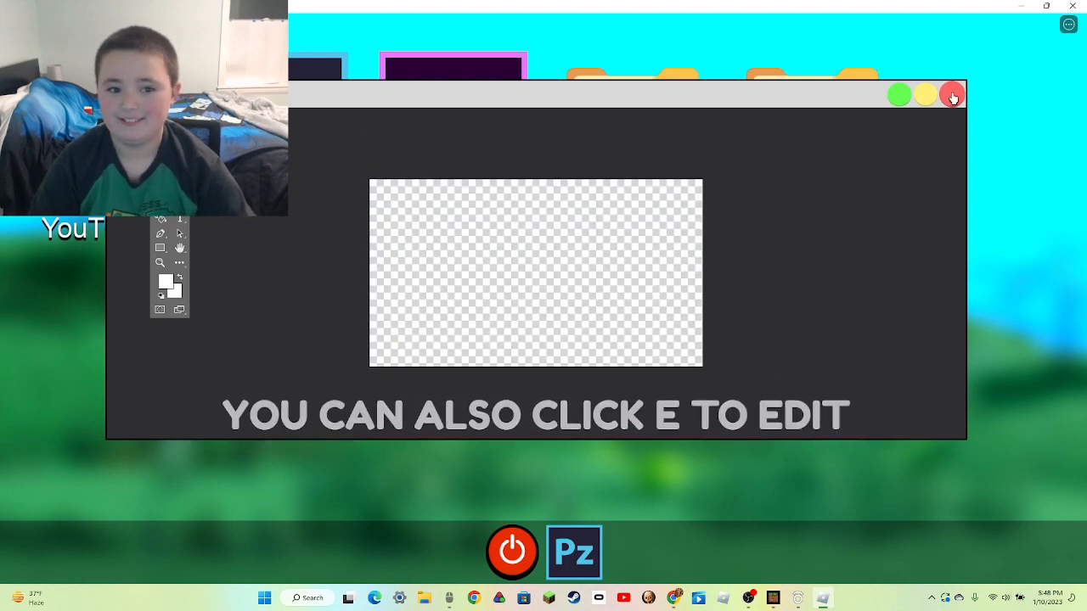
pyautogui.click(951, 94)
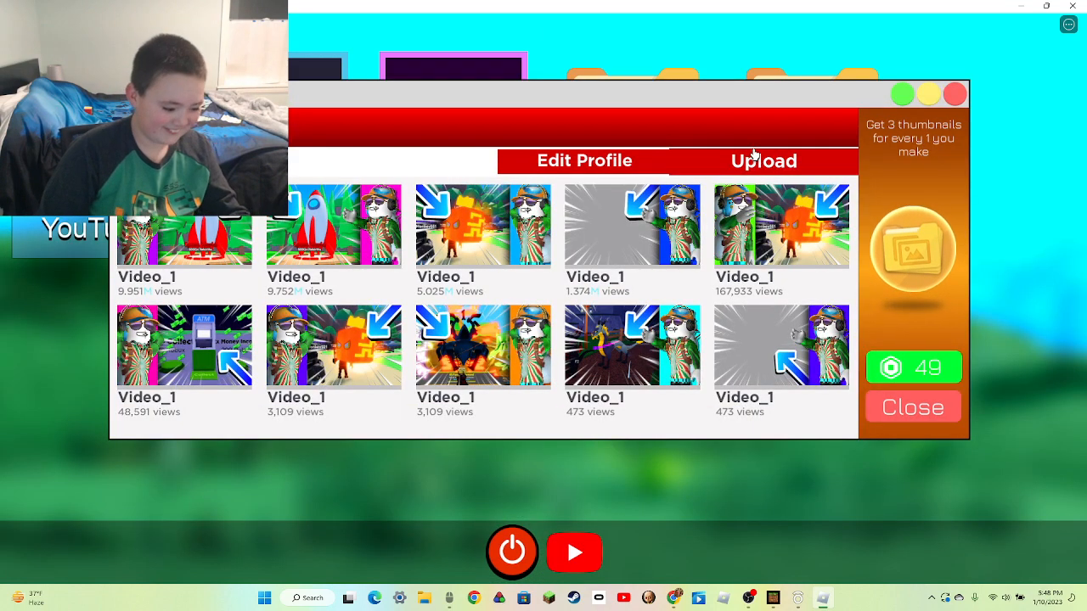
# - Open the video upload screen and scroll through the thumbnail list
pyautogui.click(762, 161)
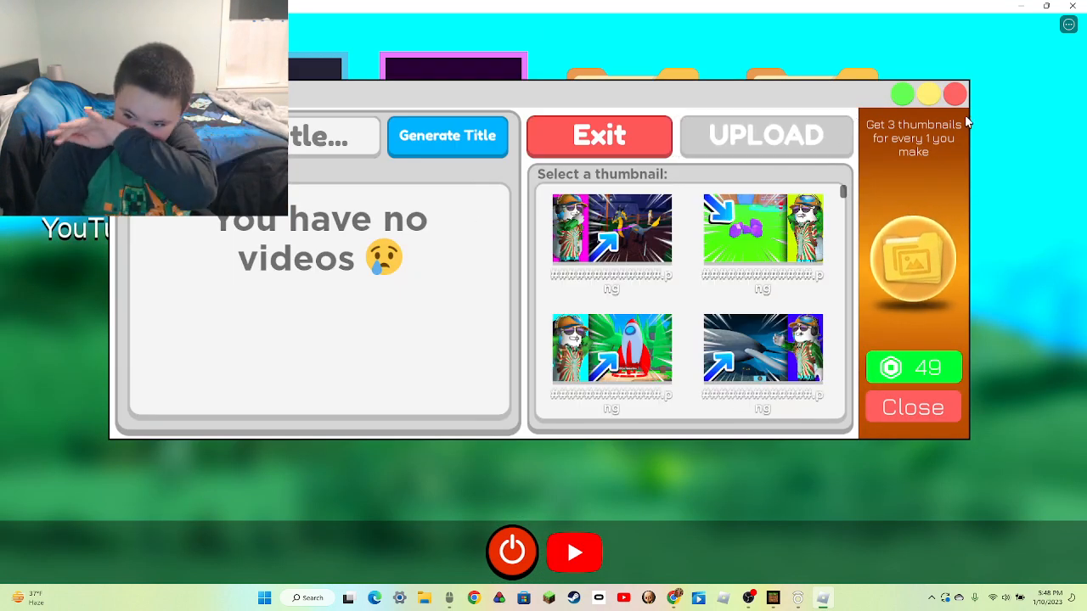
pyautogui.scroll(-3)
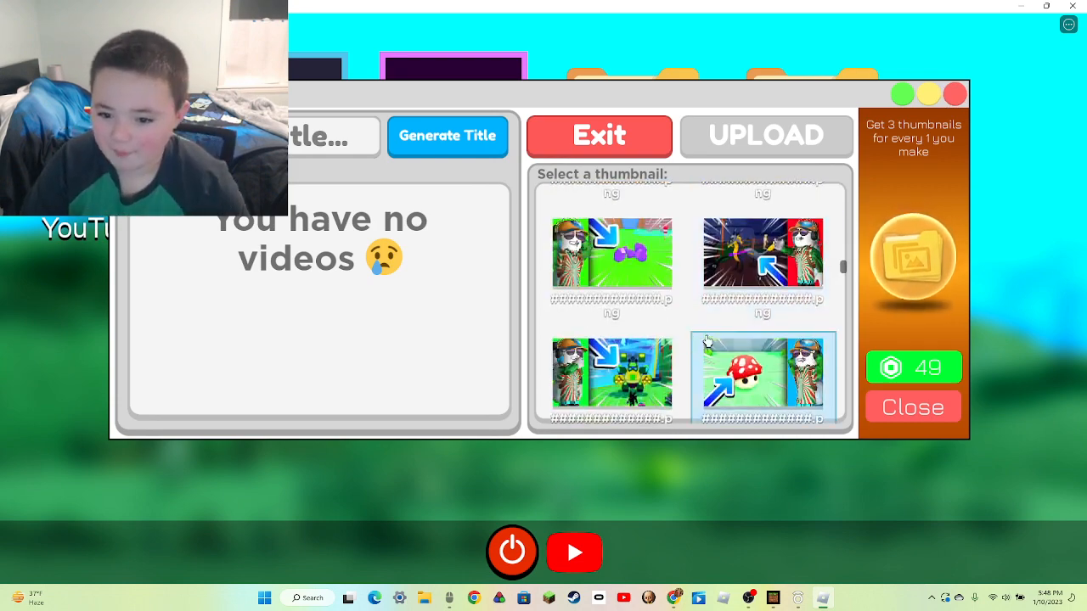
pyautogui.scroll(-3)
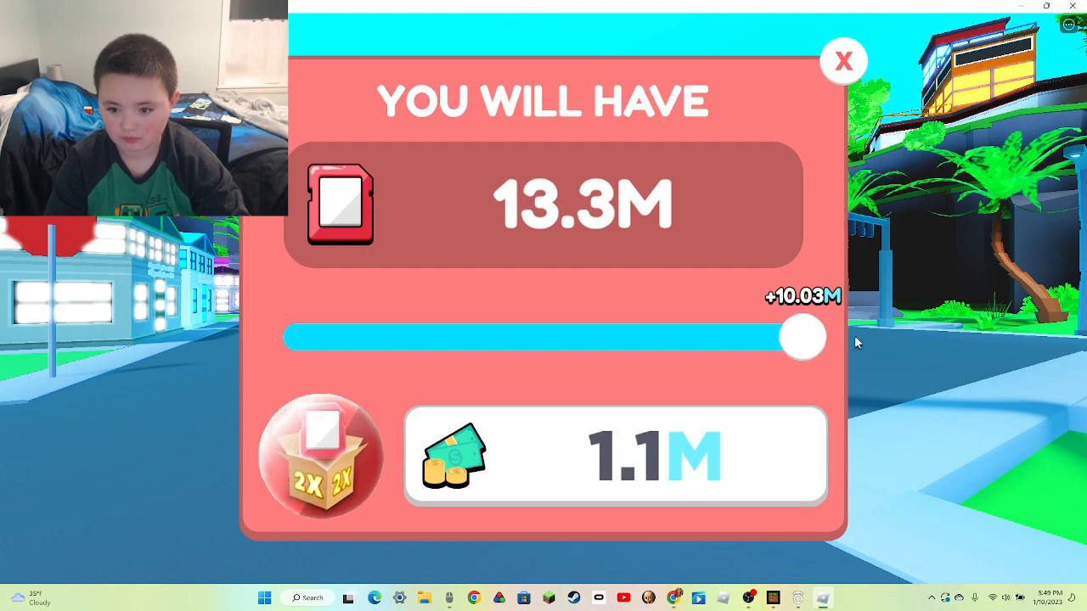
# - Dismiss the storage cash-out panel with its X button
pyautogui.click(842, 61)
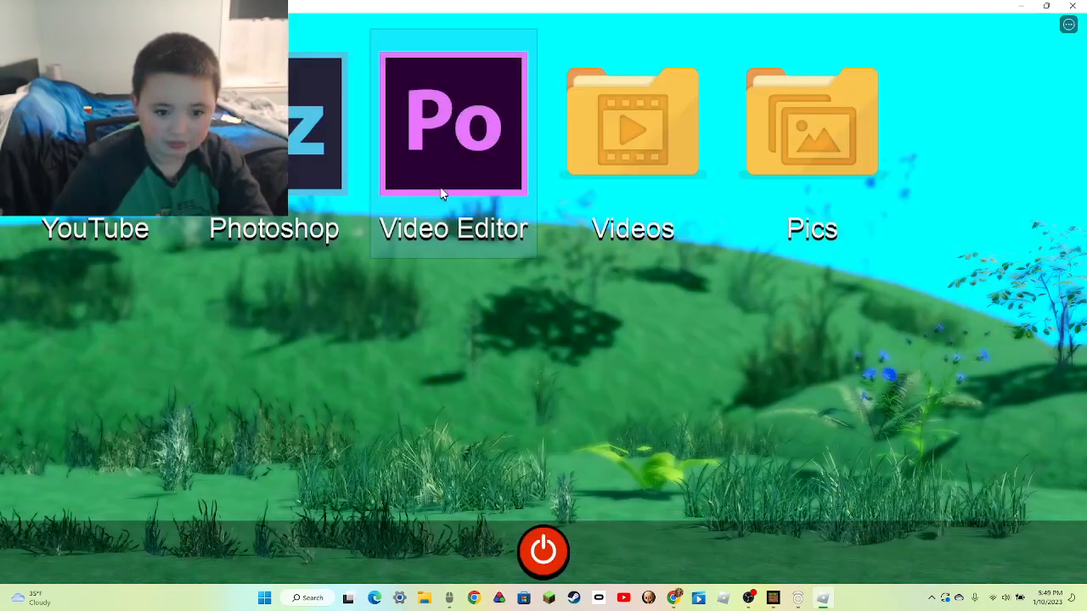
# - Upload the 13.3M video, close YouTube, and shut down the in-game computer
pyautogui.click(452, 123)
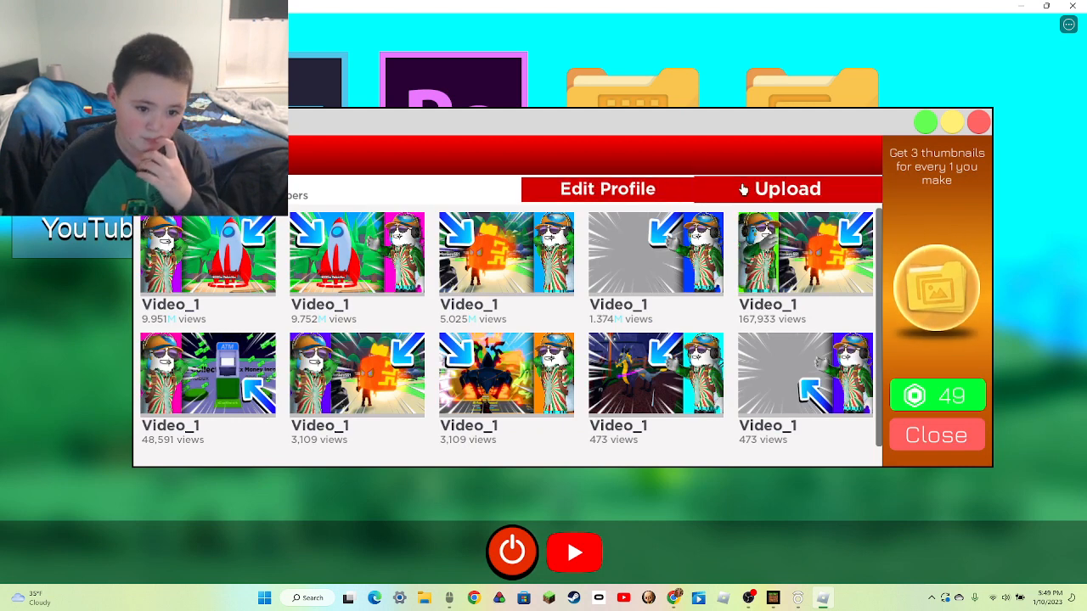
pyautogui.click(777, 189)
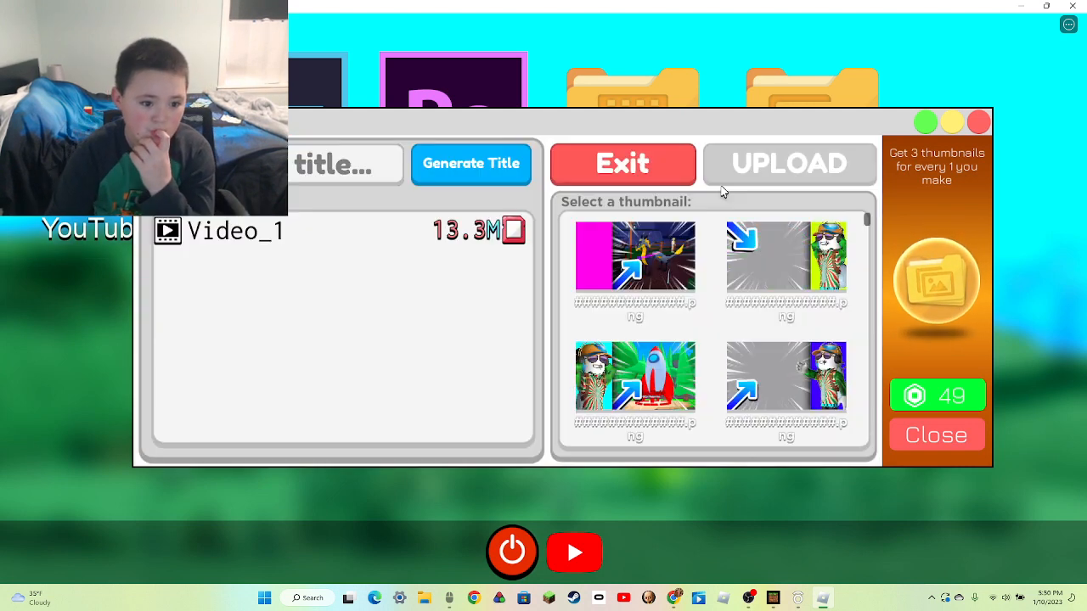
pyautogui.click(634, 256)
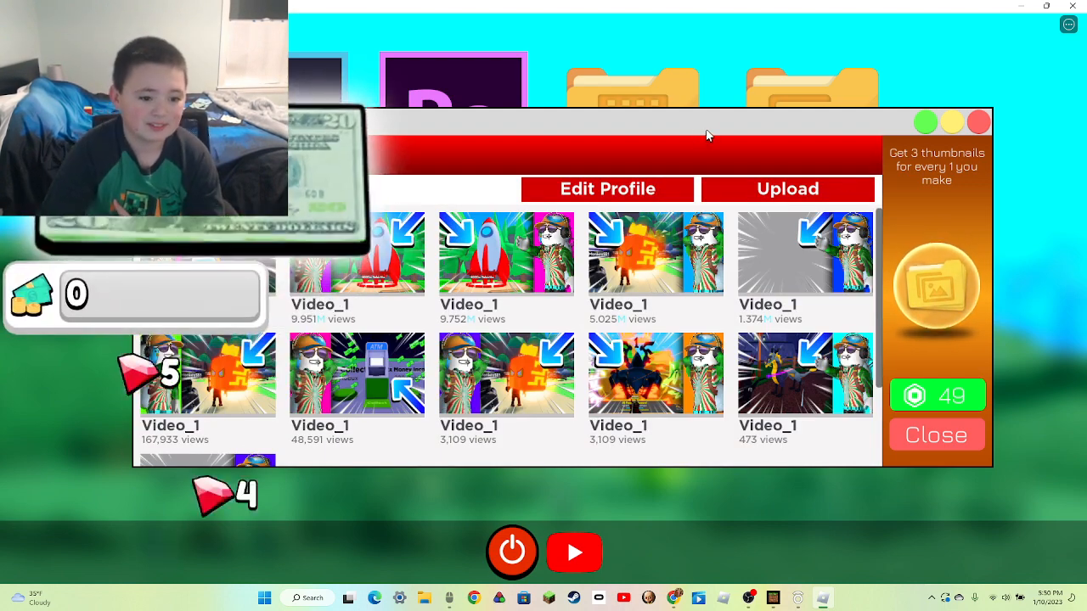
pyautogui.click(935, 434)
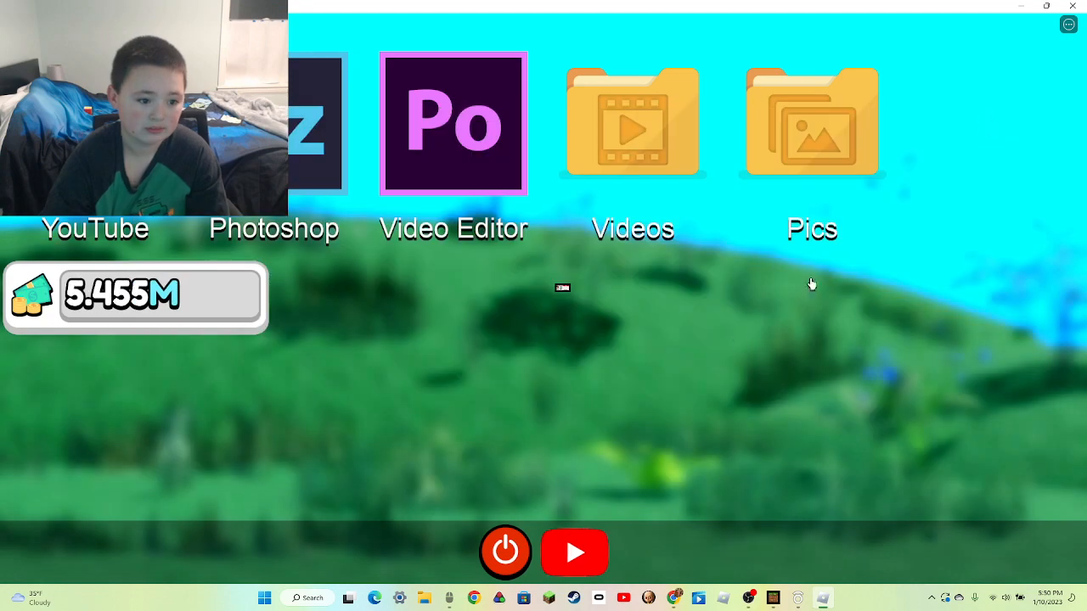
pyautogui.click(575, 553)
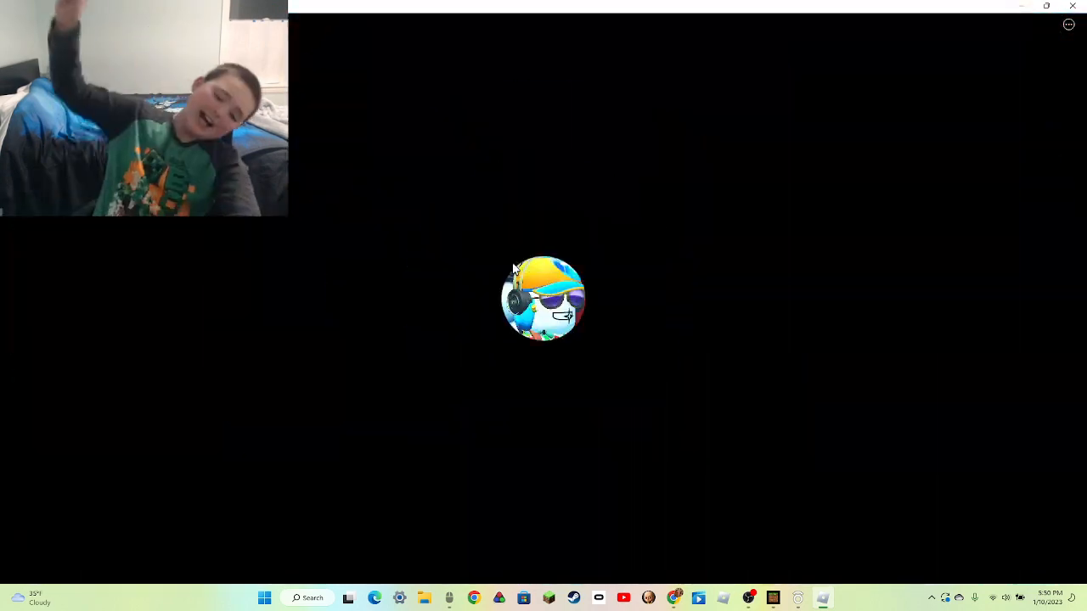
# - Open the sell storage panel, then close it with storage full at 24.48M
pyautogui.click(543, 298)
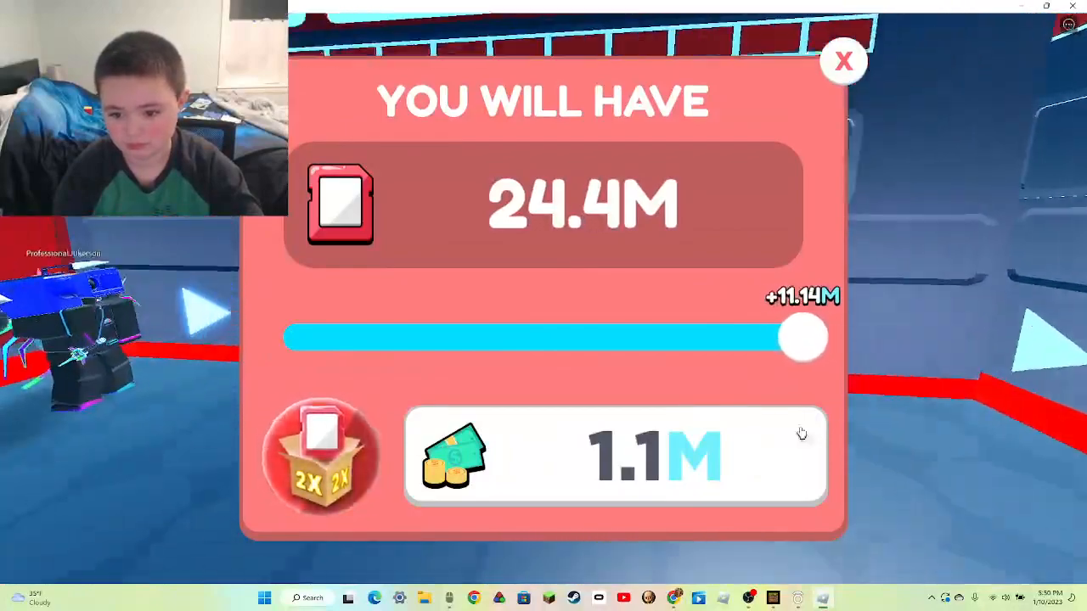
pyautogui.click(842, 61)
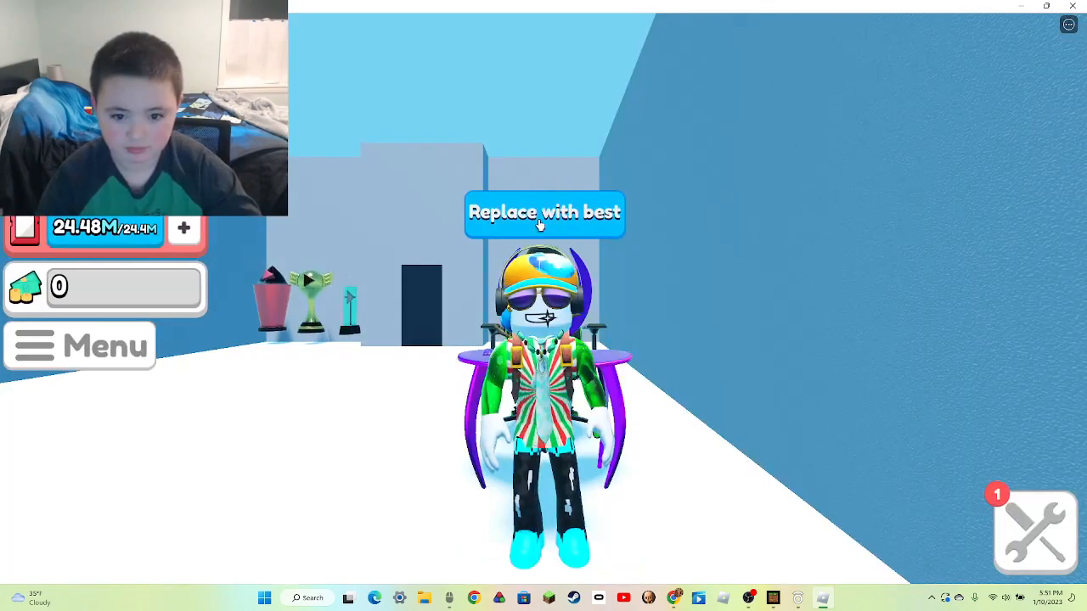
# - Swap the avatar's equipped gear for the best available items
pyautogui.click(543, 213)
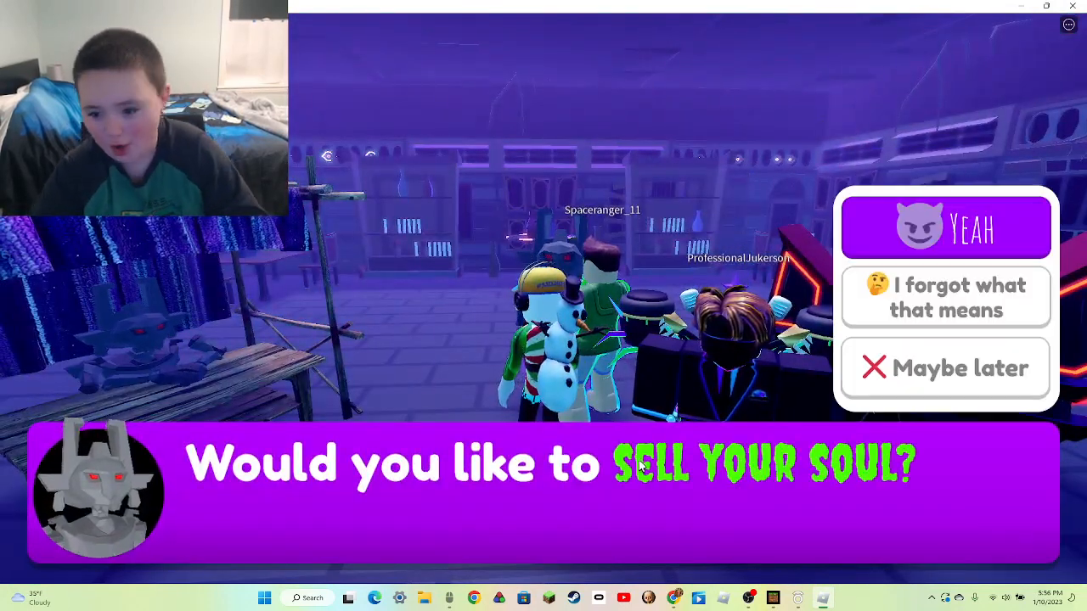
# - Agree to sell the soul and confirm, resetting storage to 0/155
pyautogui.click(945, 227)
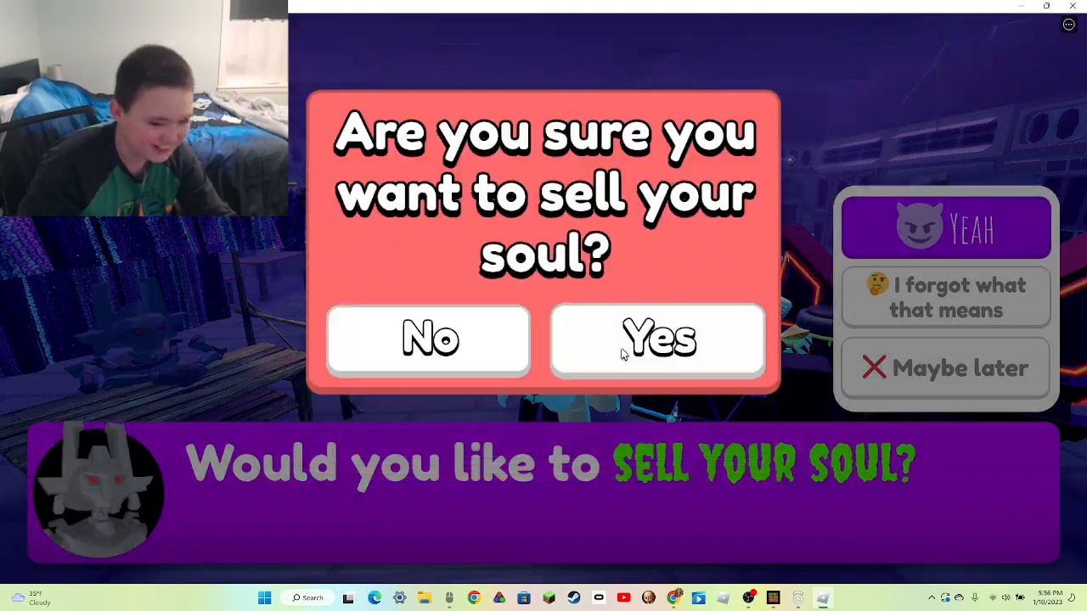
pyautogui.click(657, 340)
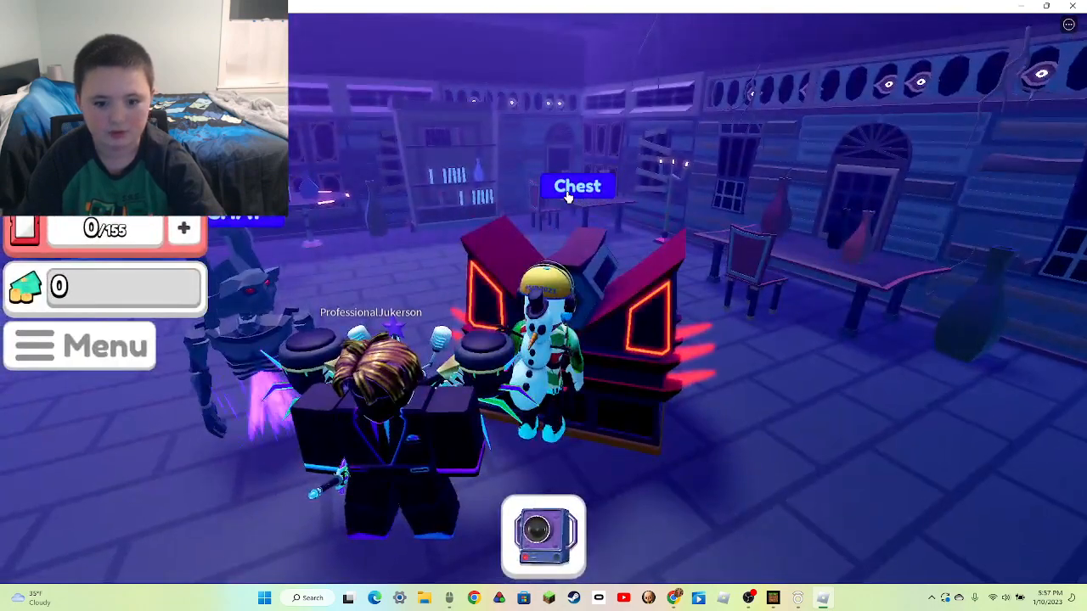
# - Open the chest and close the spin result awarding a 22% trophy
pyautogui.click(578, 186)
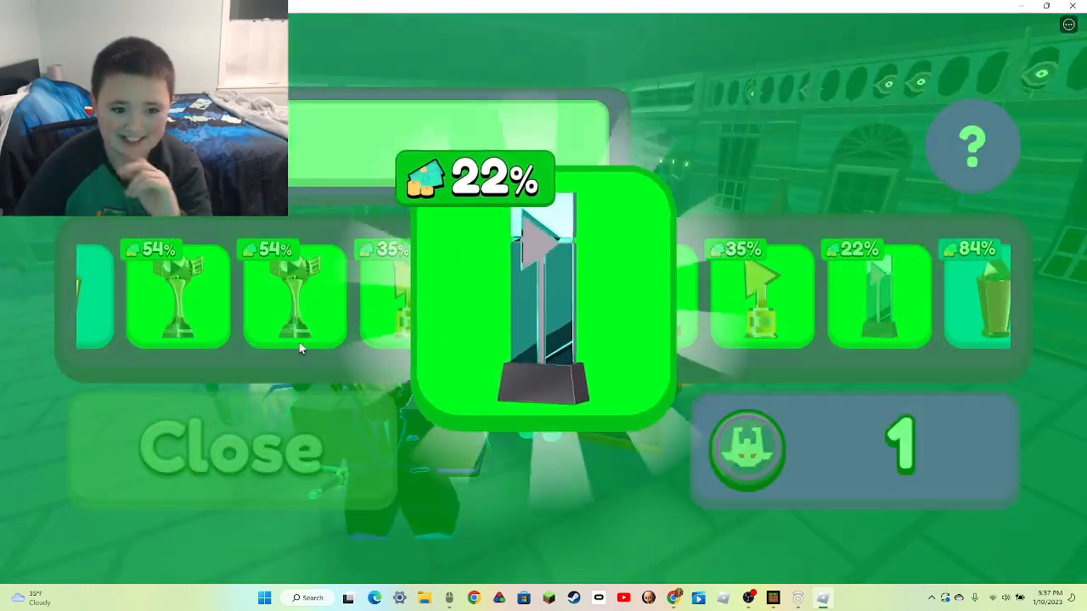
pyautogui.click(229, 446)
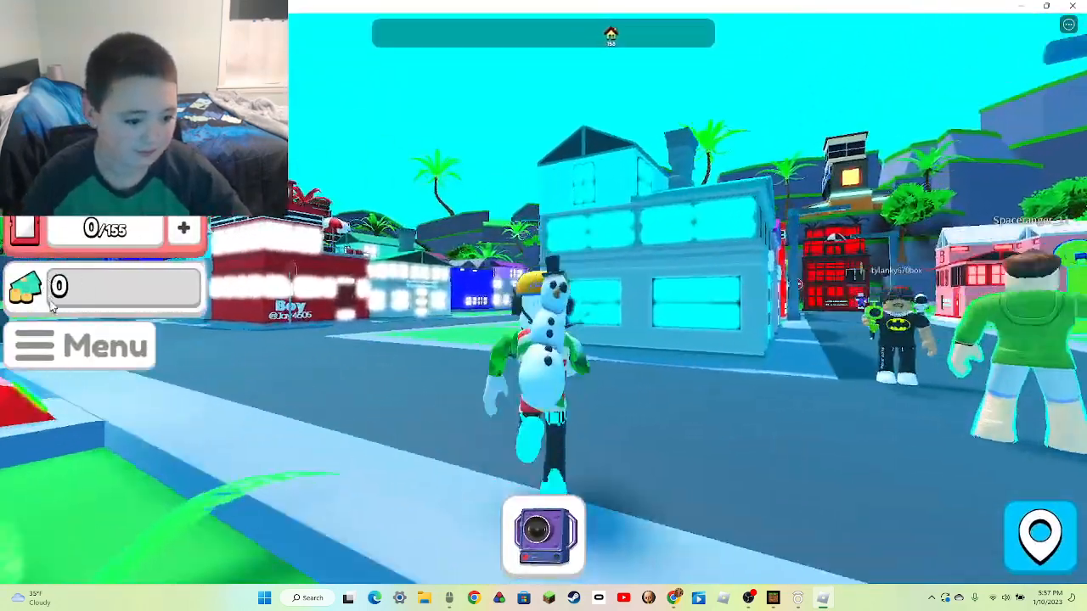
# - Submit the codes Tiles and TileZ in the Secret Codes panel; both are rejected
pyautogui.click(81, 345)
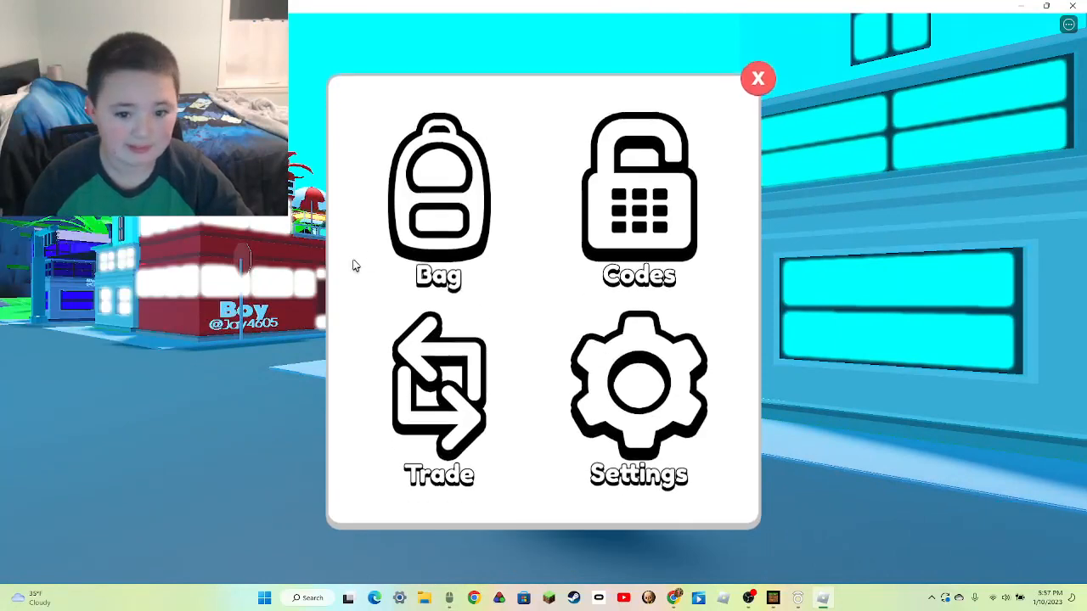
pyautogui.click(638, 195)
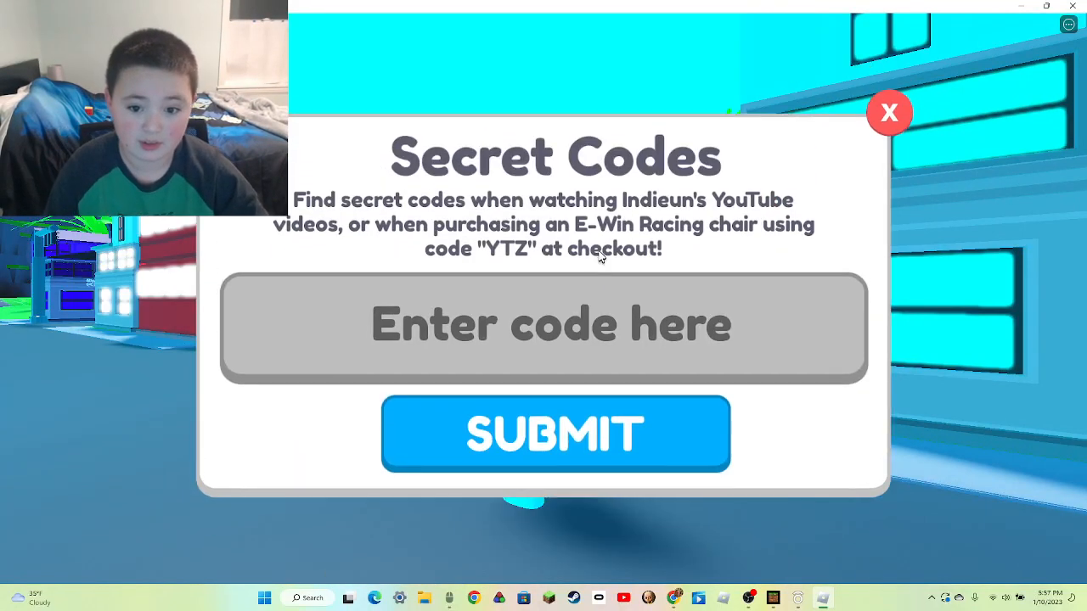
pyautogui.write('t')
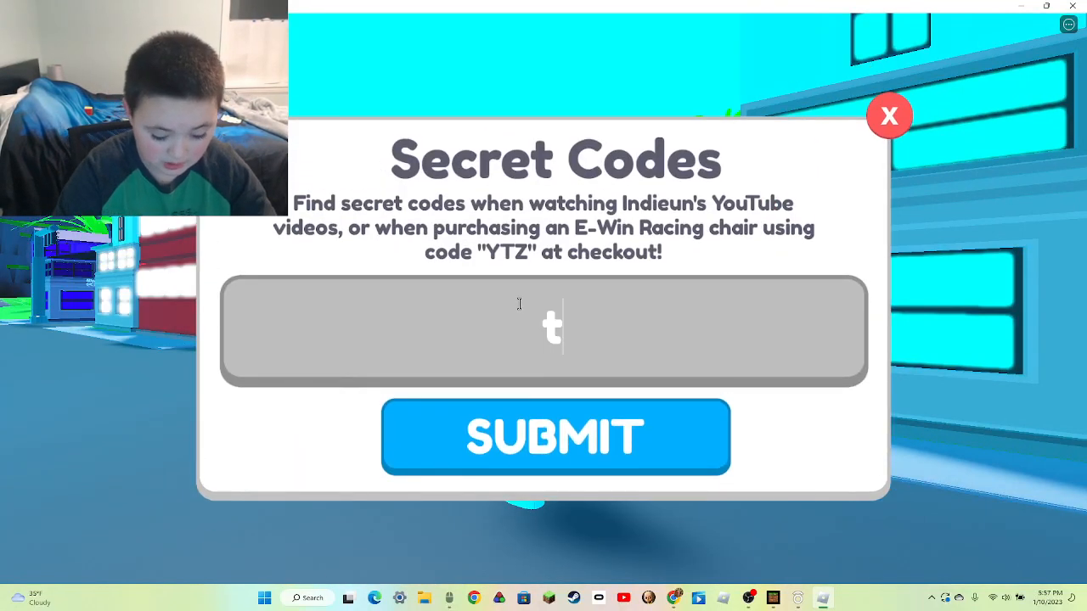
pyautogui.write('i')
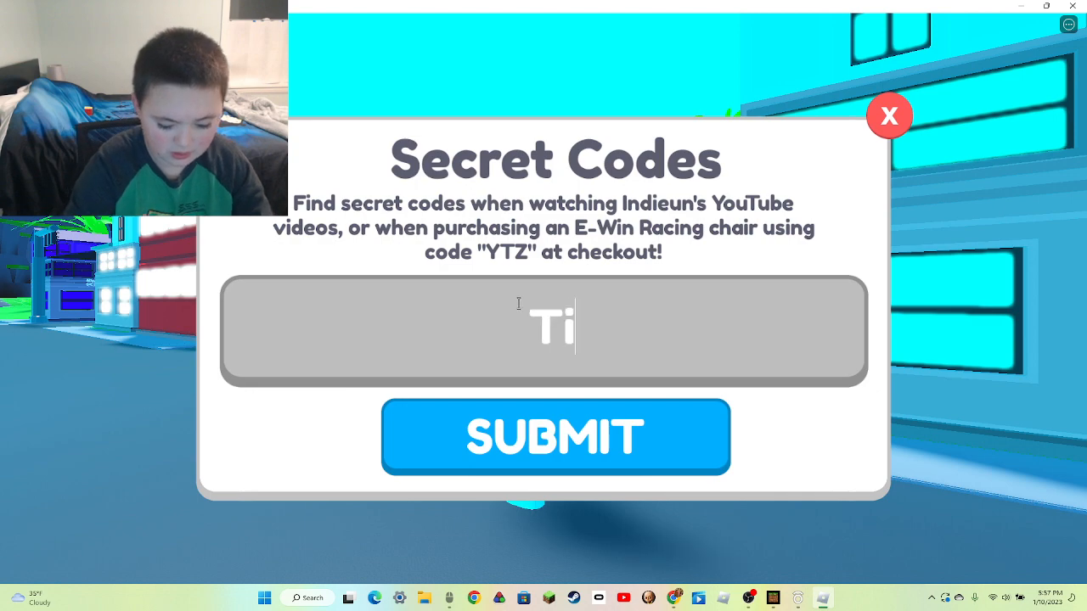
pyautogui.write('les')
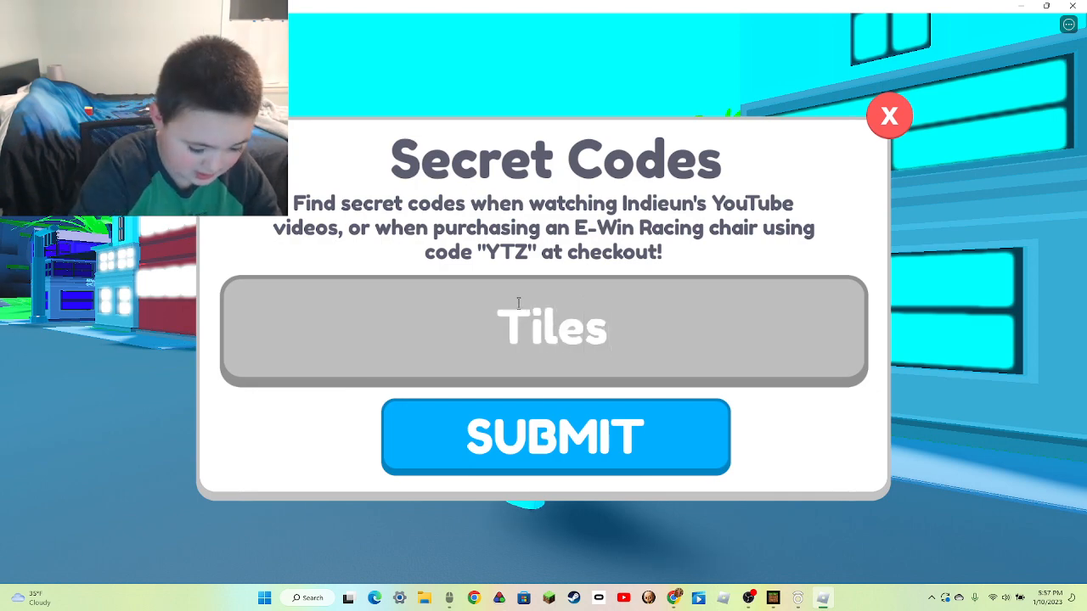
pyautogui.click(556, 436)
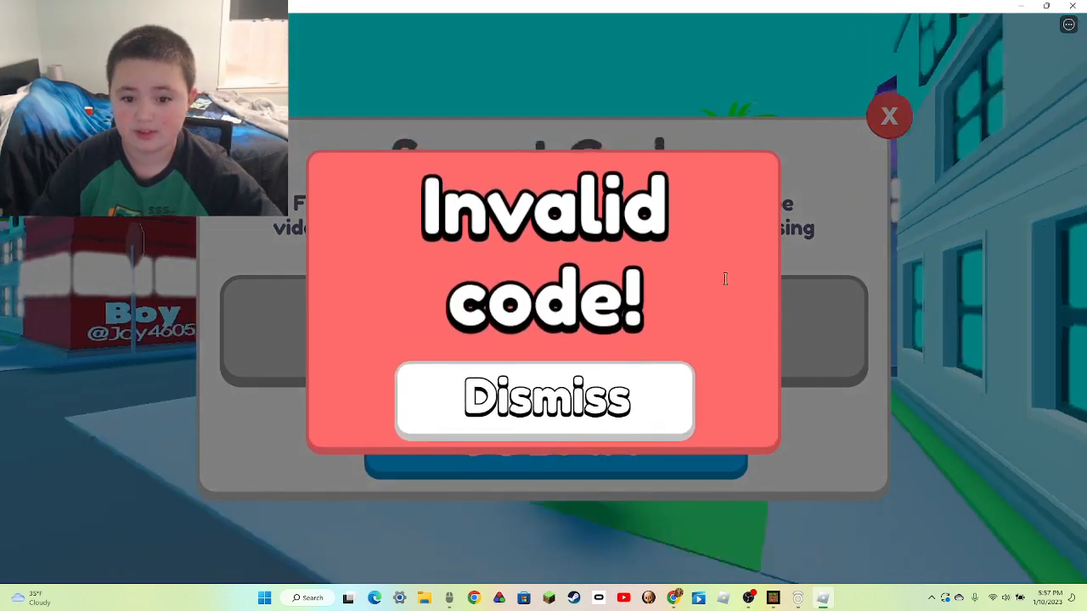
pyautogui.click(543, 399)
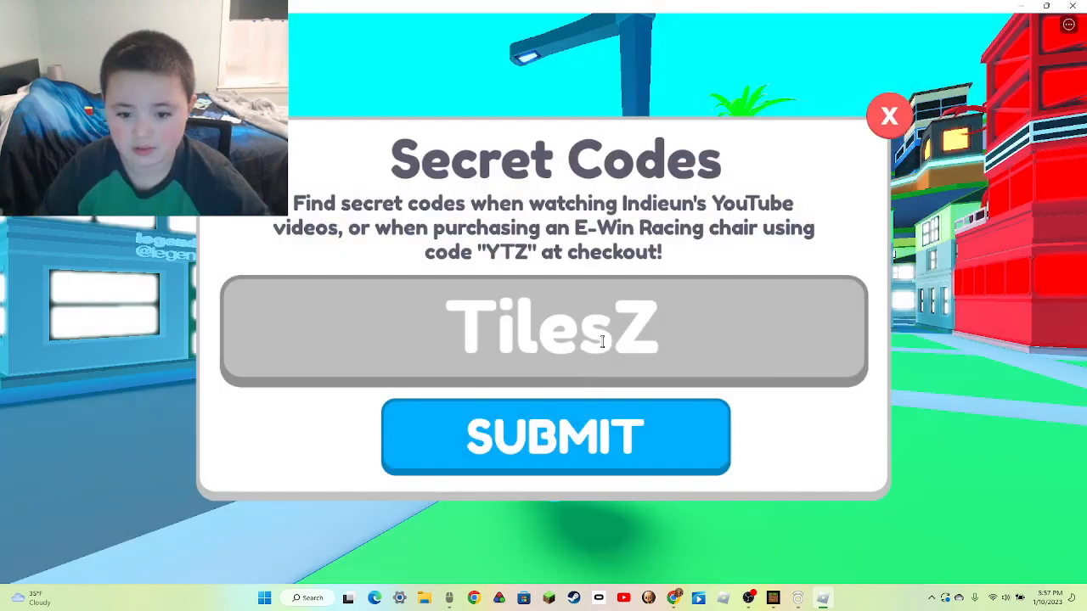
pyautogui.press('Backspace')
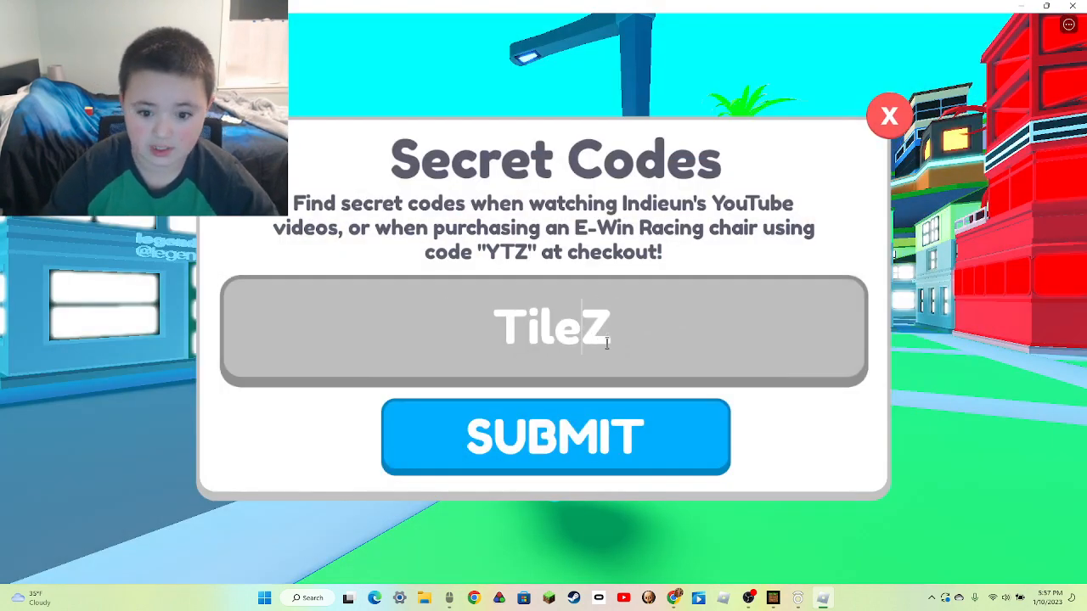
pyautogui.click(555, 436)
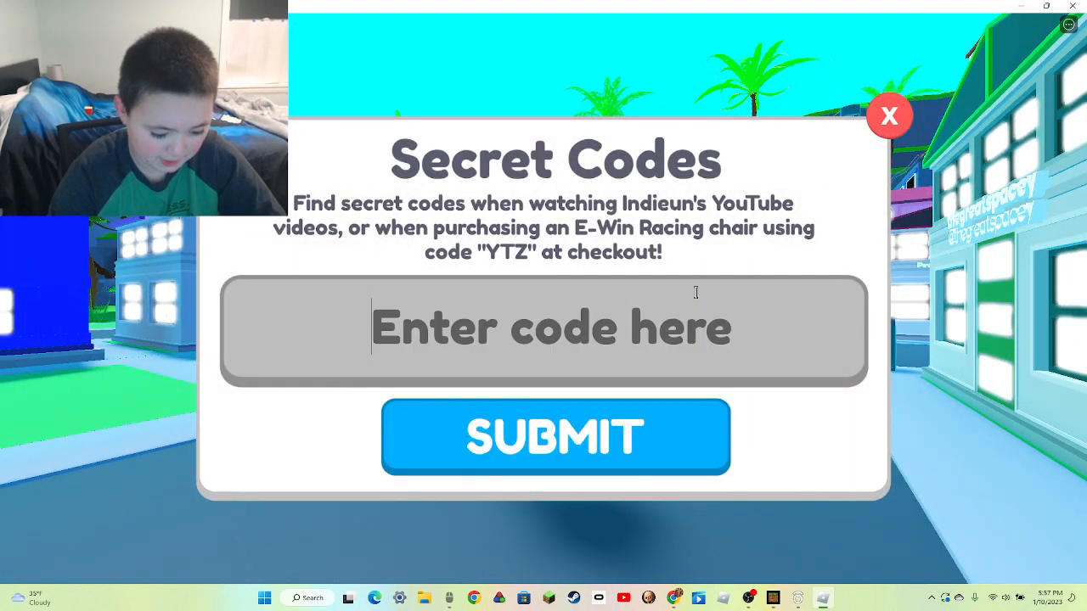
# - Enter and submit the code Coinflip
pyautogui.write('C')
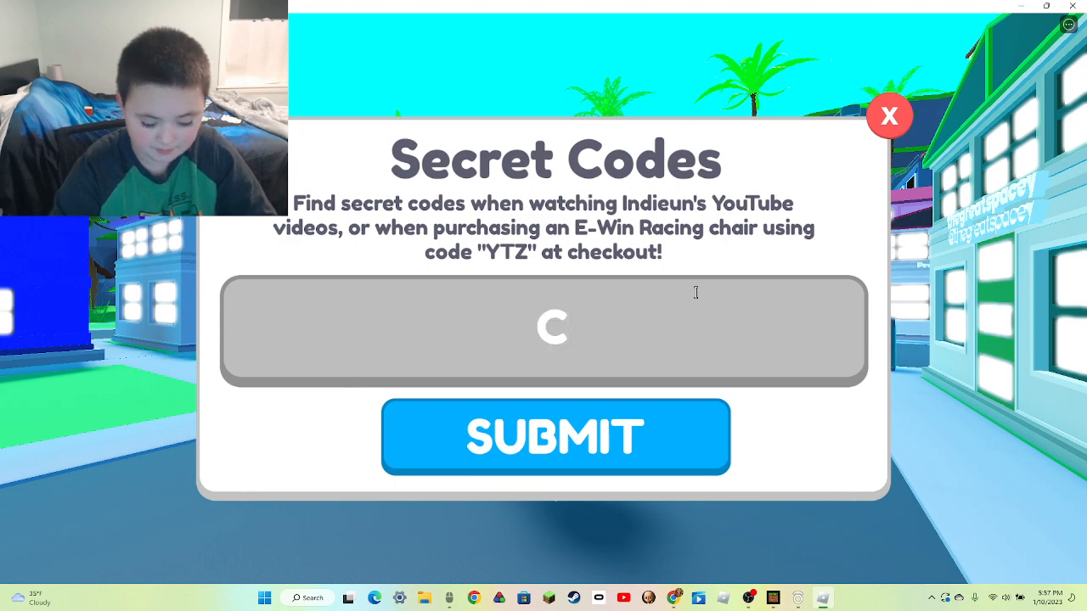
pyautogui.write('oin')
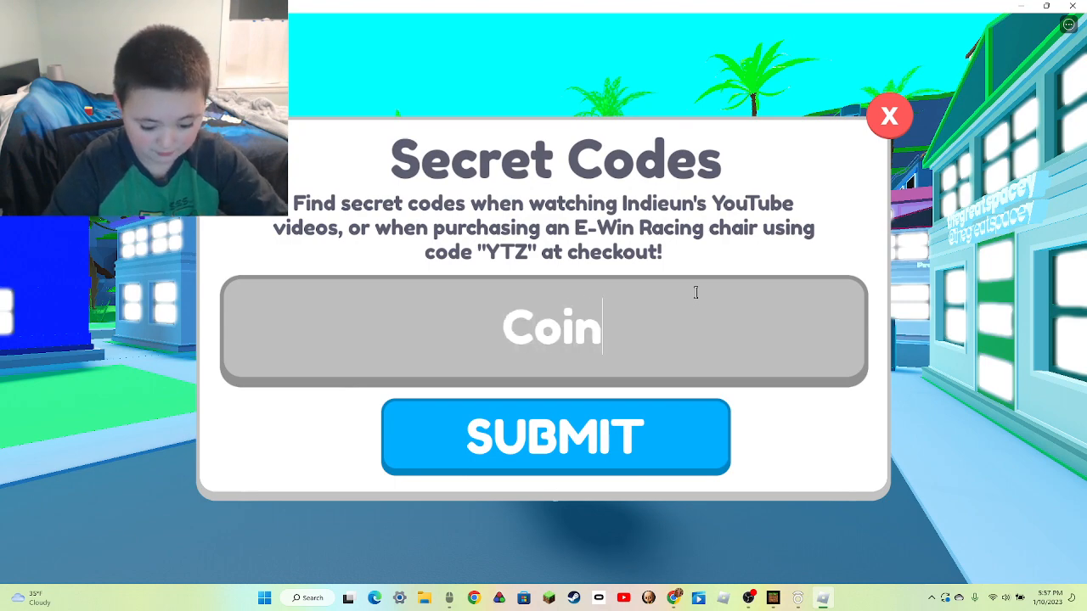
pyautogui.write('flip')
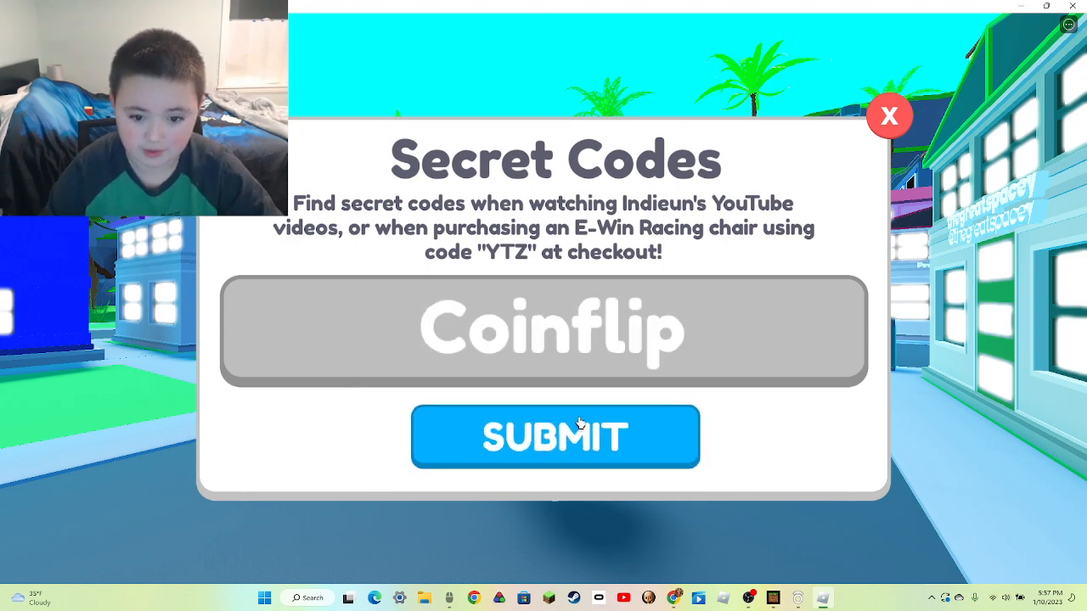
pyautogui.click(555, 437)
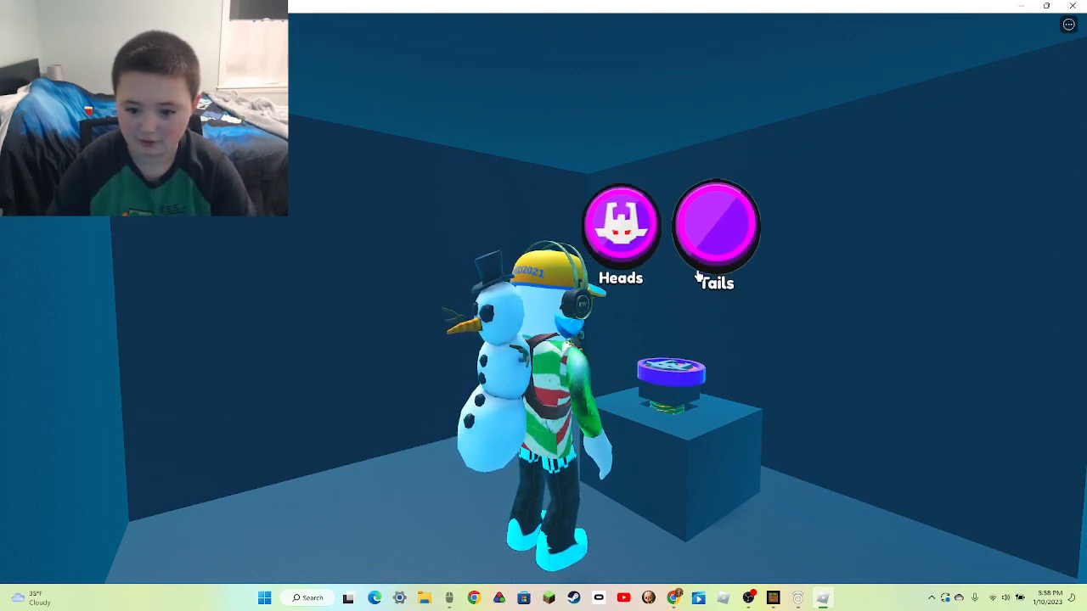
# - Bet on Tails, answer the Try again? prompt, and reopen the game menu
pyautogui.click(716, 223)
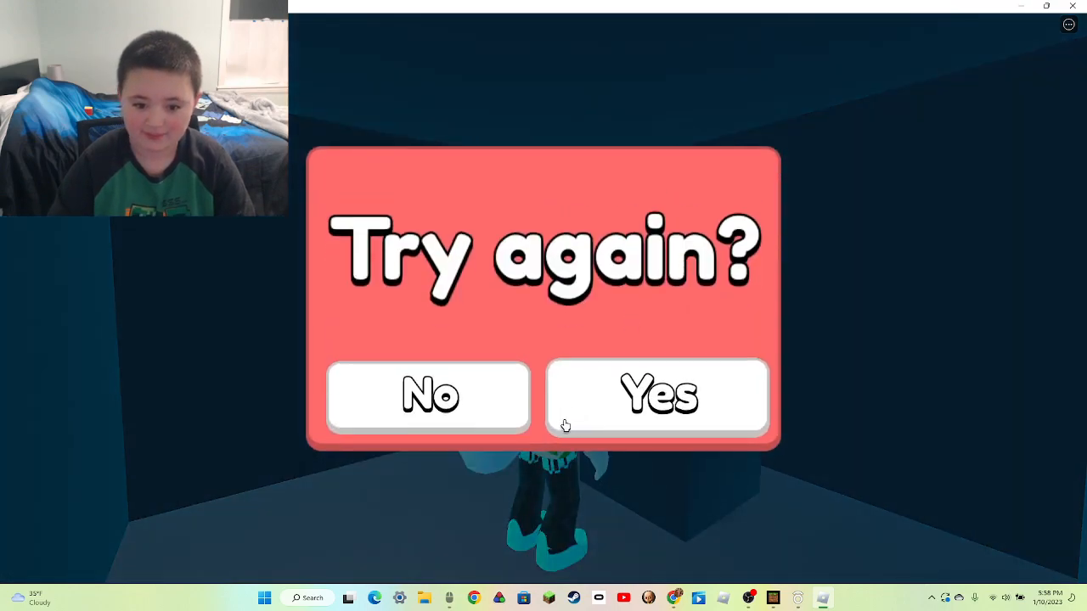
pyautogui.click(657, 395)
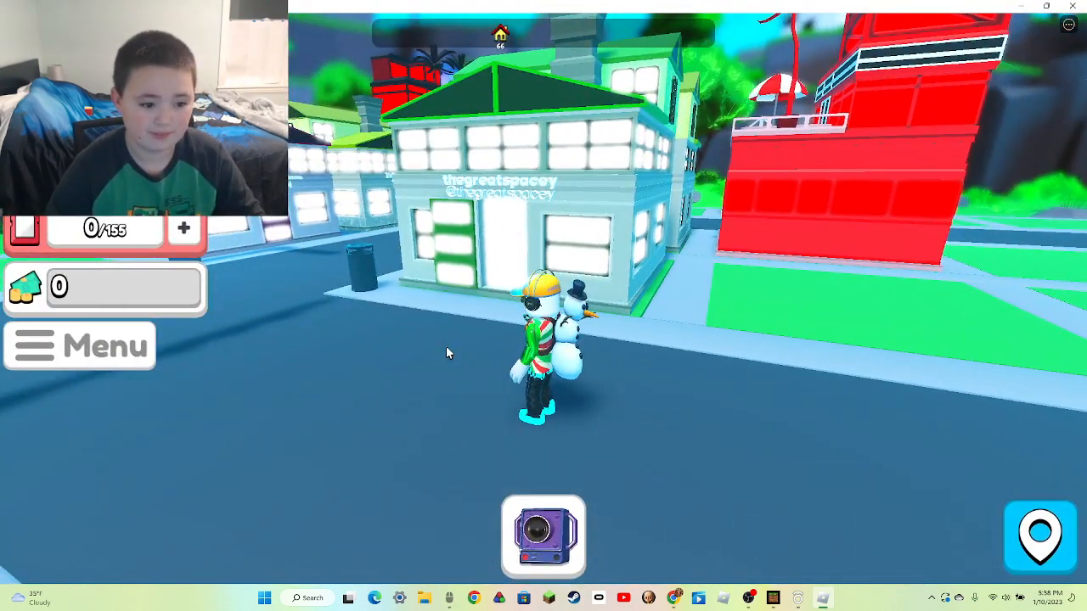
pyautogui.click(79, 345)
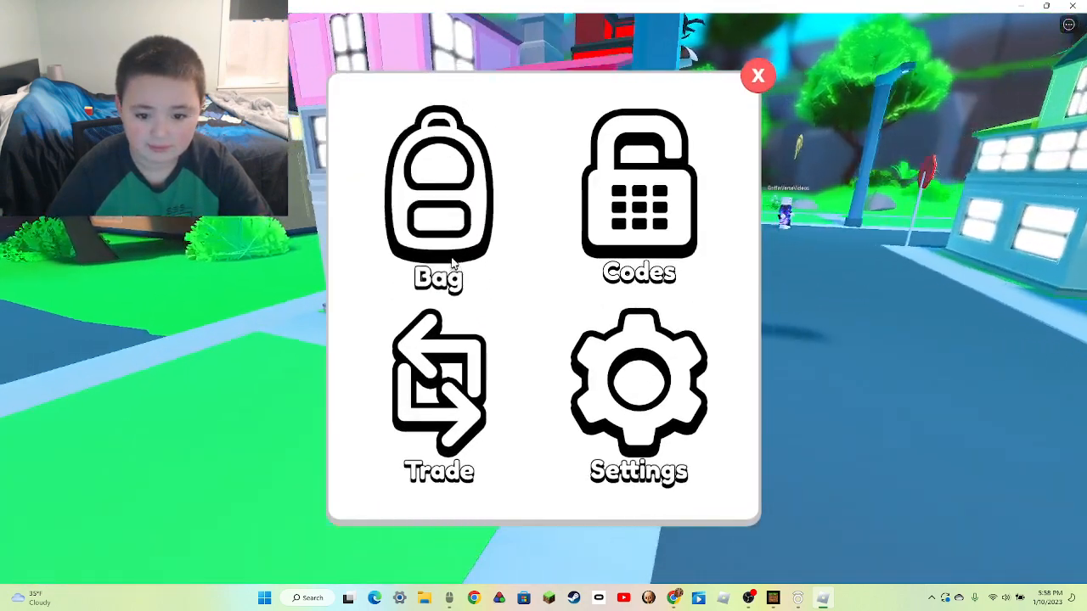
# - Check the bag showing Tokens ×5, then select the new 22% plaque to place
pyautogui.click(438, 199)
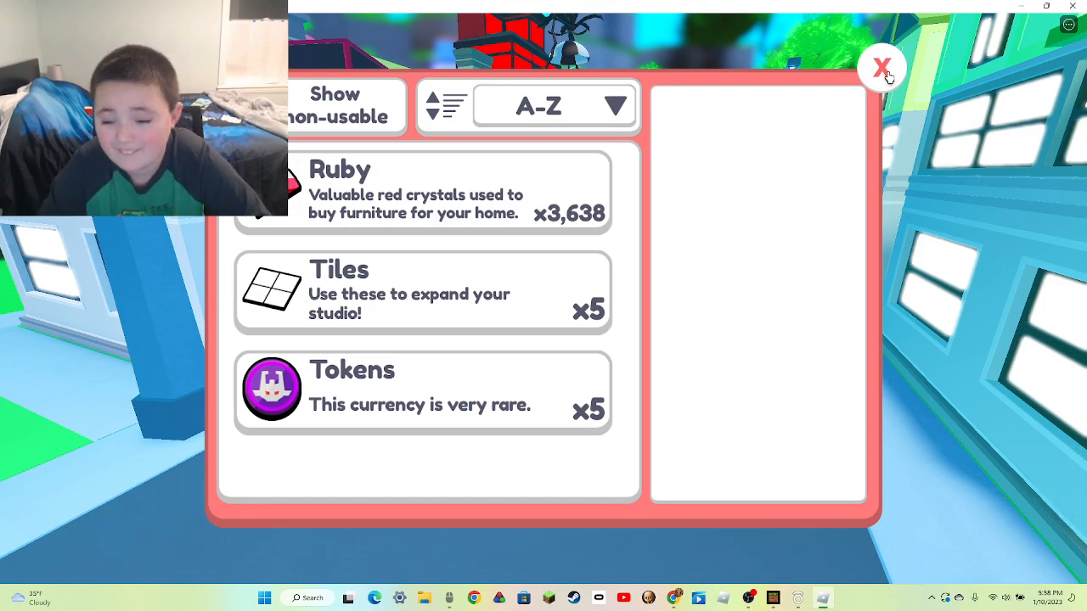
pyautogui.click(882, 67)
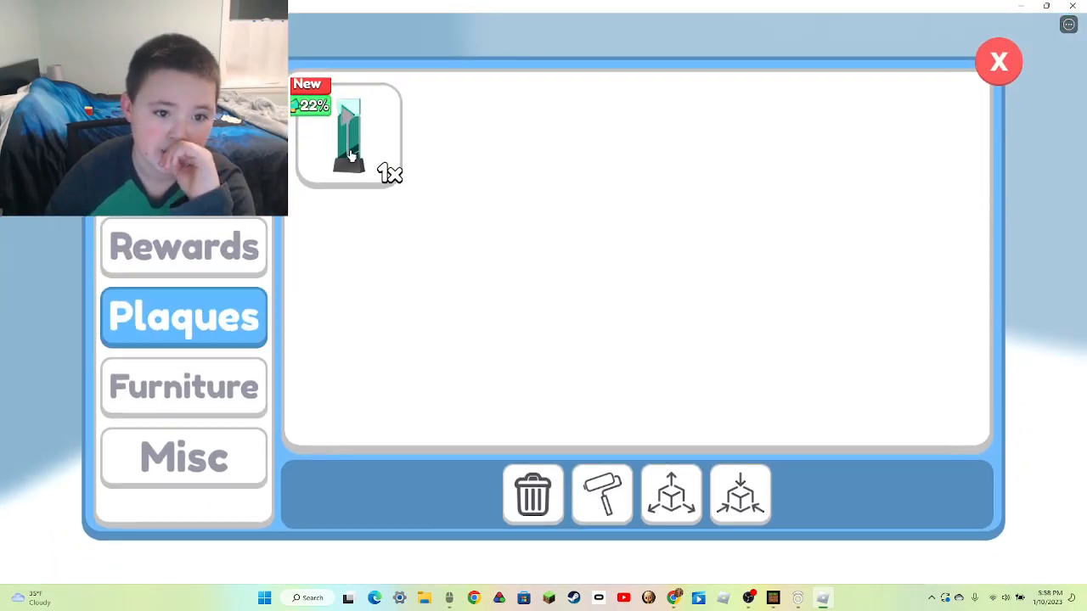
pyautogui.click(999, 61)
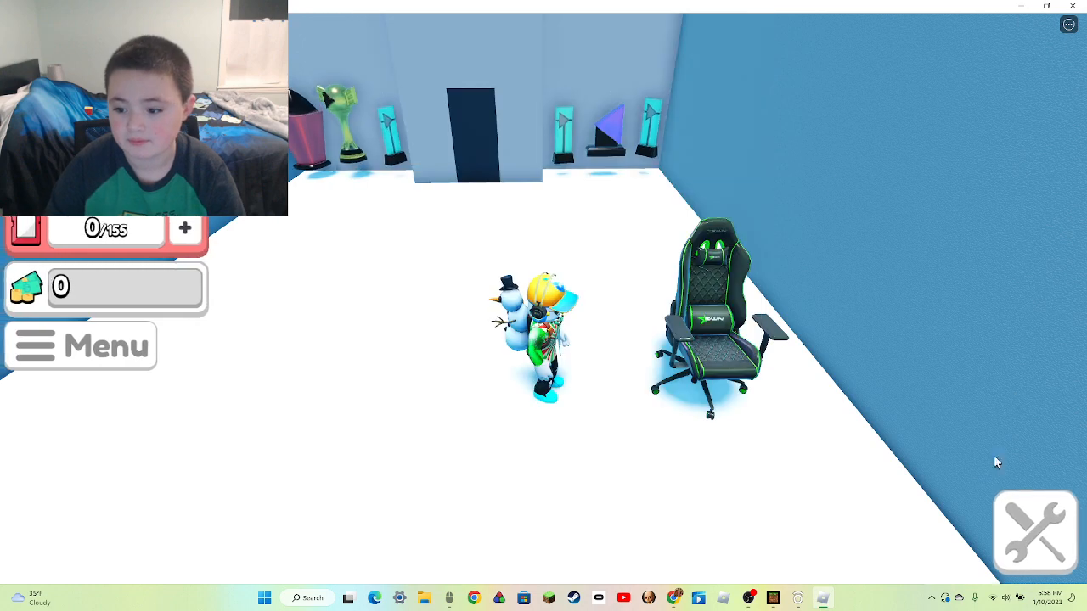
# - Place the desk beside the gaming chair in build mode and use the computer
pyautogui.click(1034, 531)
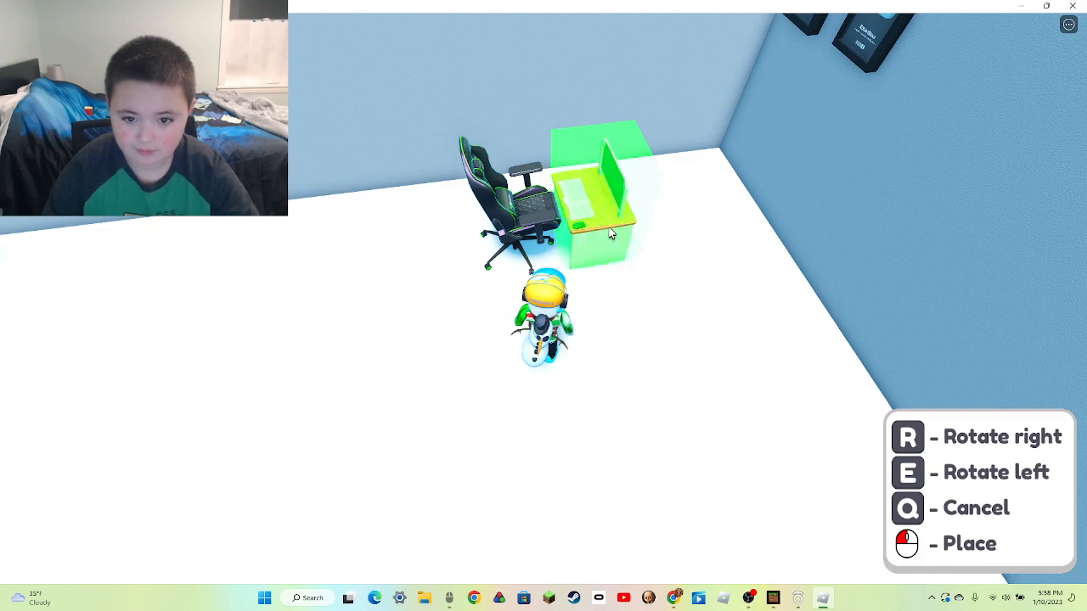
pyautogui.click(610, 232)
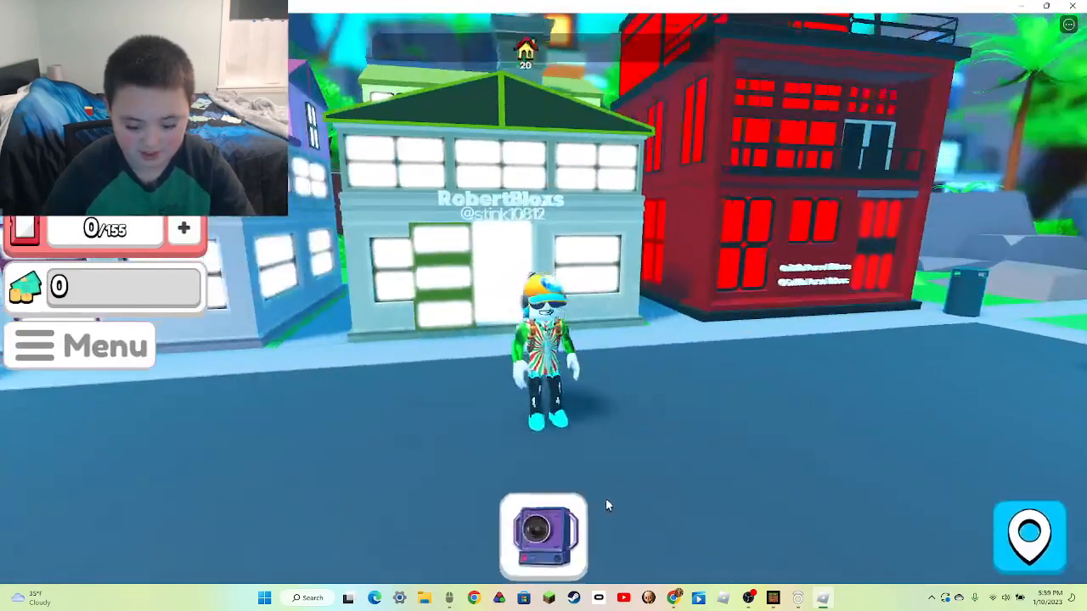
pyautogui.click(543, 534)
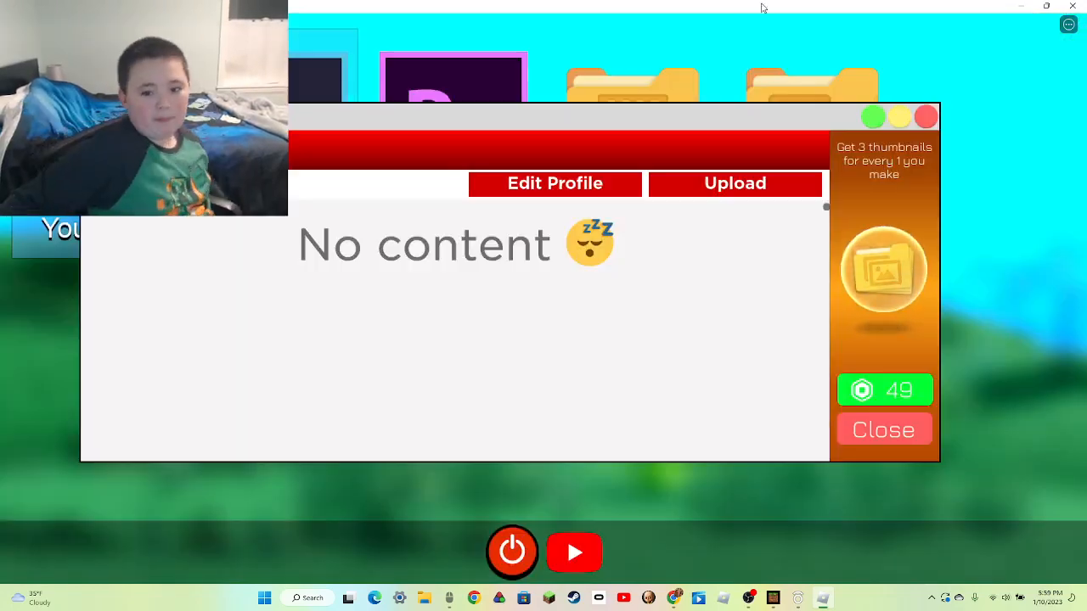
# - Upload Video_1 with a chosen thumbnail and close the video site window
pyautogui.click(734, 183)
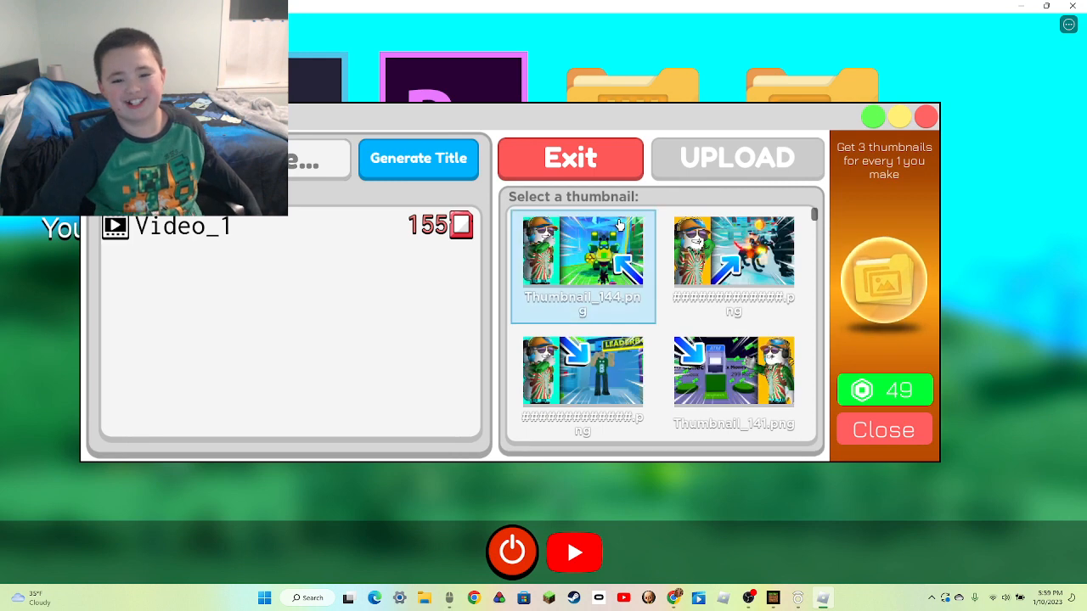
pyautogui.click(570, 158)
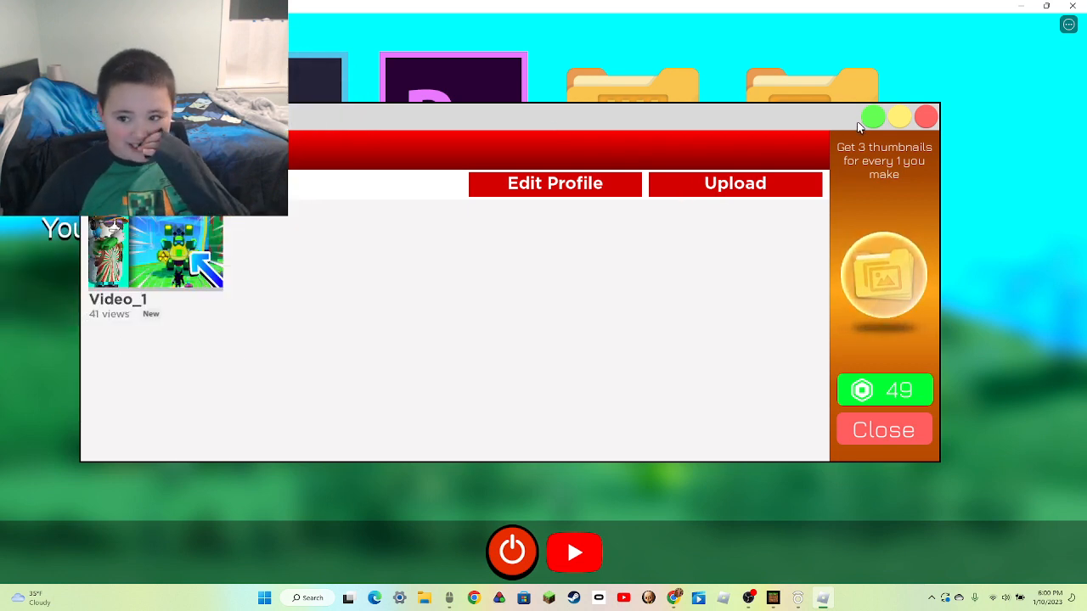
pyautogui.click(882, 430)
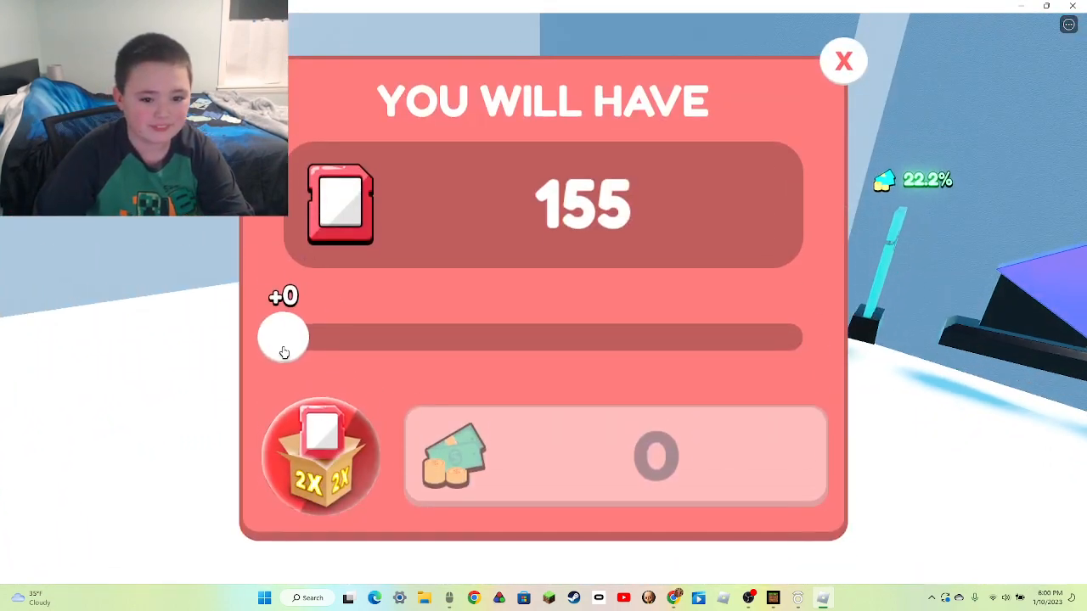
# - Cash out the maximum 2,747 storage for 85 cash
pyautogui.moveTo(284, 337); pyautogui.dragTo(802, 337)
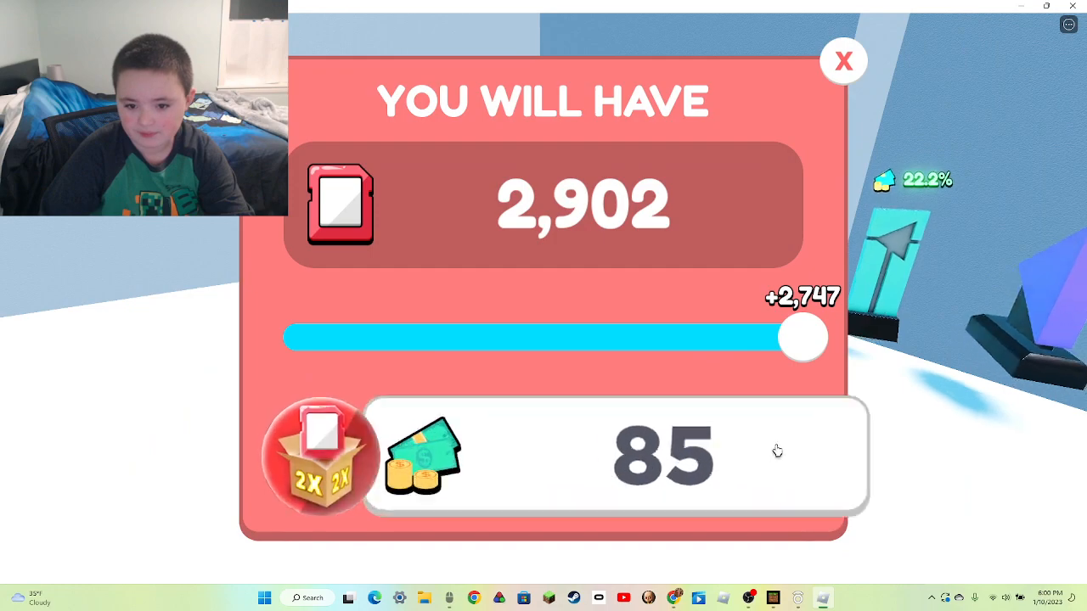
pyautogui.click(842, 60)
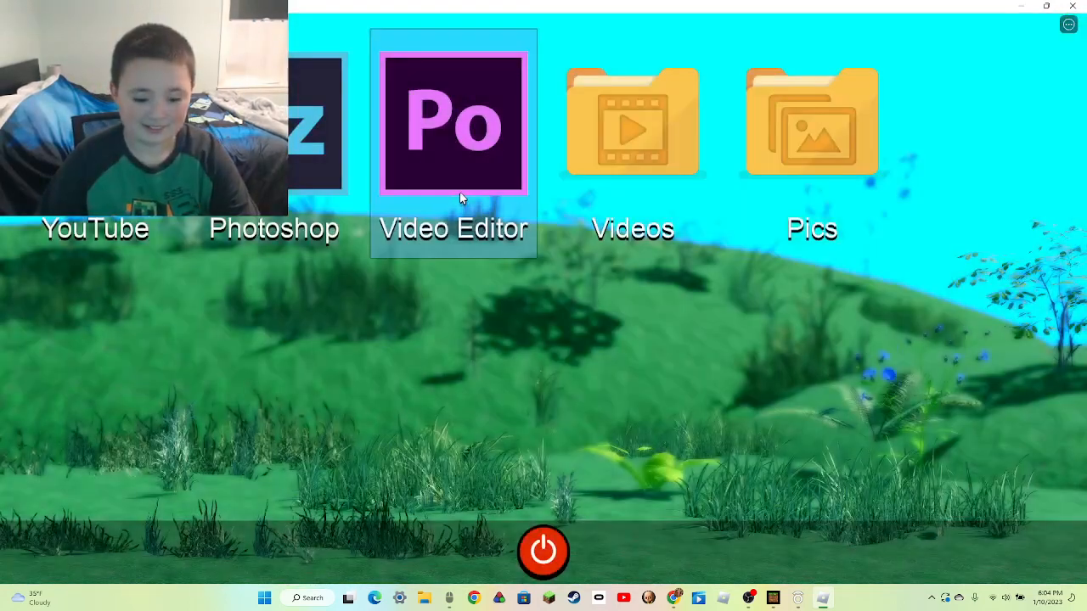
# - Export the 2,902-size video as Video_1 from the Video Editor
pyautogui.click(453, 127)
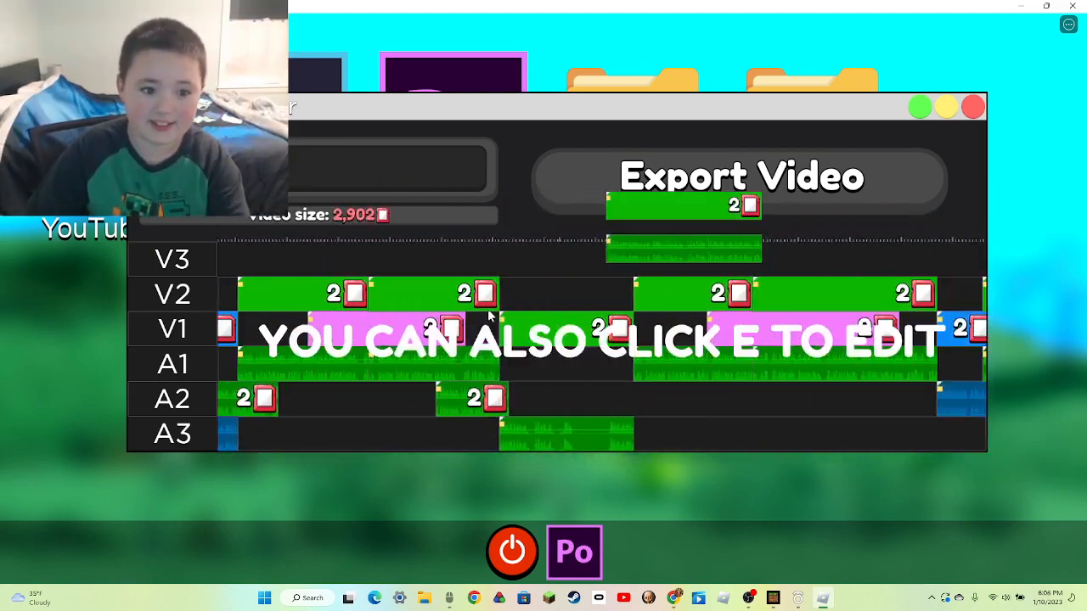
pyautogui.click(740, 176)
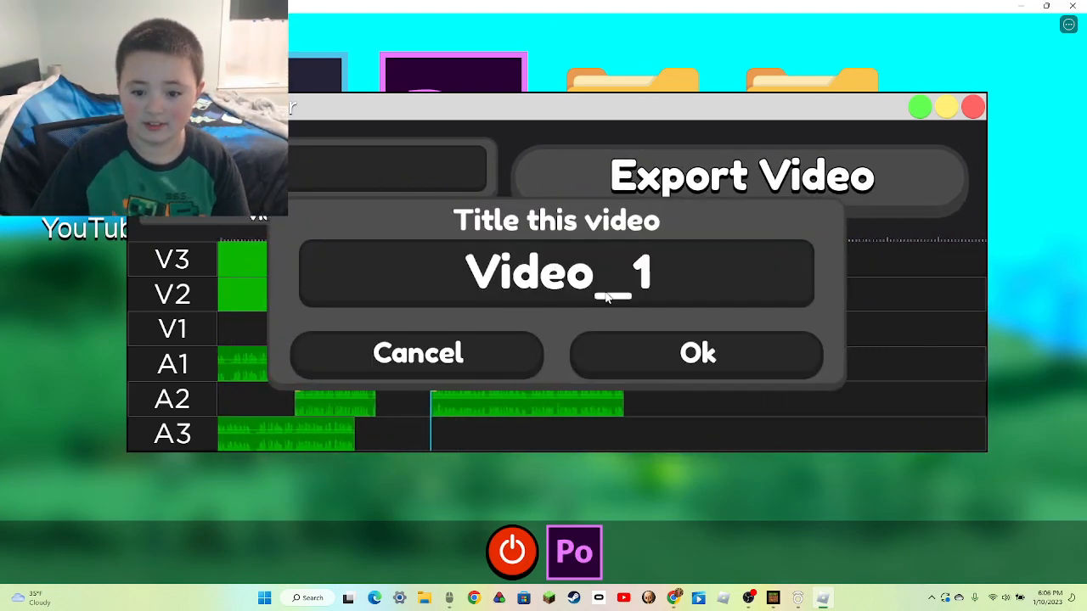
pyautogui.click(697, 353)
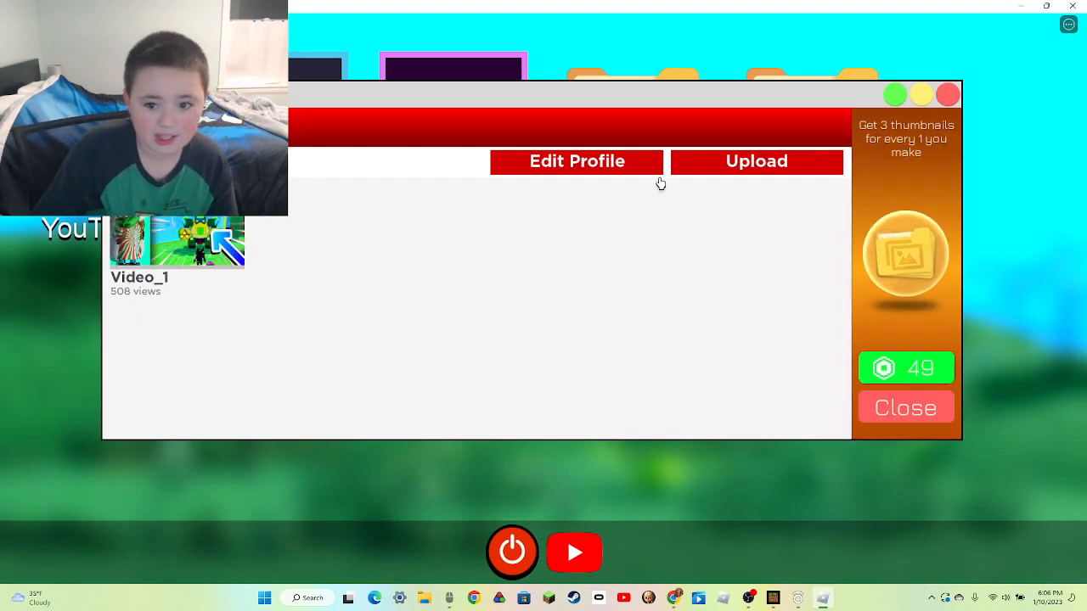
# - Start uploading the 2.9K video and generate its title
pyautogui.click(756, 161)
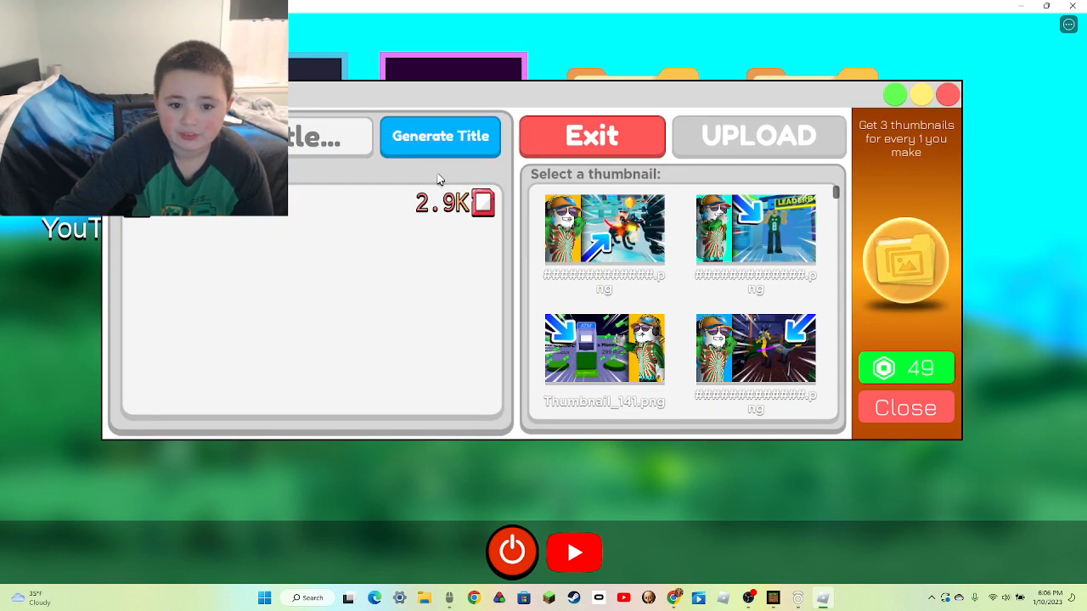
pyautogui.click(604, 227)
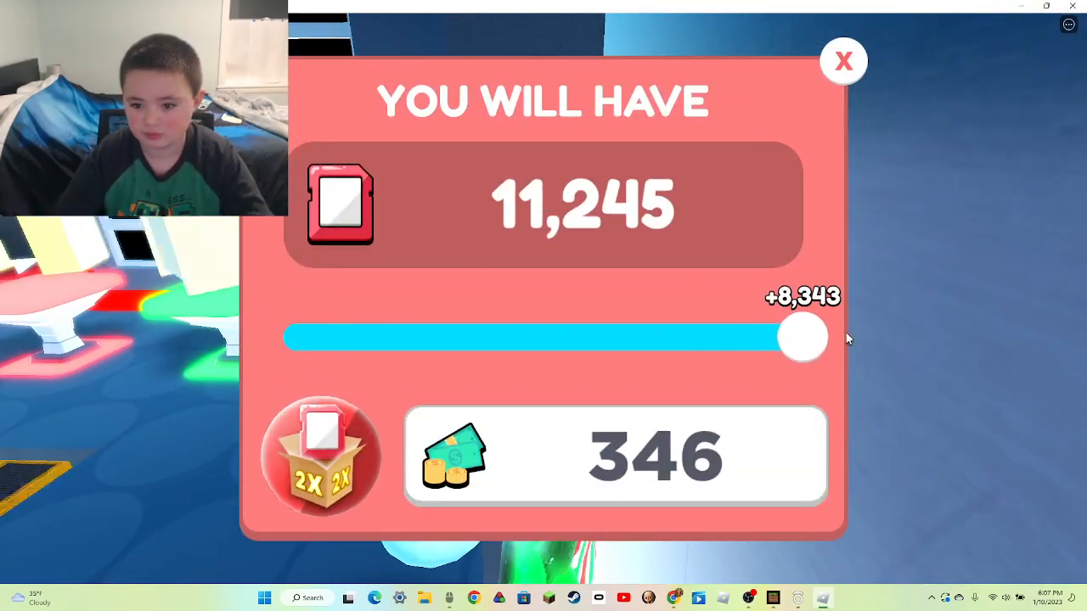
# - Cash out storage for 346 cash and equip the recording device
pyautogui.click(842, 60)
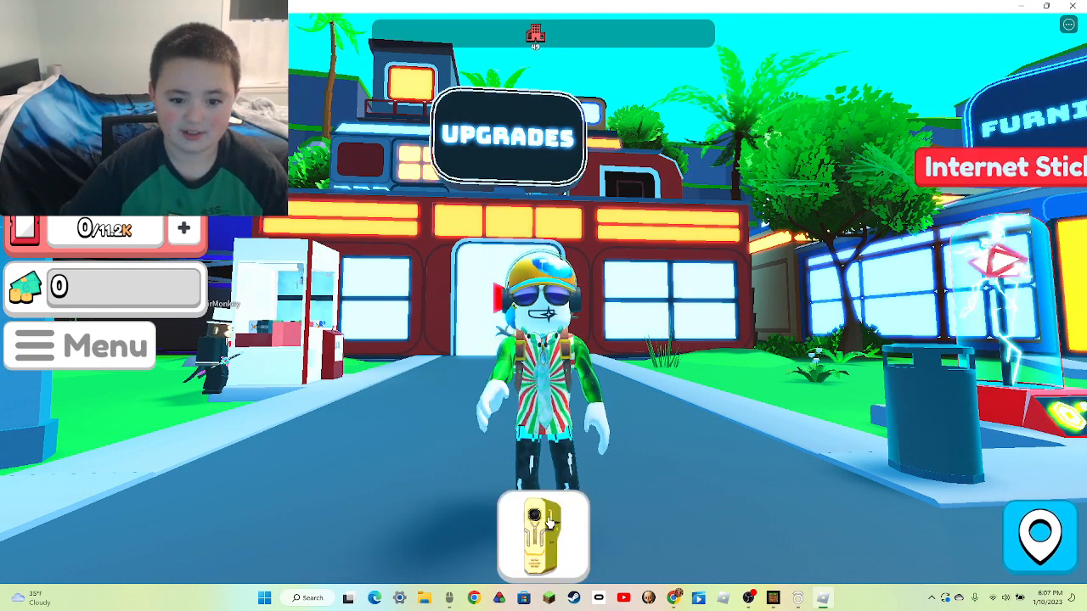
pyautogui.click(544, 534)
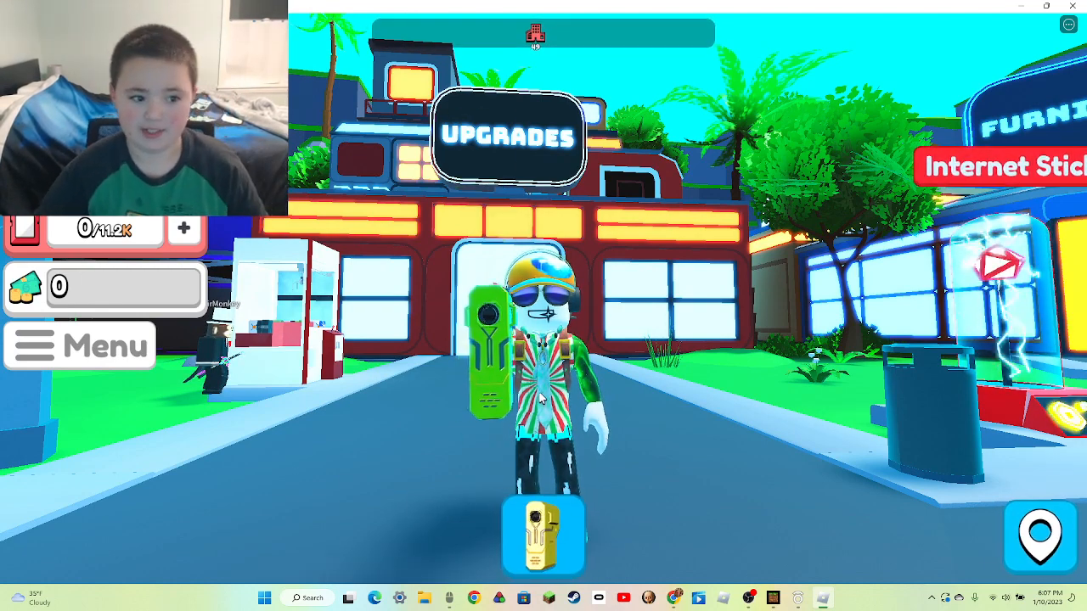